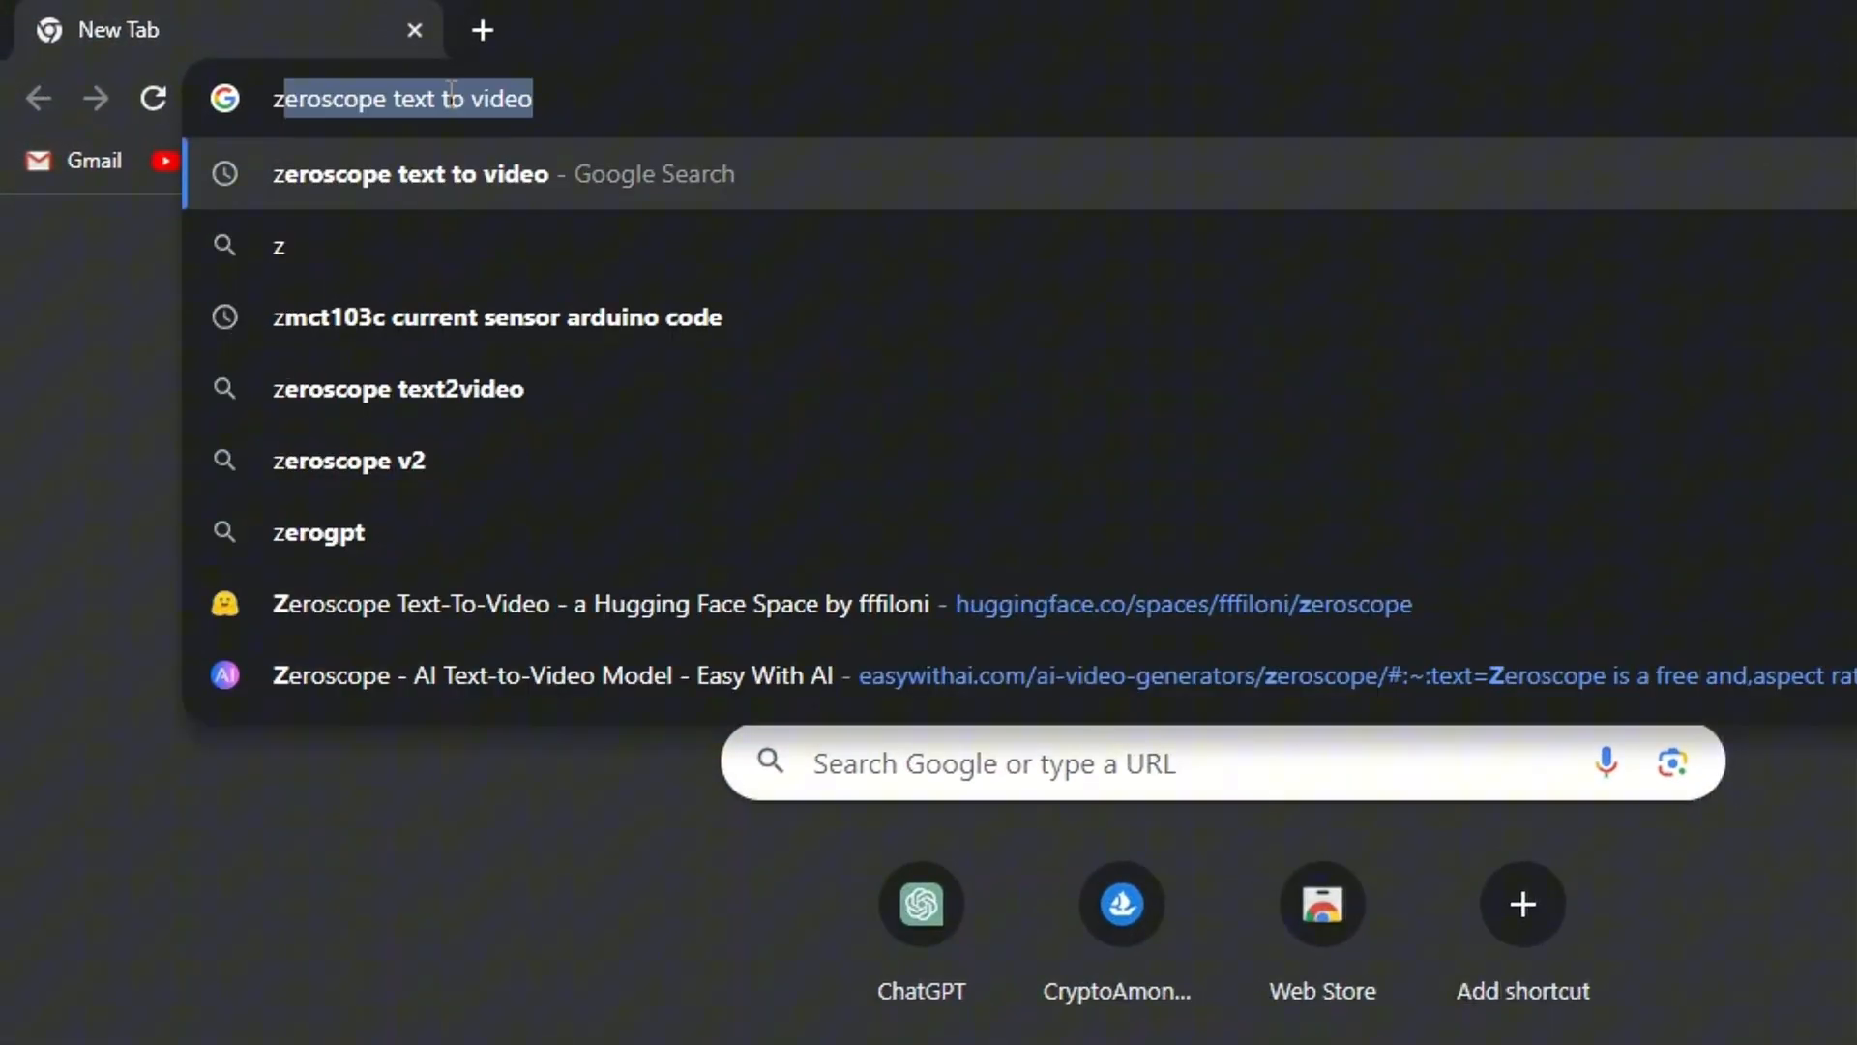
# Search 'zeroscope text to video' and open the Zeroscope Space from the Easy With AI article
pyautogui.write('er')
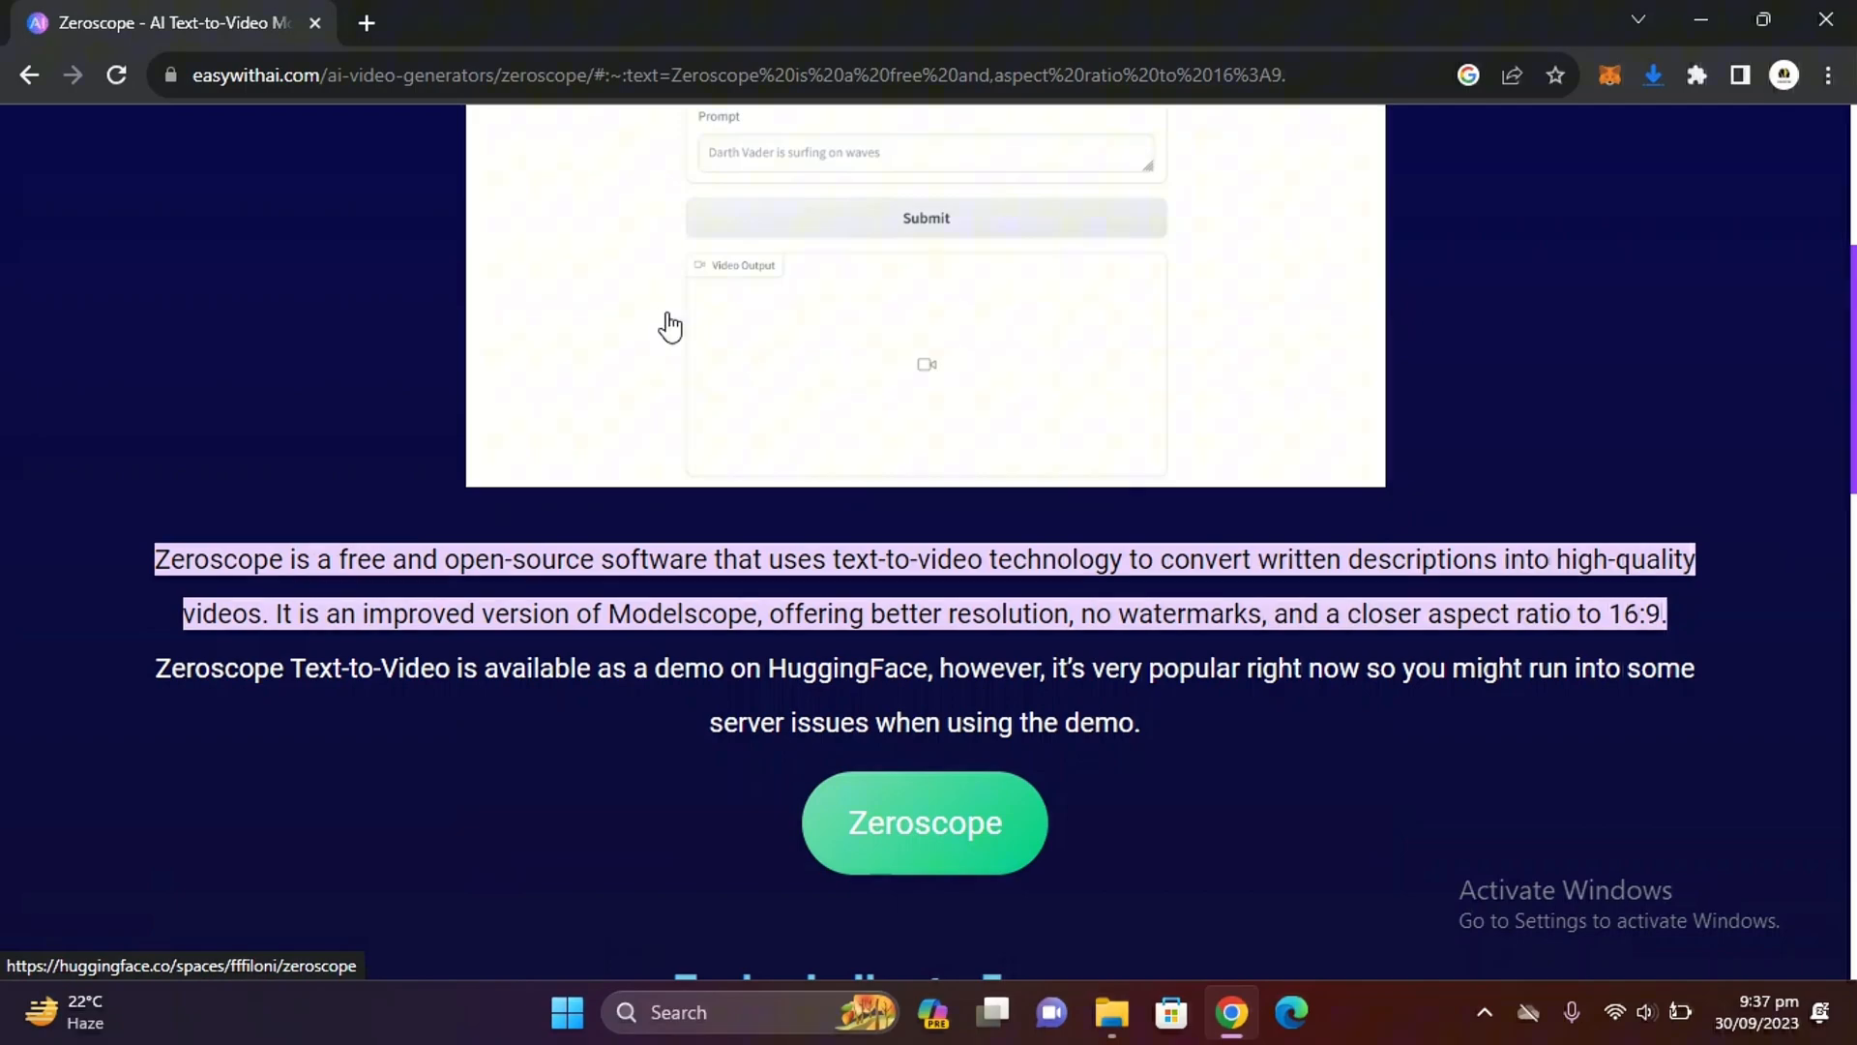
pyautogui.moveTo(69, 677)
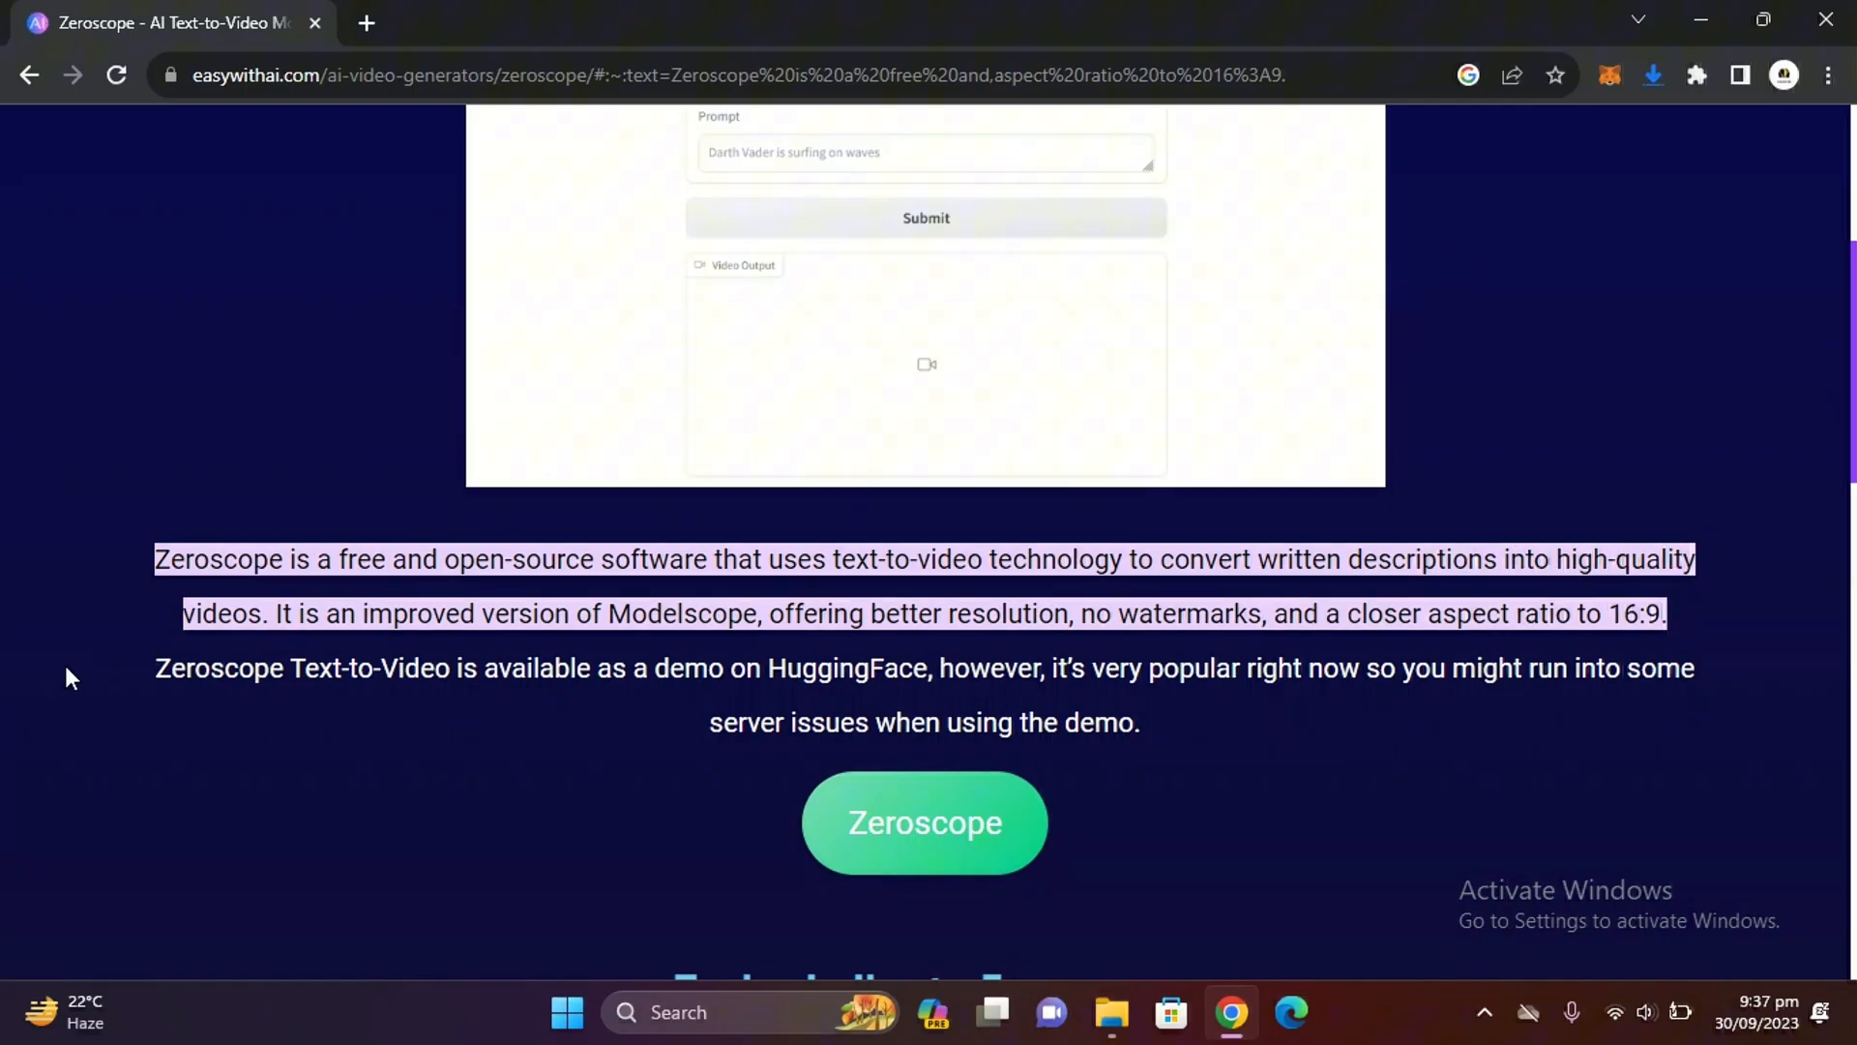
pyautogui.moveTo(851, 659)
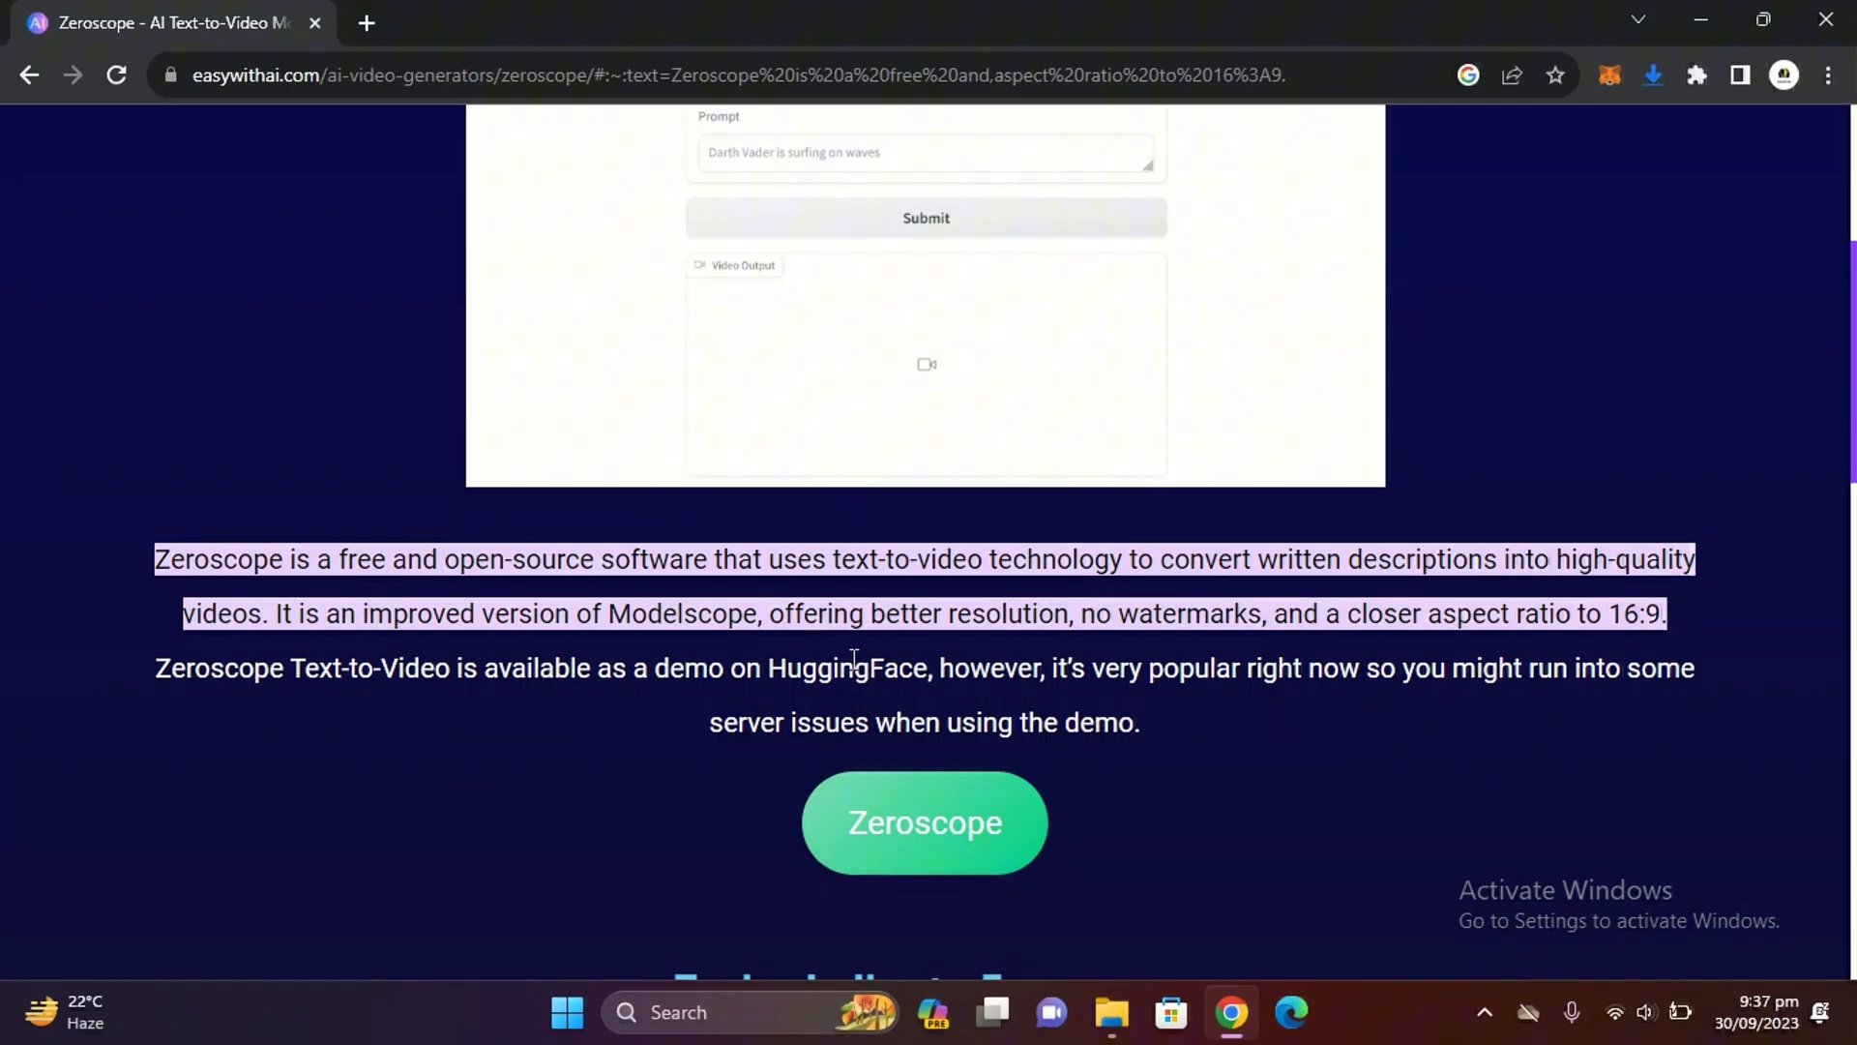
pyautogui.click(923, 822)
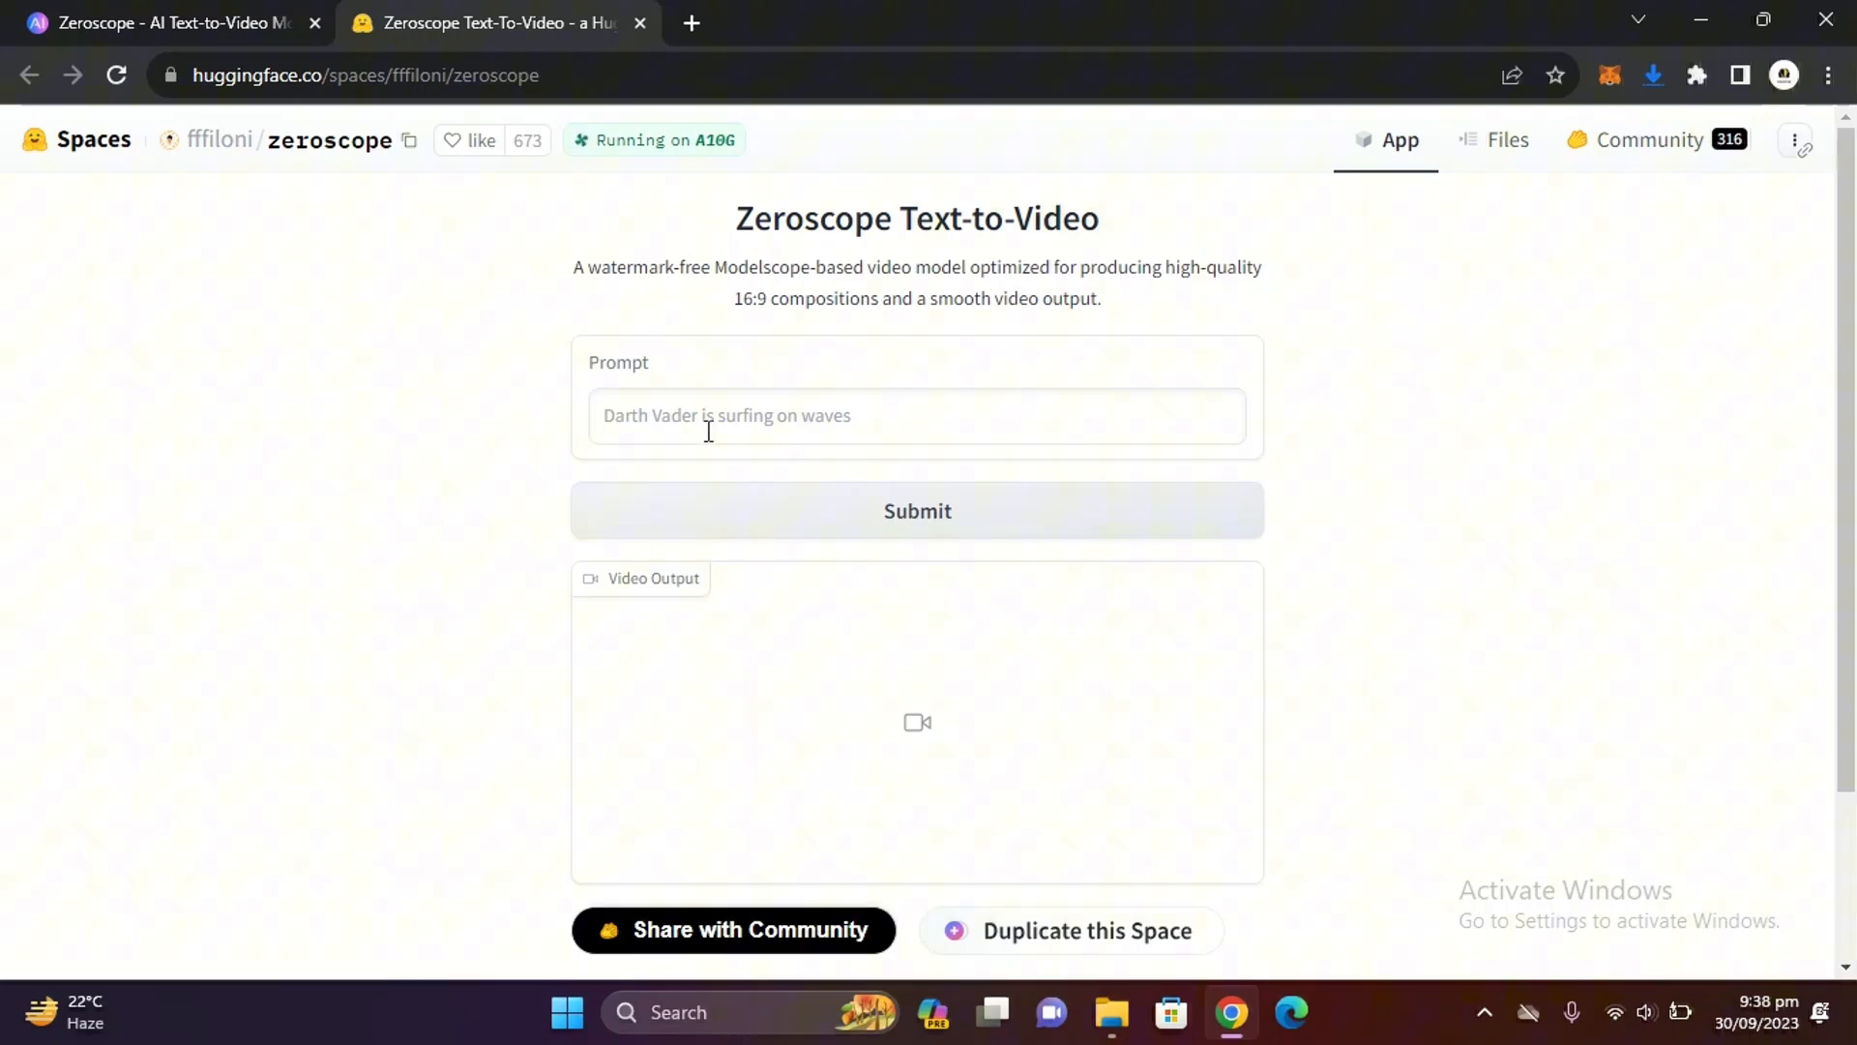
# Generate a Zeroscope clip from the prompt 'Robots Dancing in a Party' and play it
pyautogui.write('R')
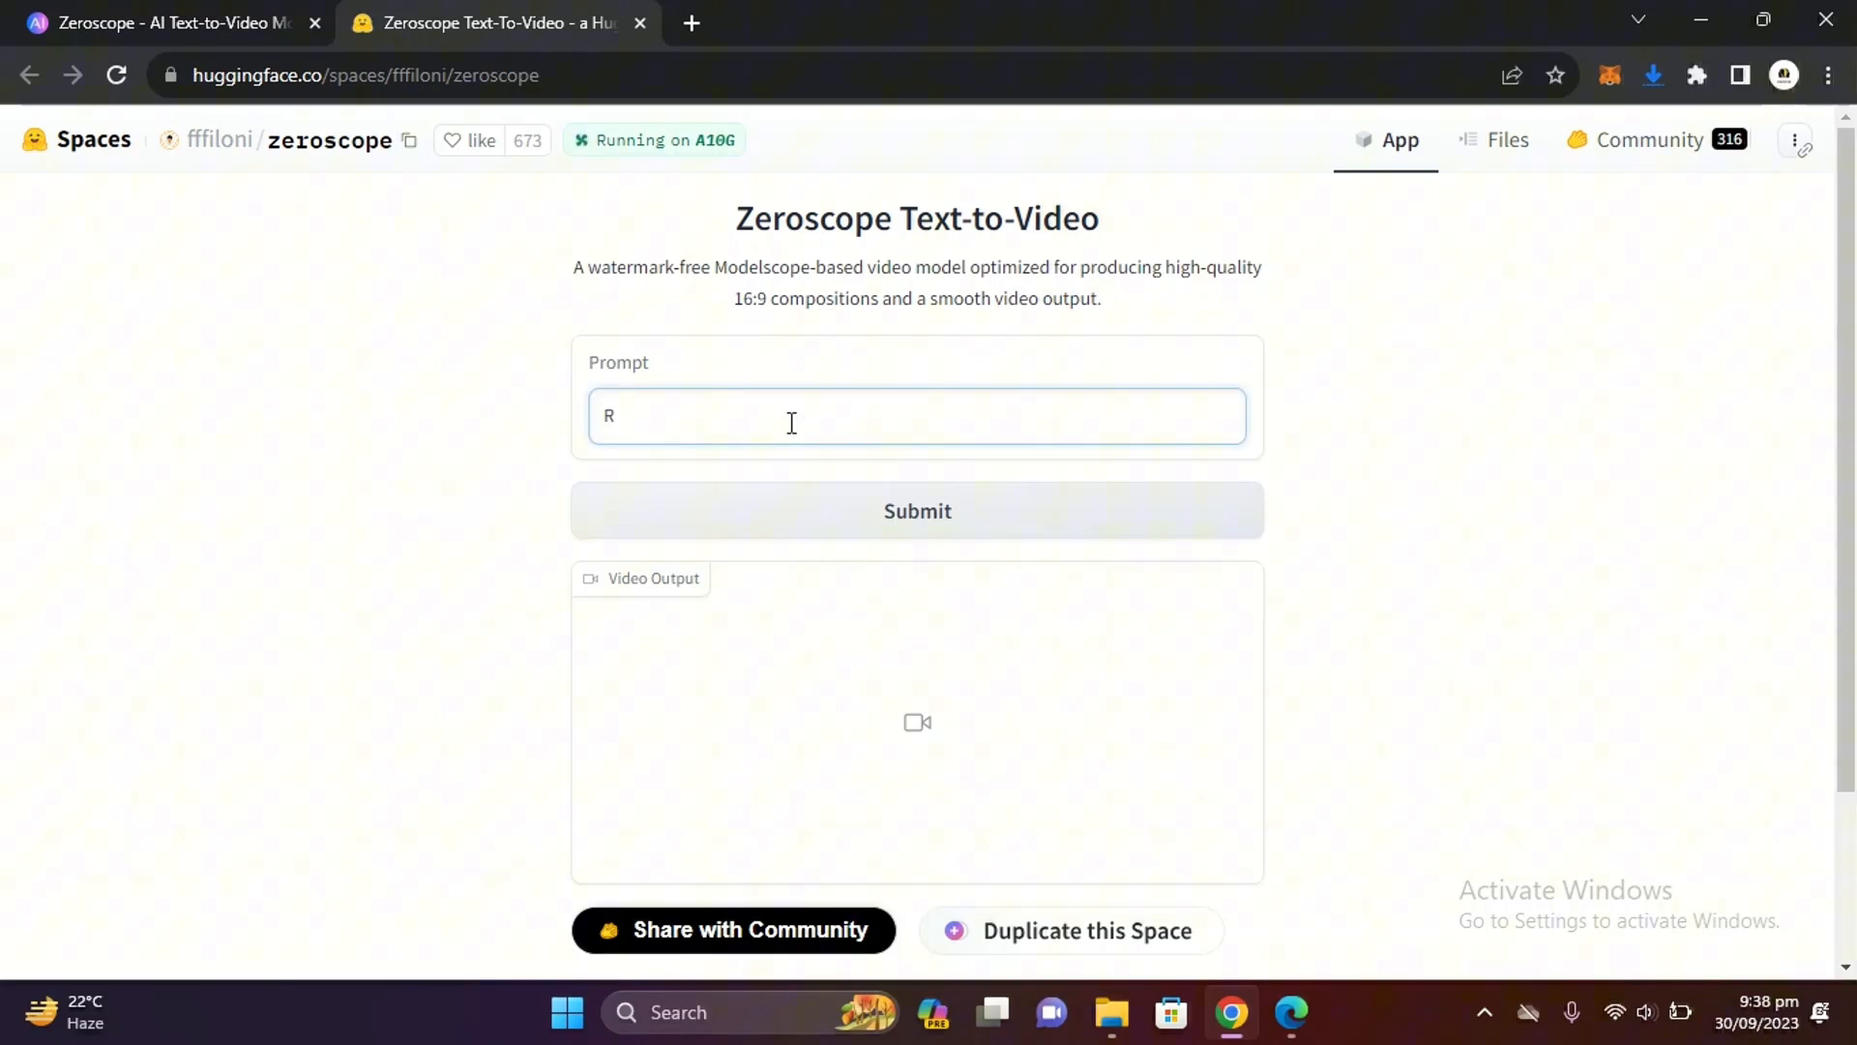
pyautogui.write('obots Da')
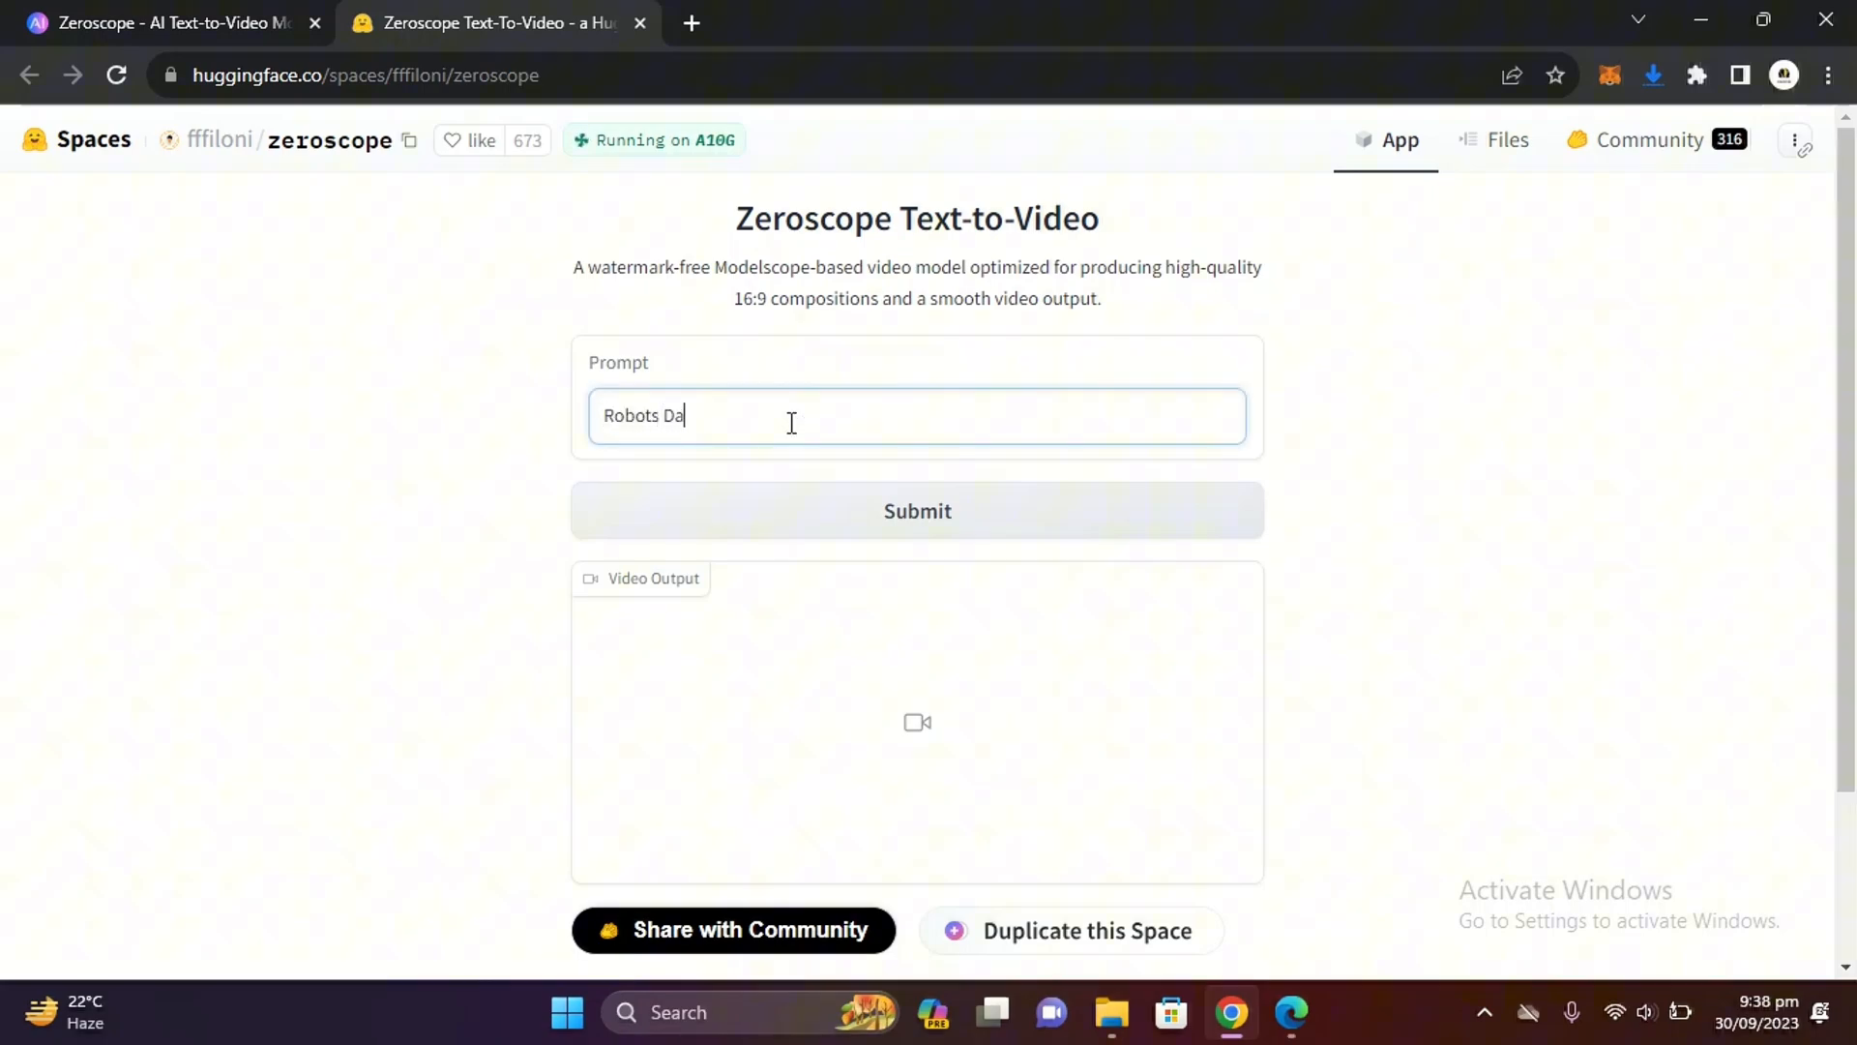
pyautogui.write('ncing in')
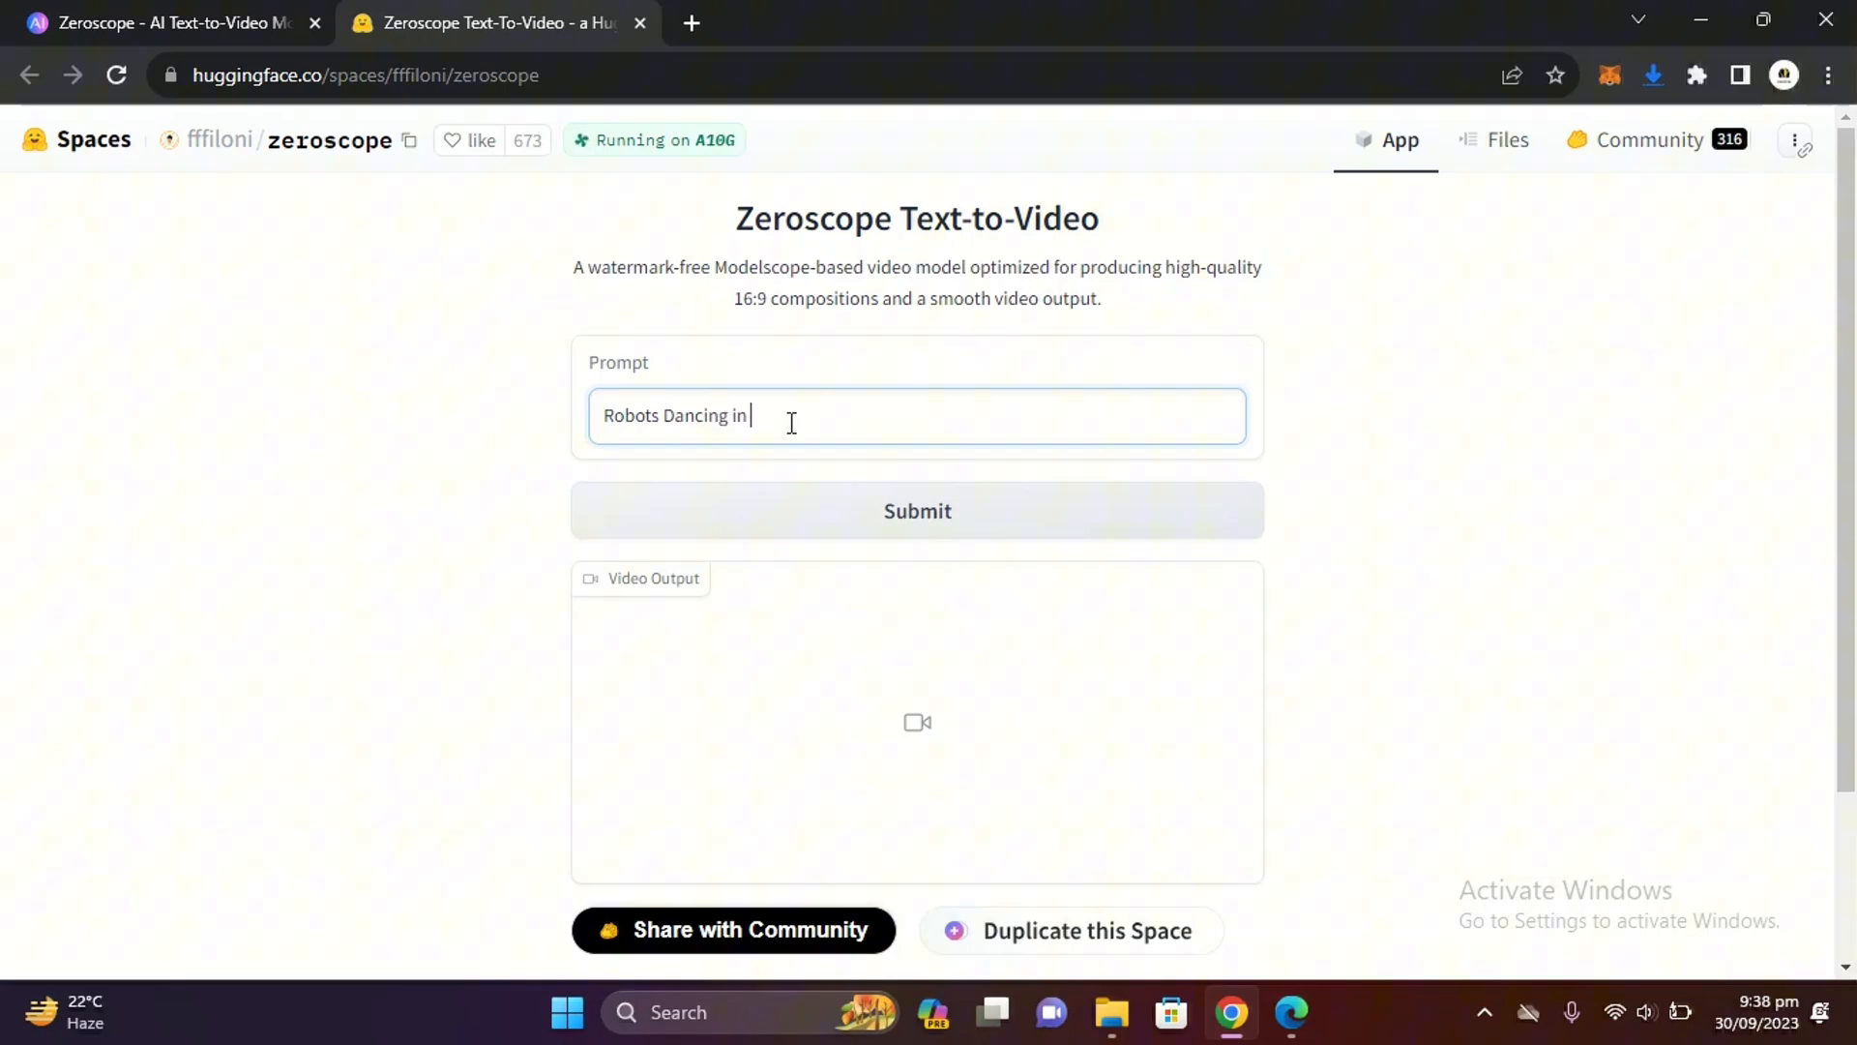
pyautogui.write('a Party')
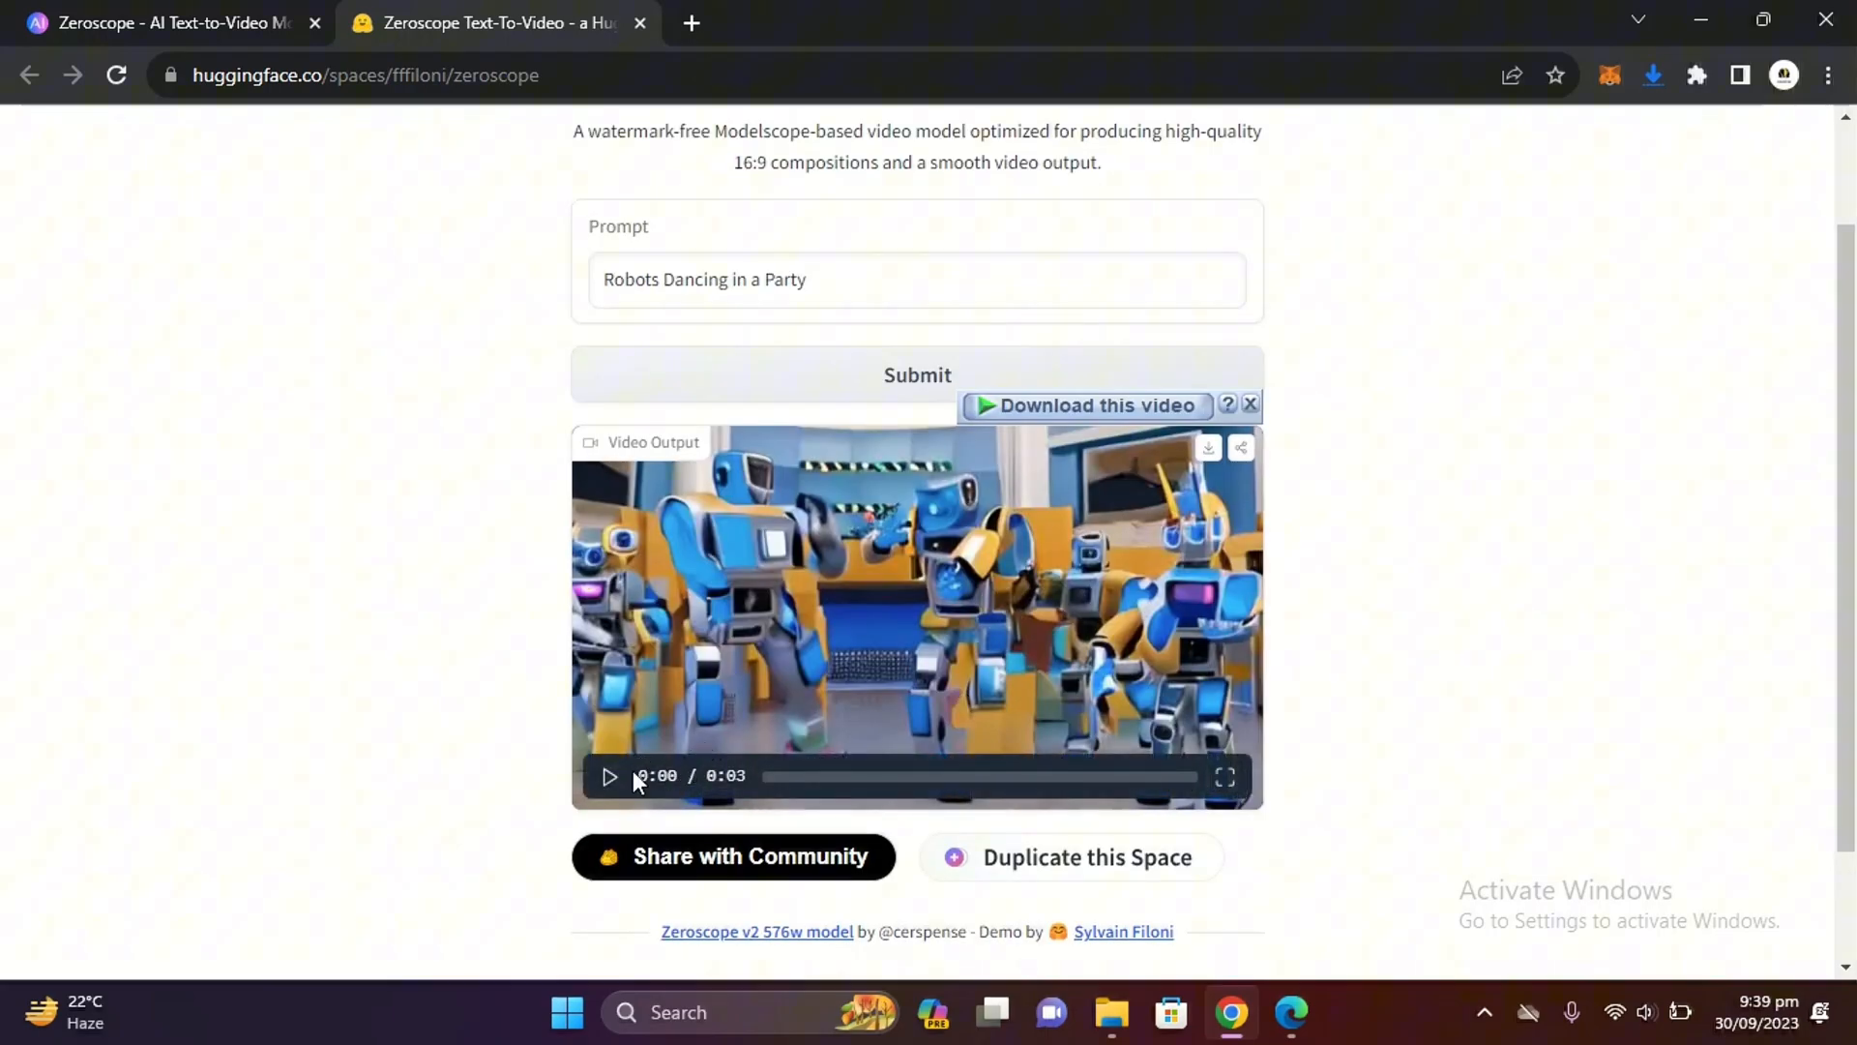
pyautogui.click(609, 775)
pyautogui.write('Rob')
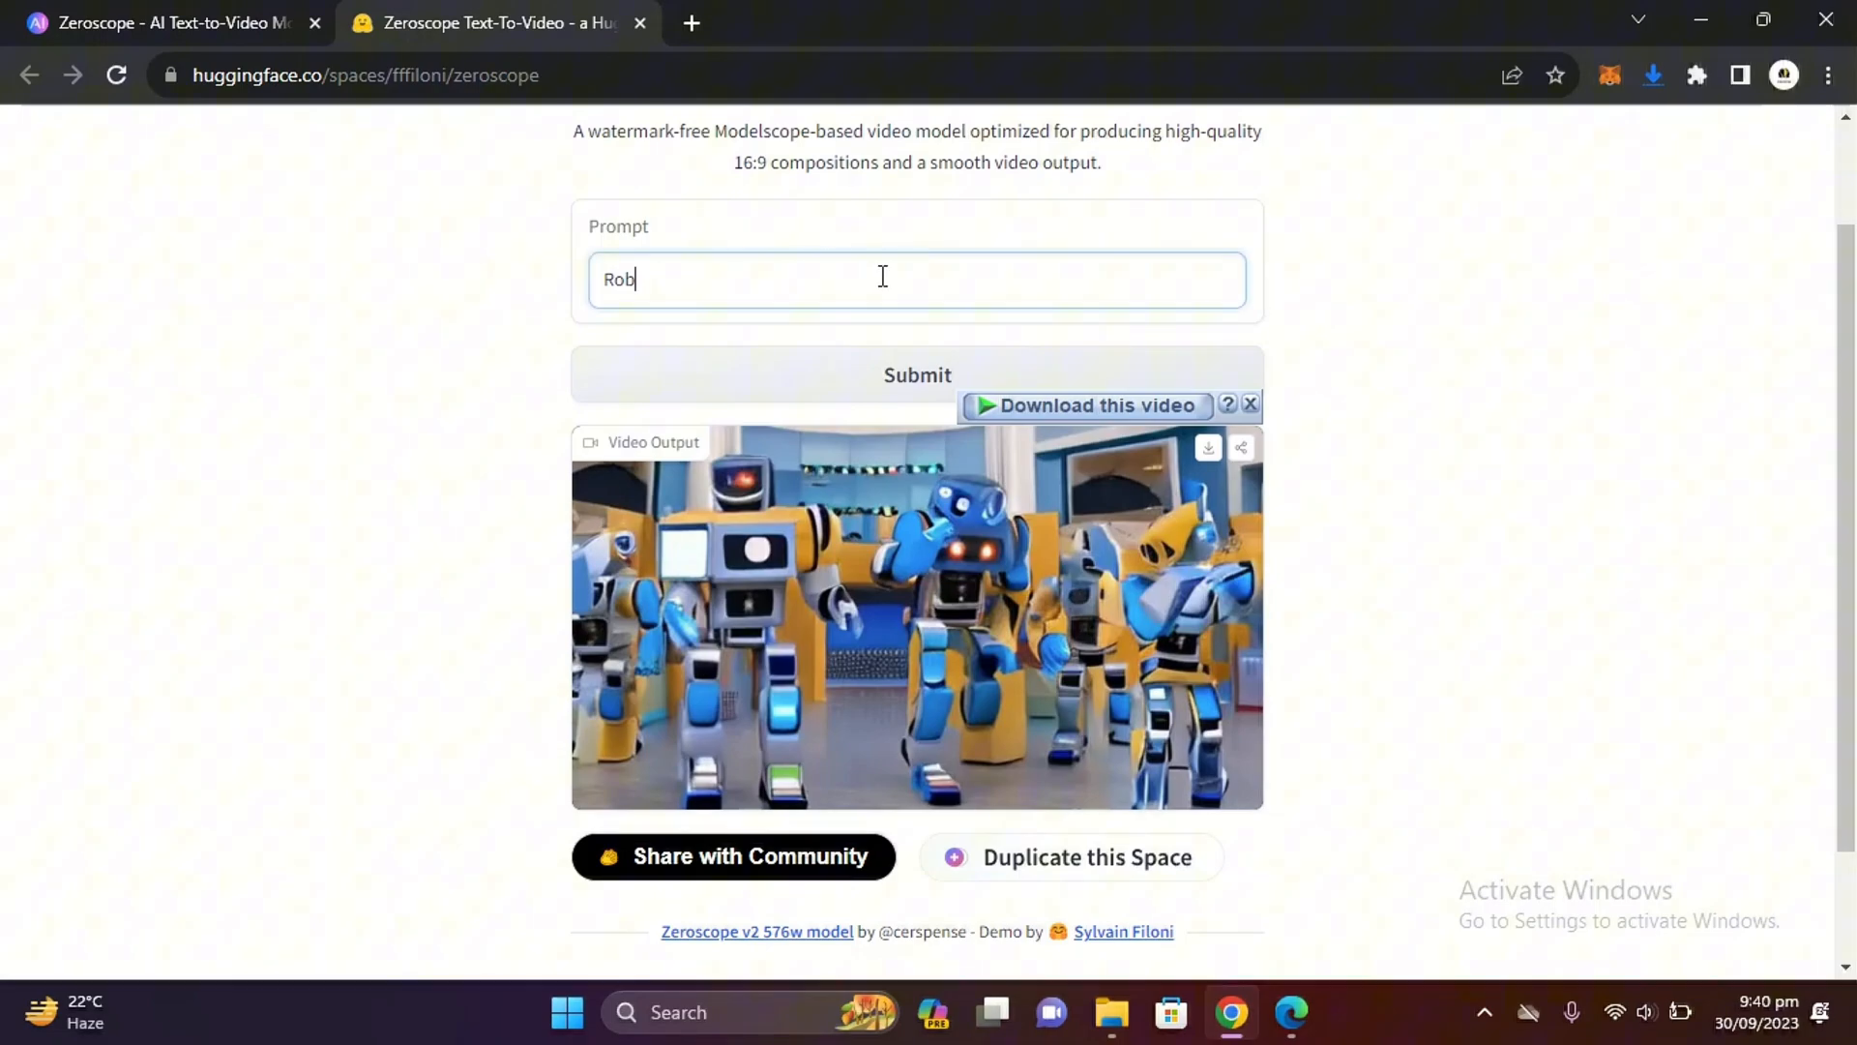
# Generate and play an 'Under the Sea' coral reef clip, then open a new tab
pyautogui.write('Under the Sea')
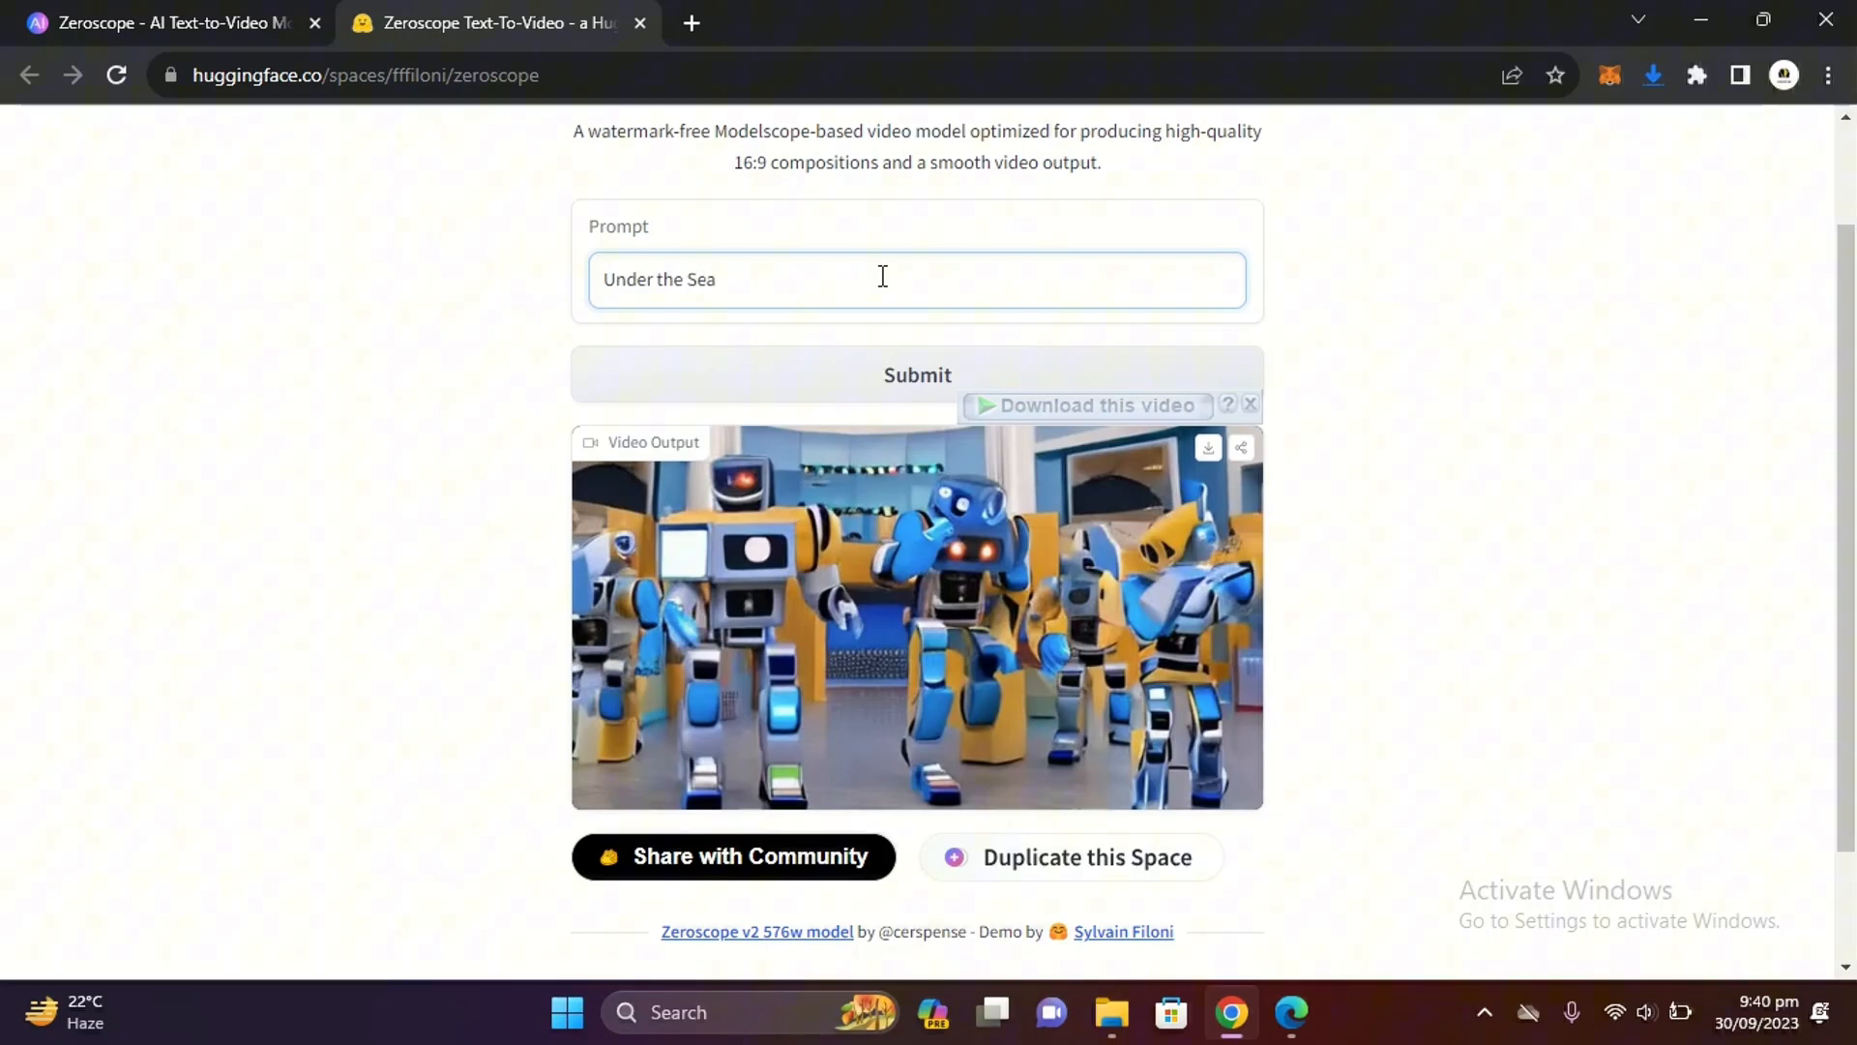
pyautogui.click(917, 375)
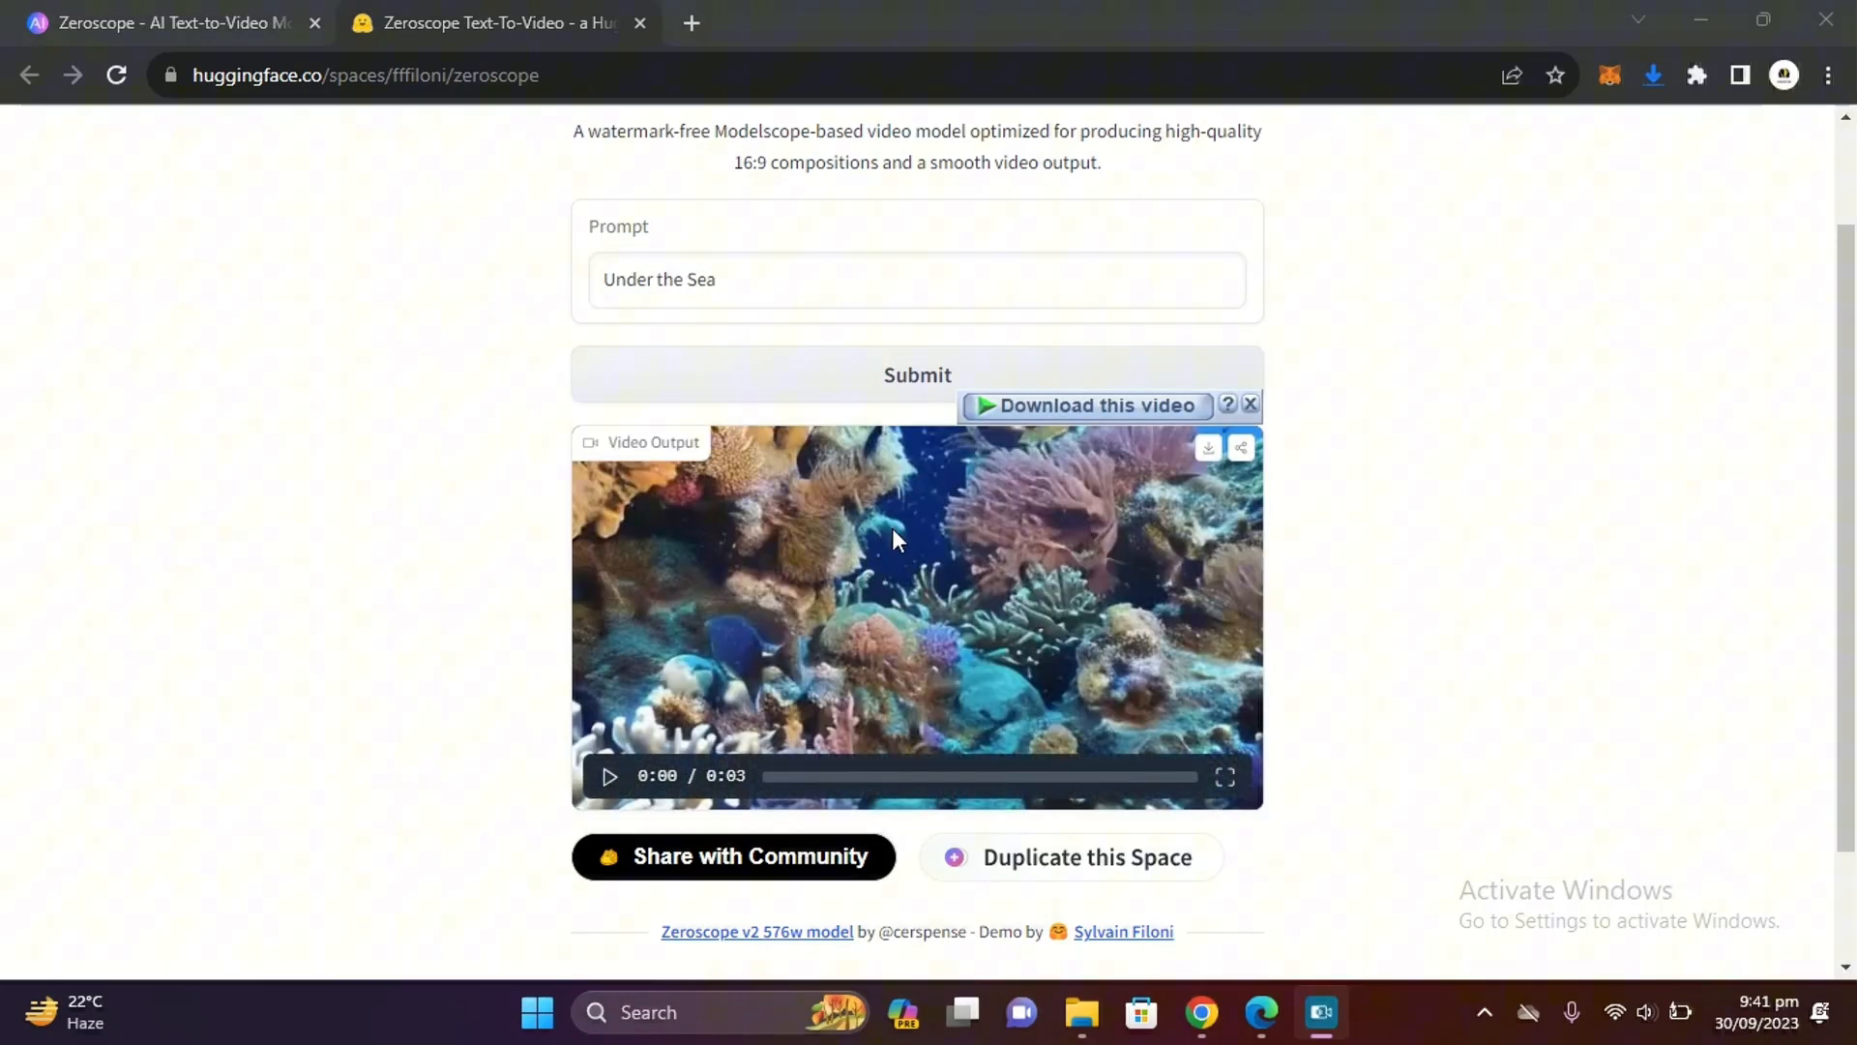
pyautogui.click(609, 776)
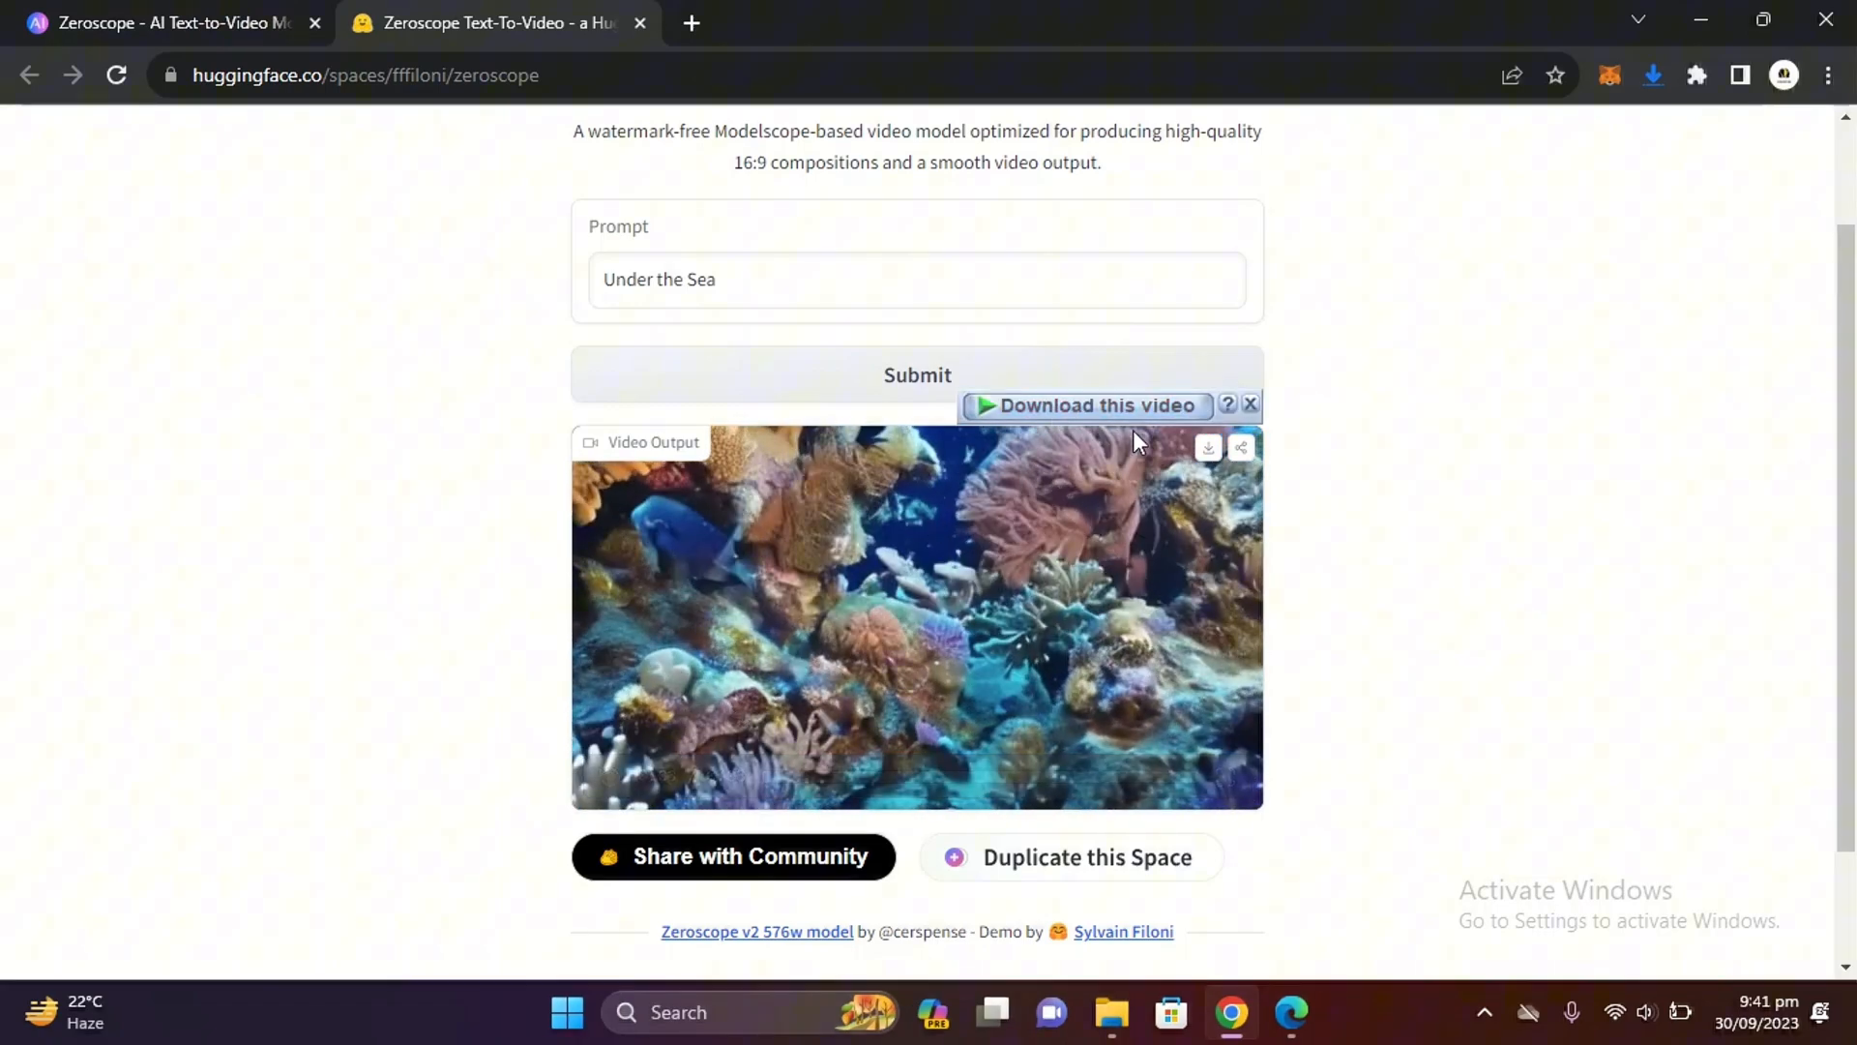
pyautogui.moveTo(1208, 447)
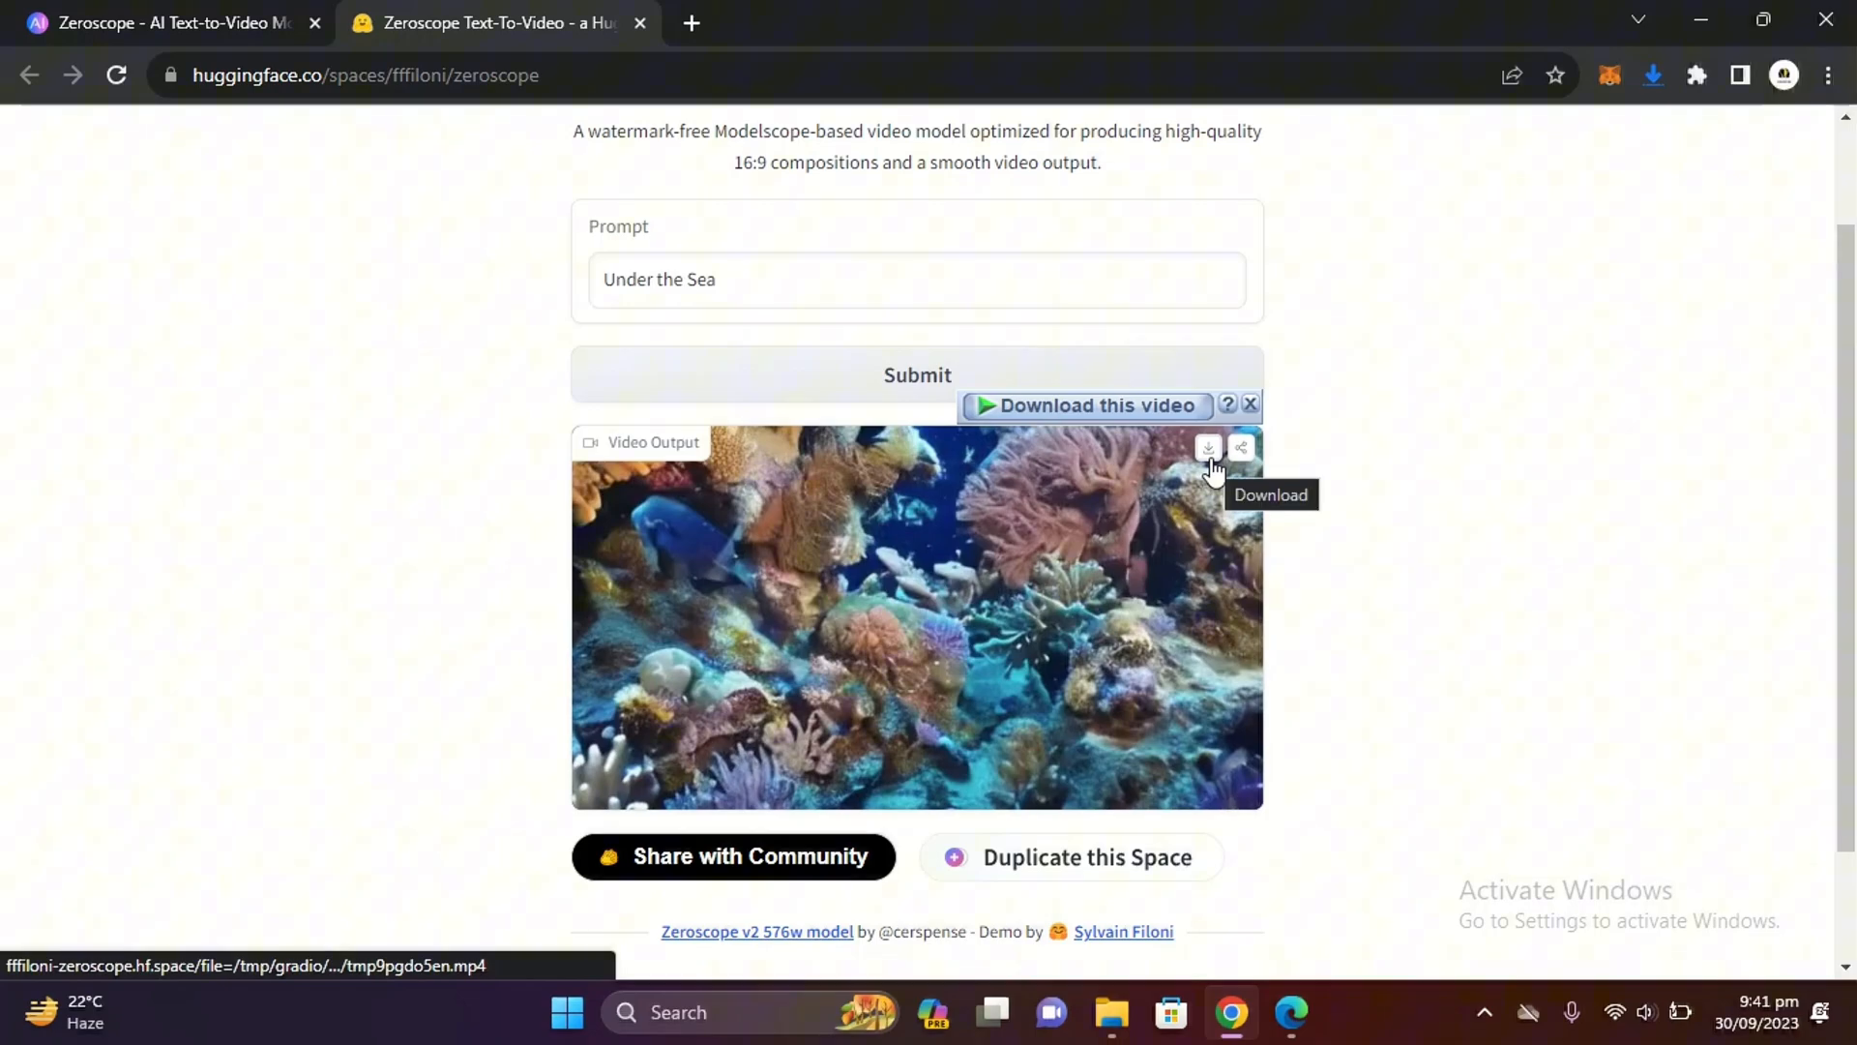
pyautogui.moveTo(1240, 448)
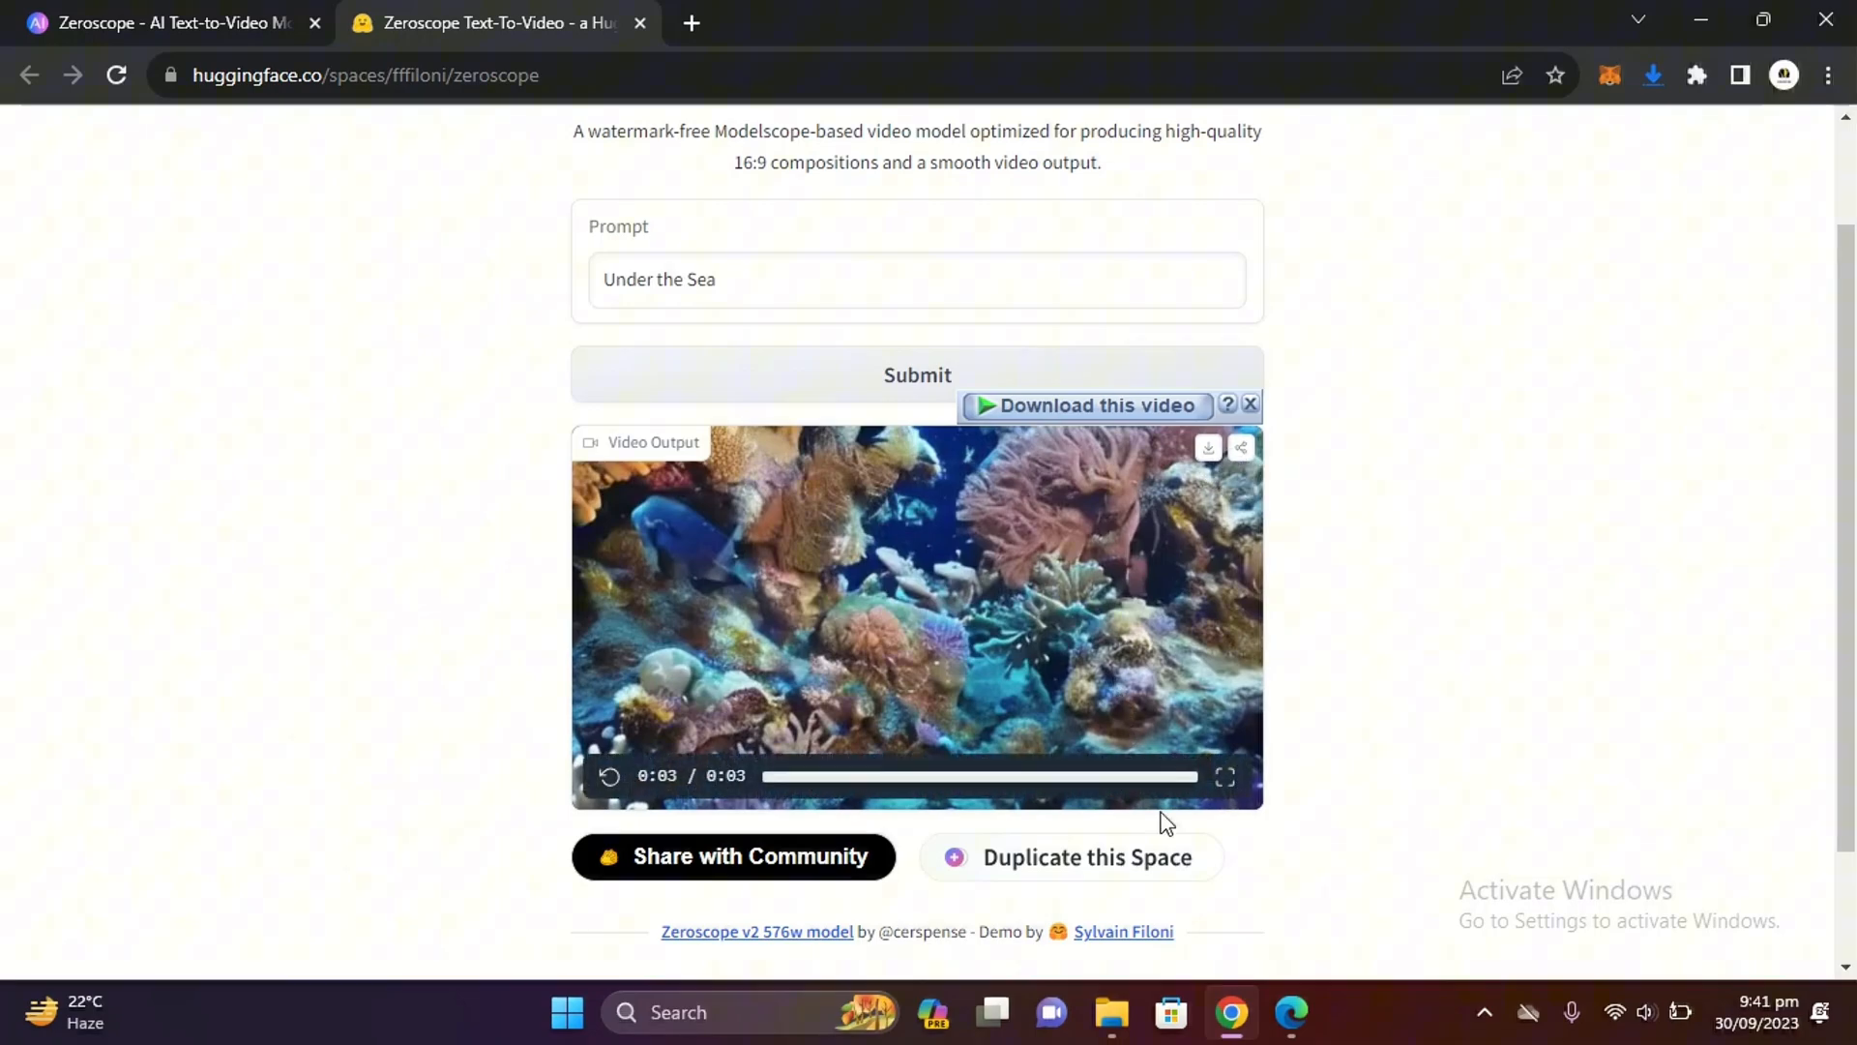
pyautogui.click(690, 23)
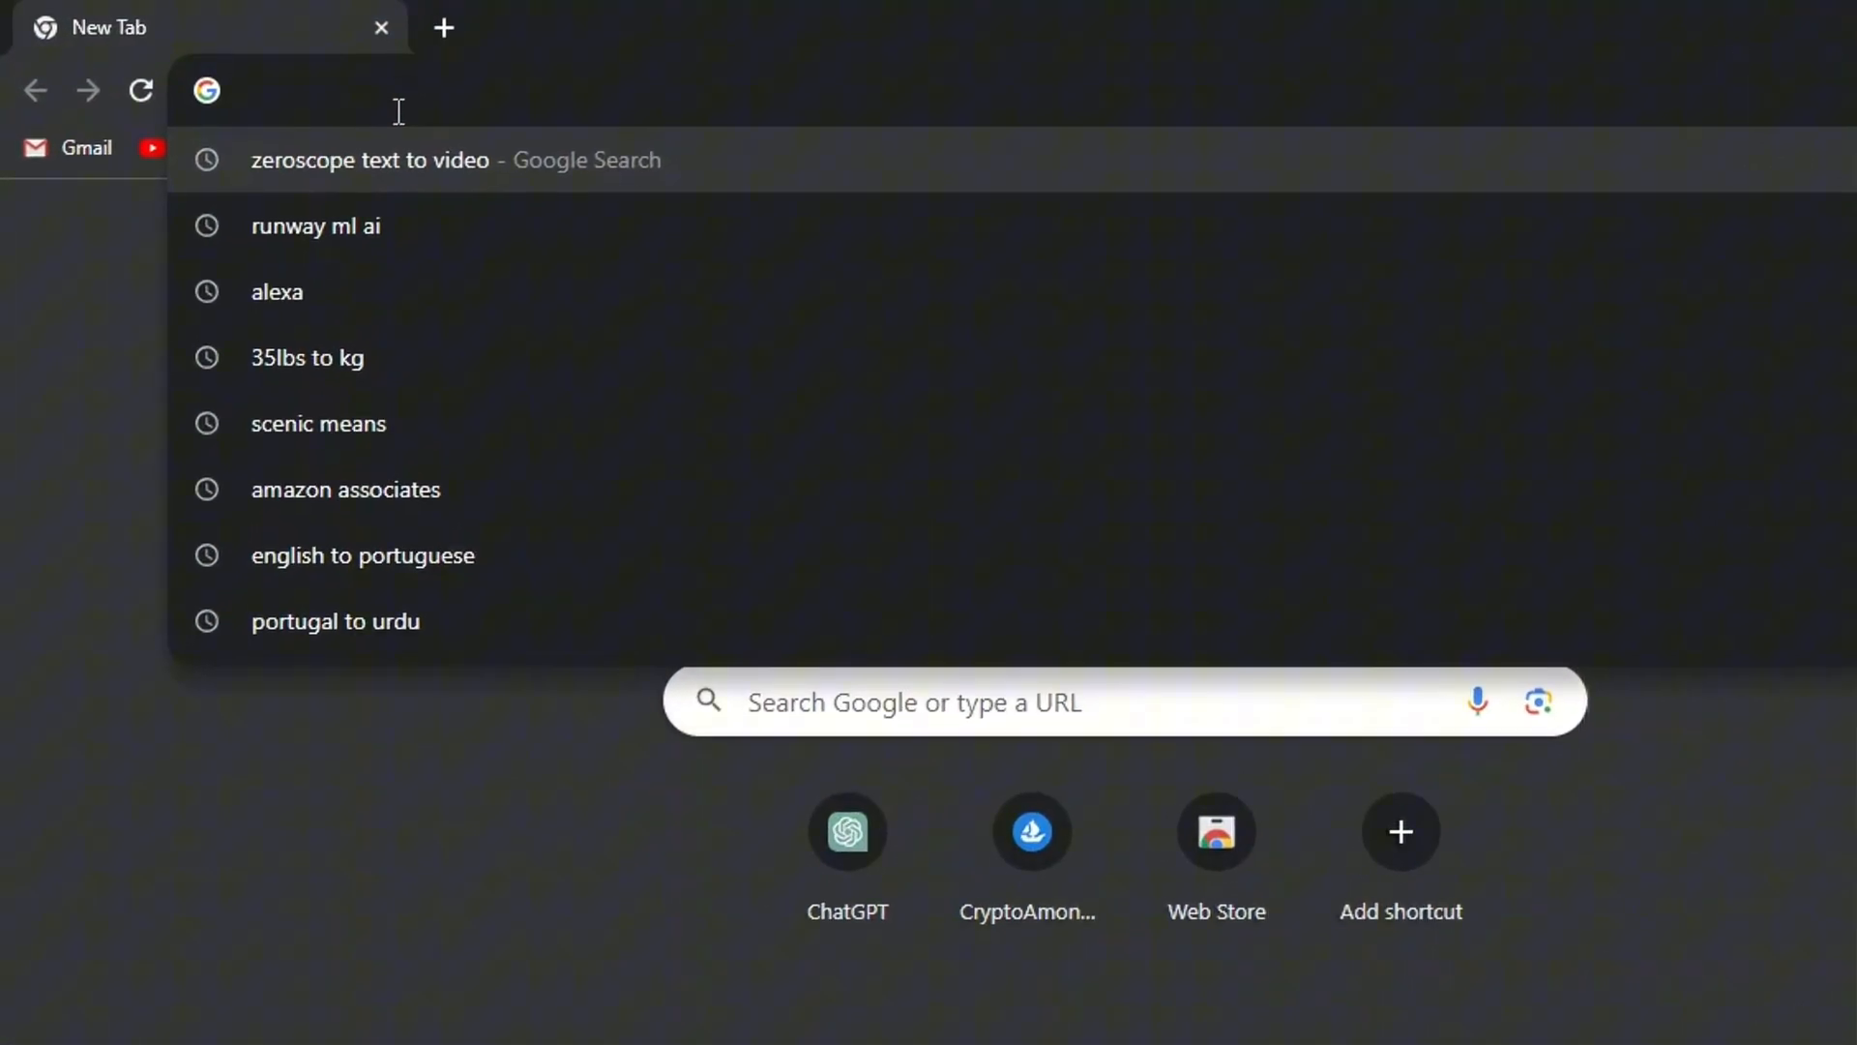
# Search 'pika labs', open the Pika Labs home page, and follow Join Beta to Discord
pyautogui.write('pik')
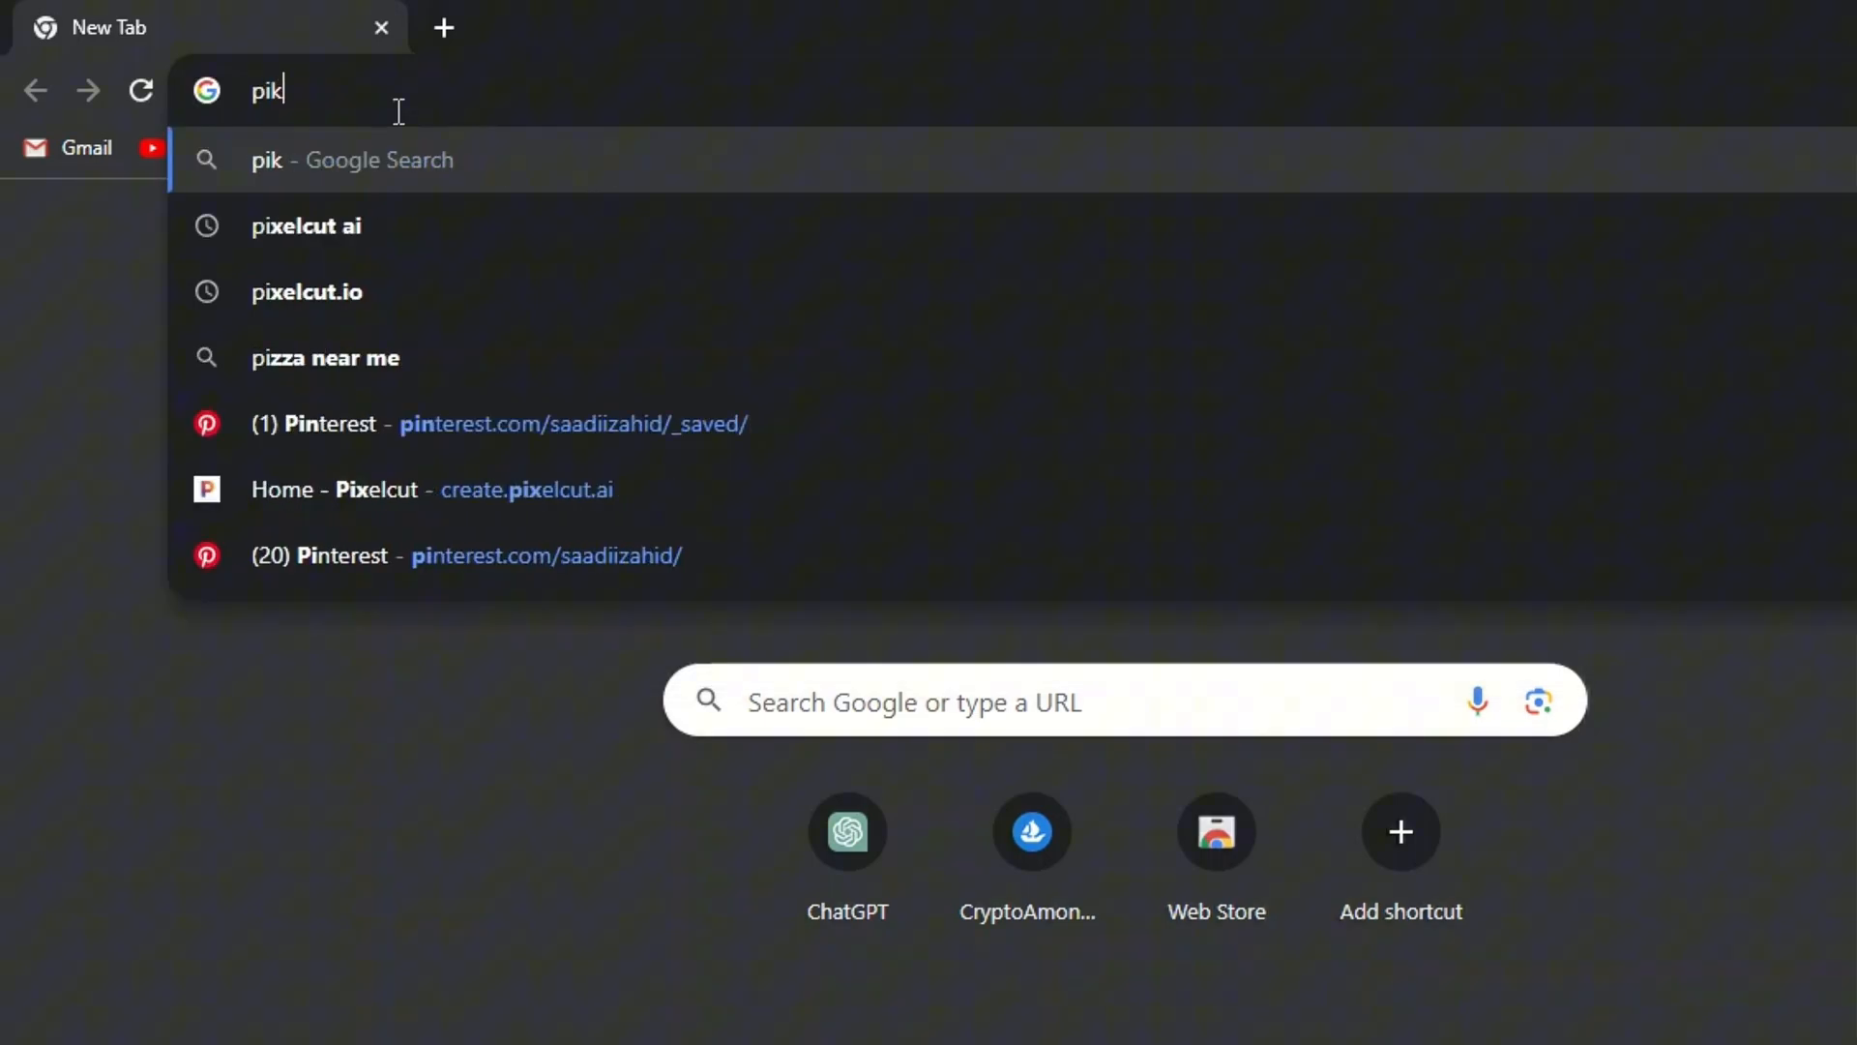
pyautogui.write('a')
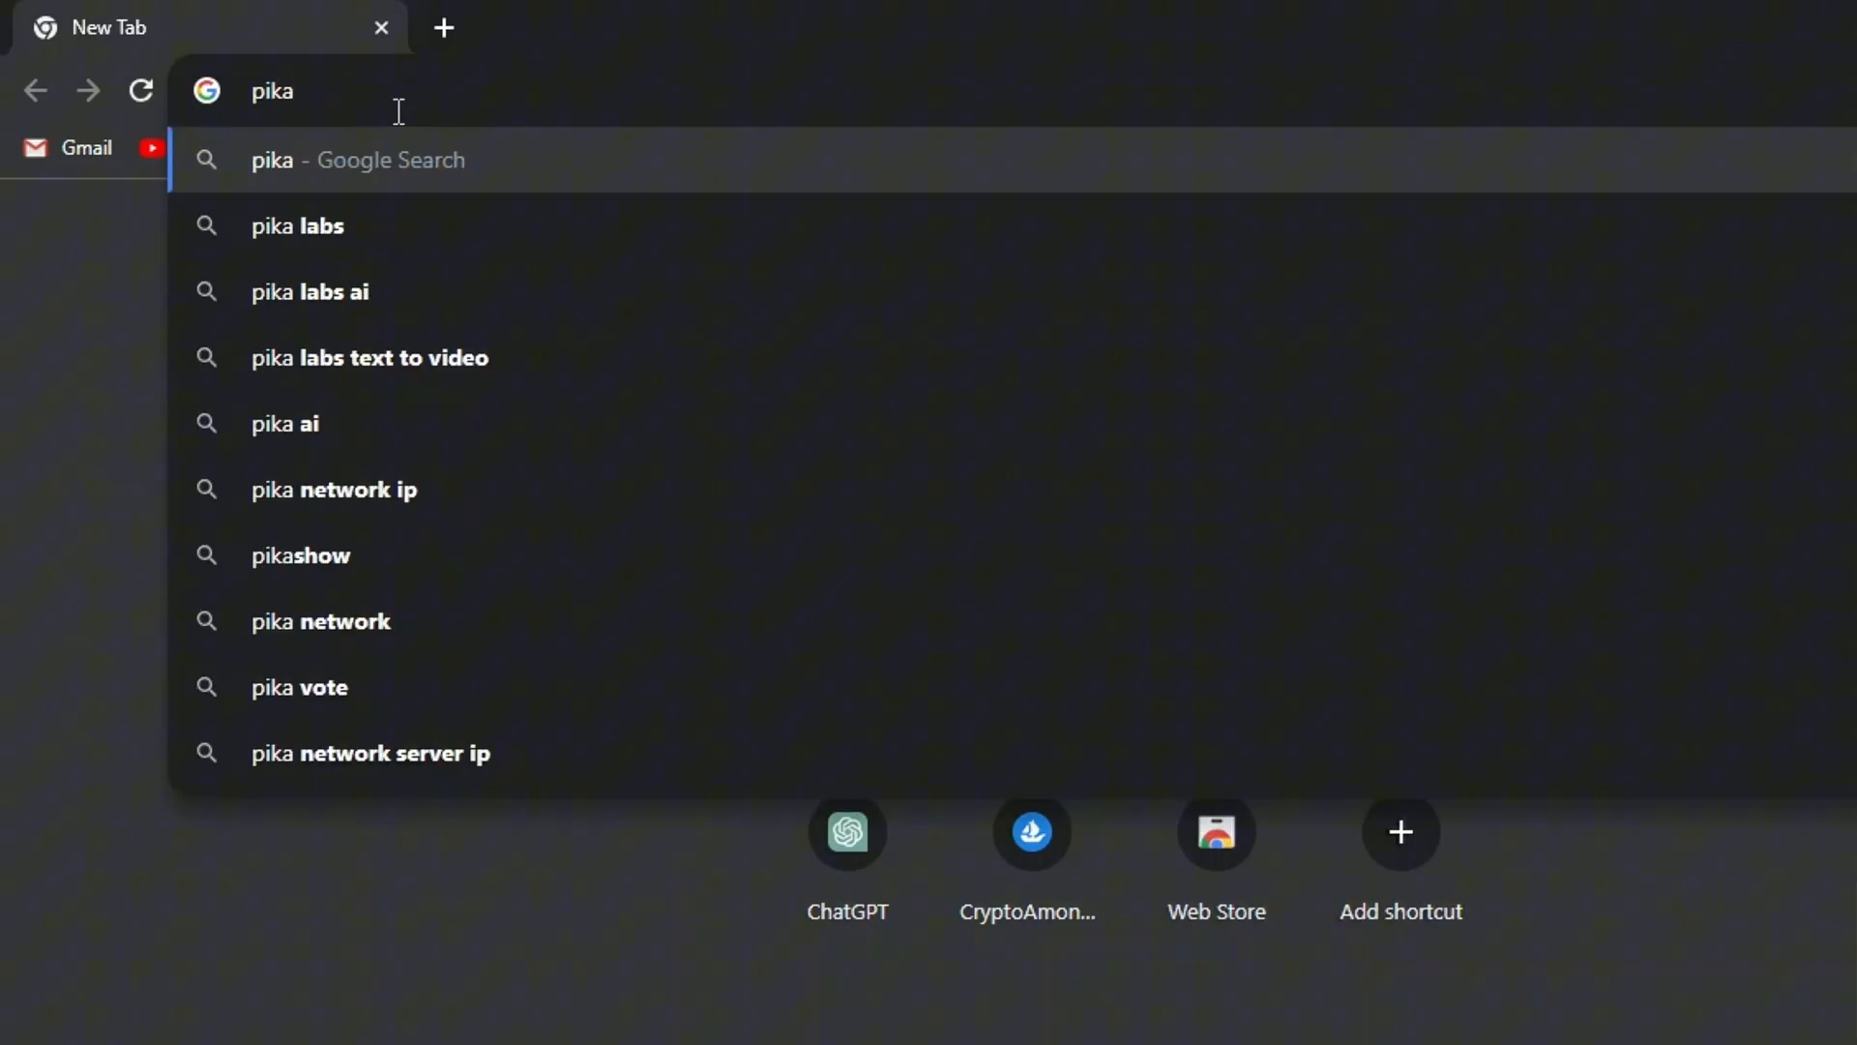
pyautogui.click(297, 225)
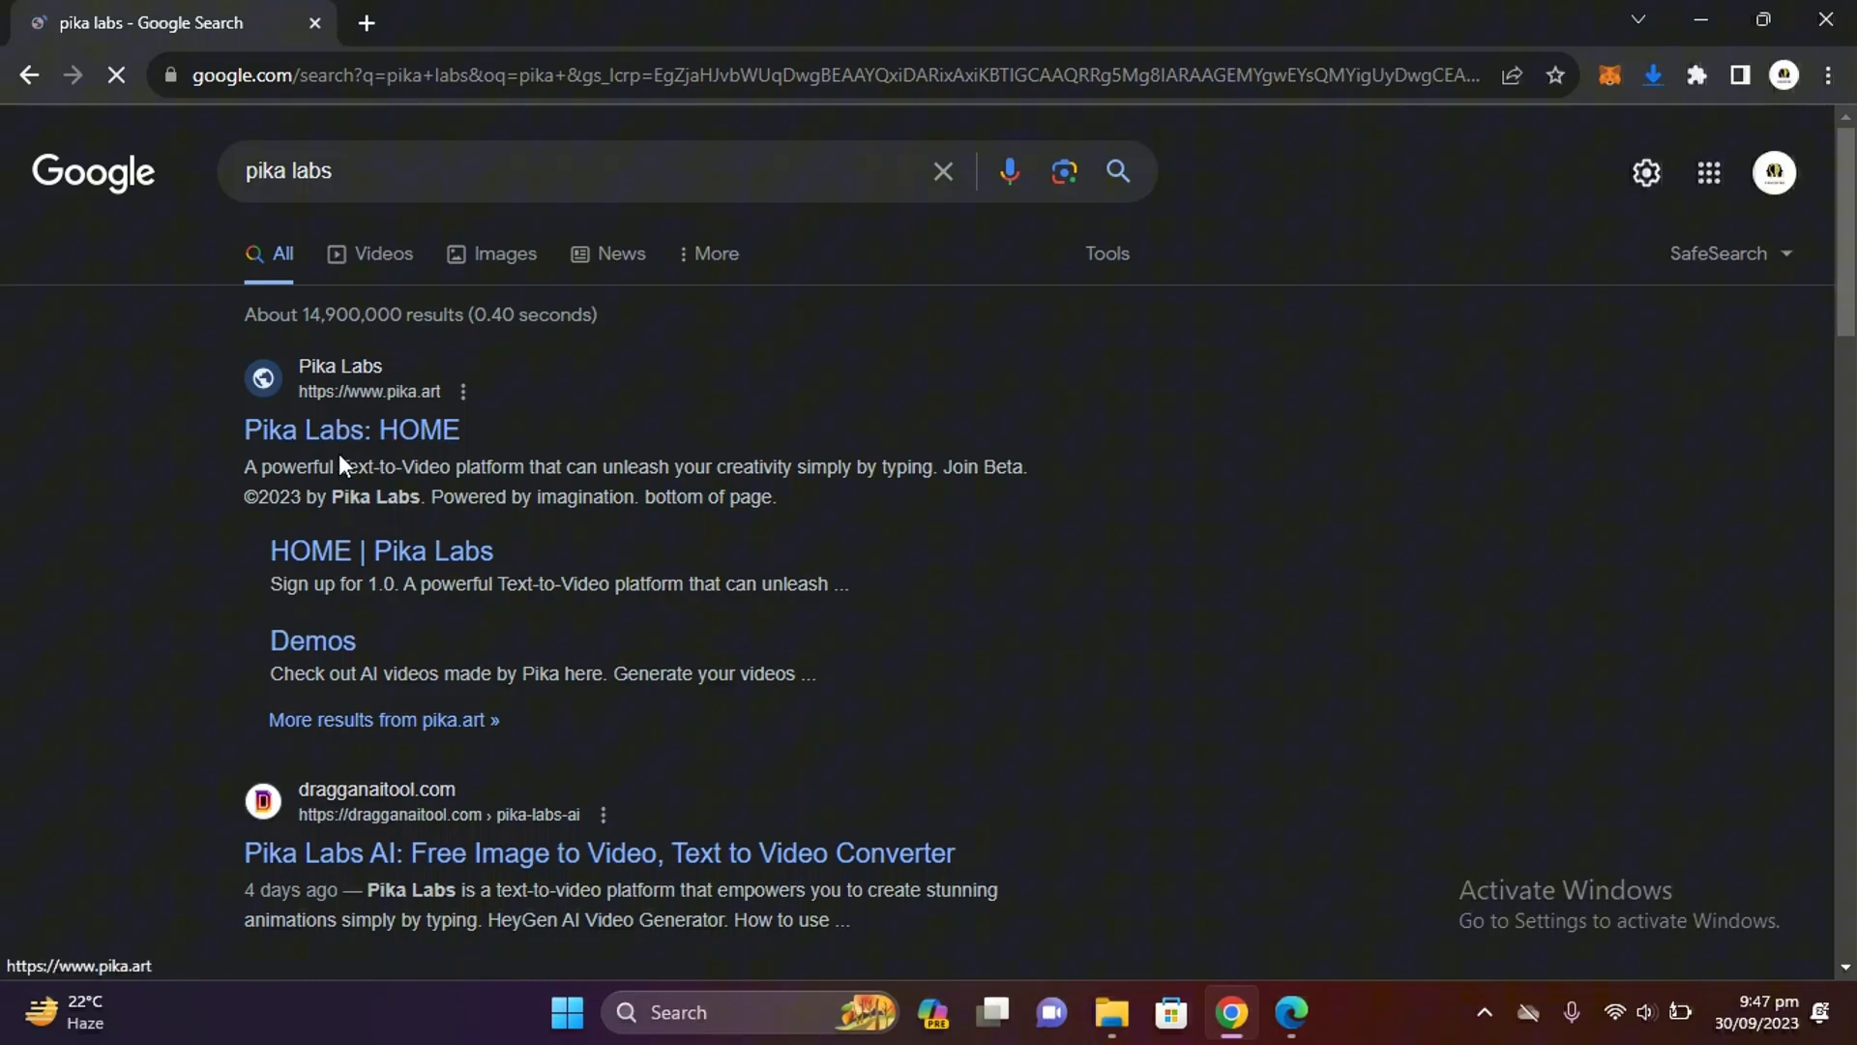
pyautogui.click(350, 429)
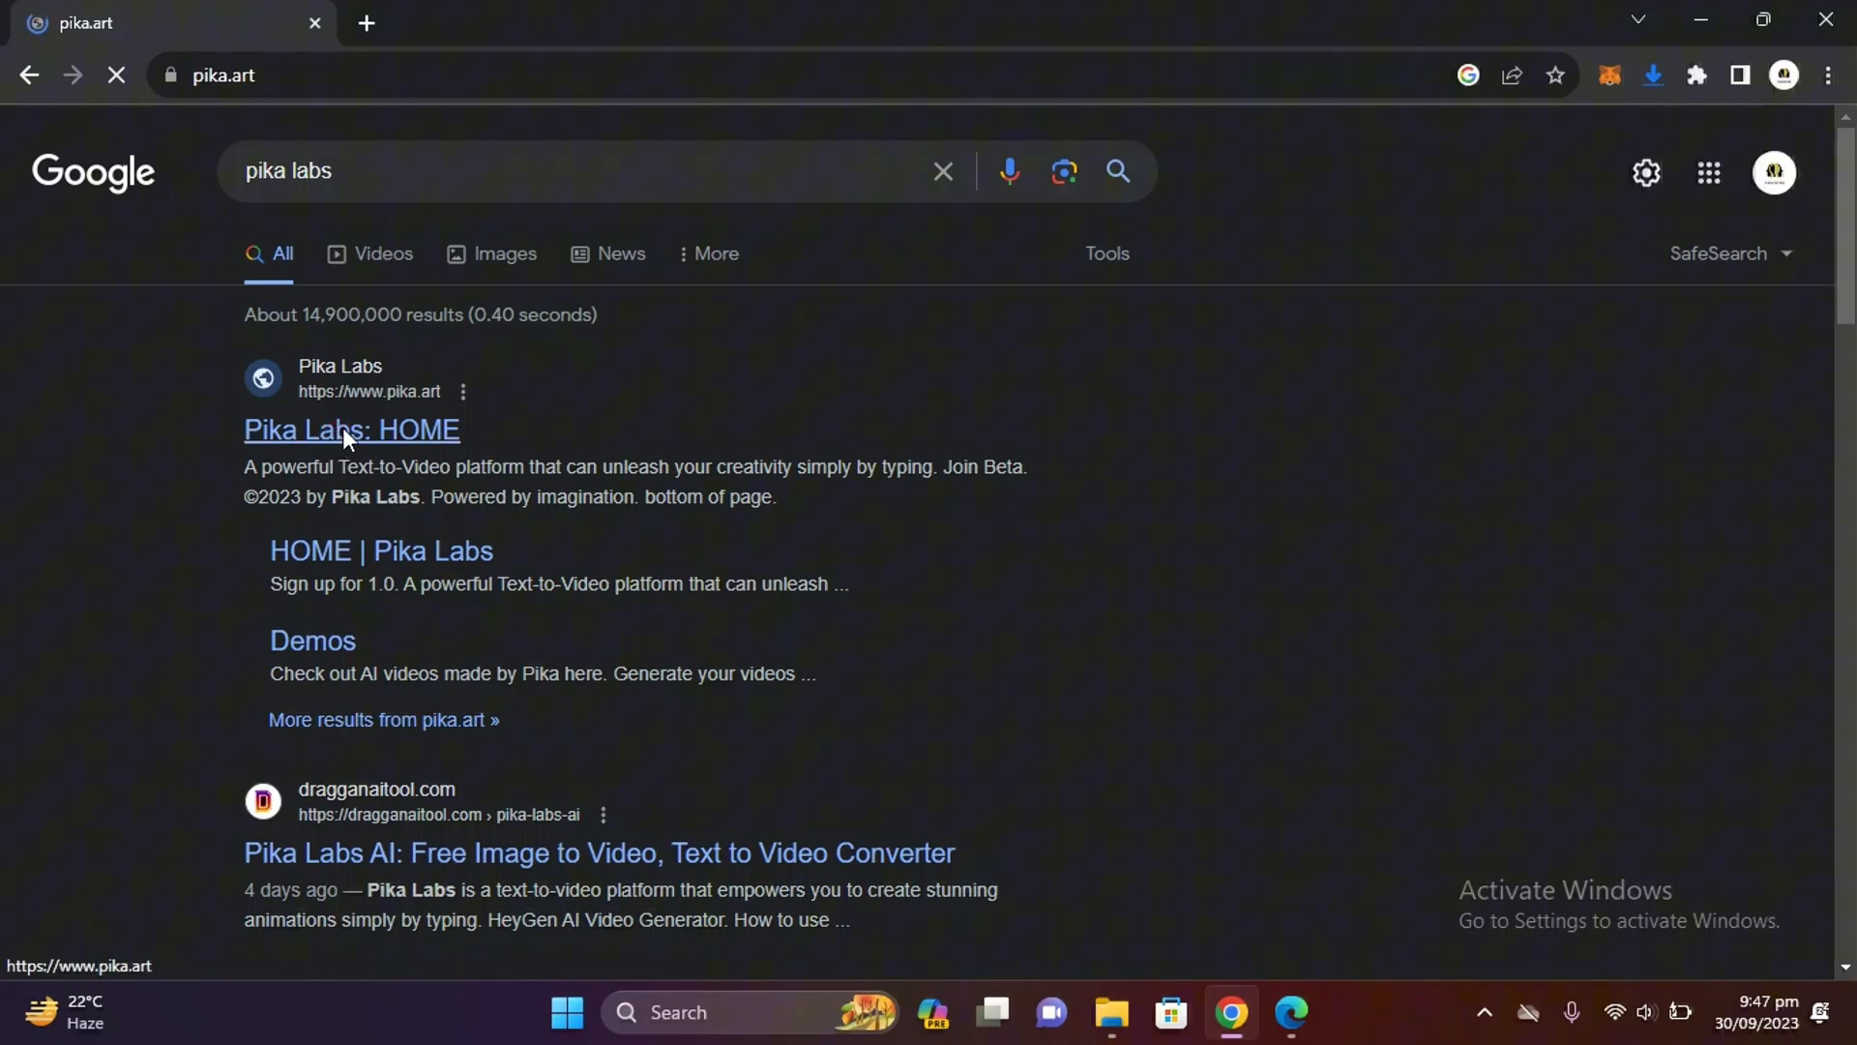
pyautogui.click(350, 428)
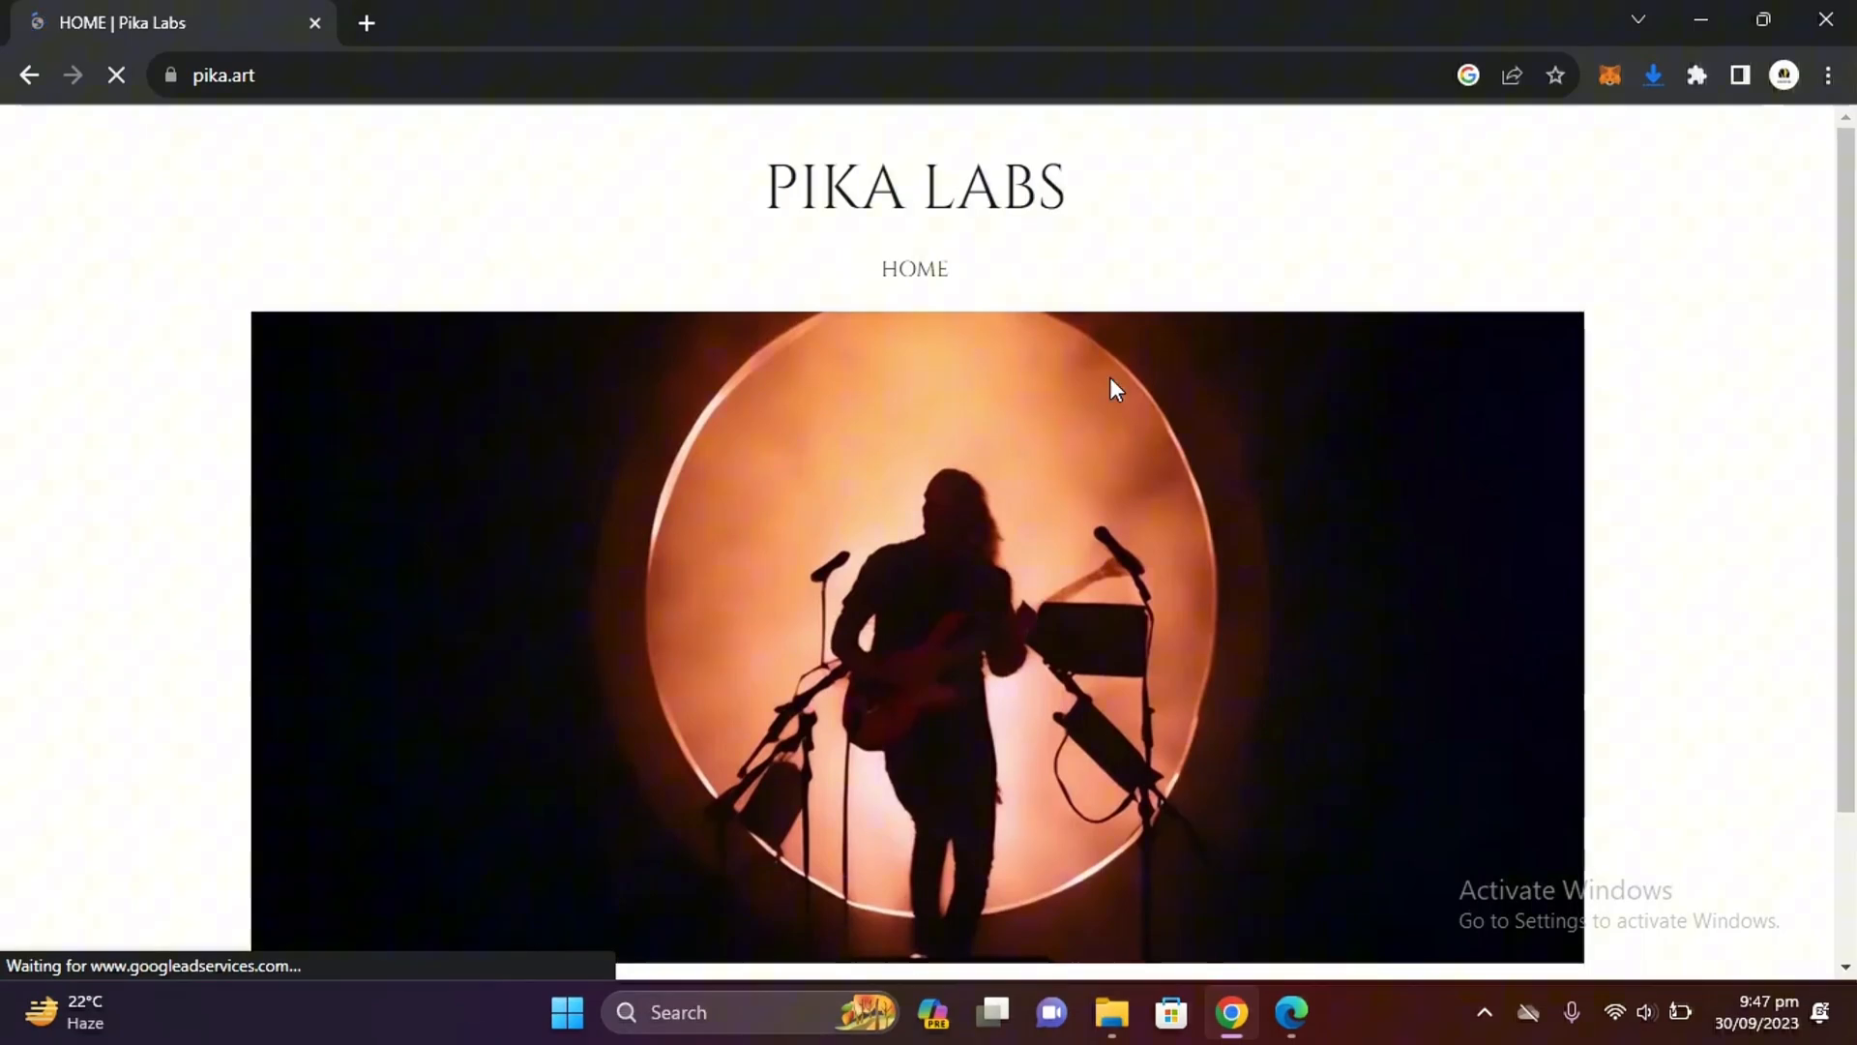
pyautogui.scroll(-3)
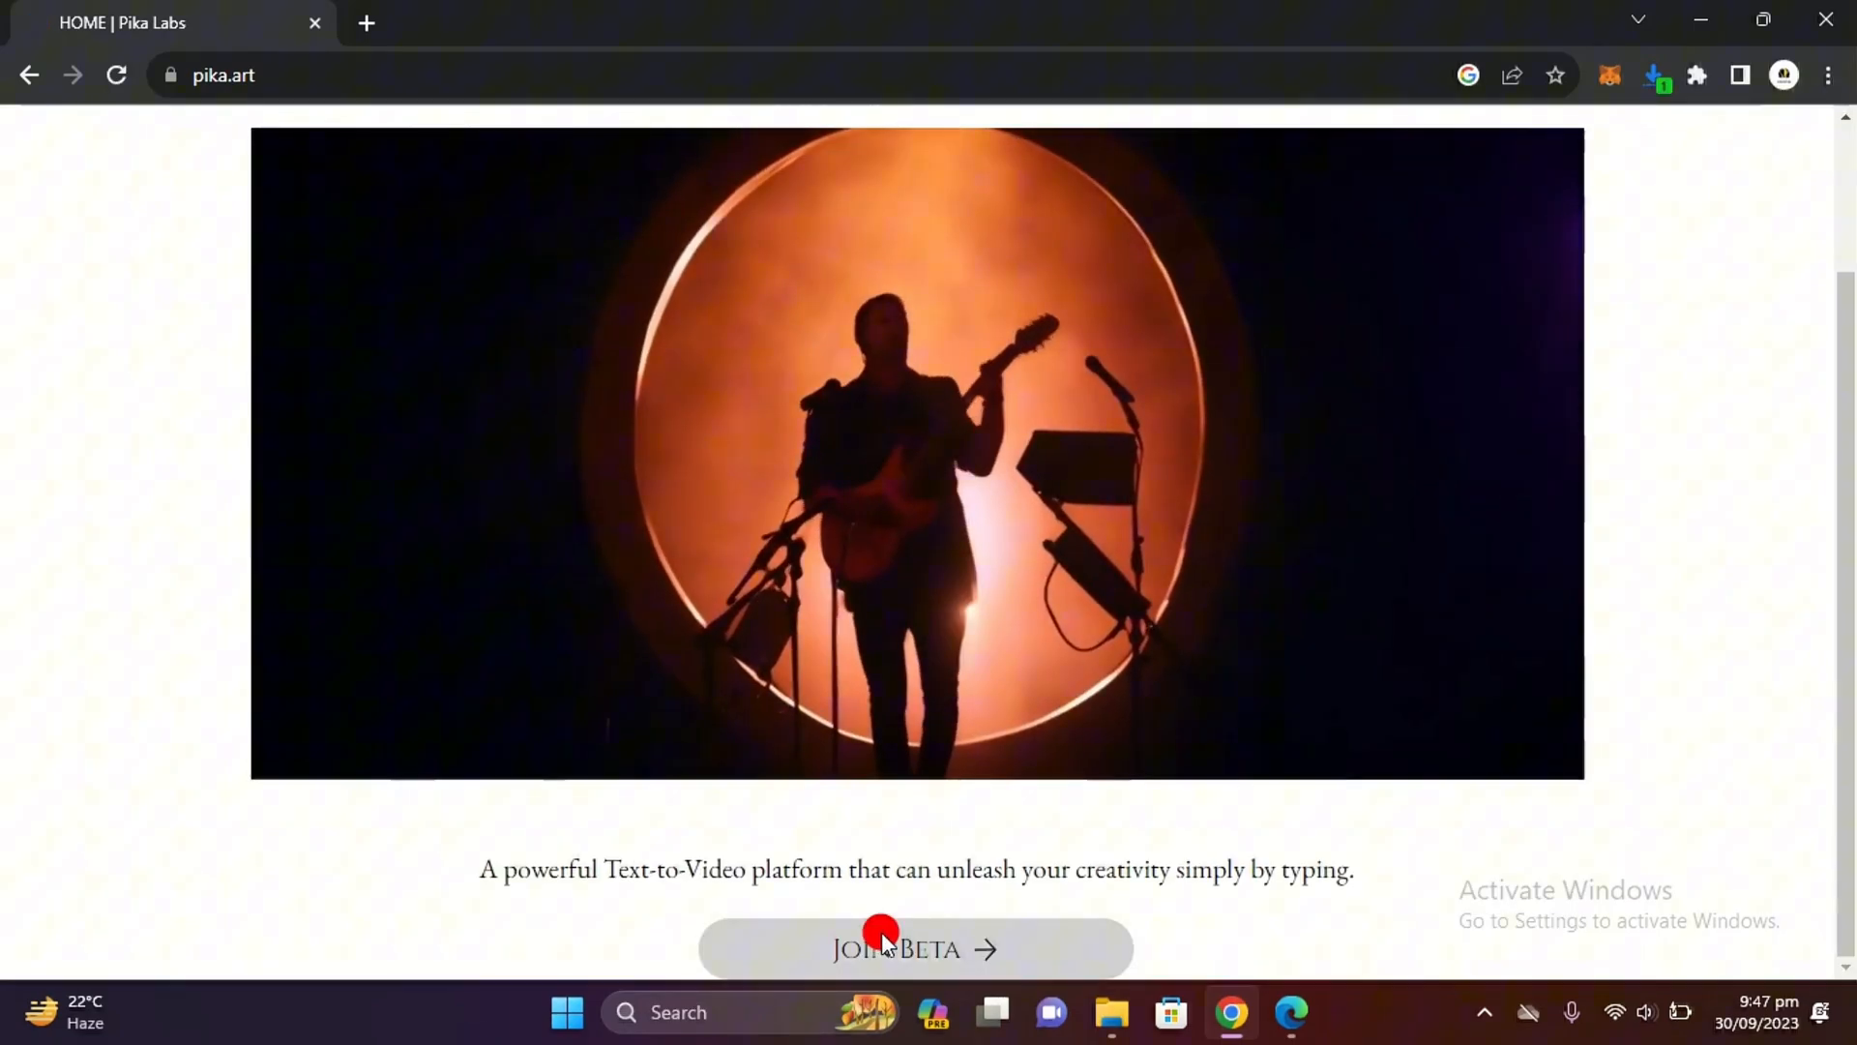
pyautogui.click(916, 949)
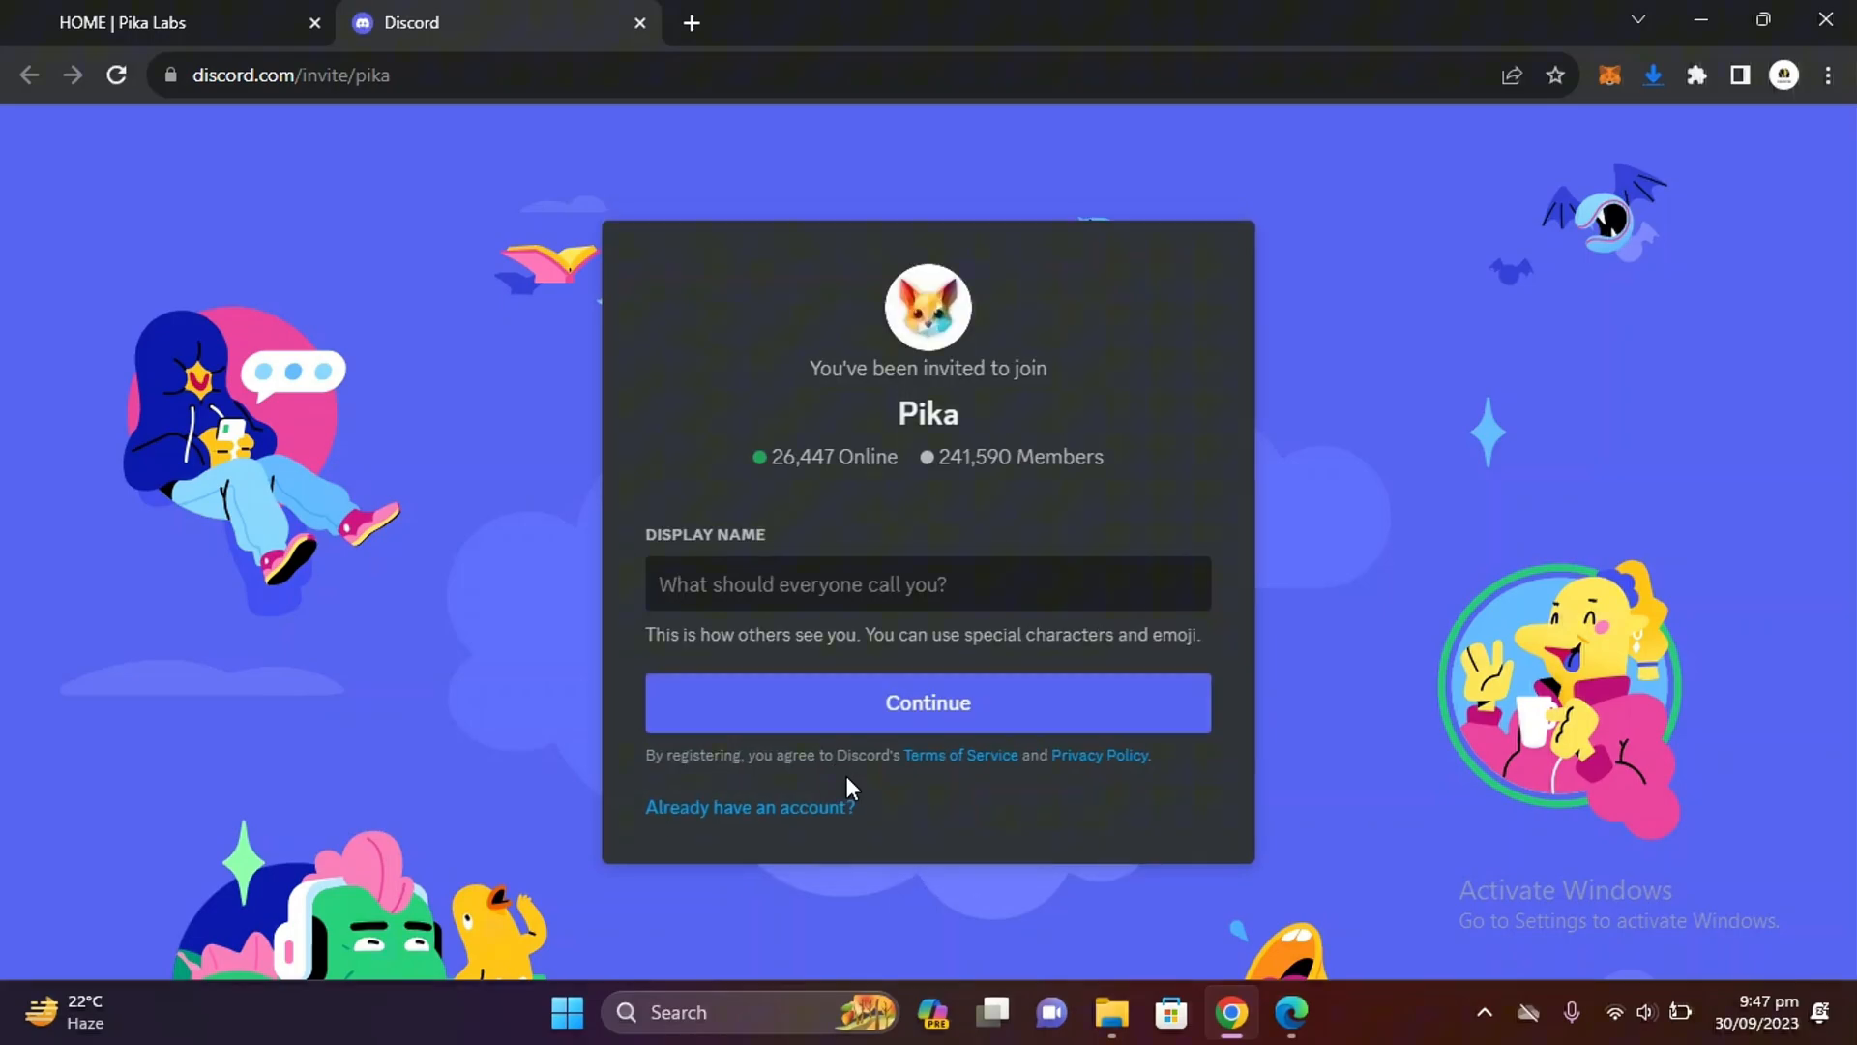
# Join the Pika Discord server, answering onboarding with Work and Video Producer
pyautogui.click(928, 584)
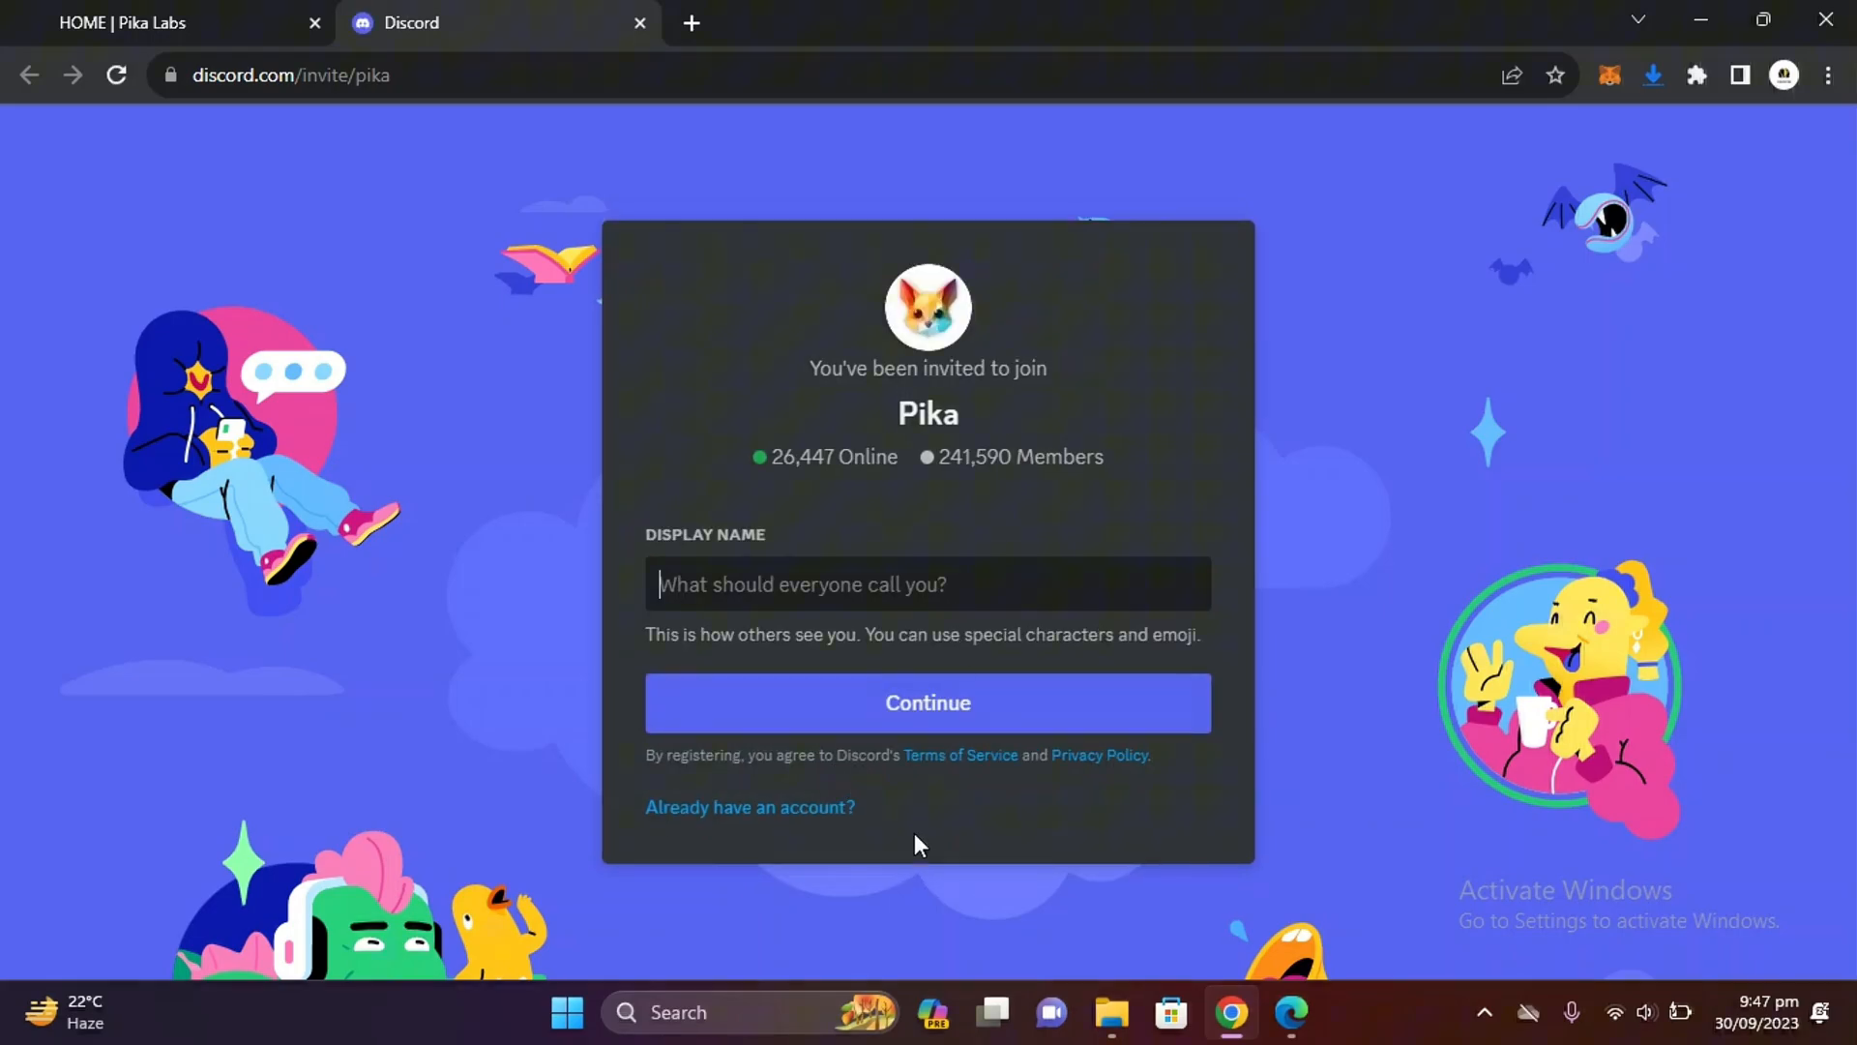
pyautogui.click(926, 702)
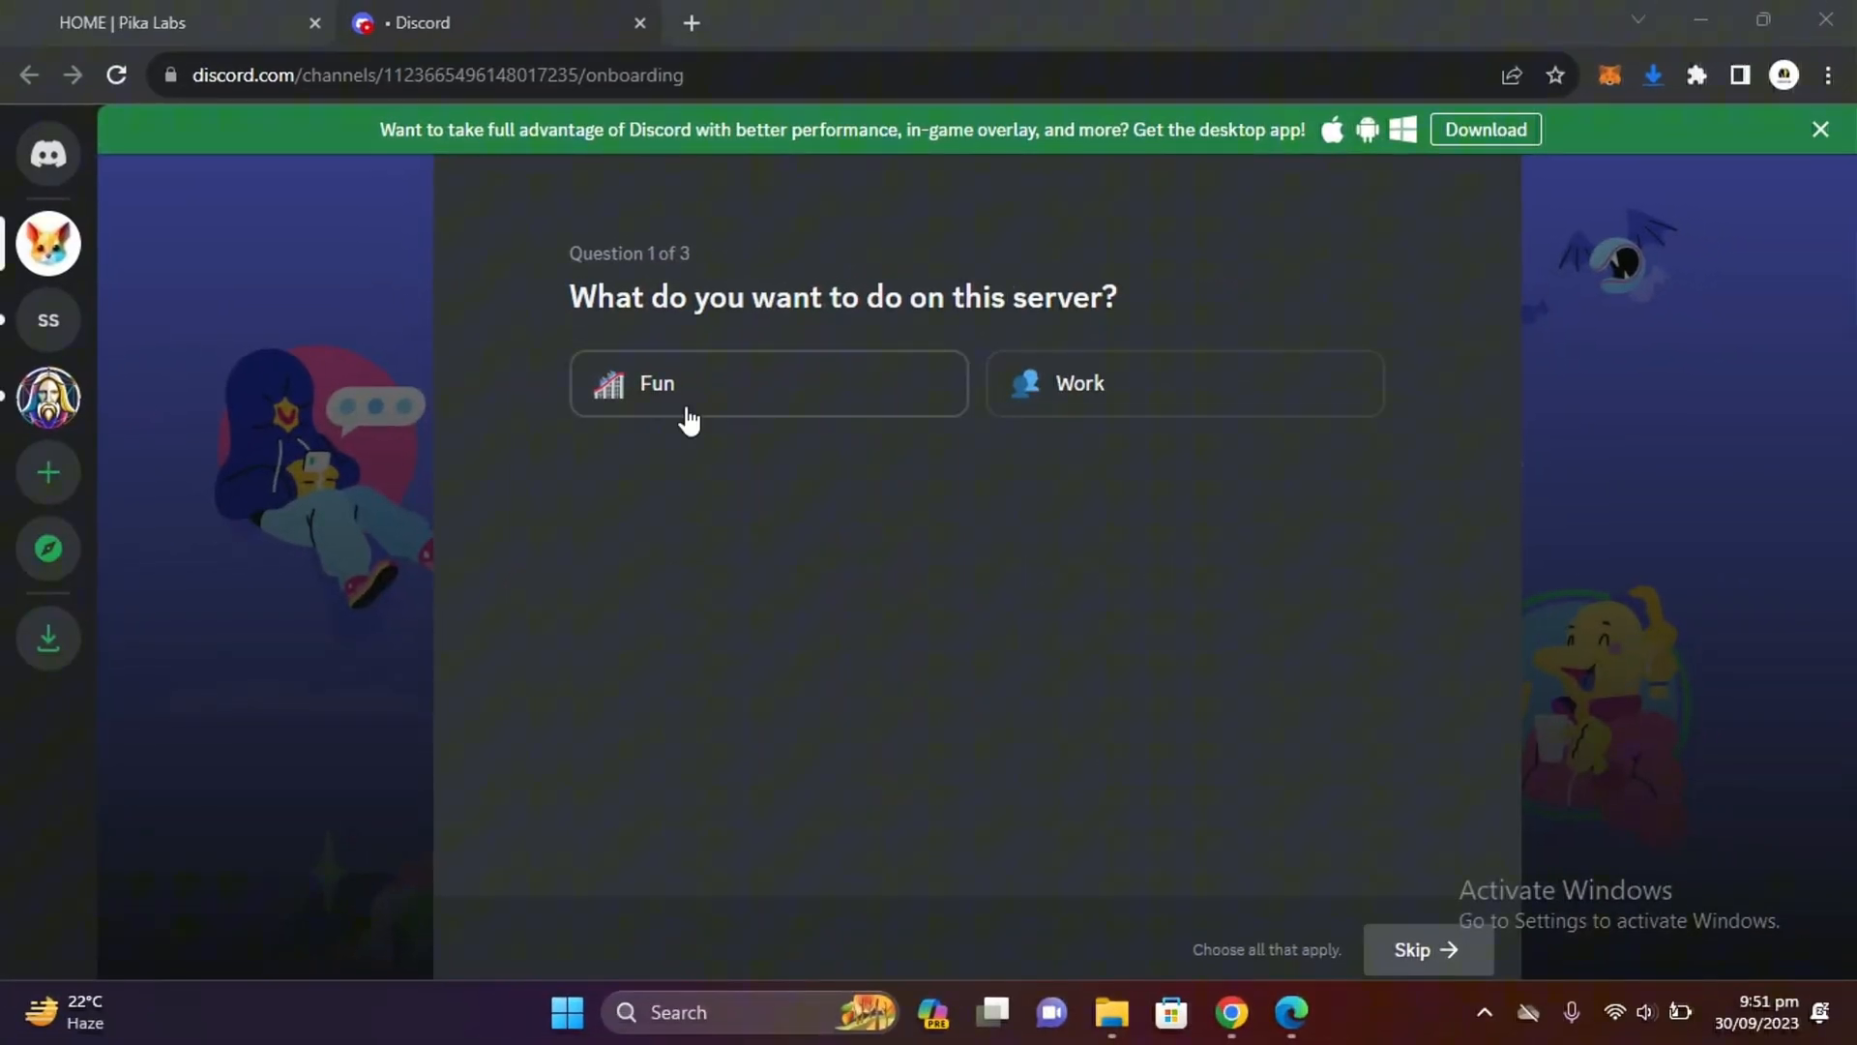
pyautogui.moveTo(1107, 394)
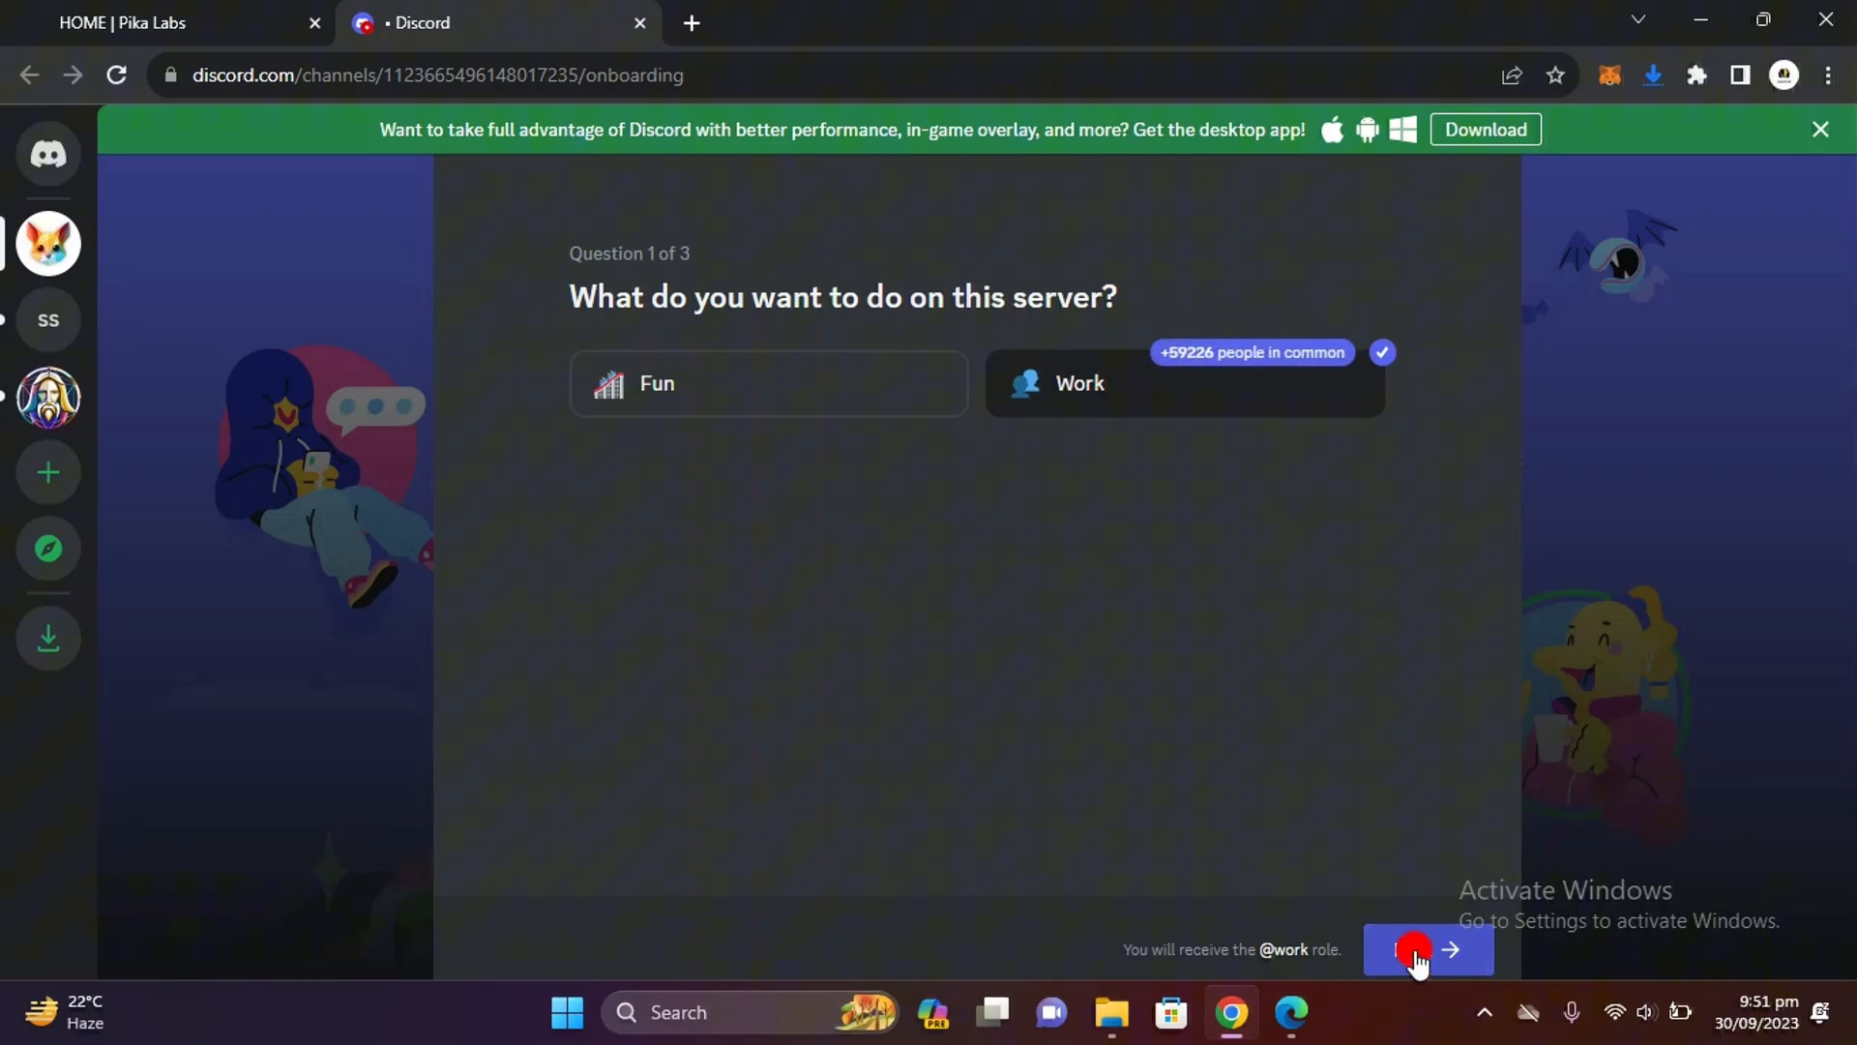
pyautogui.click(1427, 949)
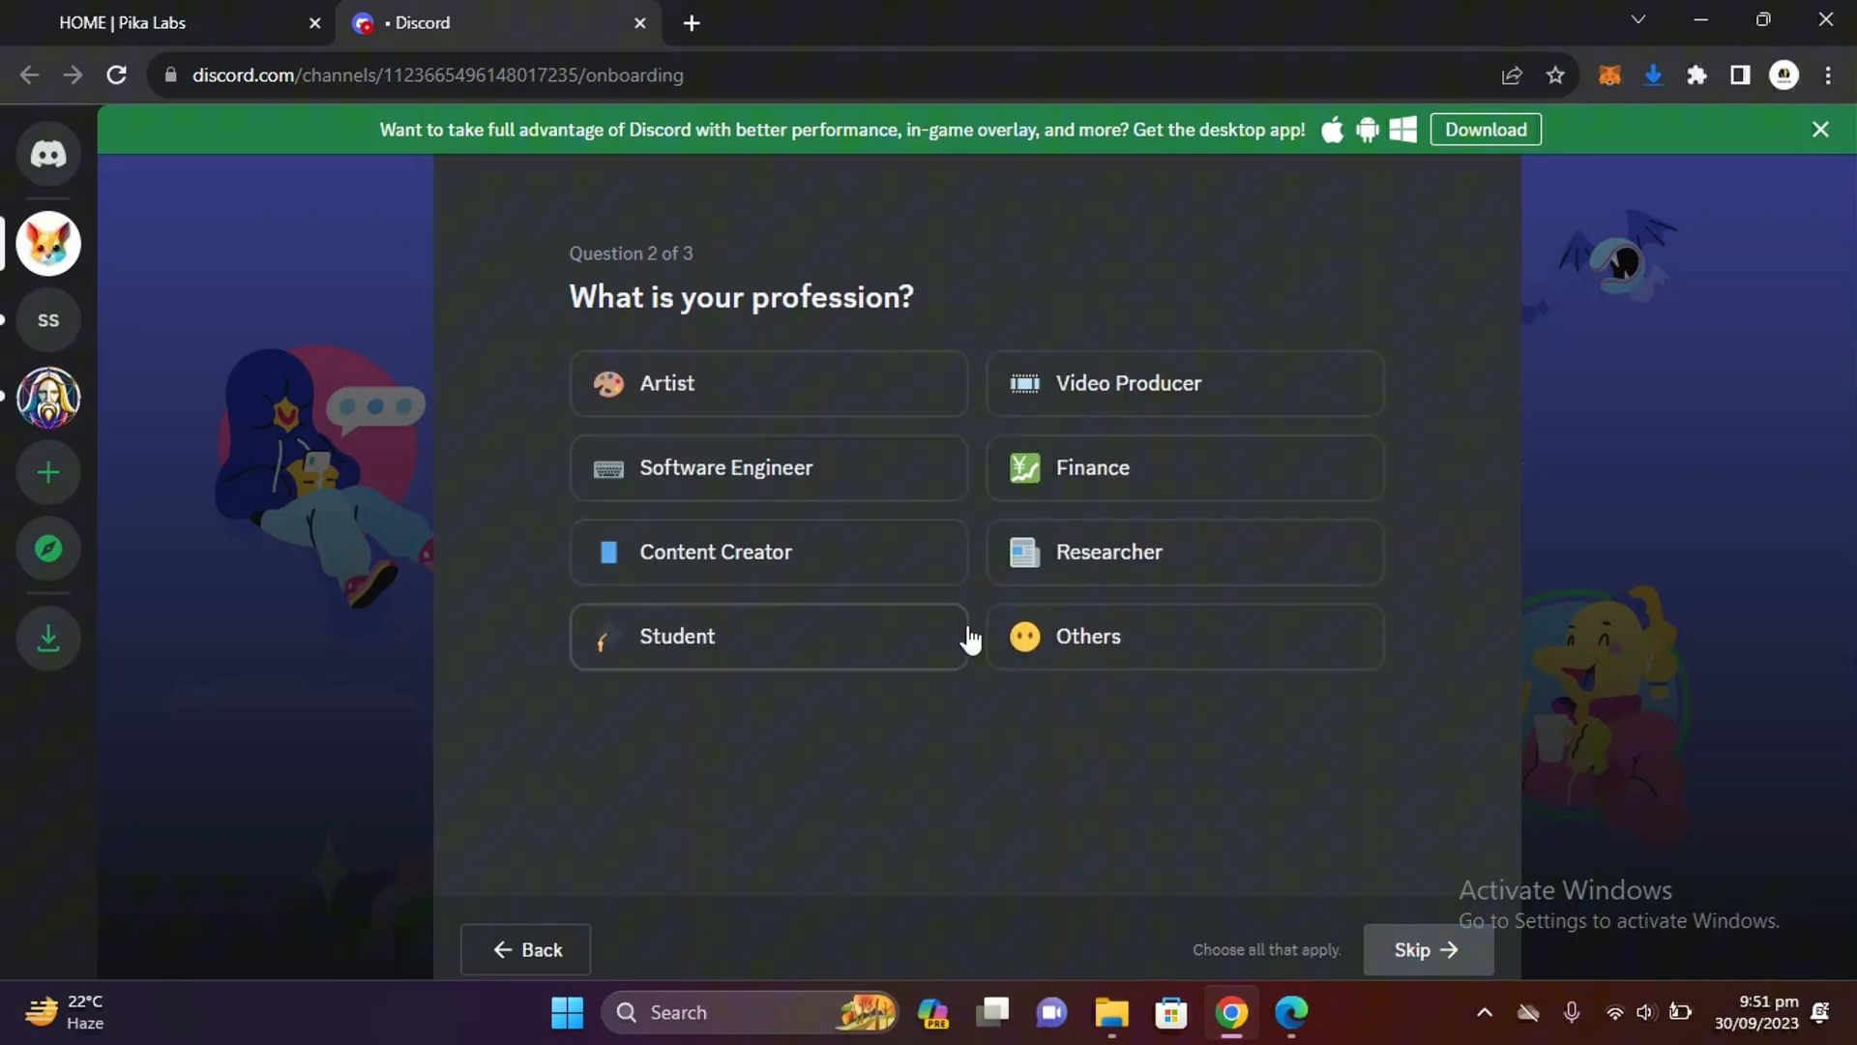
pyautogui.click(1183, 383)
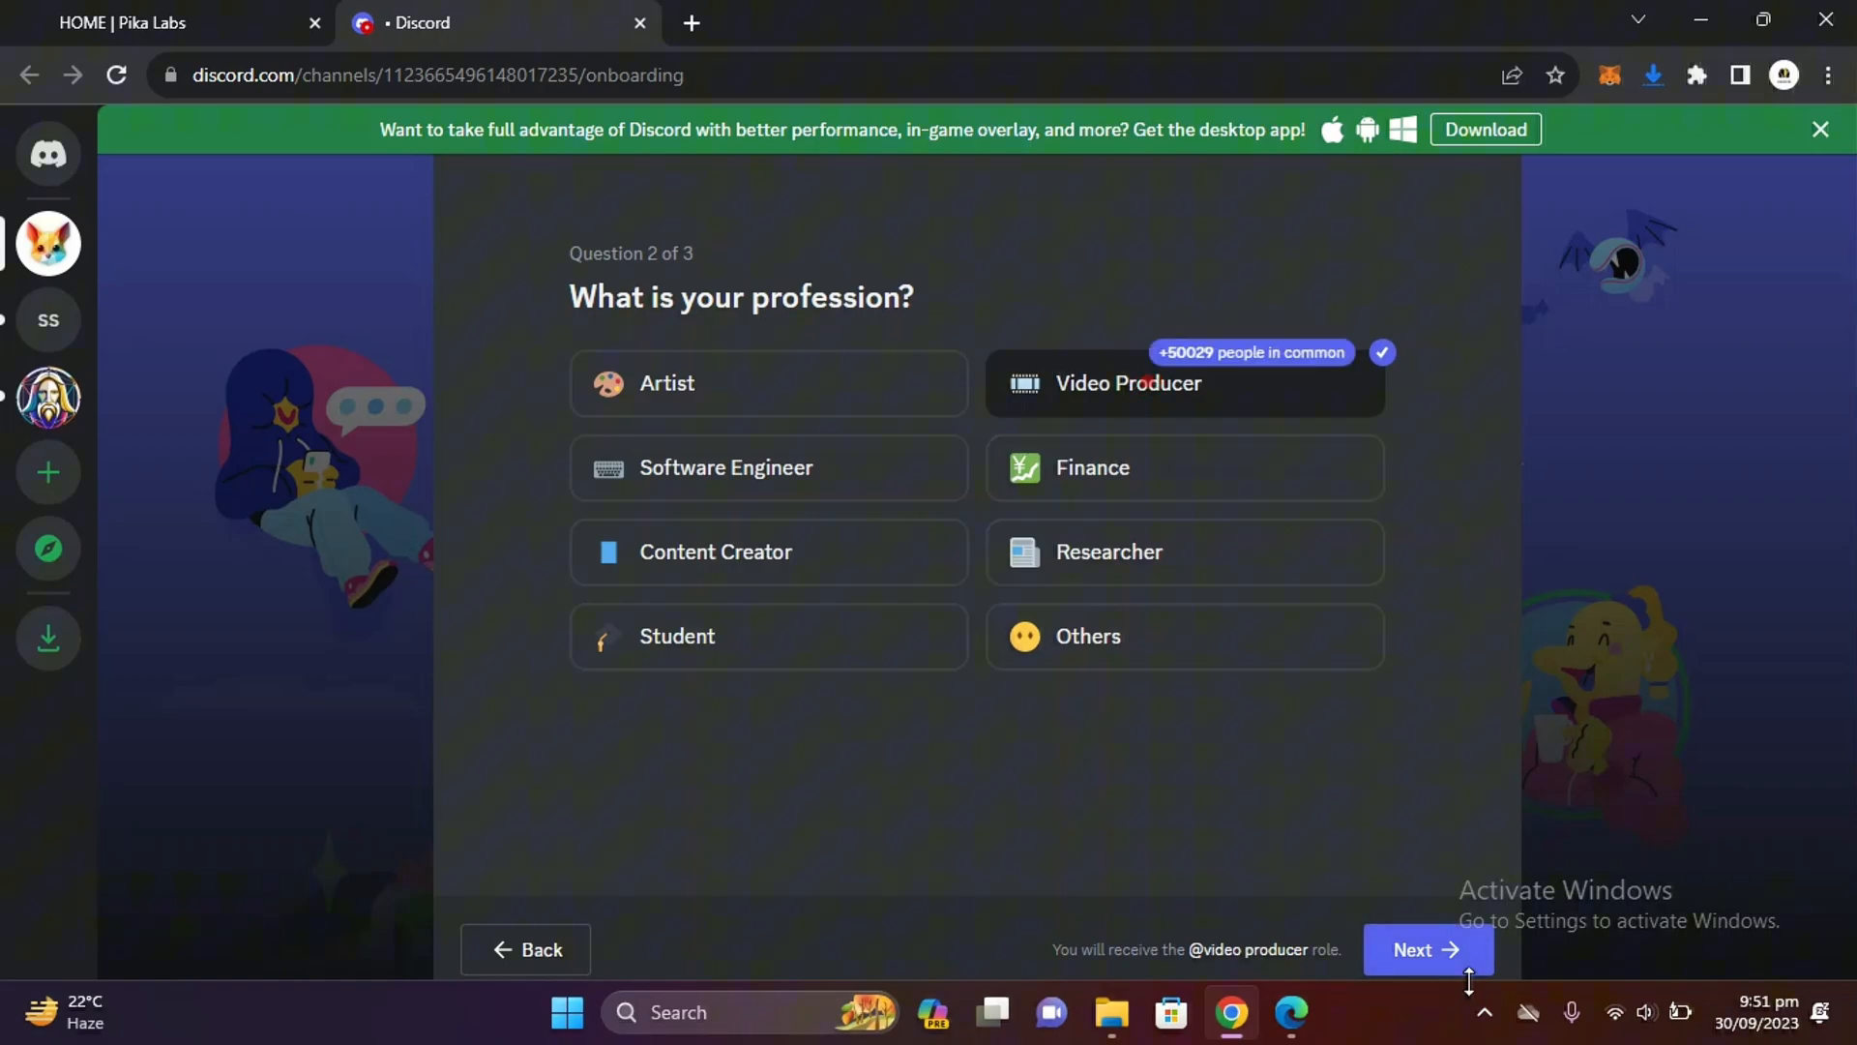
pyautogui.click(1427, 949)
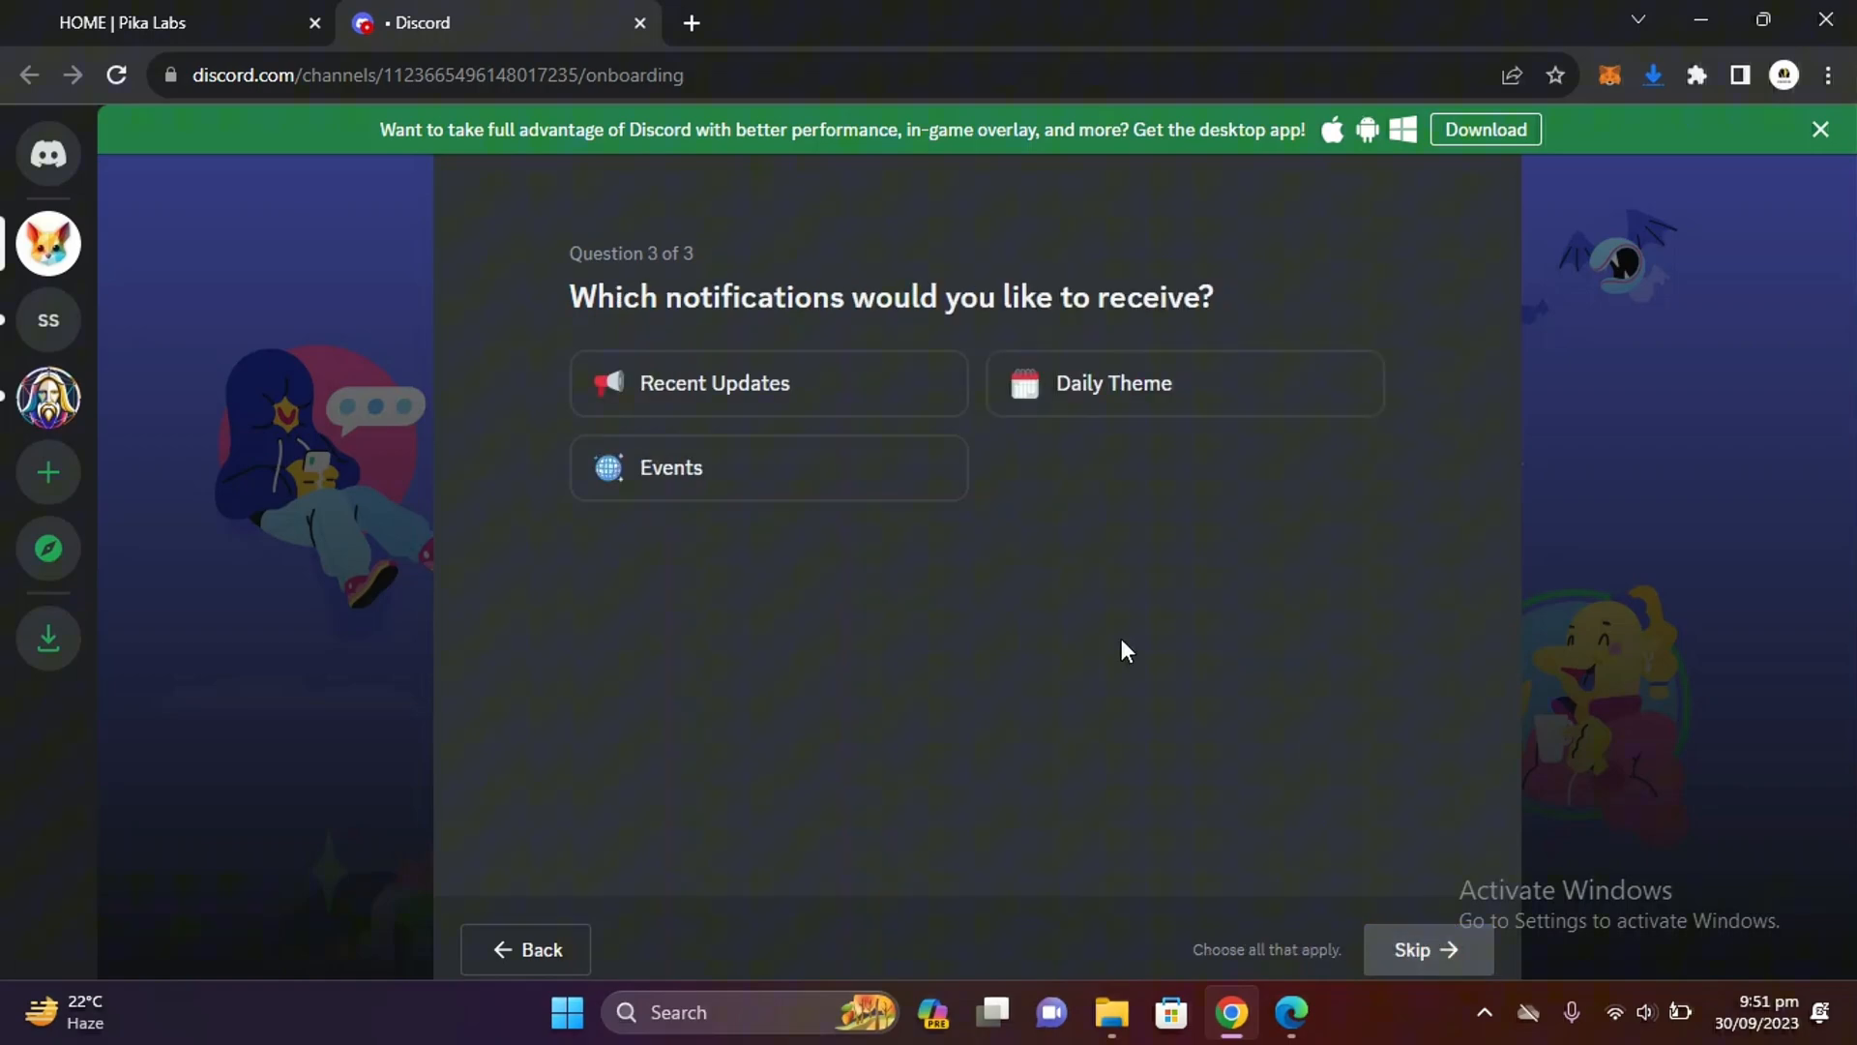
pyautogui.moveTo(714, 559)
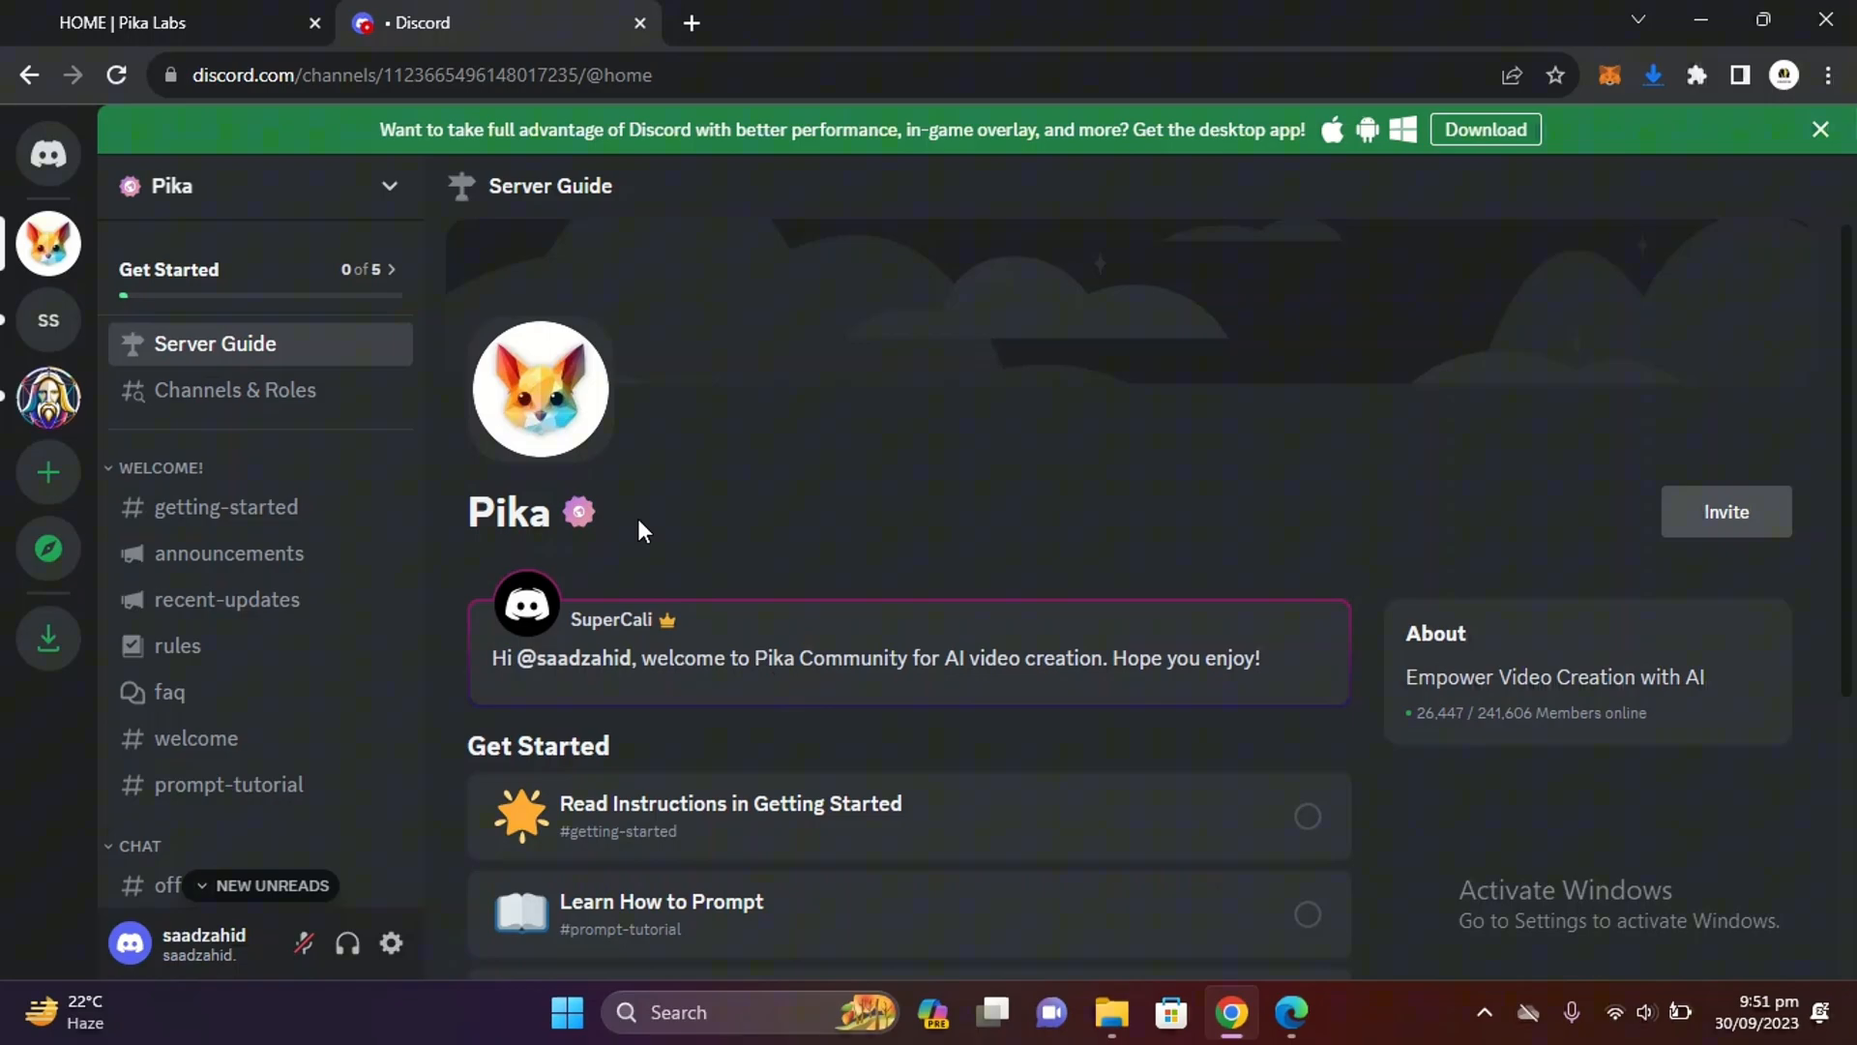
# Scroll the Pika server's channel list and open #generate-1 under CREATIONS
pyautogui.scroll(-3)
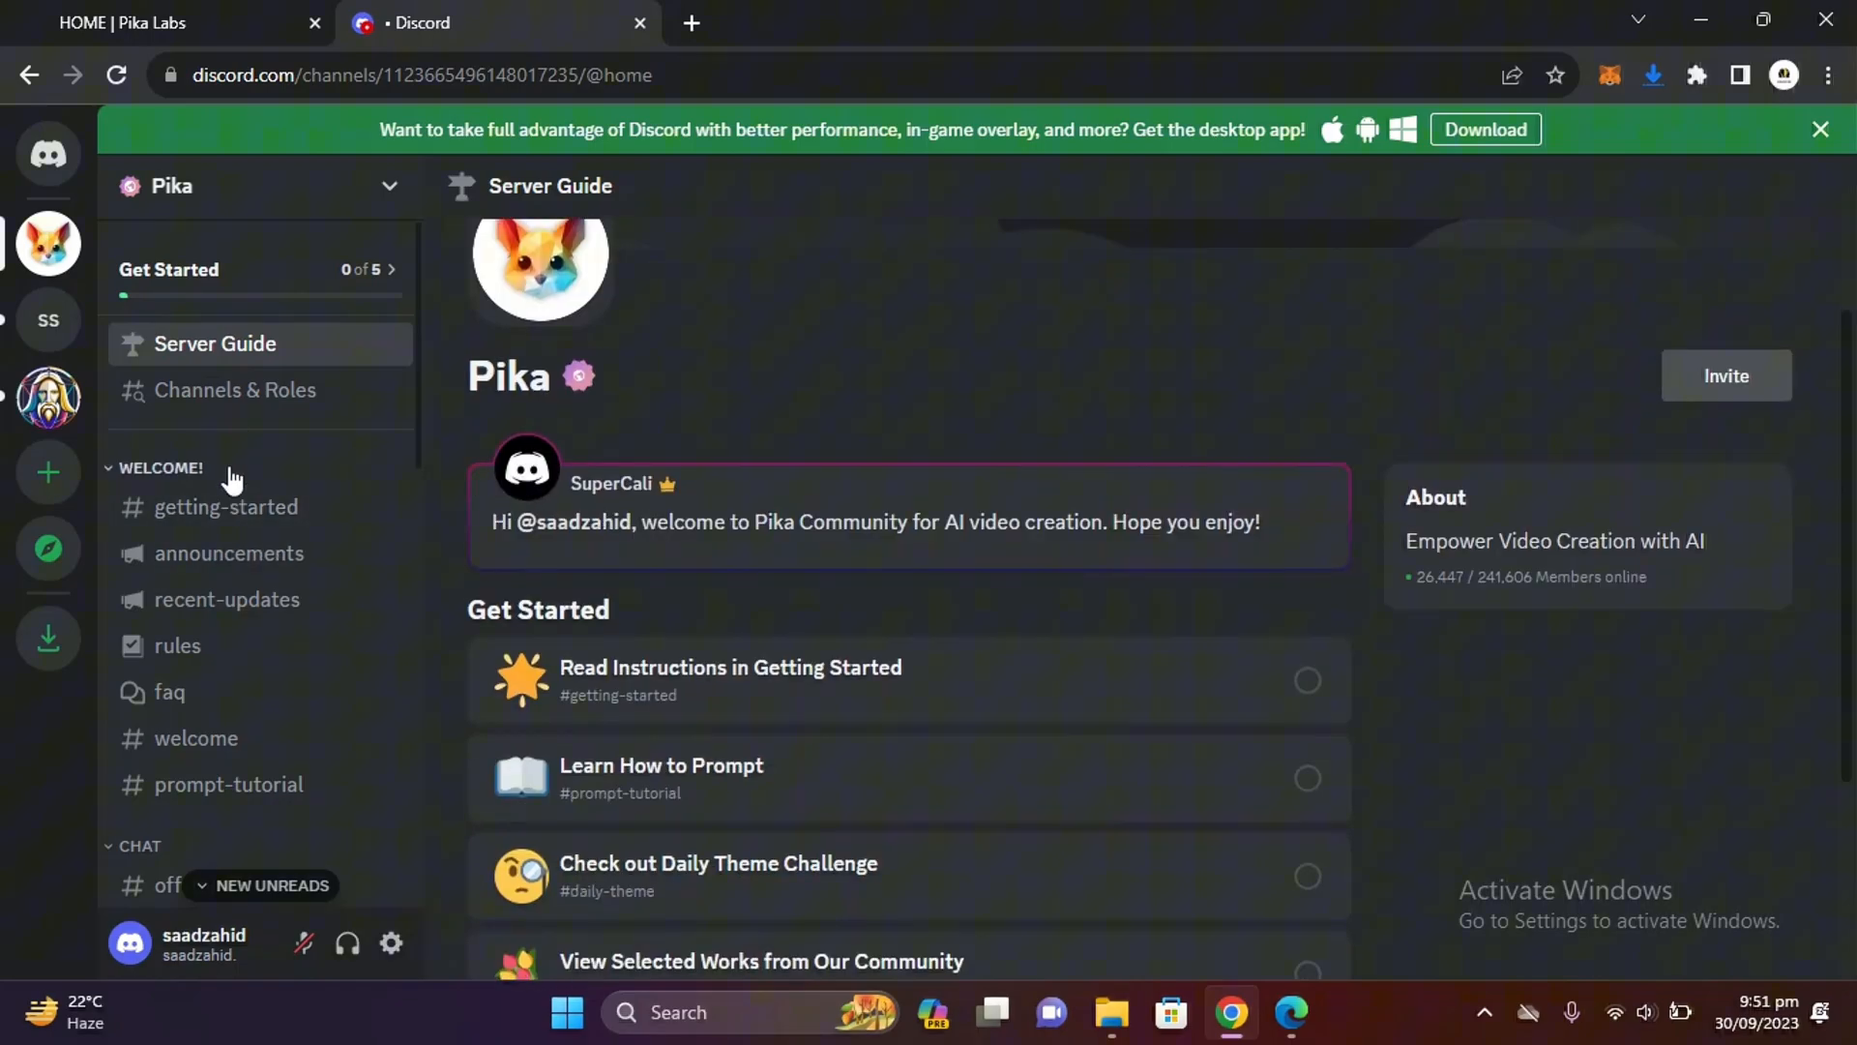
pyautogui.scroll(-3)
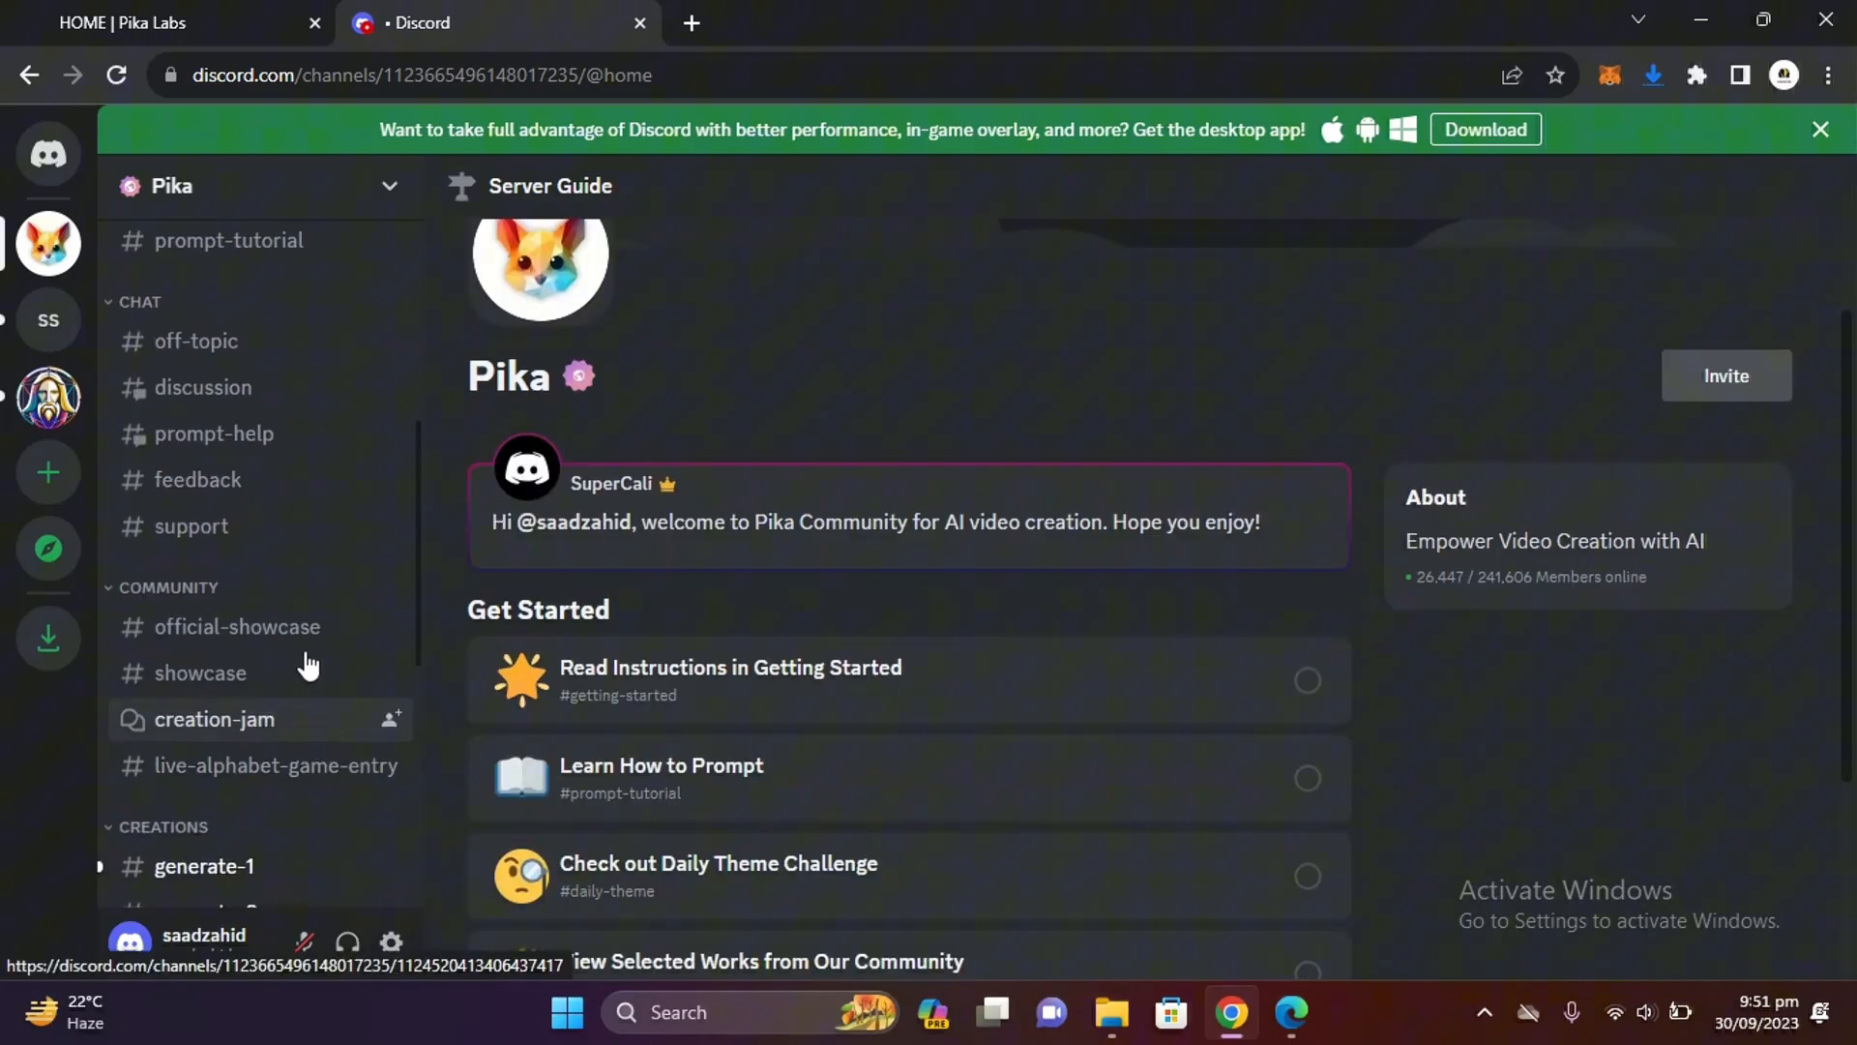
pyautogui.scroll(-3)
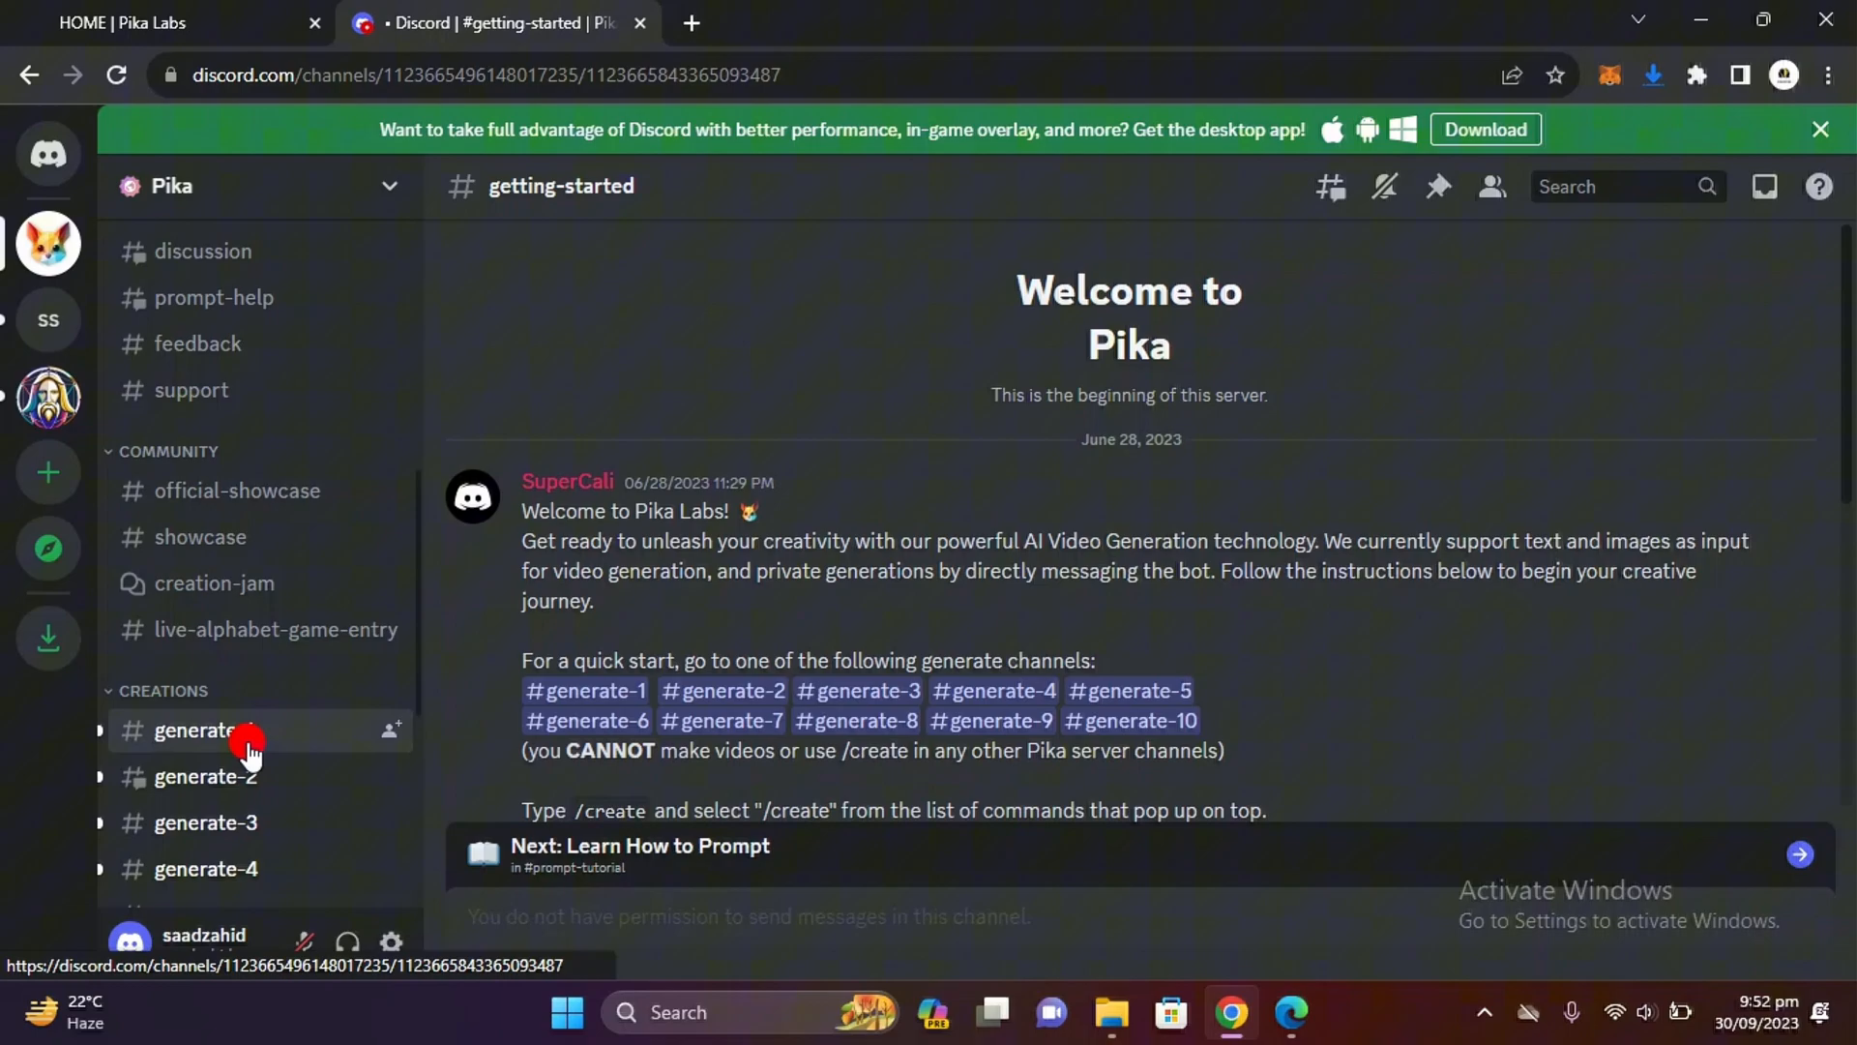
pyautogui.click(204, 729)
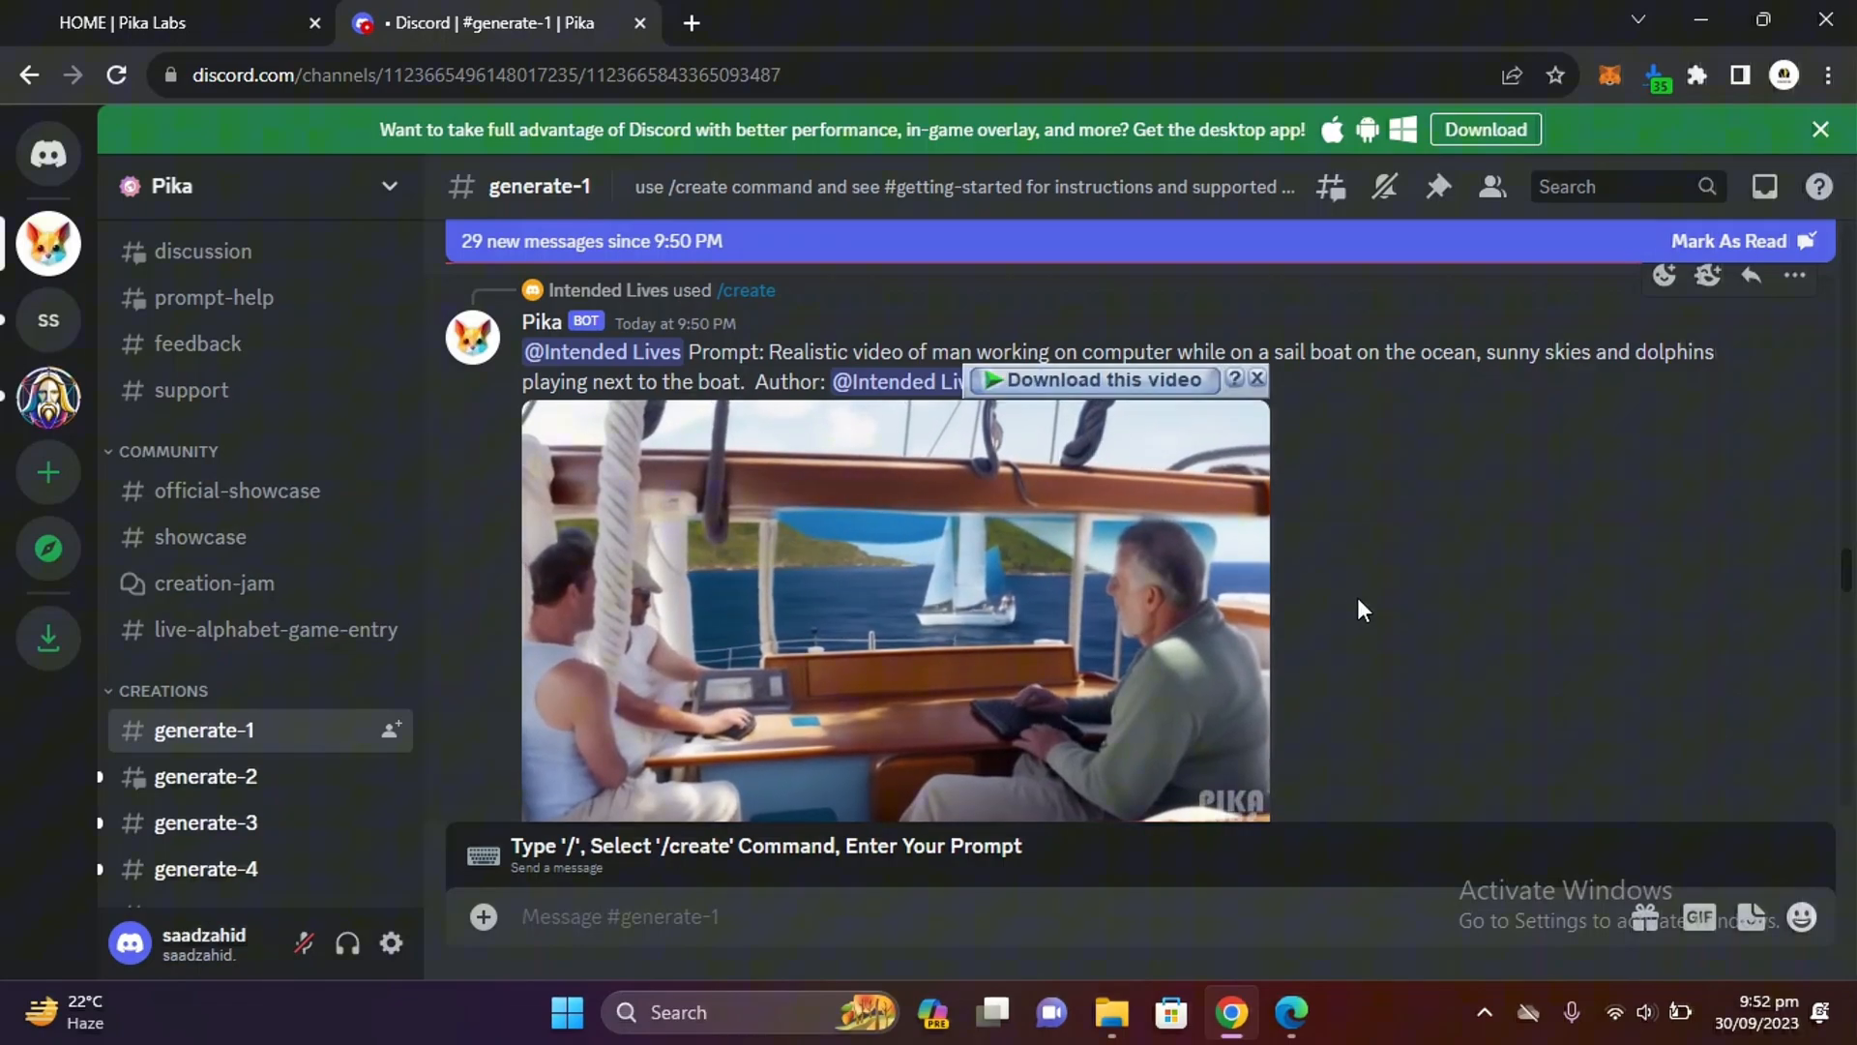
# Scroll the #generate-1 feed and play another member's flooded-city drone shot
pyautogui.click(894, 611)
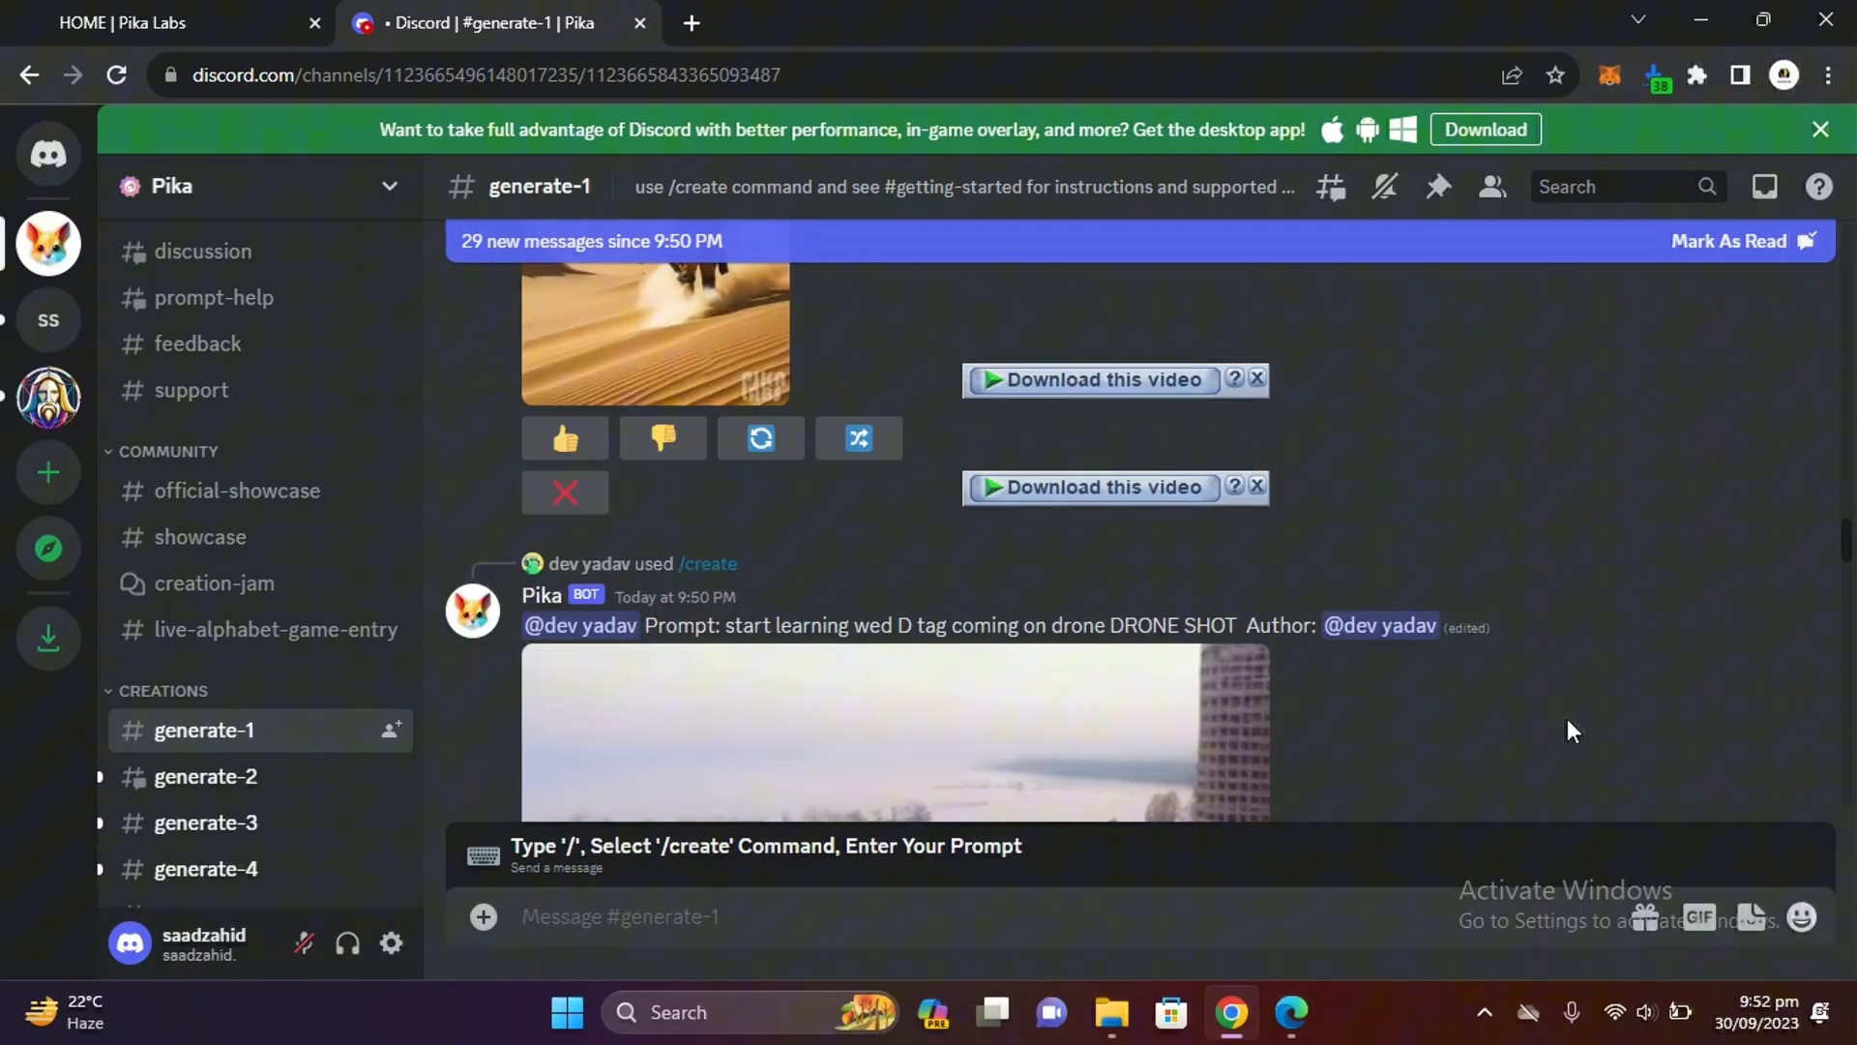
pyautogui.scroll(-3)
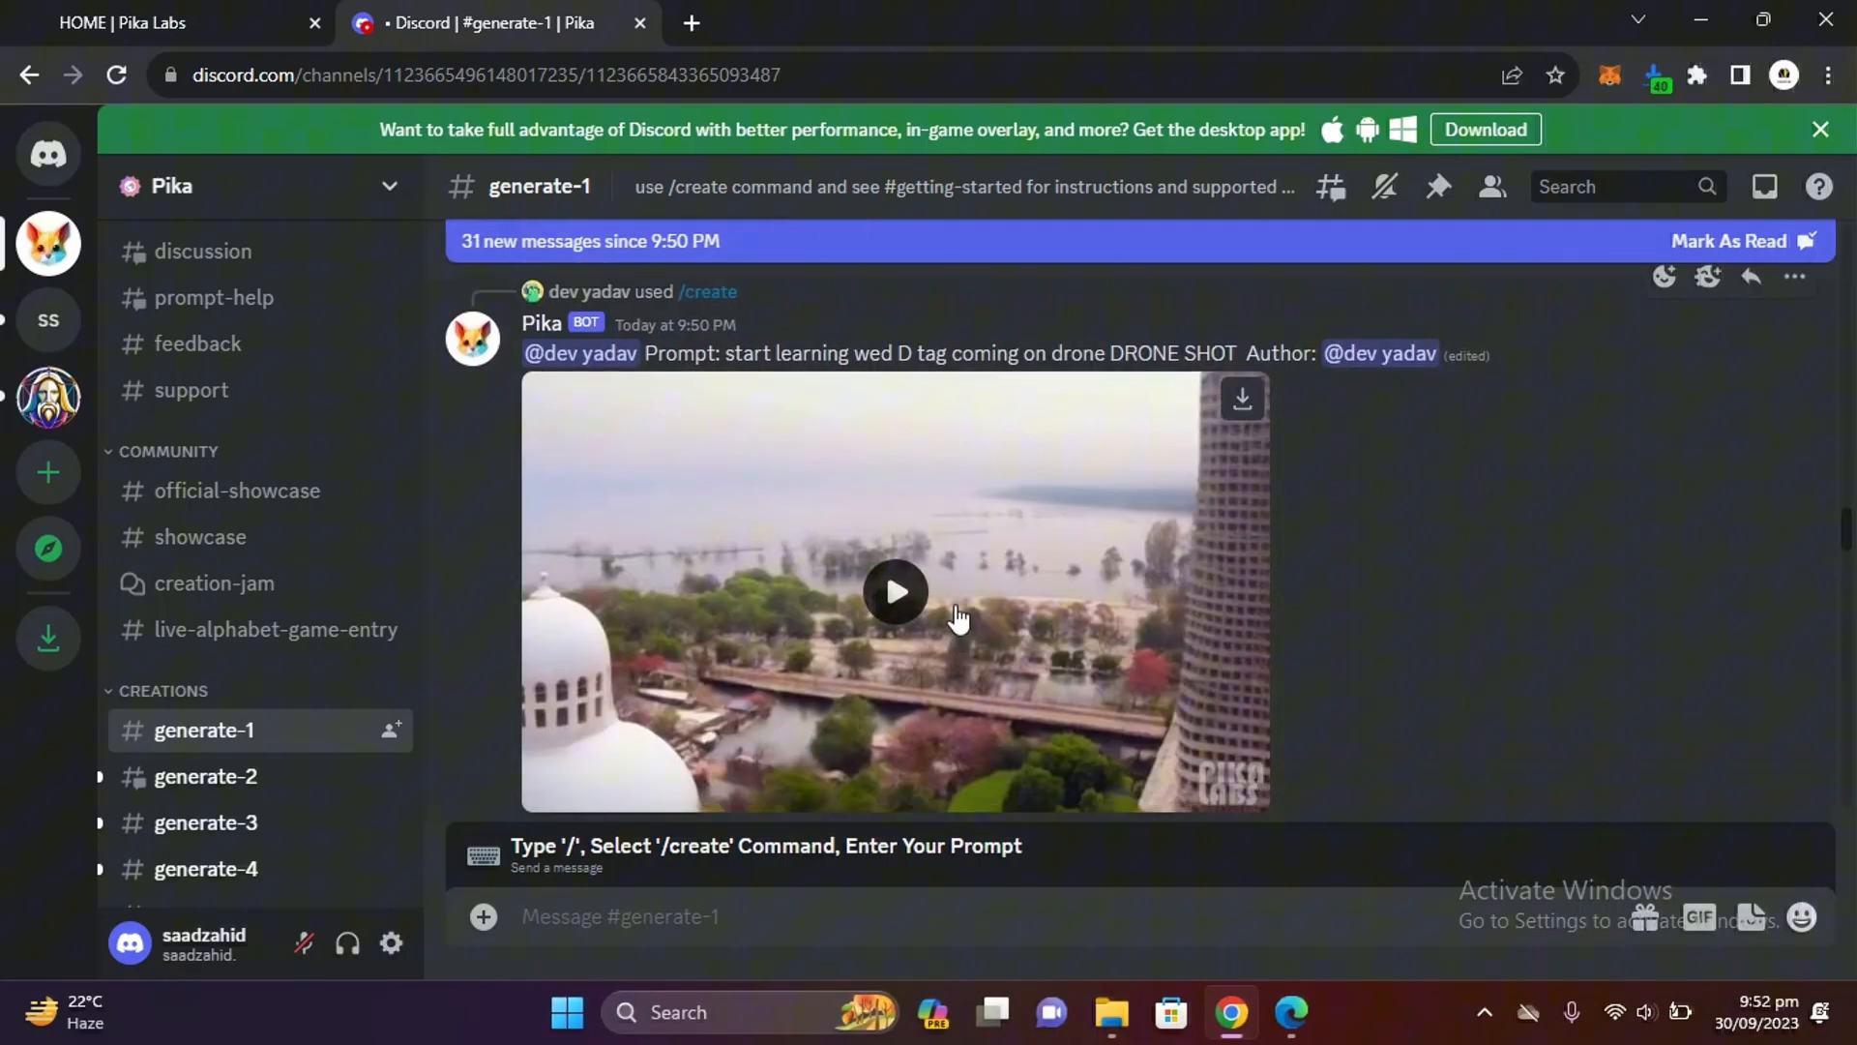
pyautogui.click(894, 592)
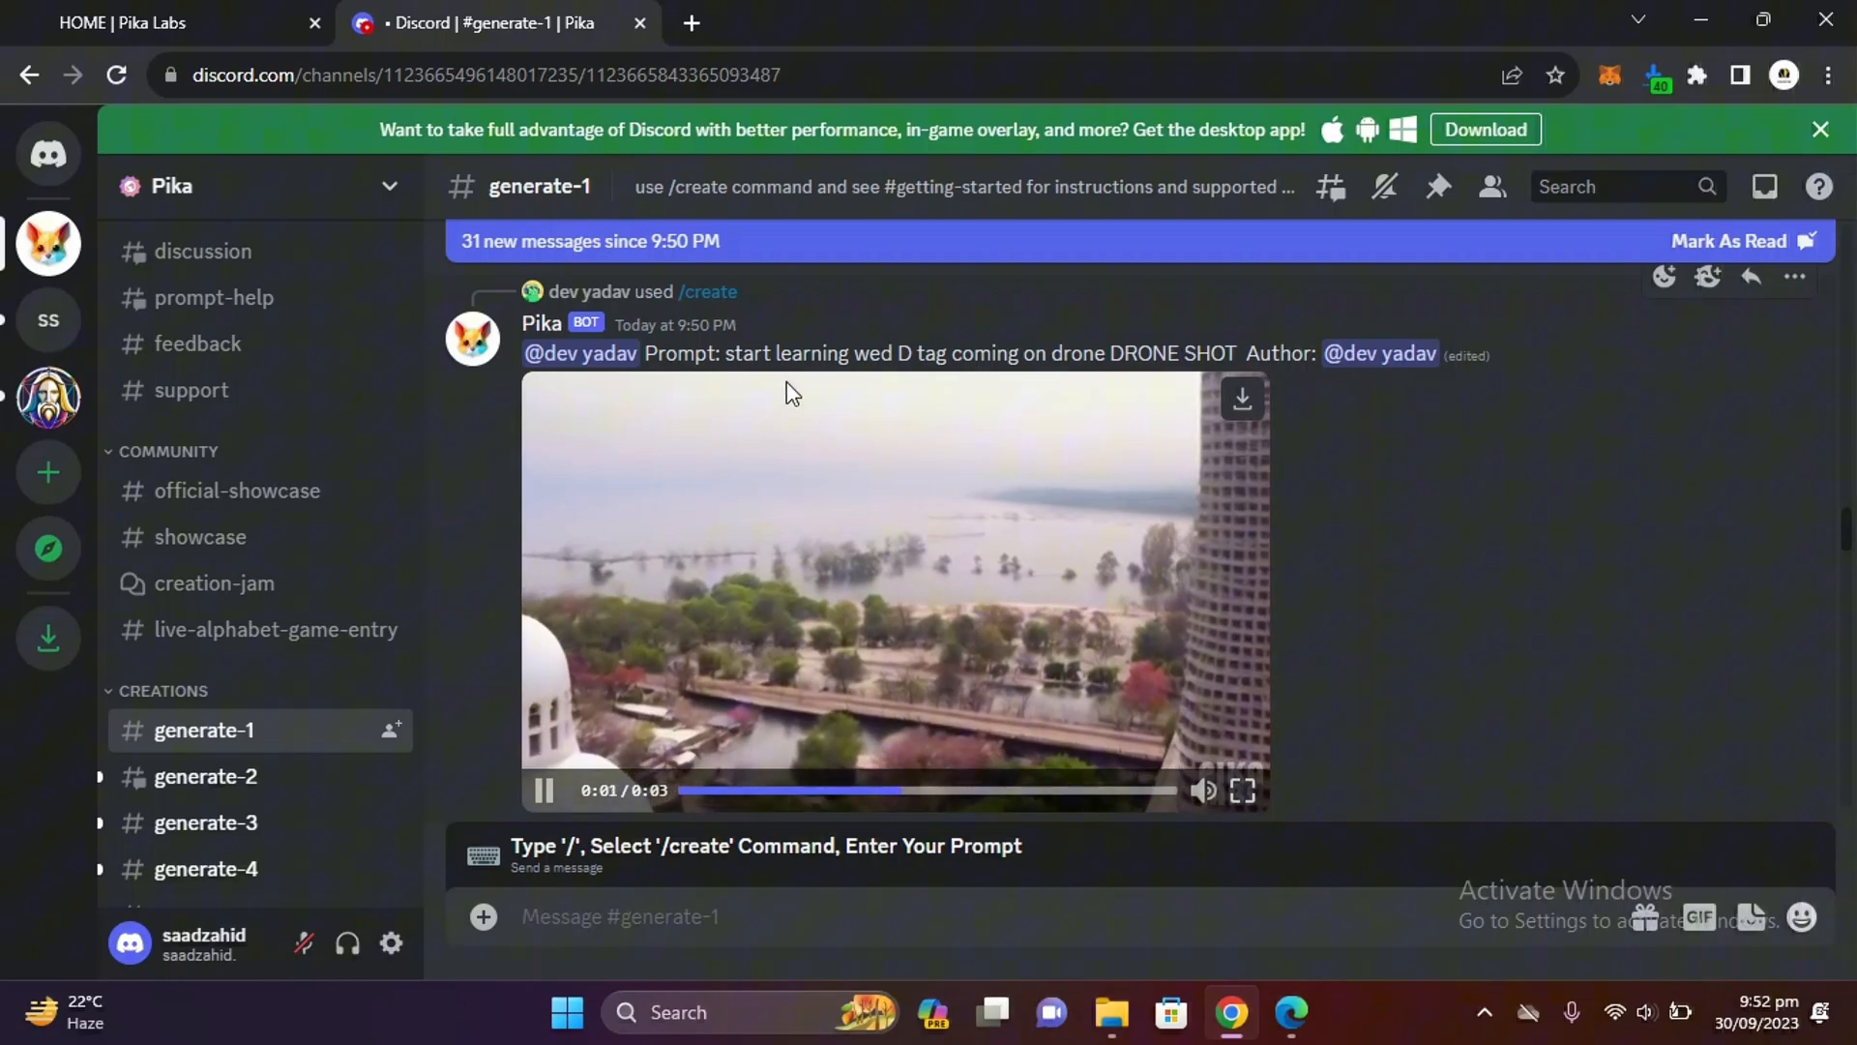
pyautogui.click(543, 790)
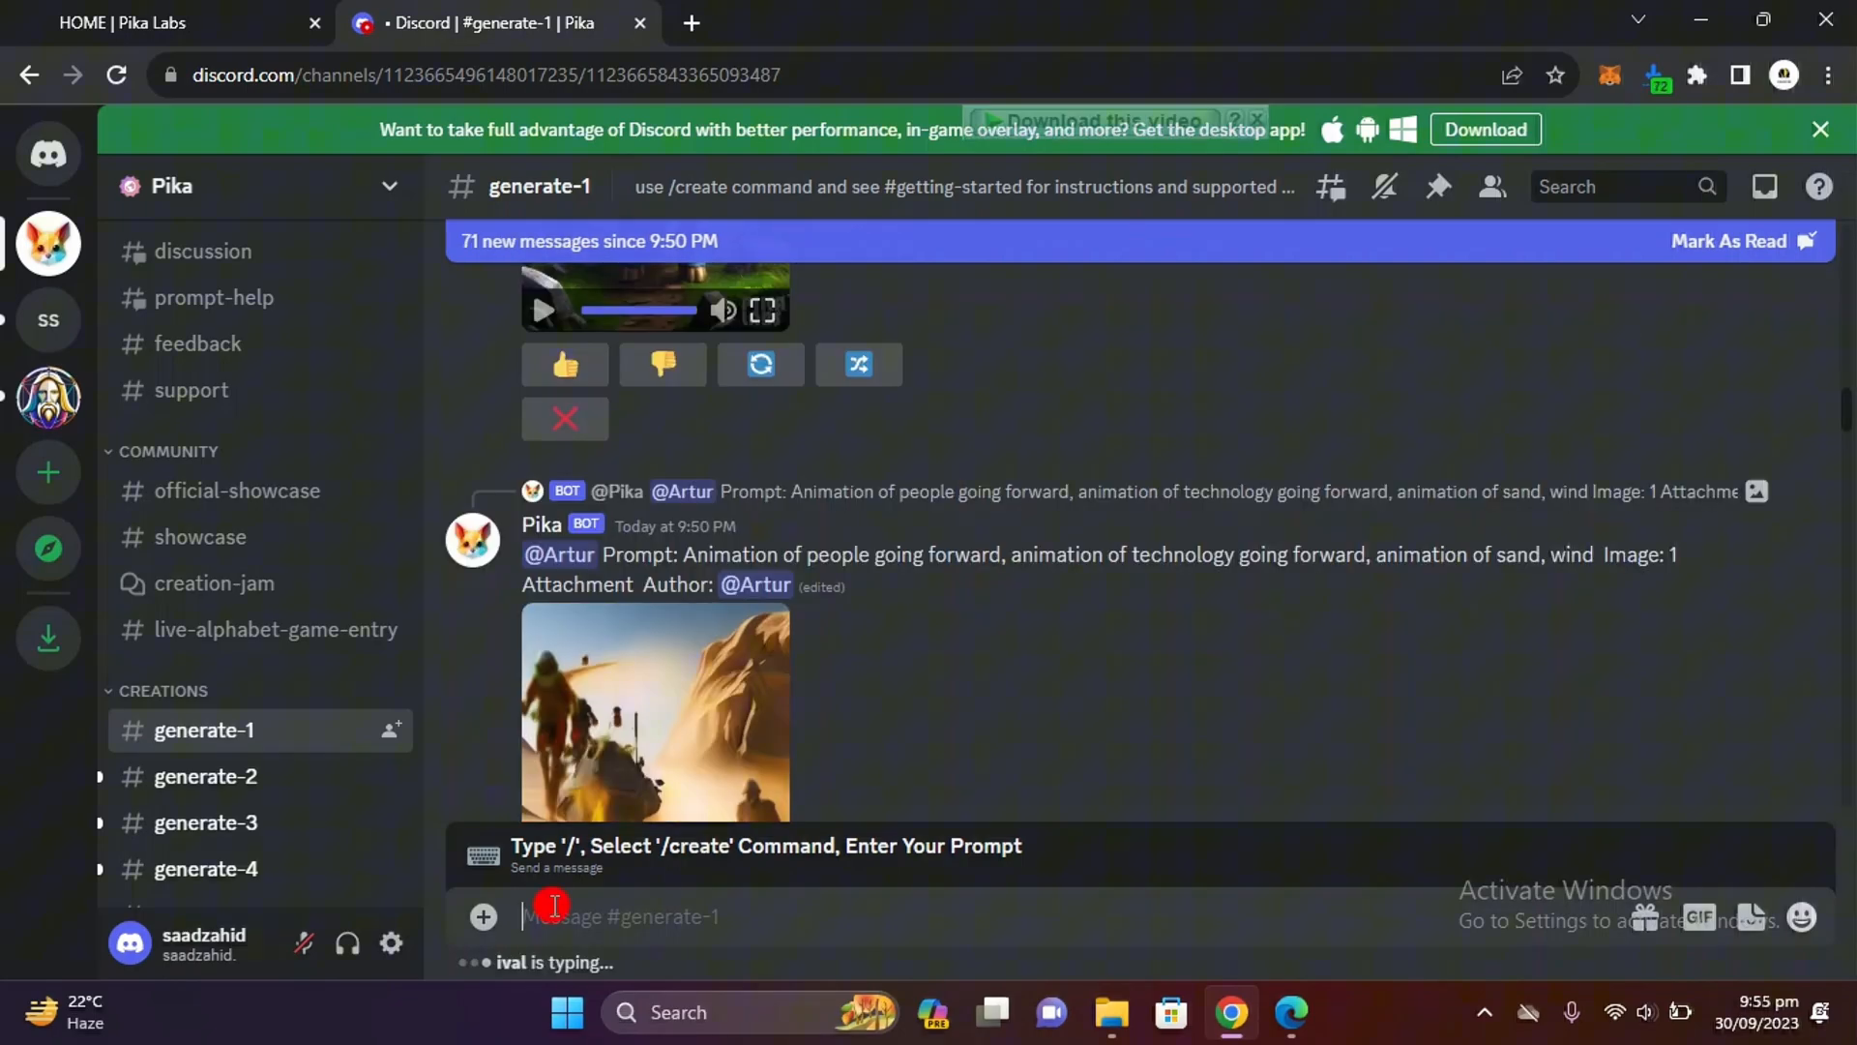
# Send /create with the prompt 'robots dancing in a party' to the Pika bot
pyautogui.write('/')
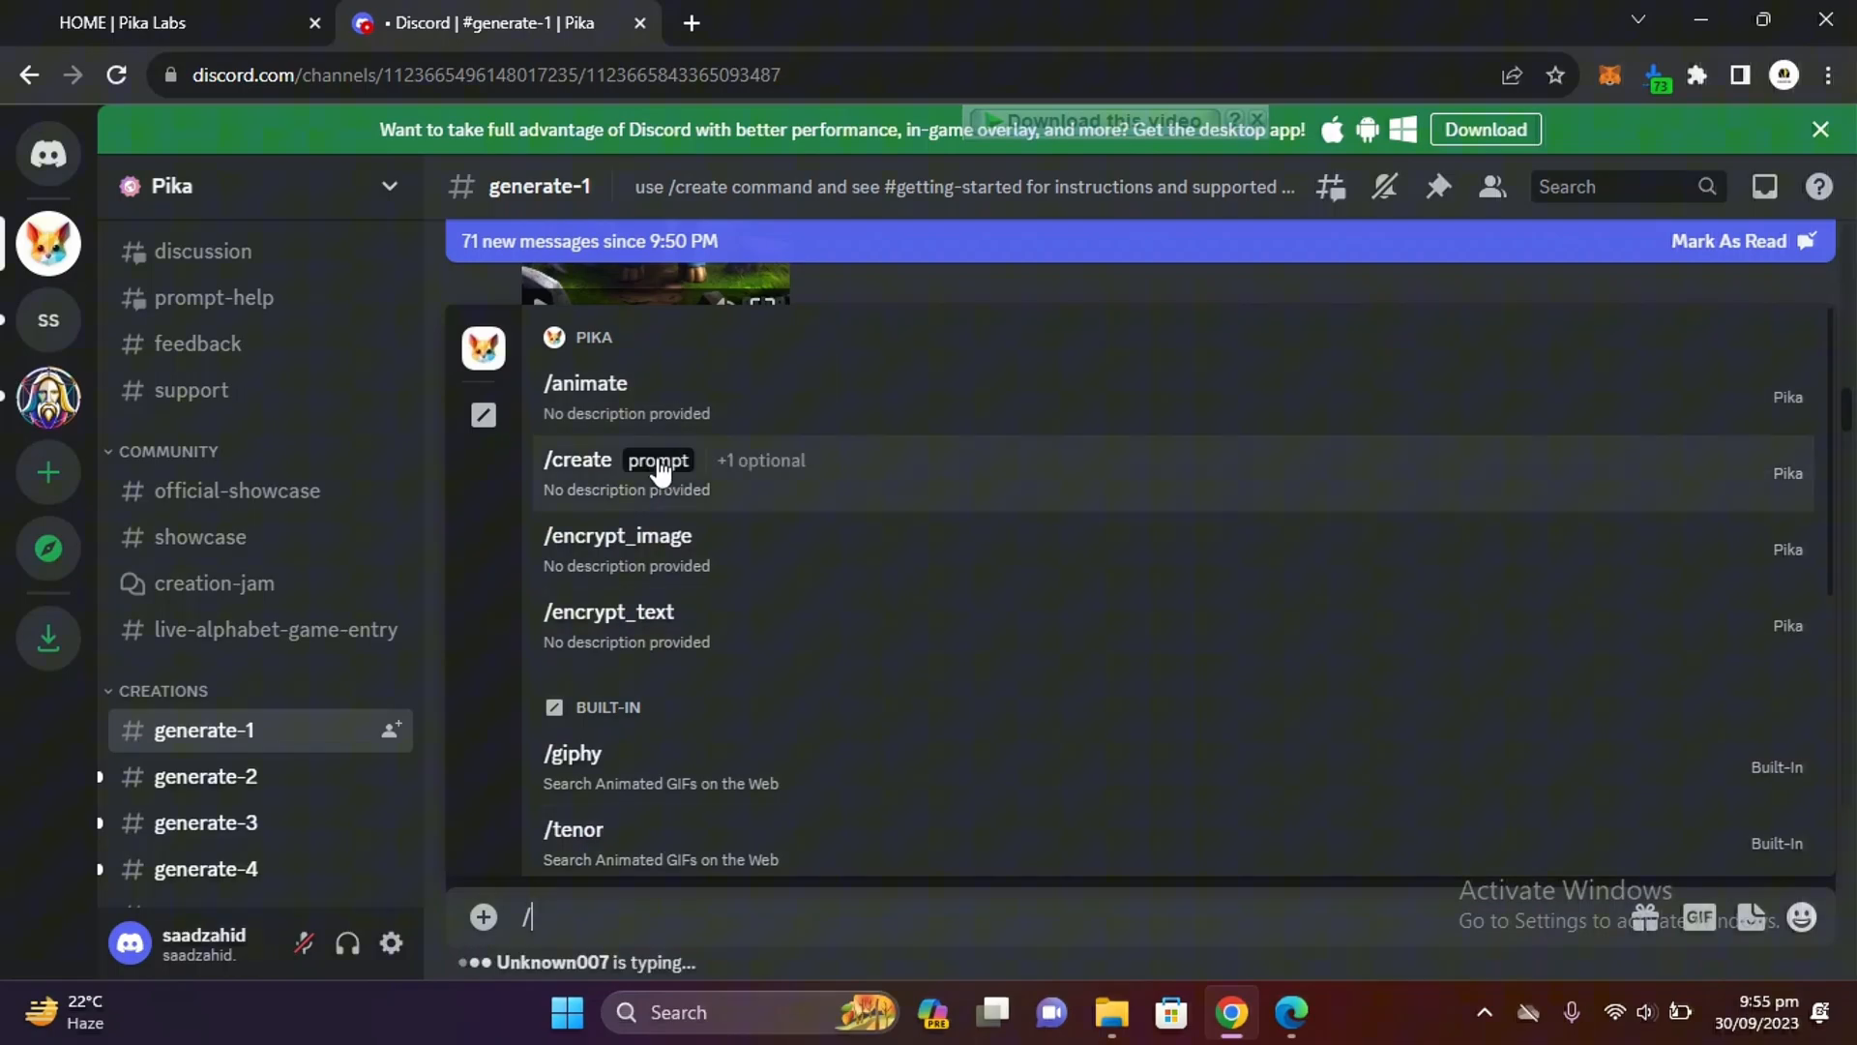
pyautogui.moveTo(628, 548)
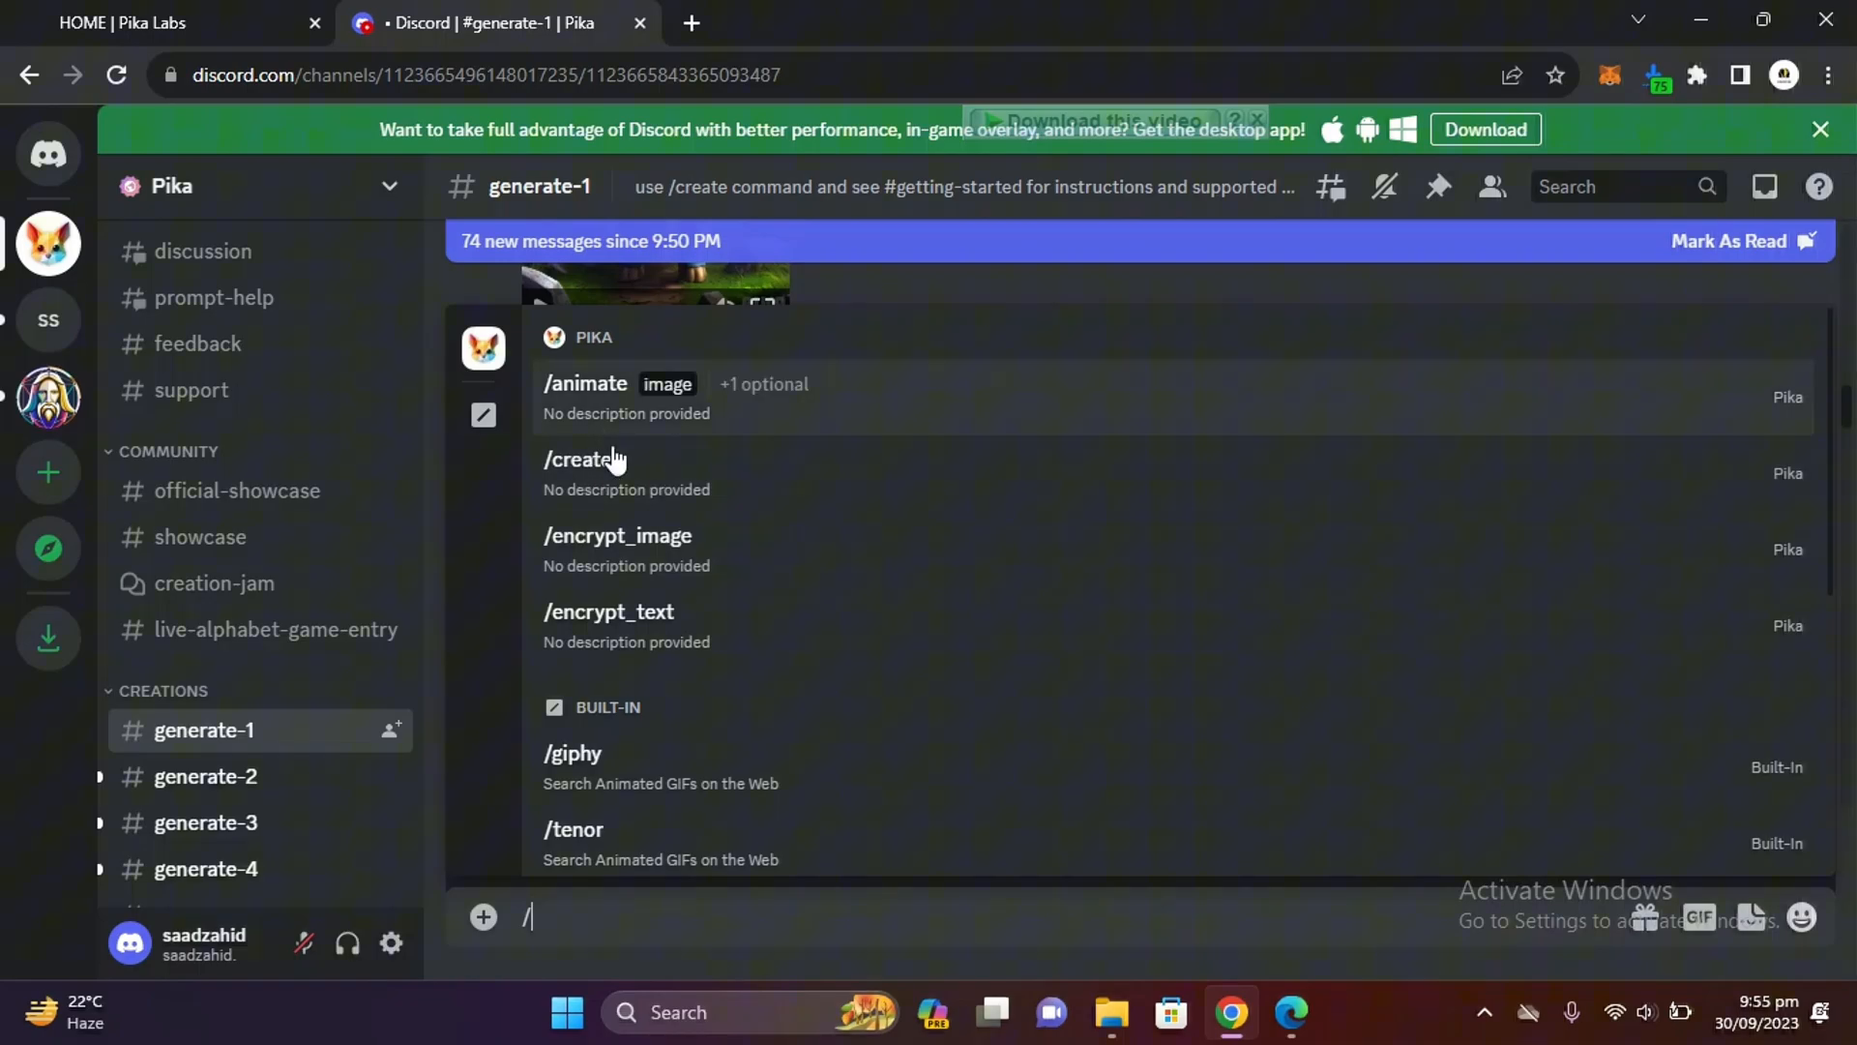
pyautogui.click(580, 458)
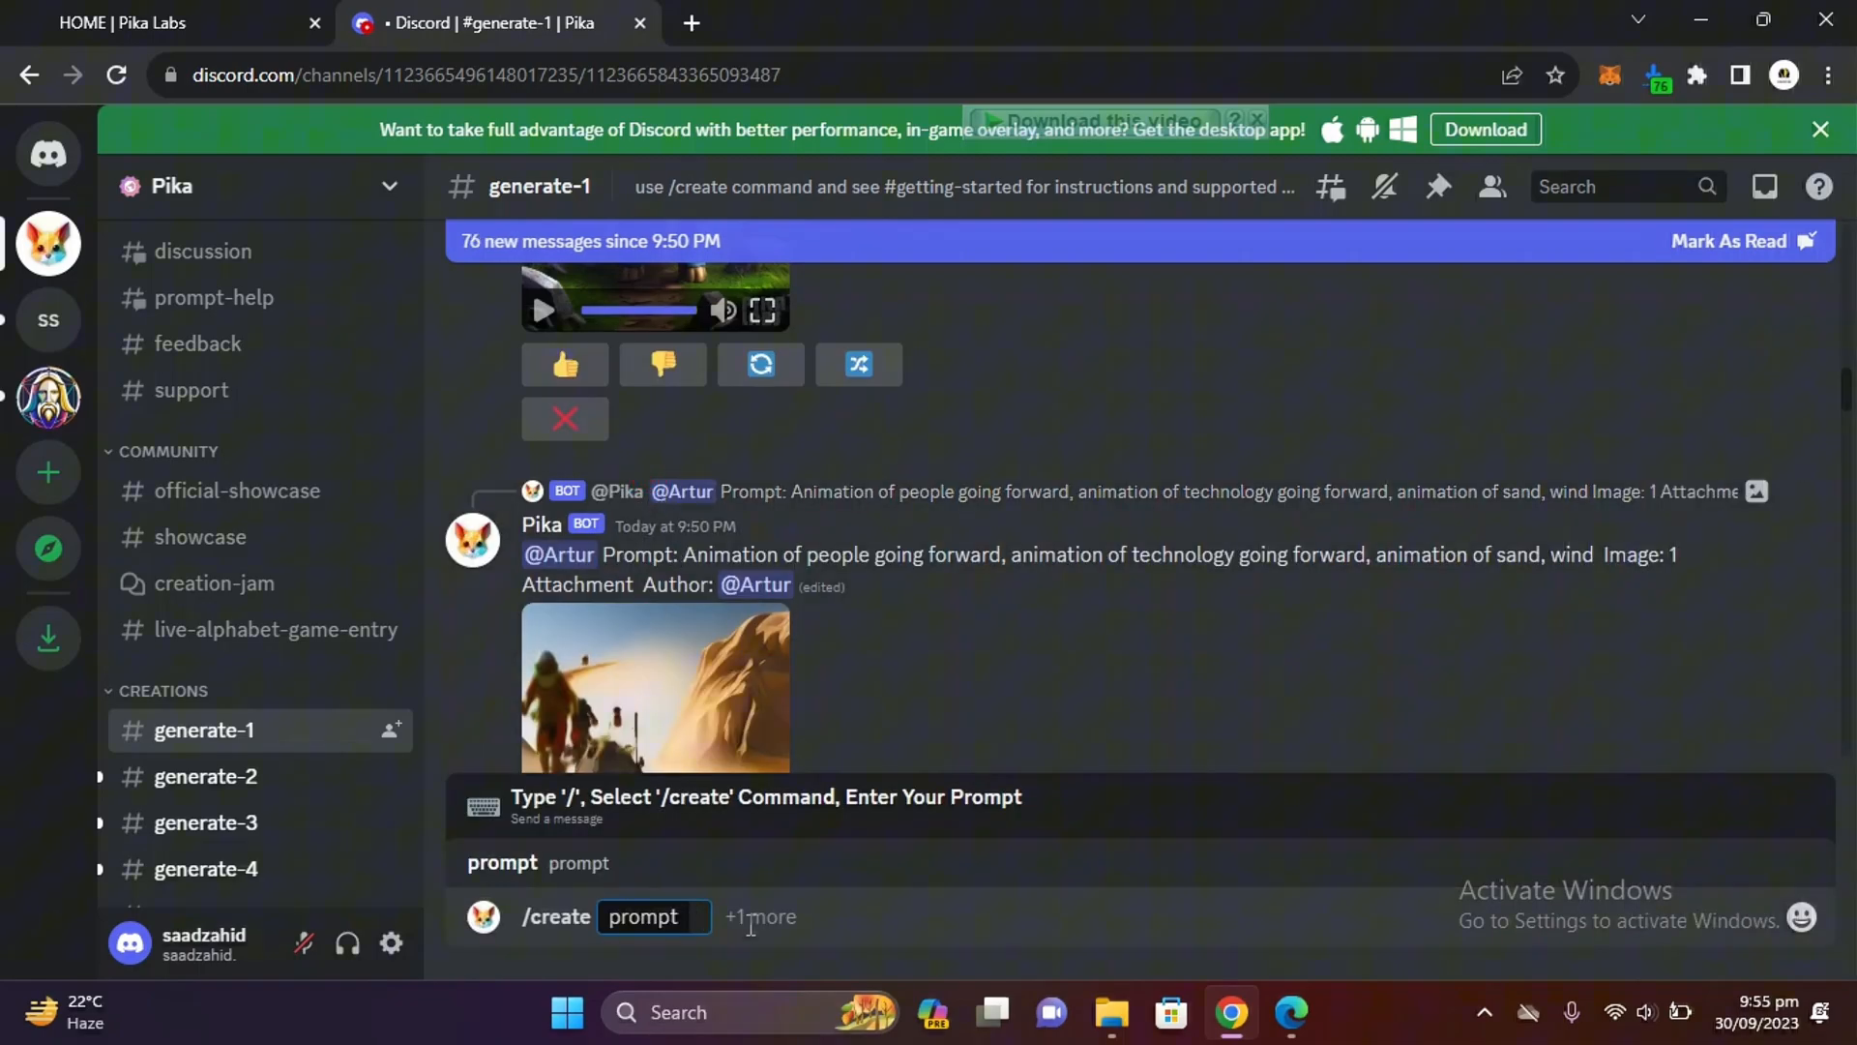
pyautogui.write('robots da')
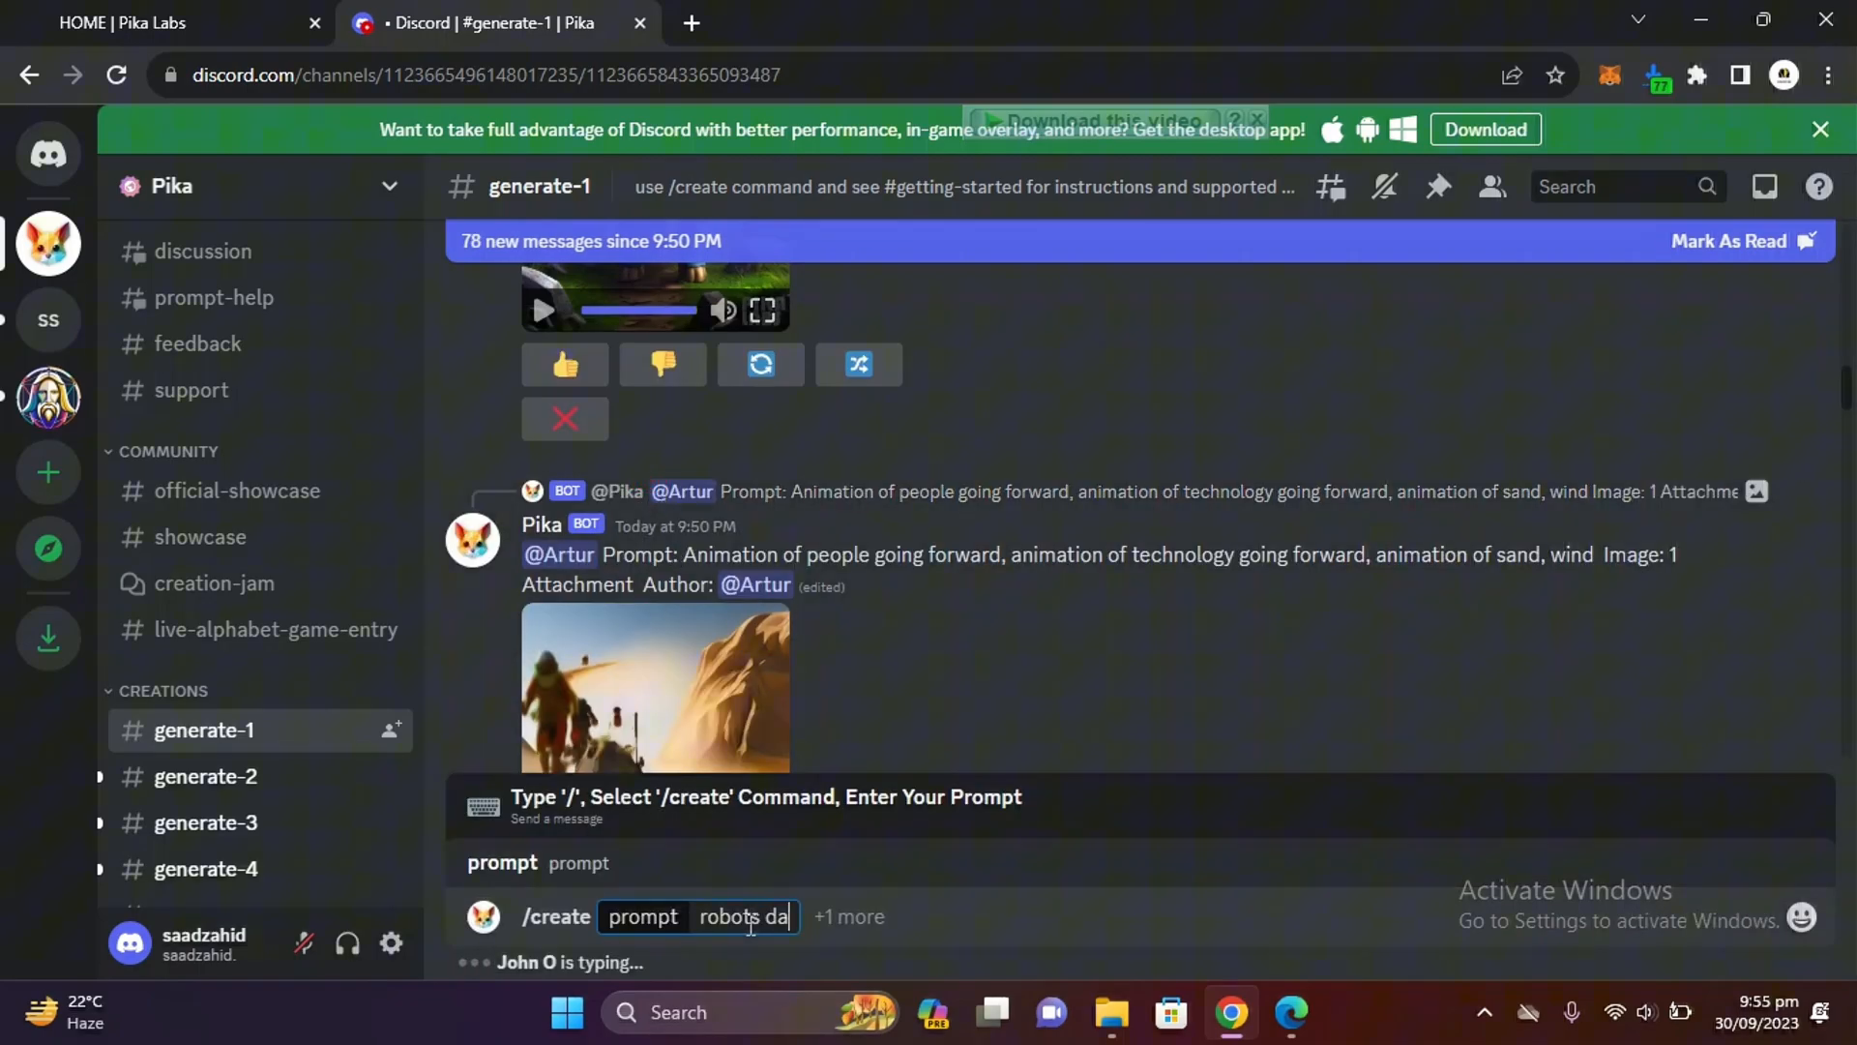
pyautogui.write('ncing in')
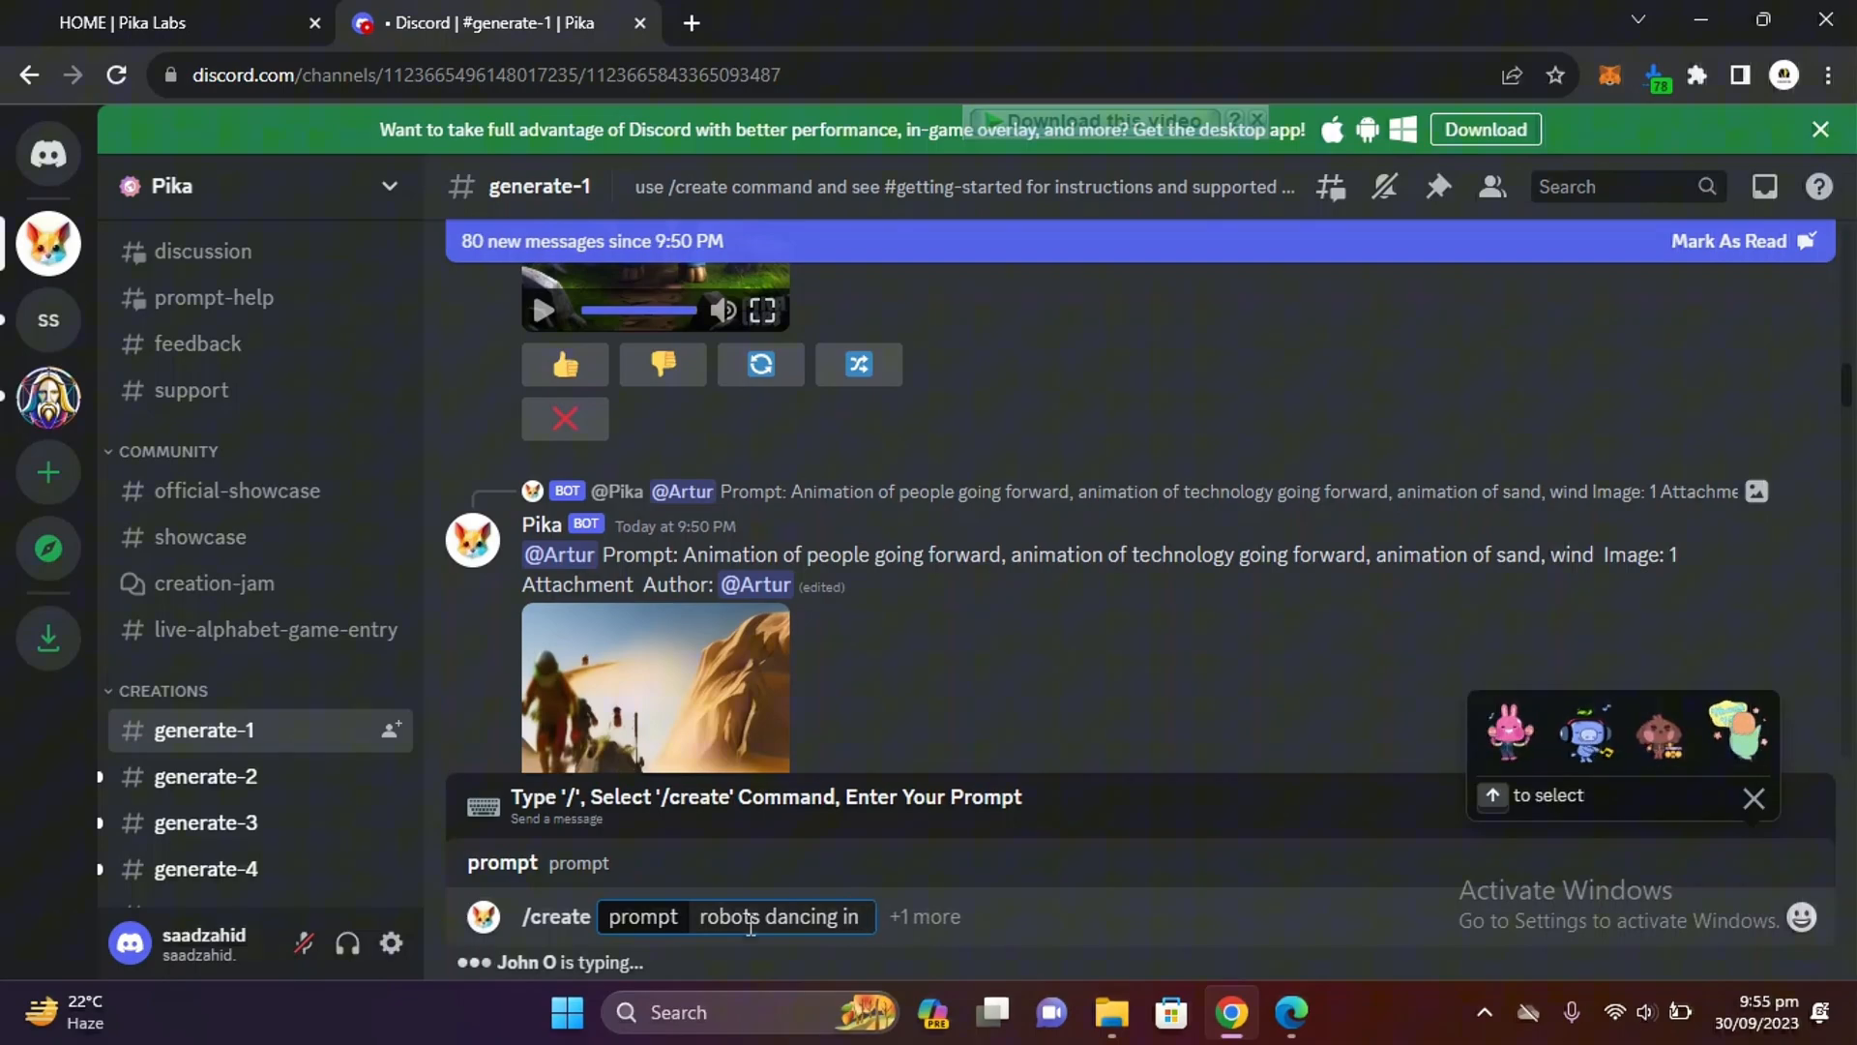
pyautogui.write('a part')
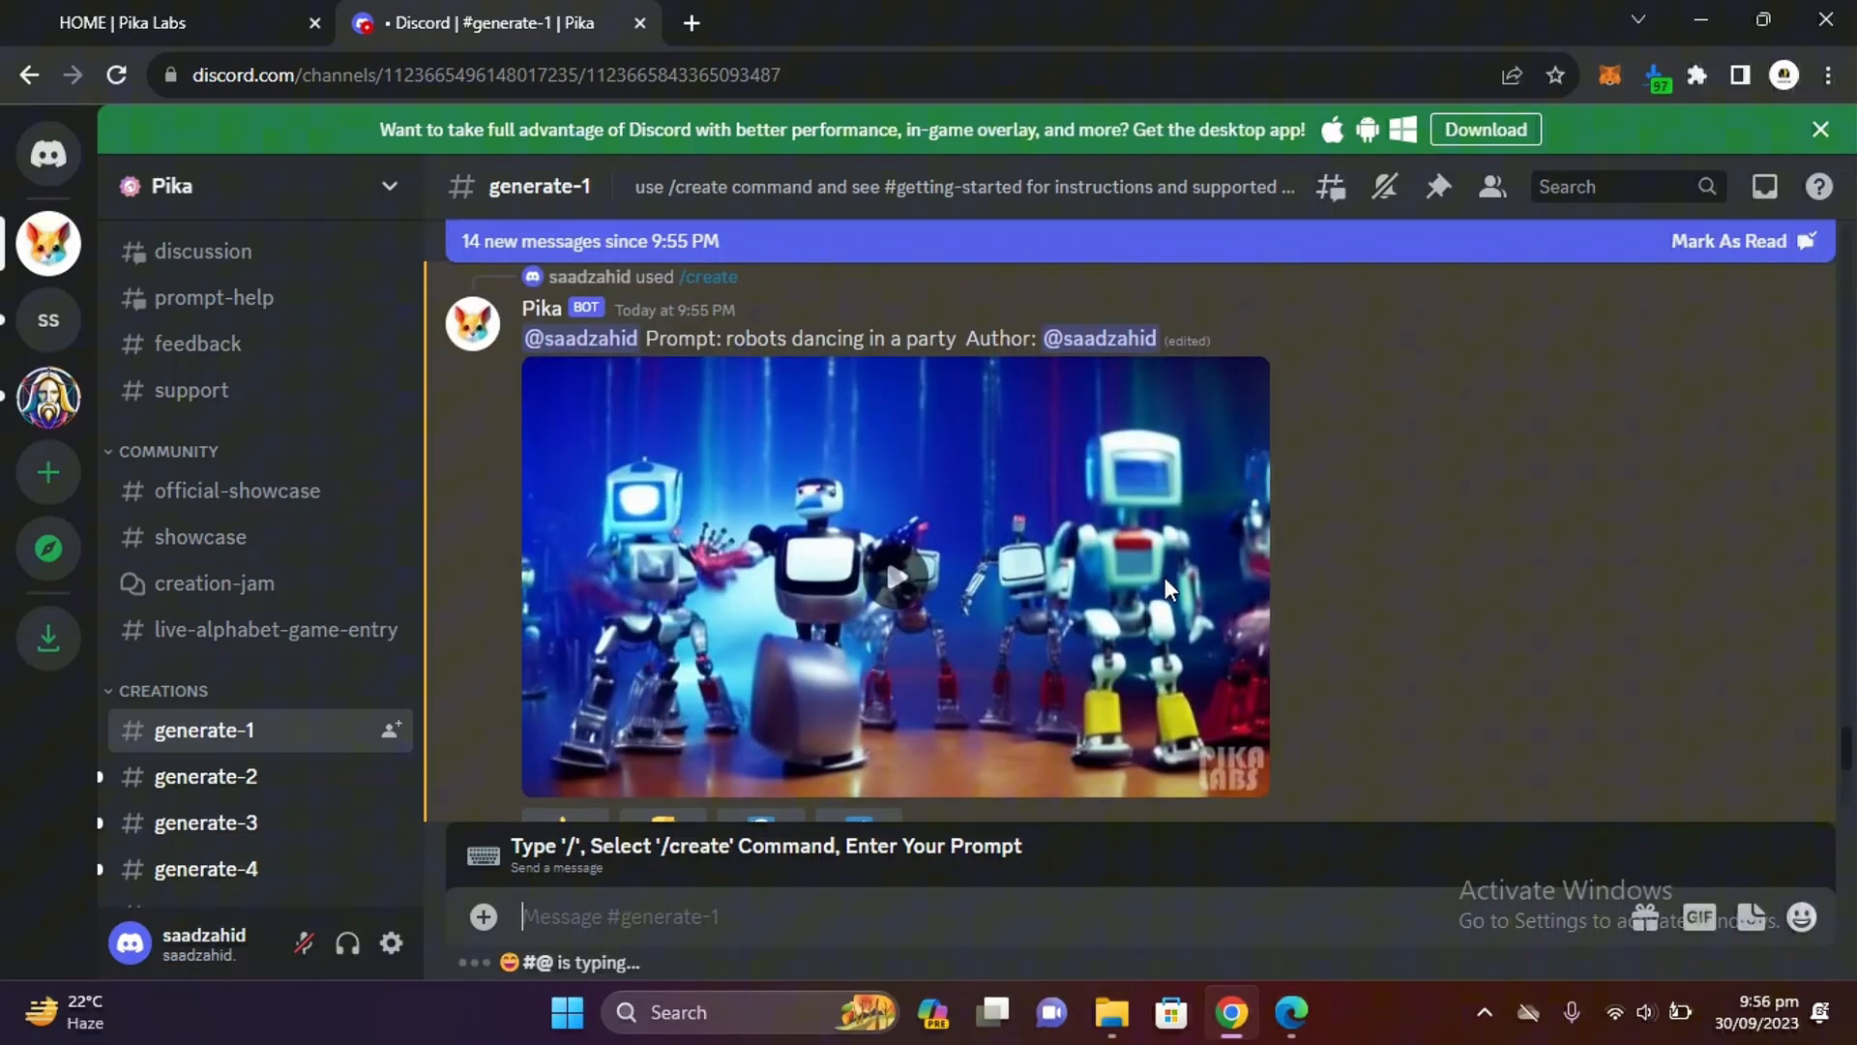
# Play the robot clip, then /create a 'Garden view with a slow…' video and play it
pyautogui.click(896, 576)
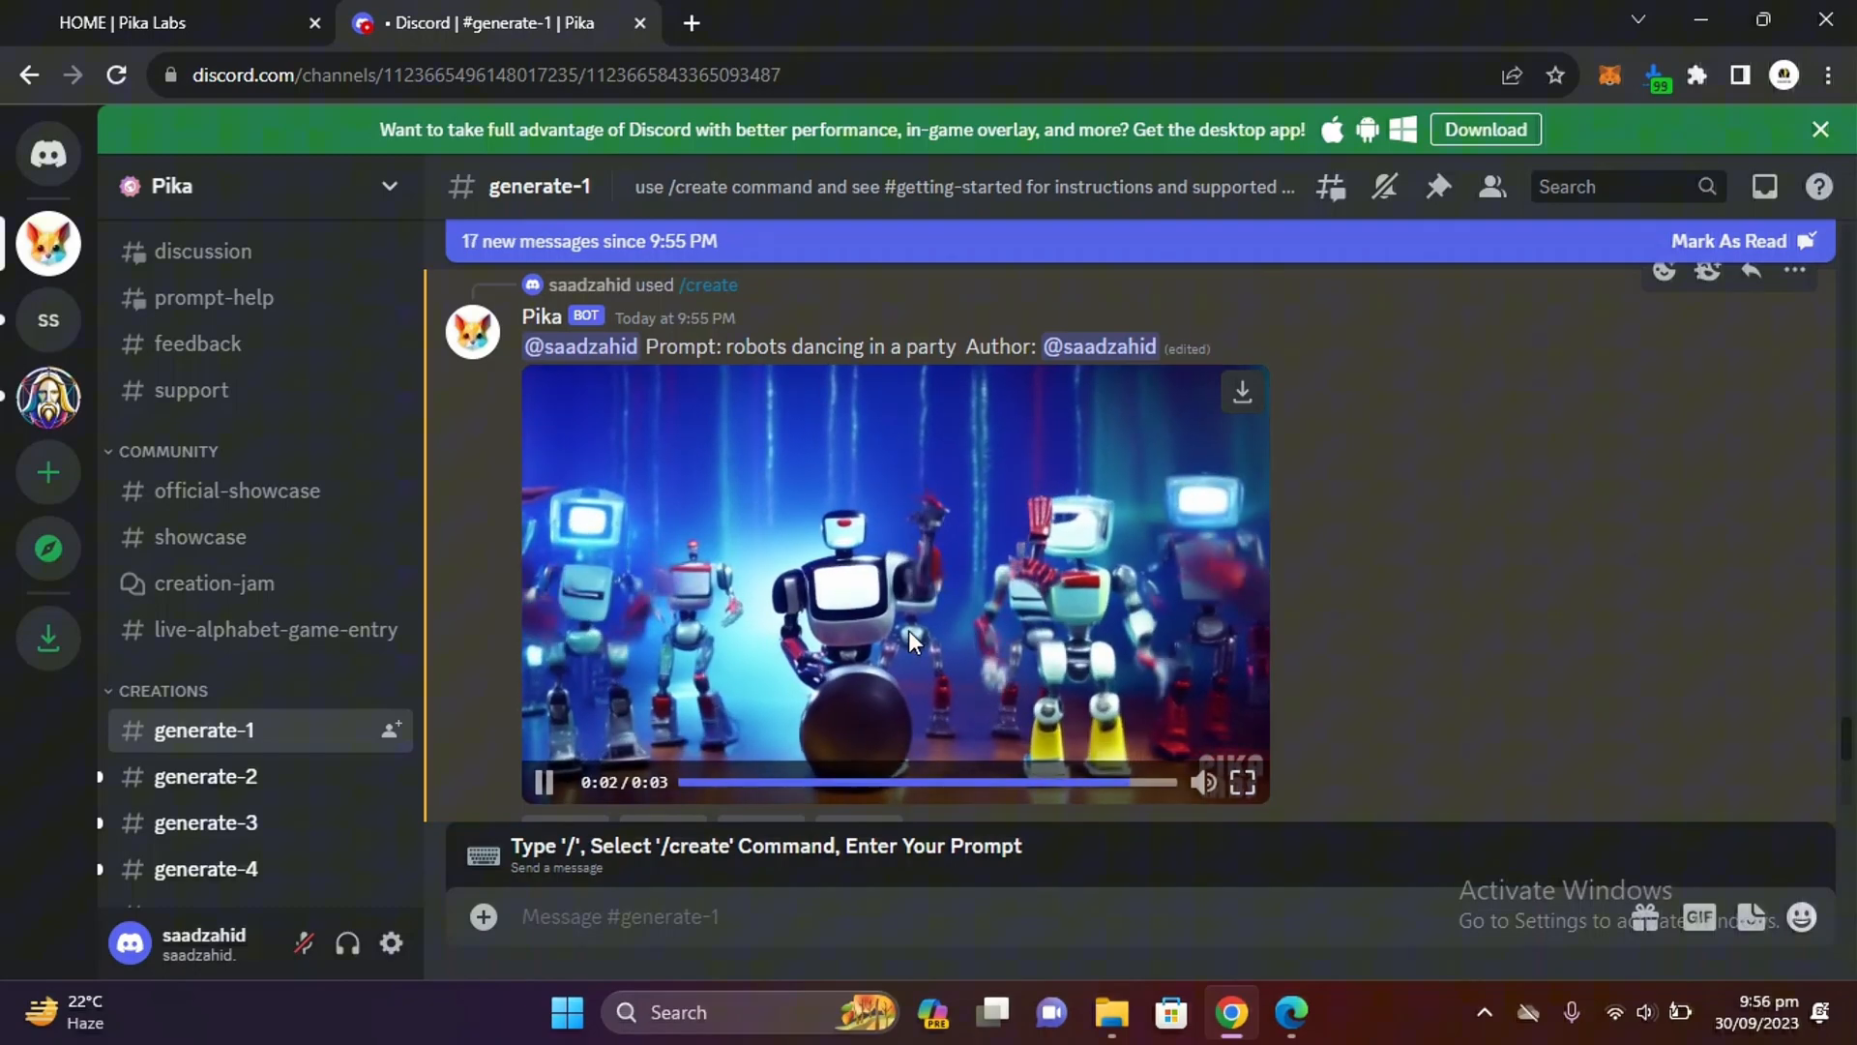
pyautogui.write('/')
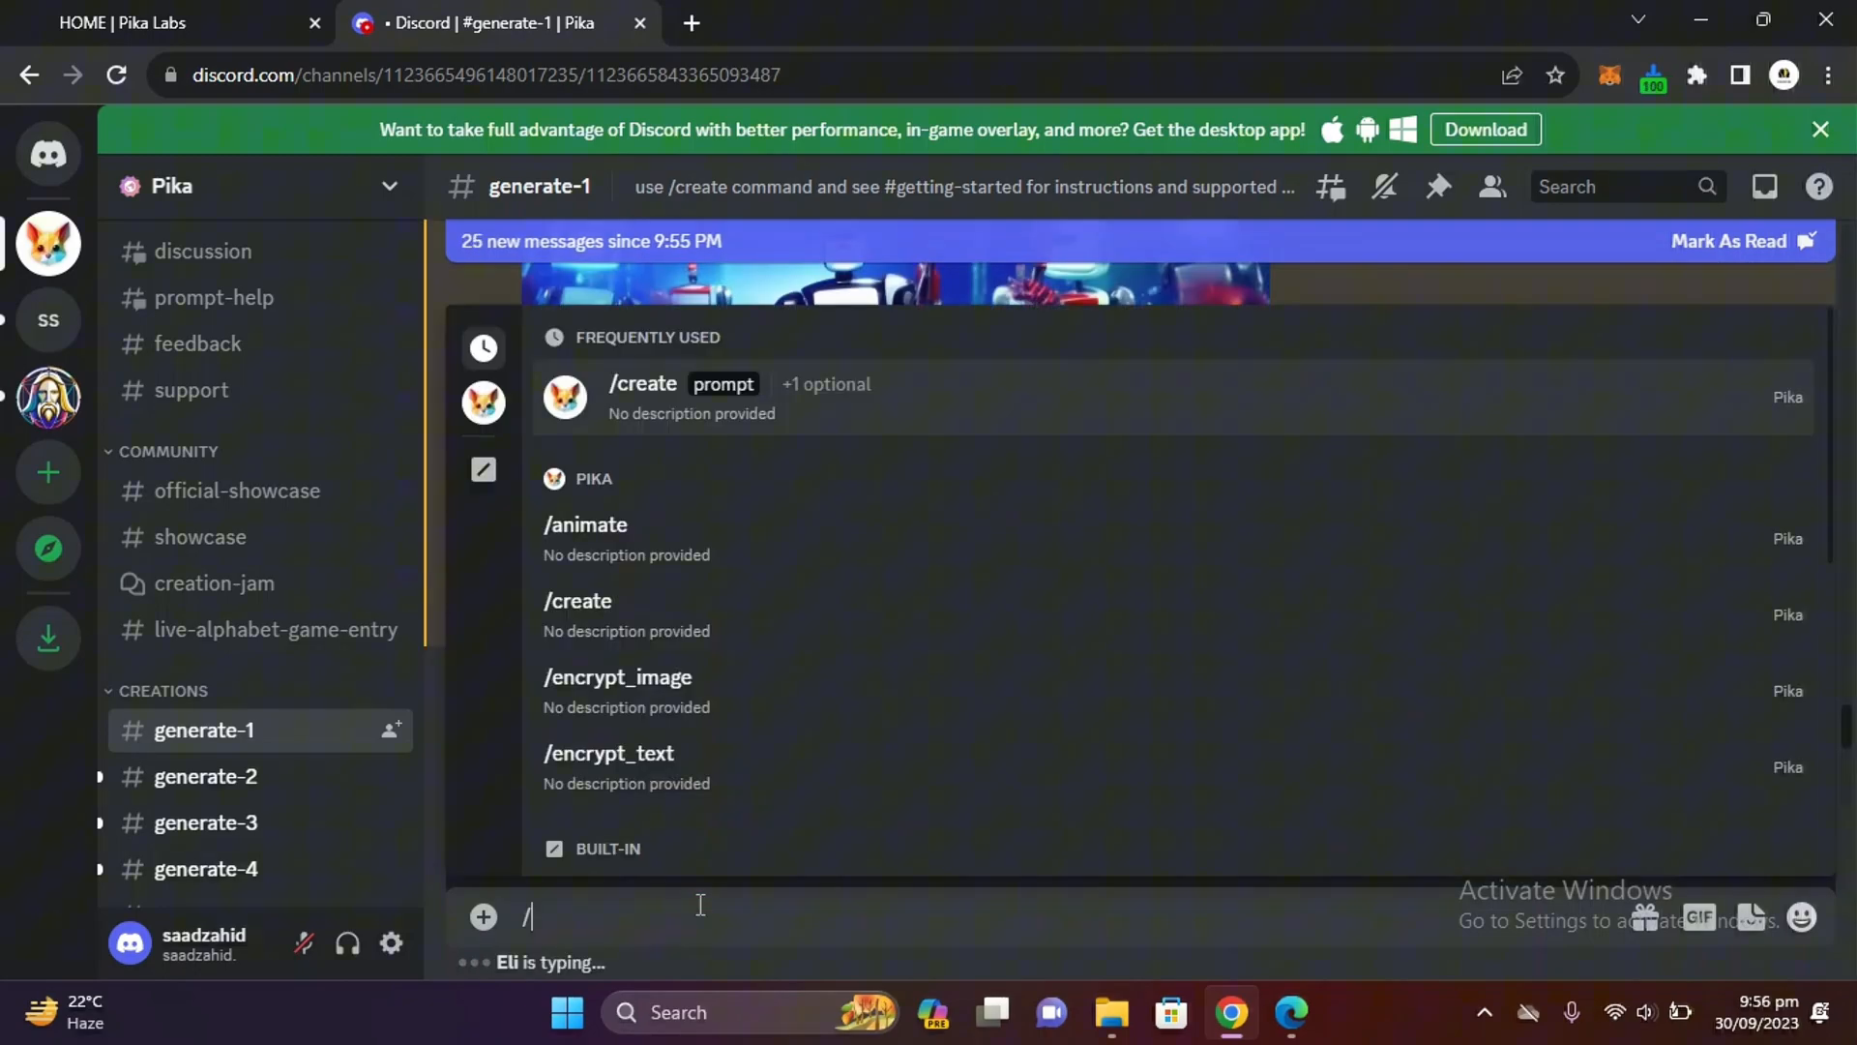
pyautogui.moveTo(634, 616)
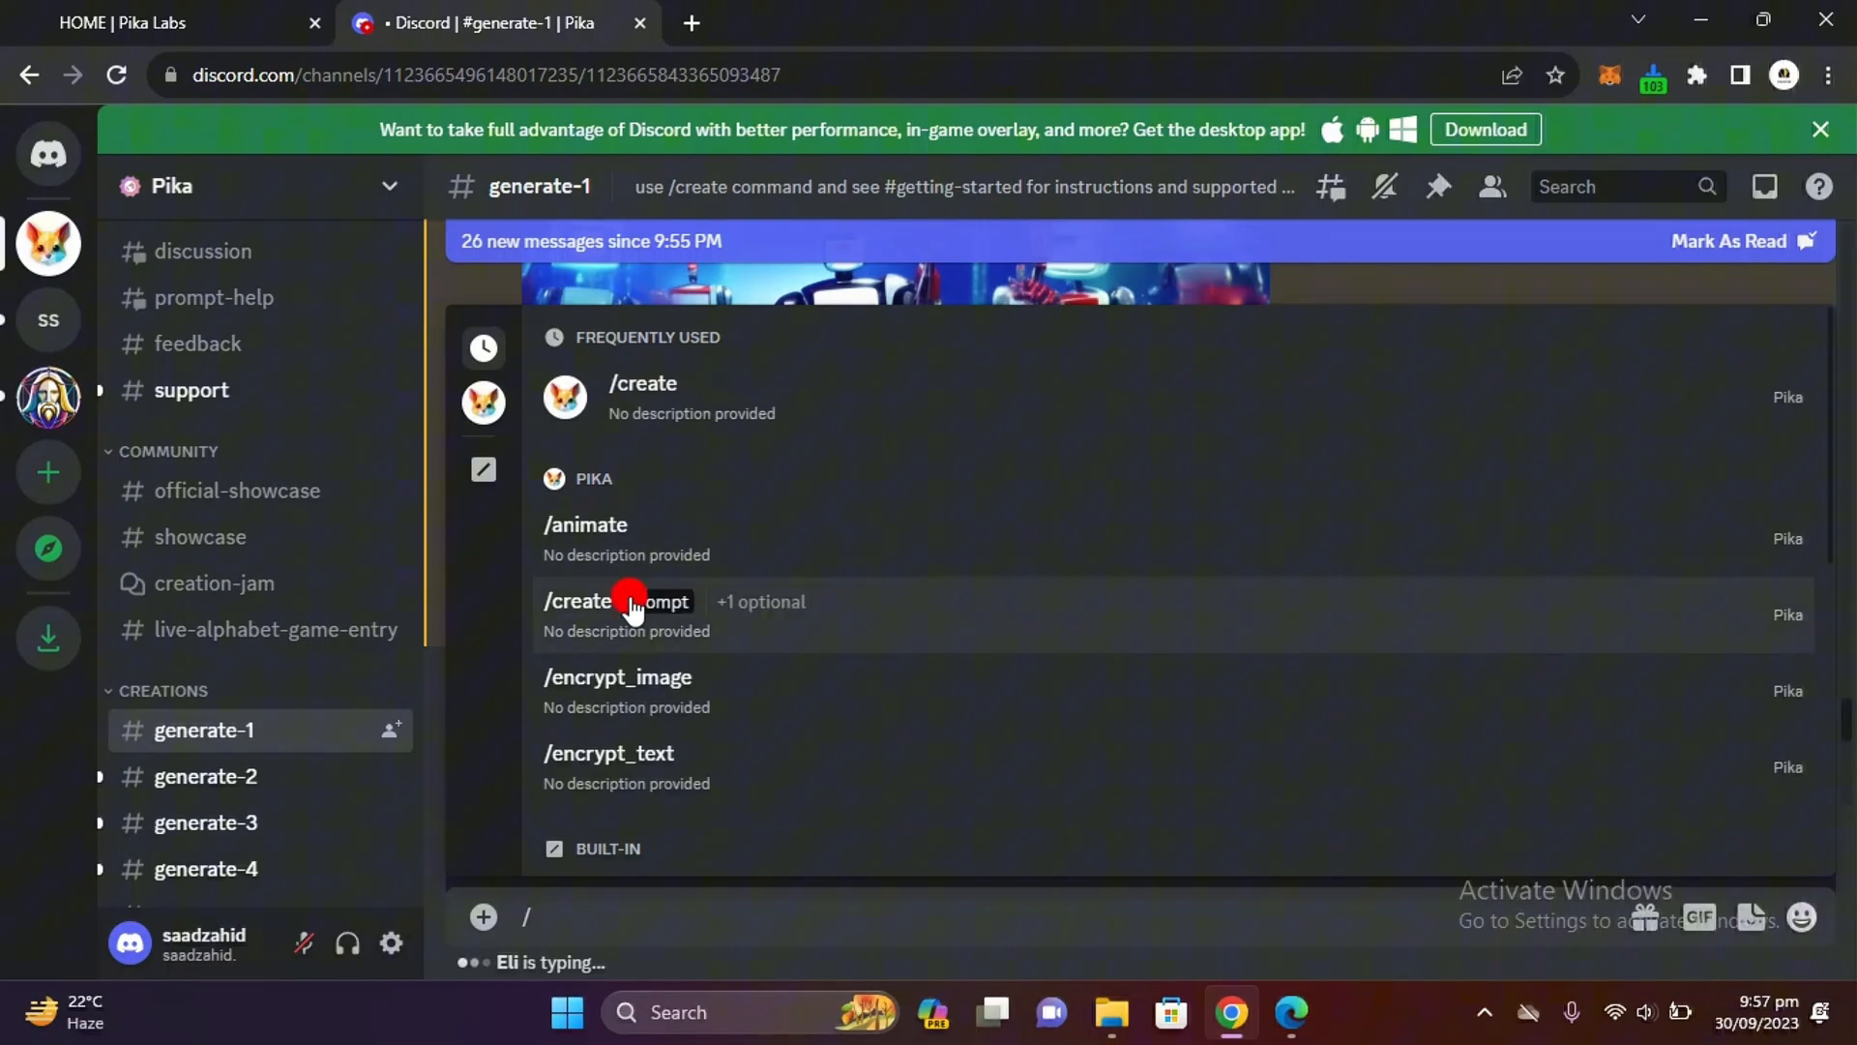
pyautogui.click(612, 600)
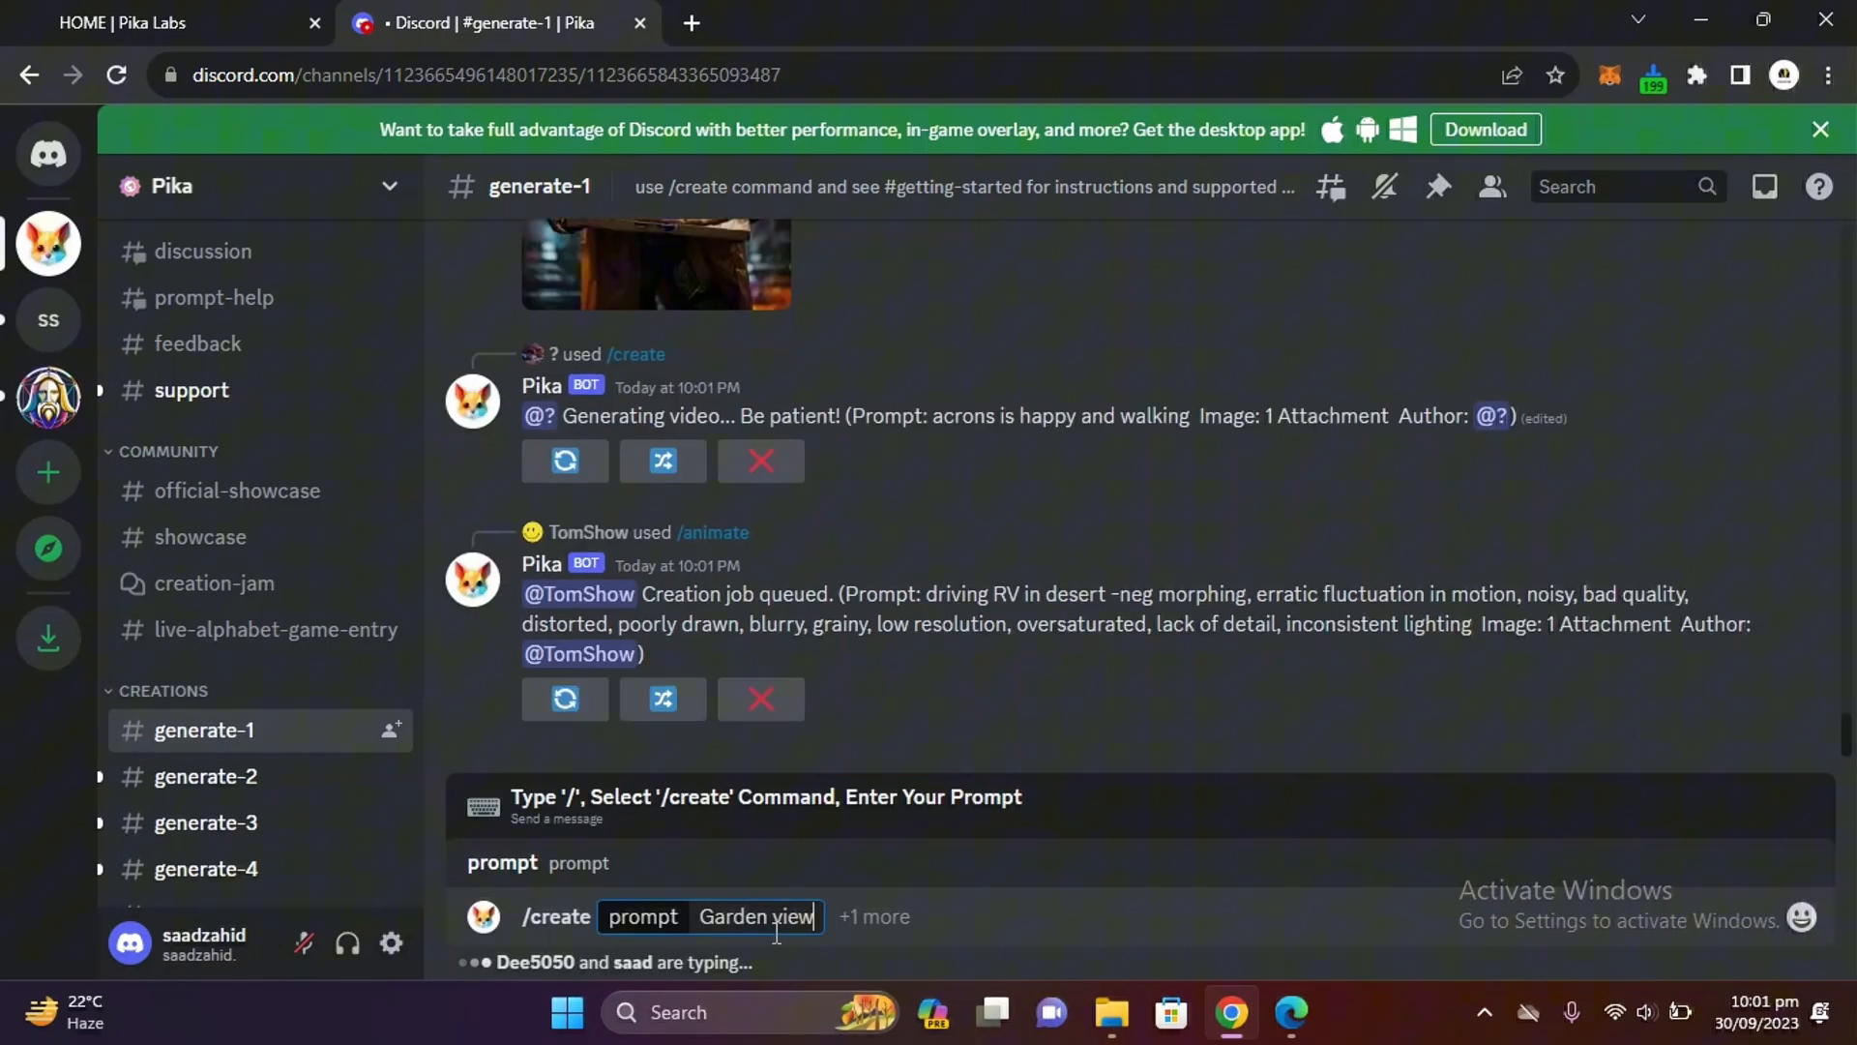
pyautogui.write('with a')
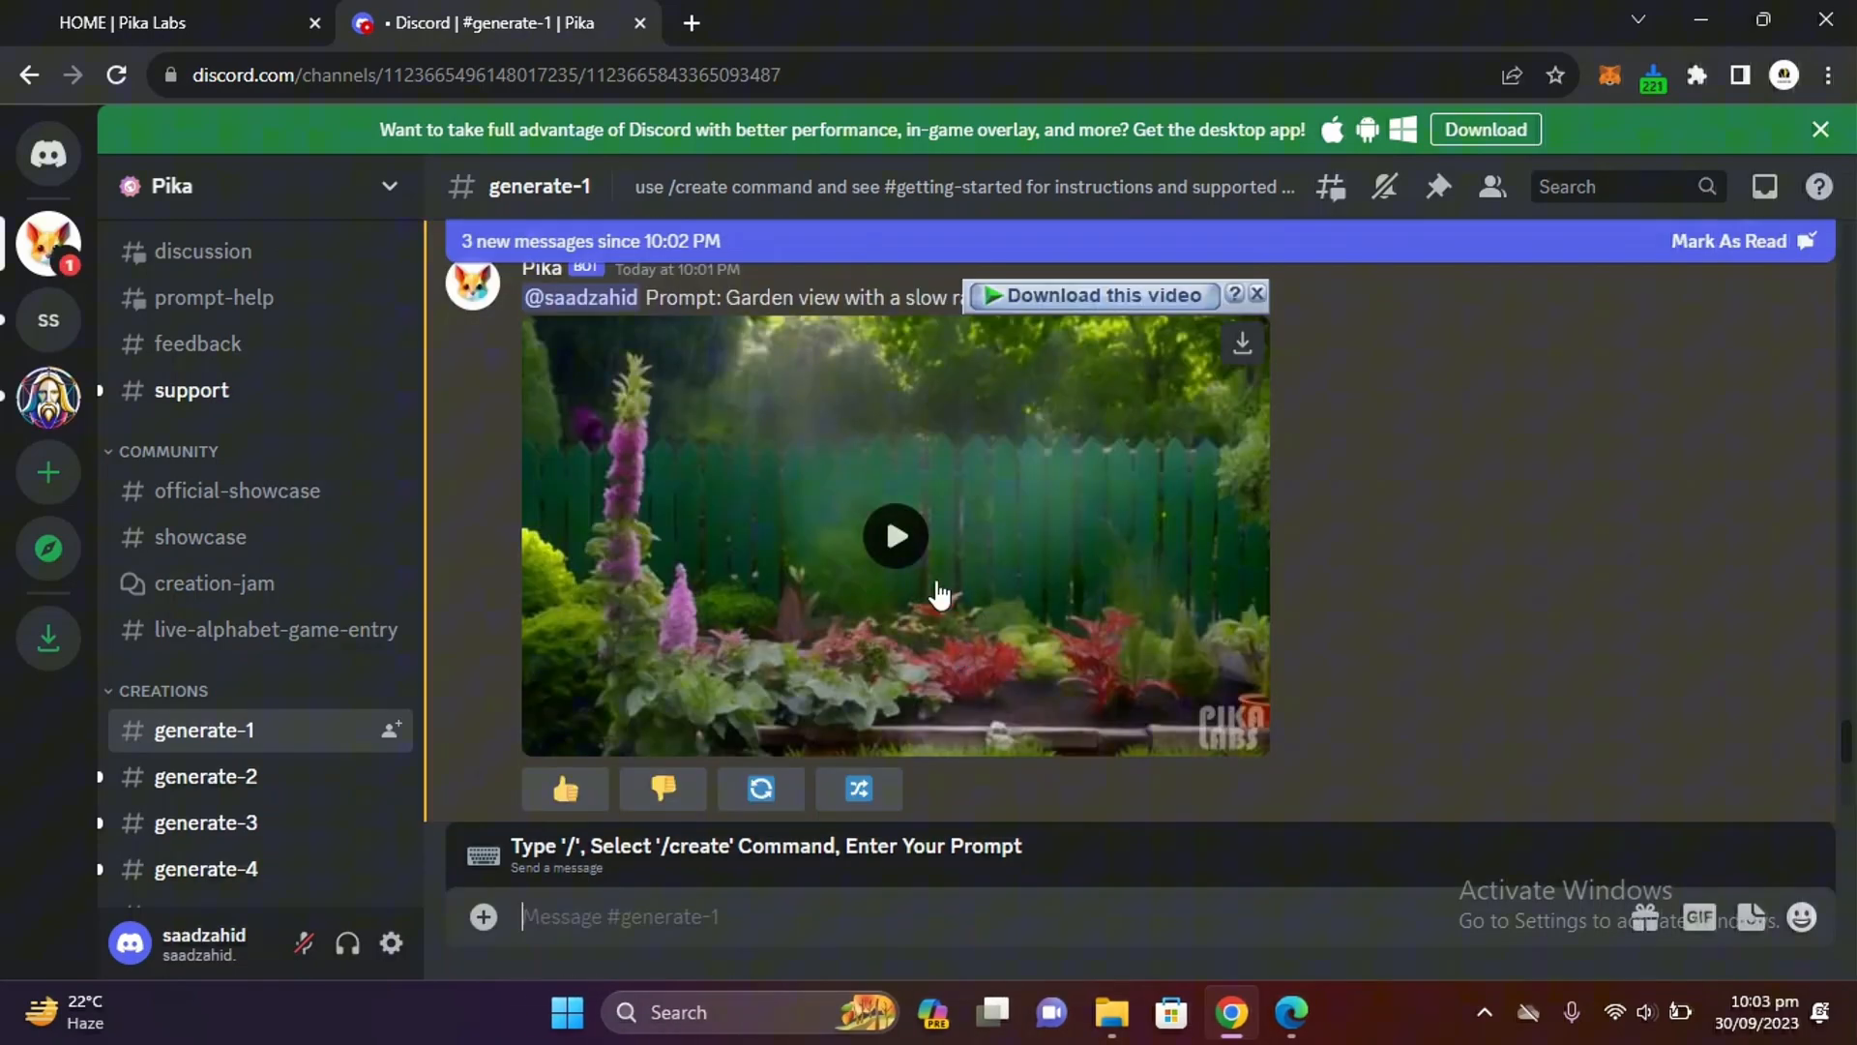
pyautogui.click(896, 537)
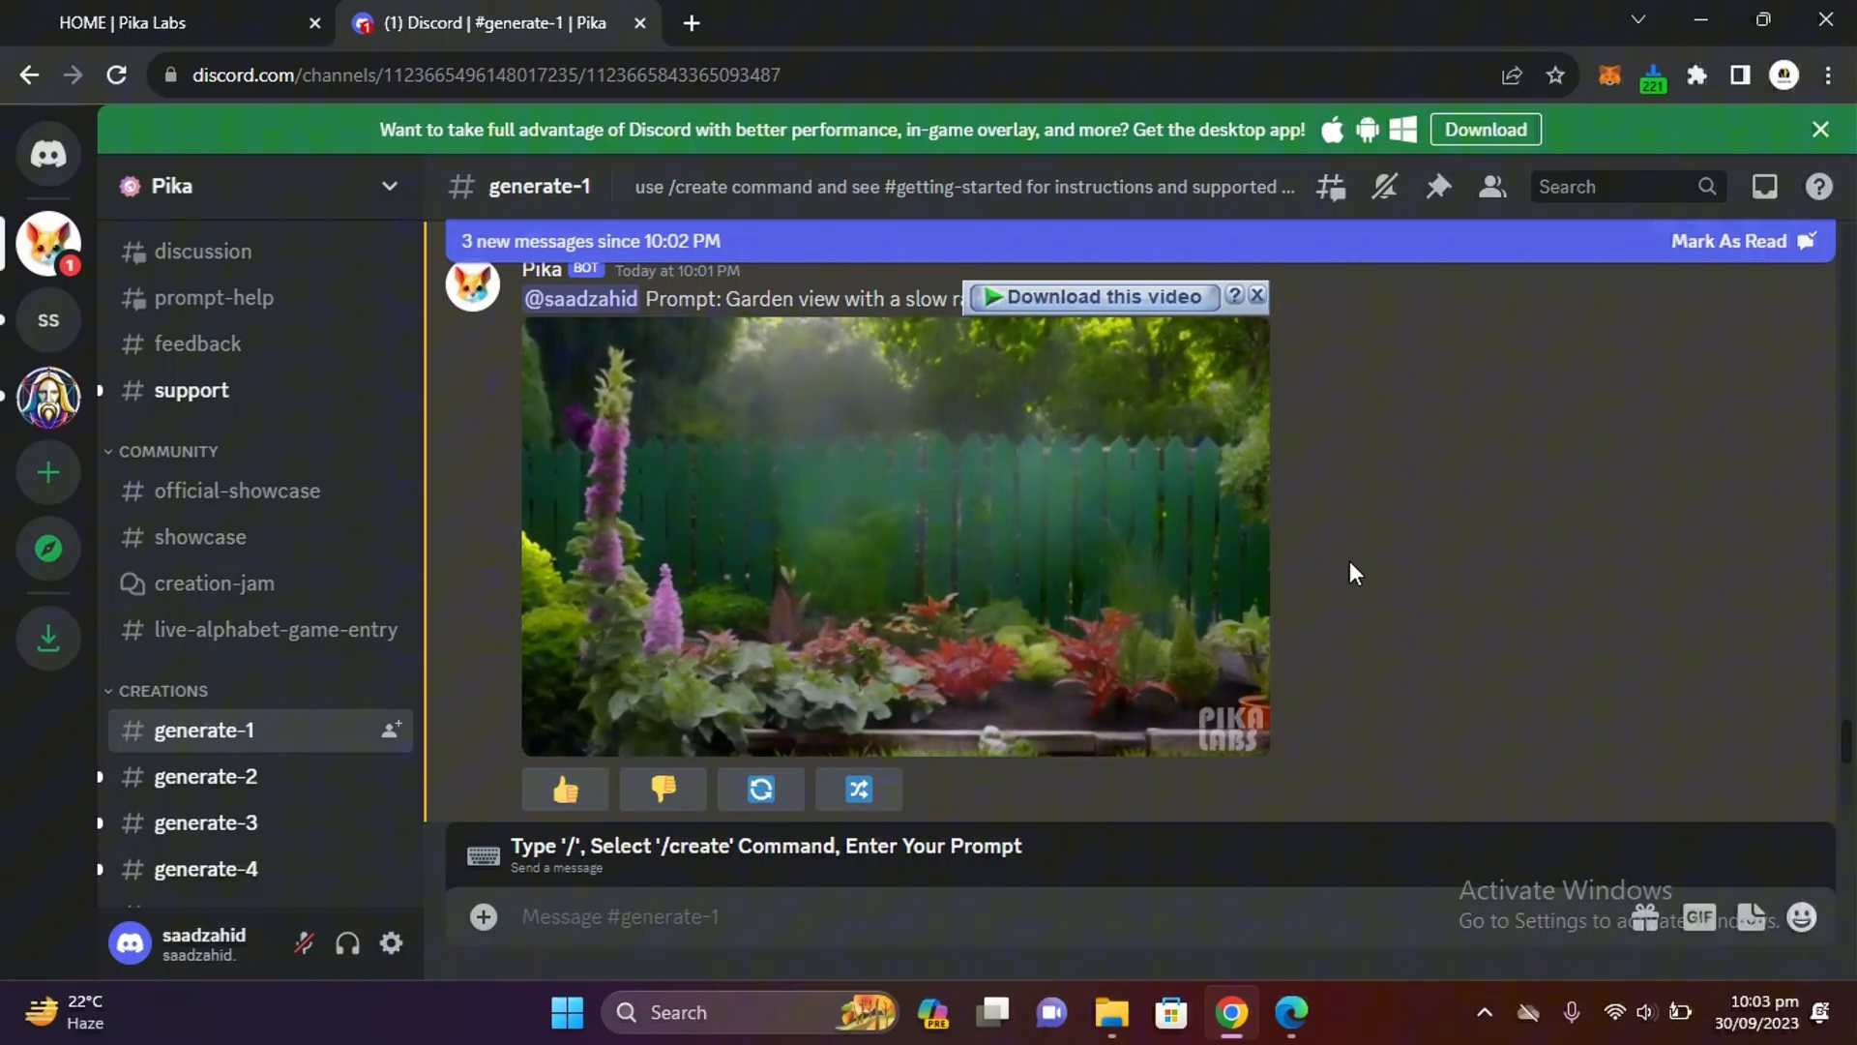
pyautogui.moveTo(1078, 577)
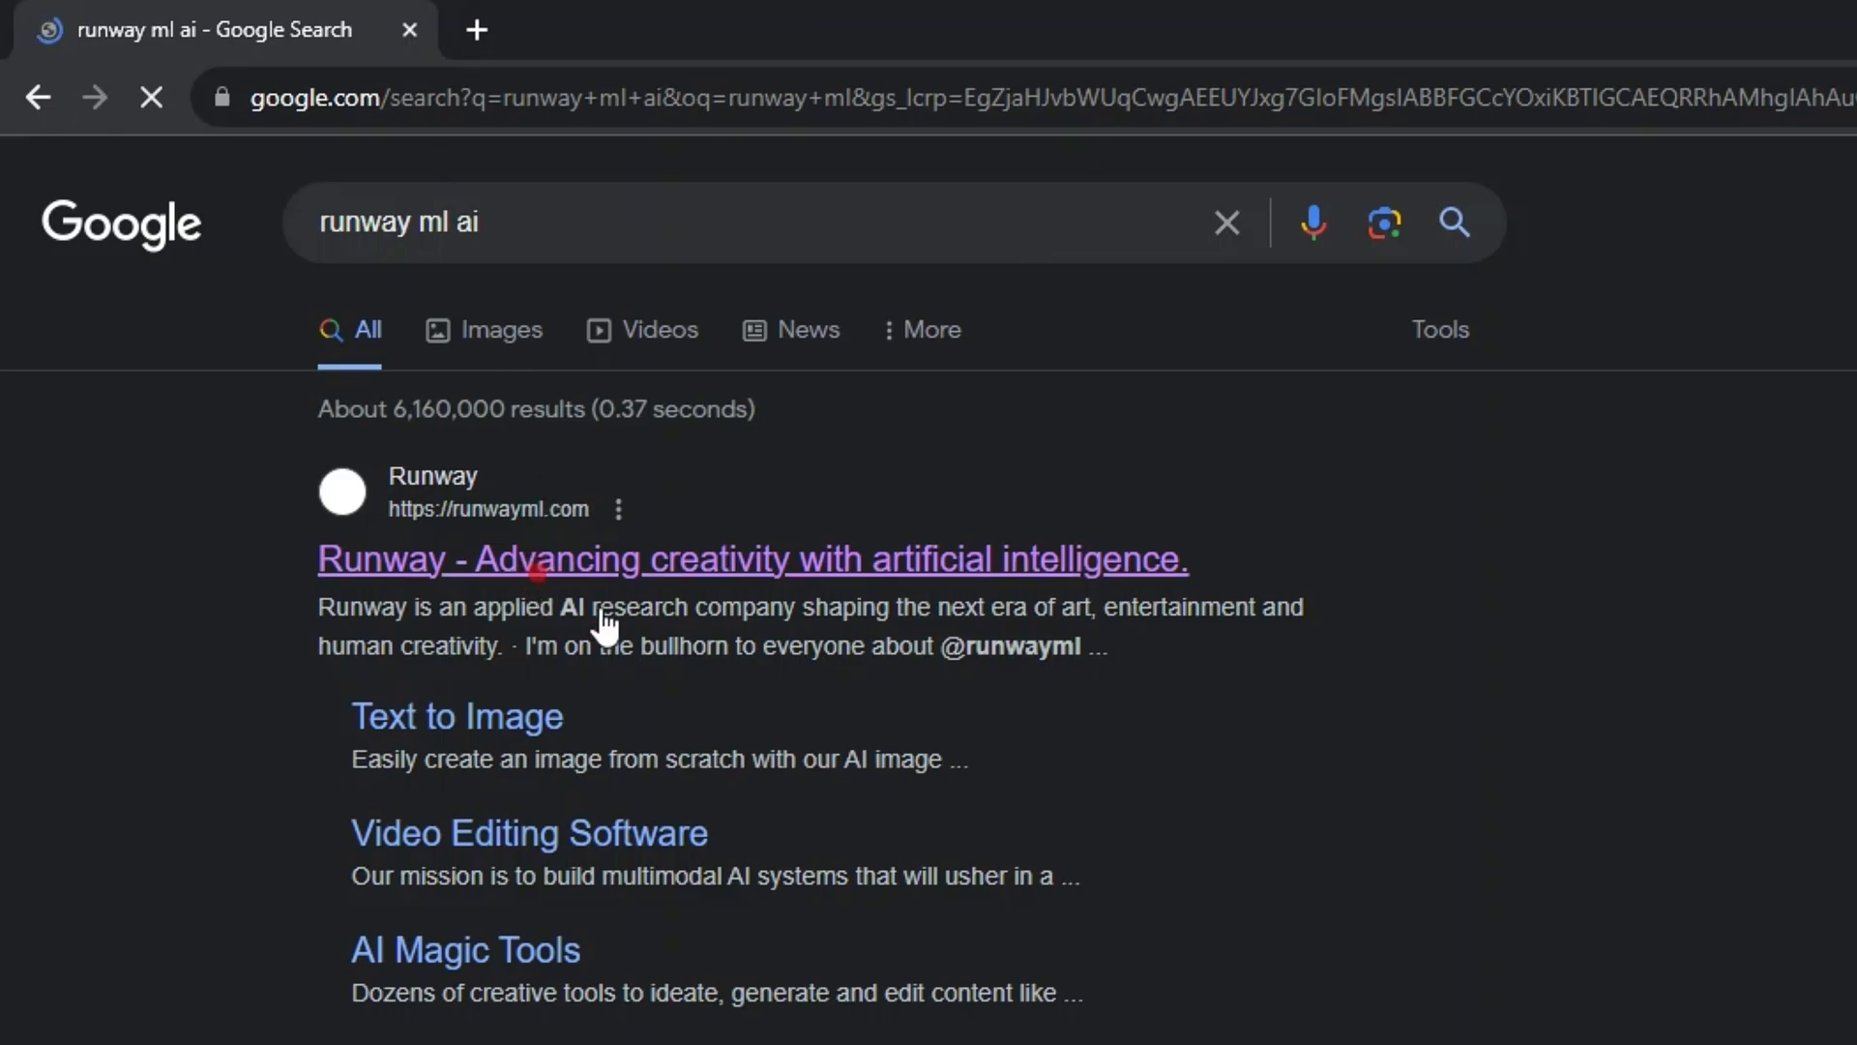
# Open the Runway search result and sign up with Google to reach the dashboard
pyautogui.click(752, 559)
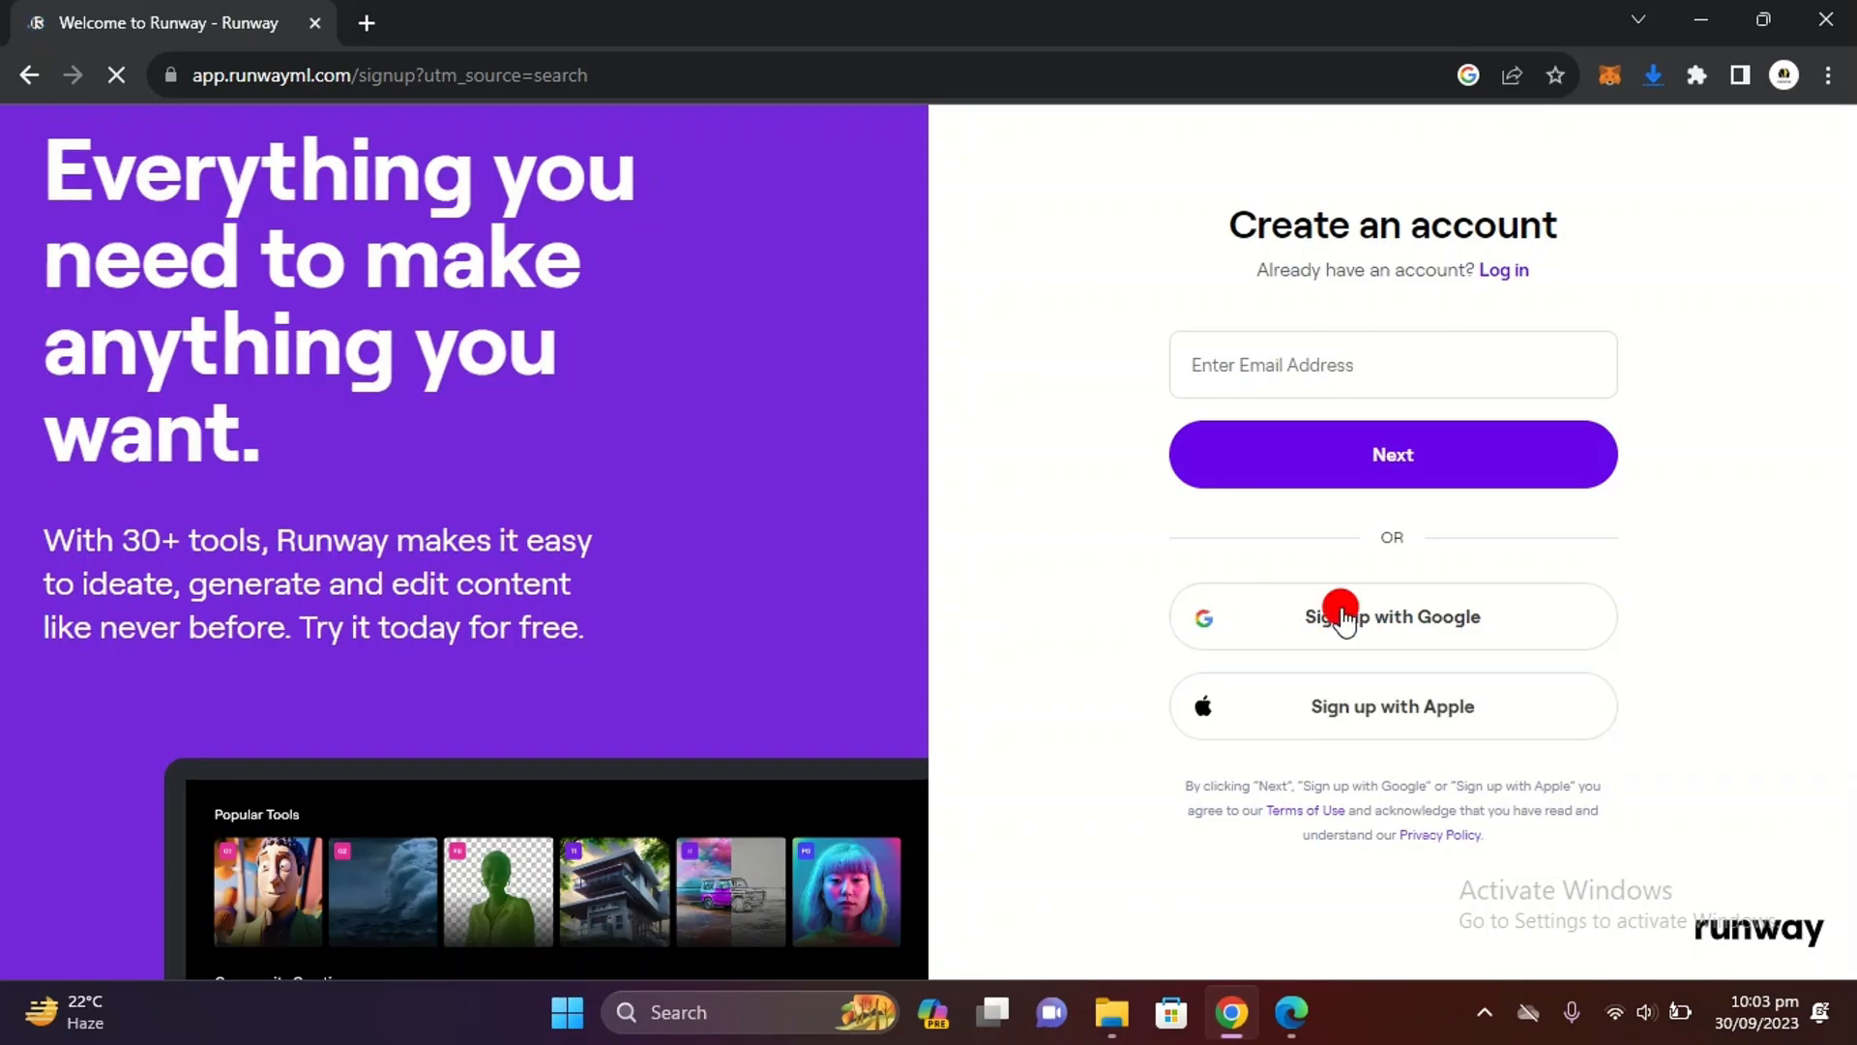
pyautogui.click(1392, 616)
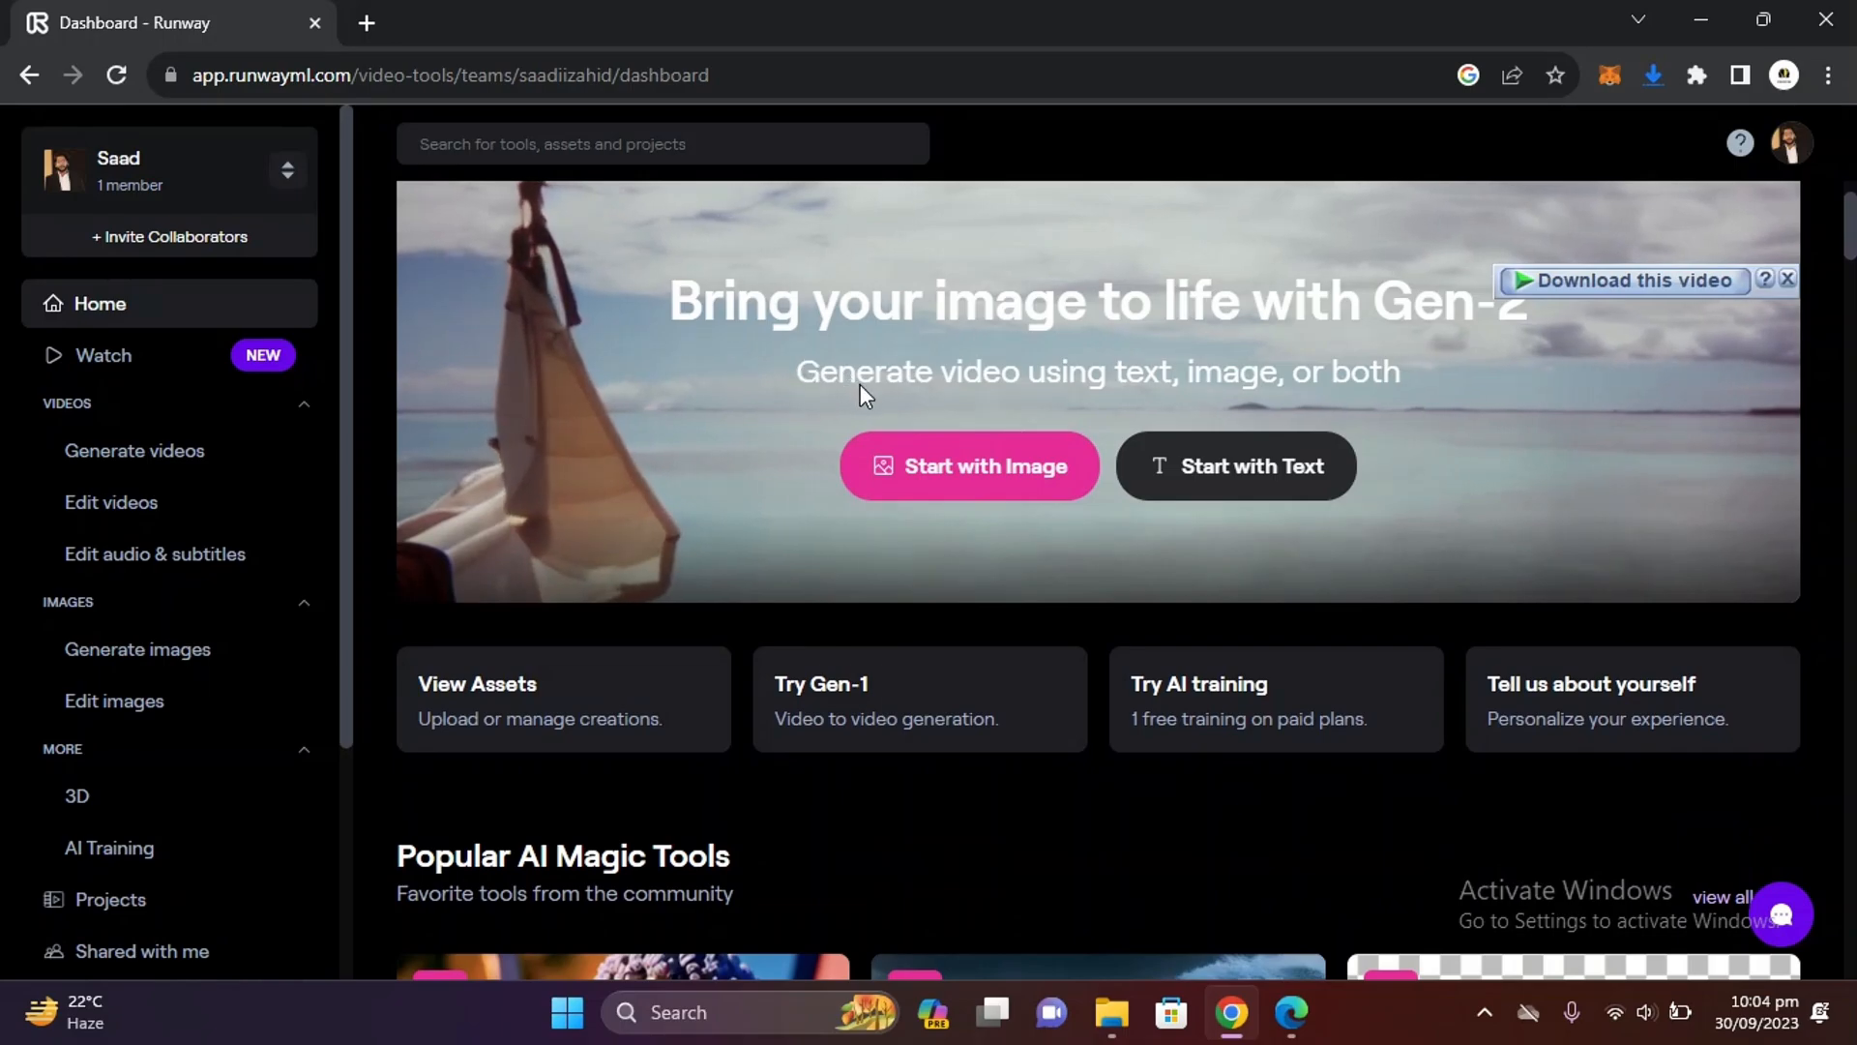
# Scroll to Popular AI Magic Tools and open the Gen-2 'Text/Image to Video' card
pyautogui.scroll(-3)
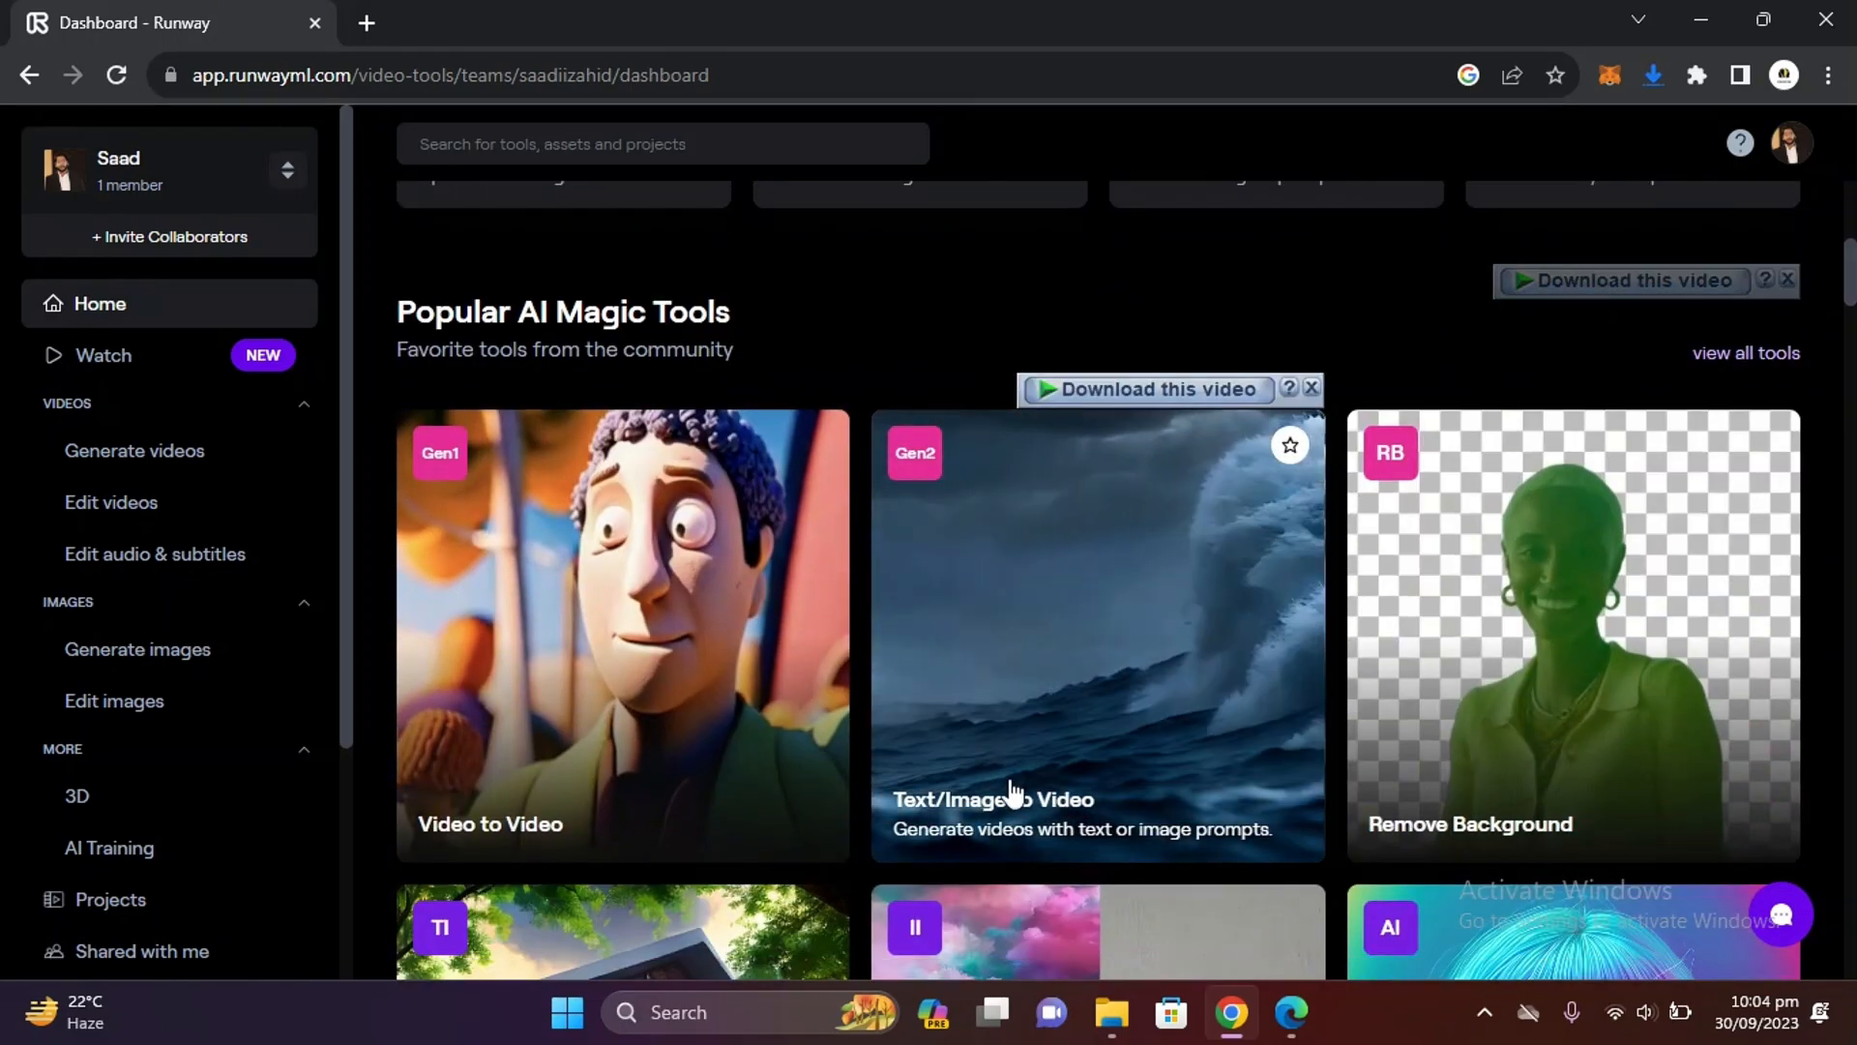
pyautogui.click(1094, 636)
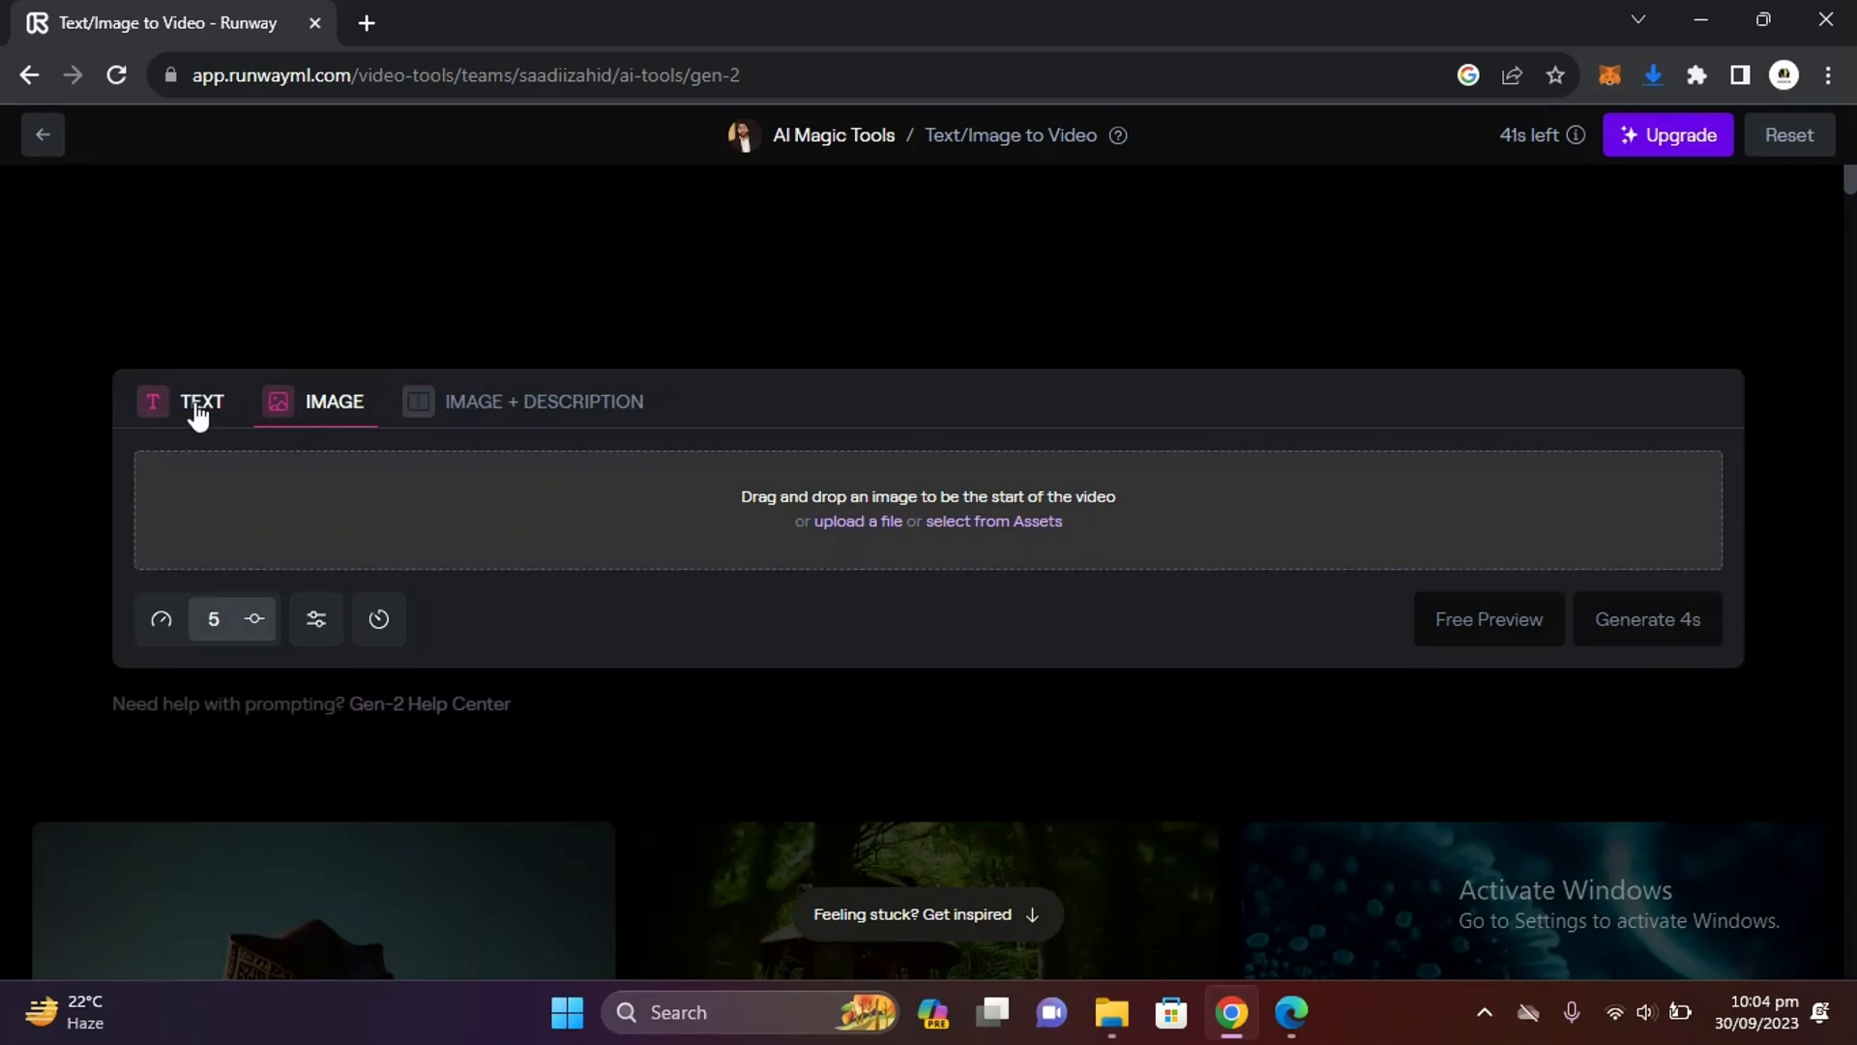
# Generate a 4s clip from 'Dinner ready on dining table, cold night view', peeking at motion settings
pyautogui.write('Dinne')
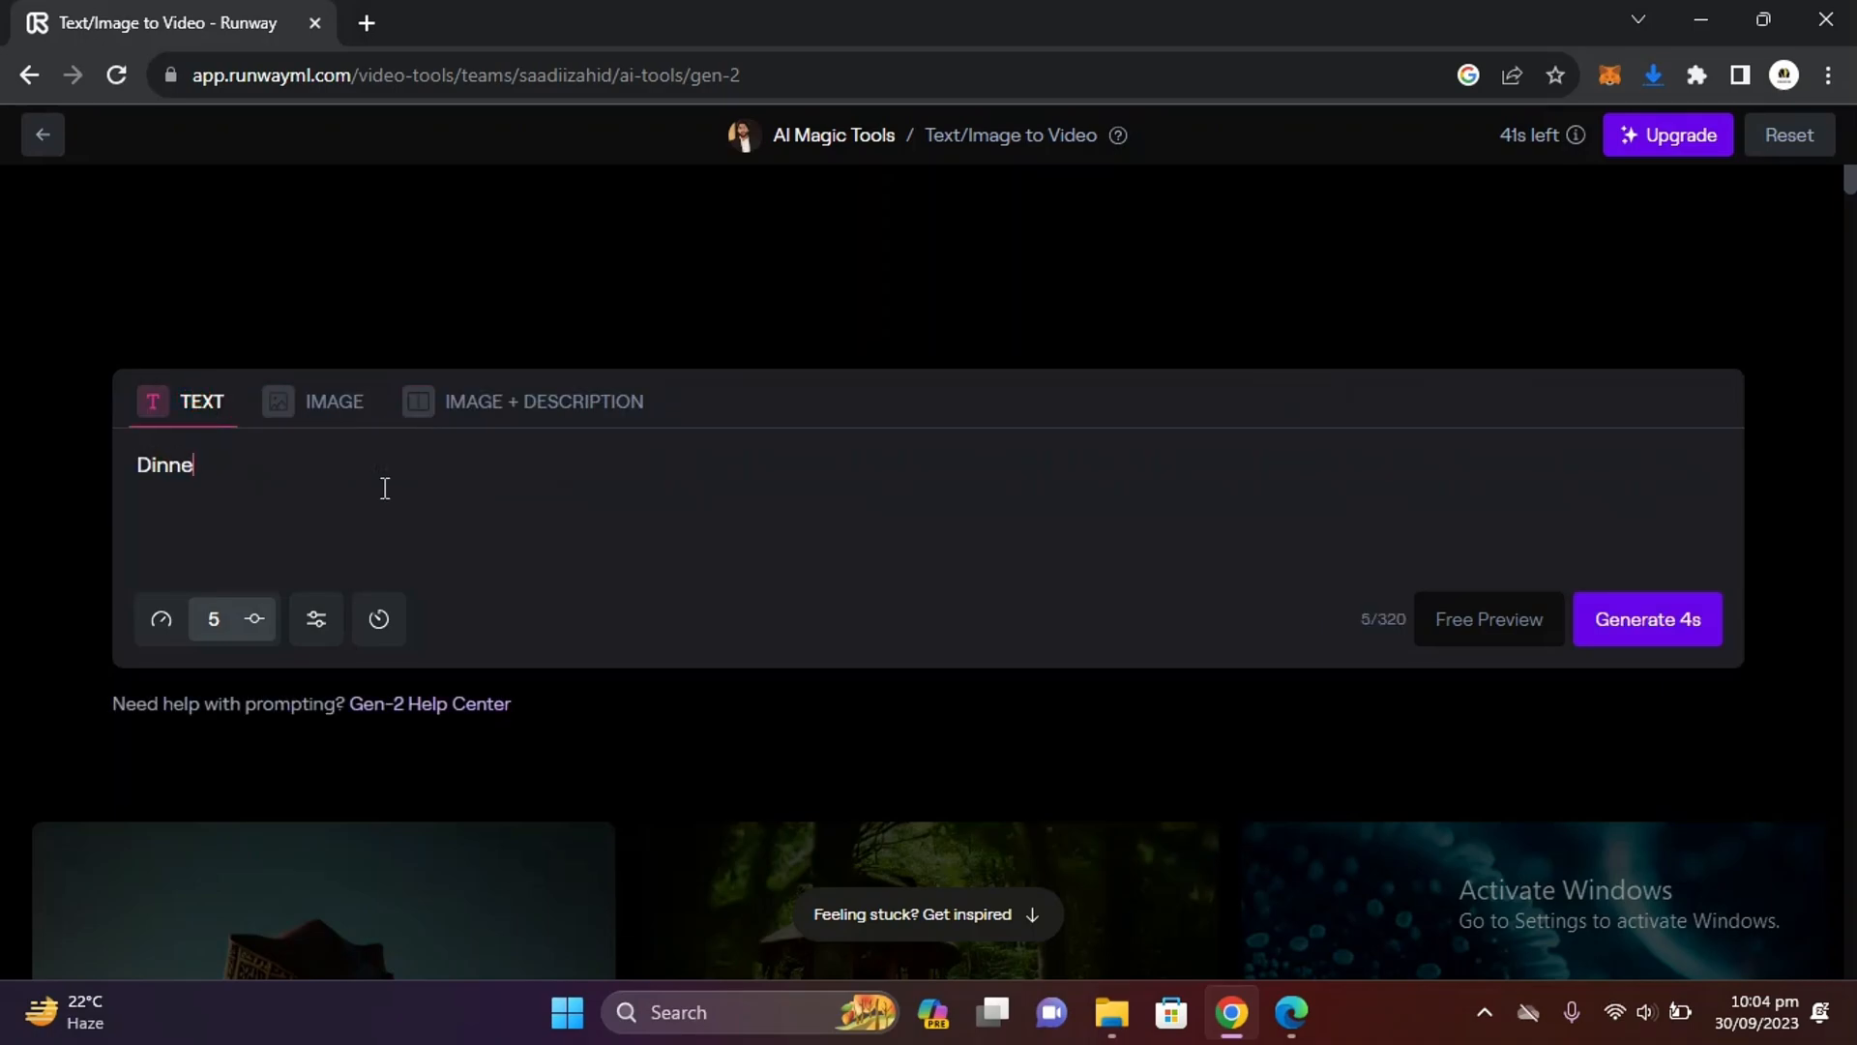
pyautogui.write('r ready on dining')
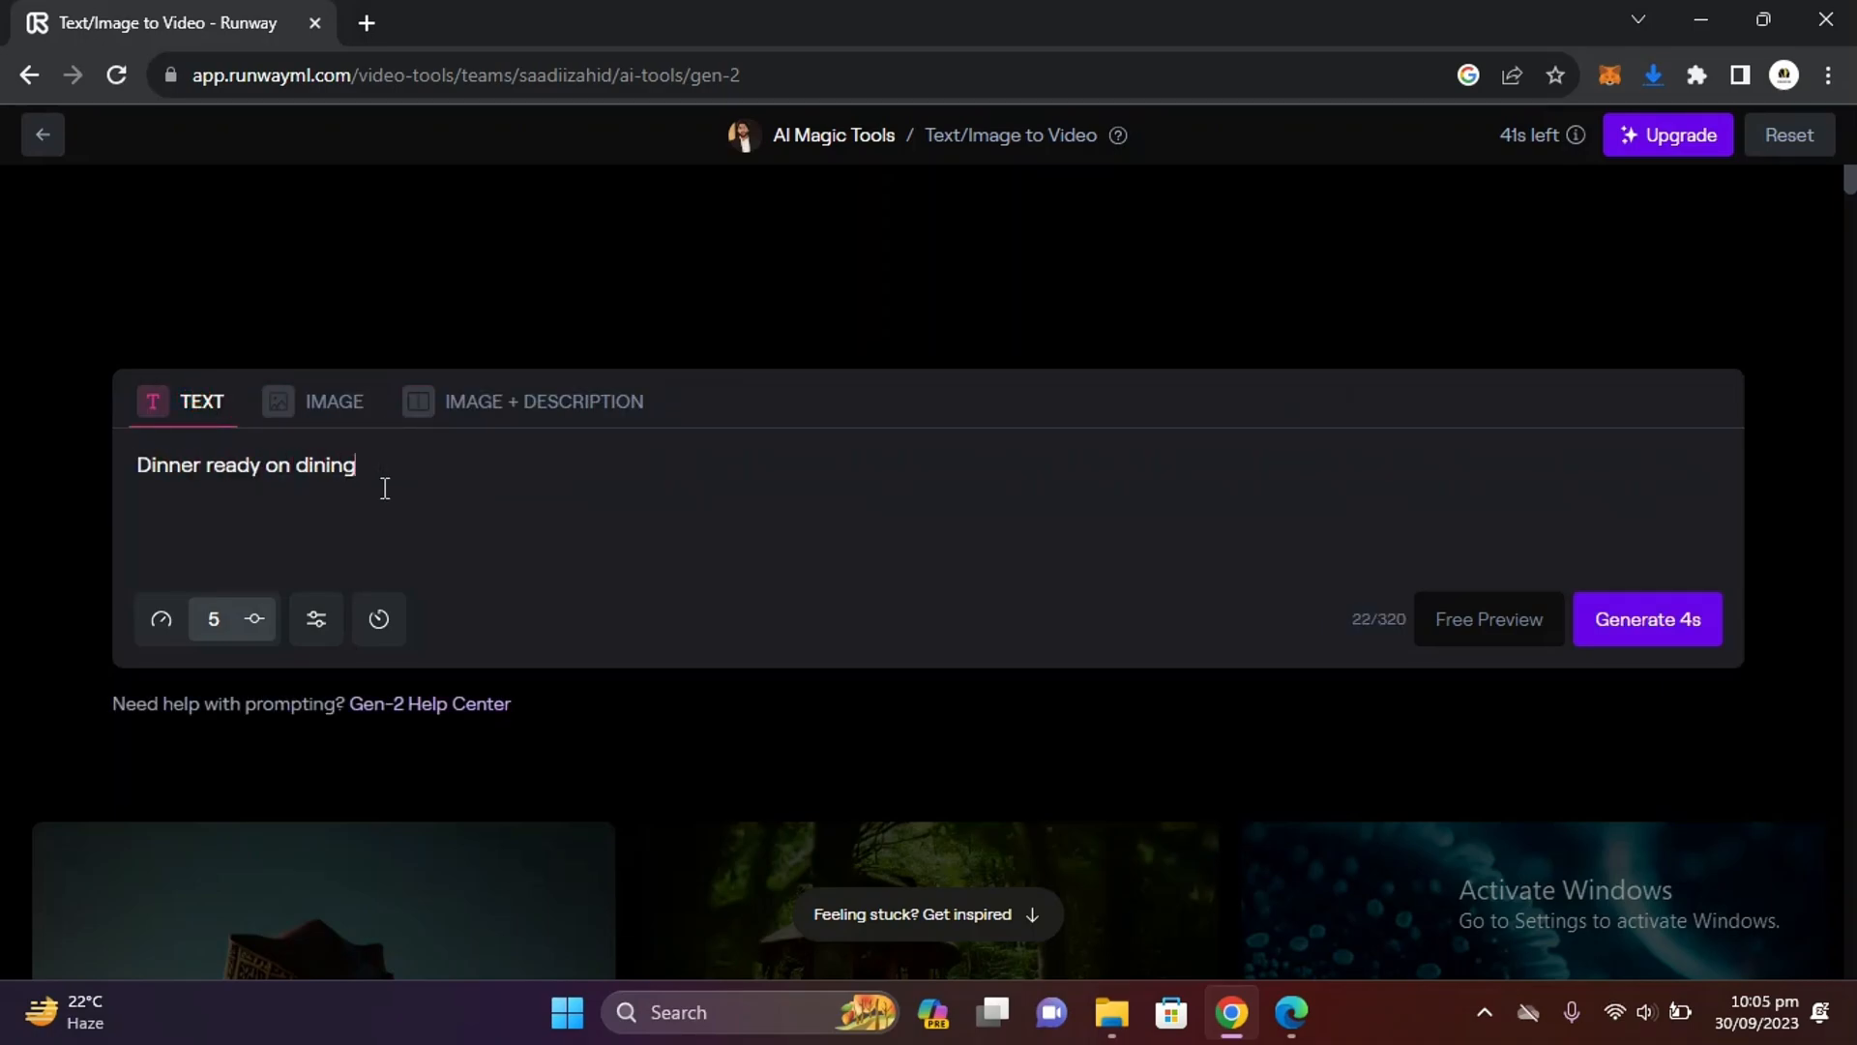
pyautogui.write('table, cold night view')
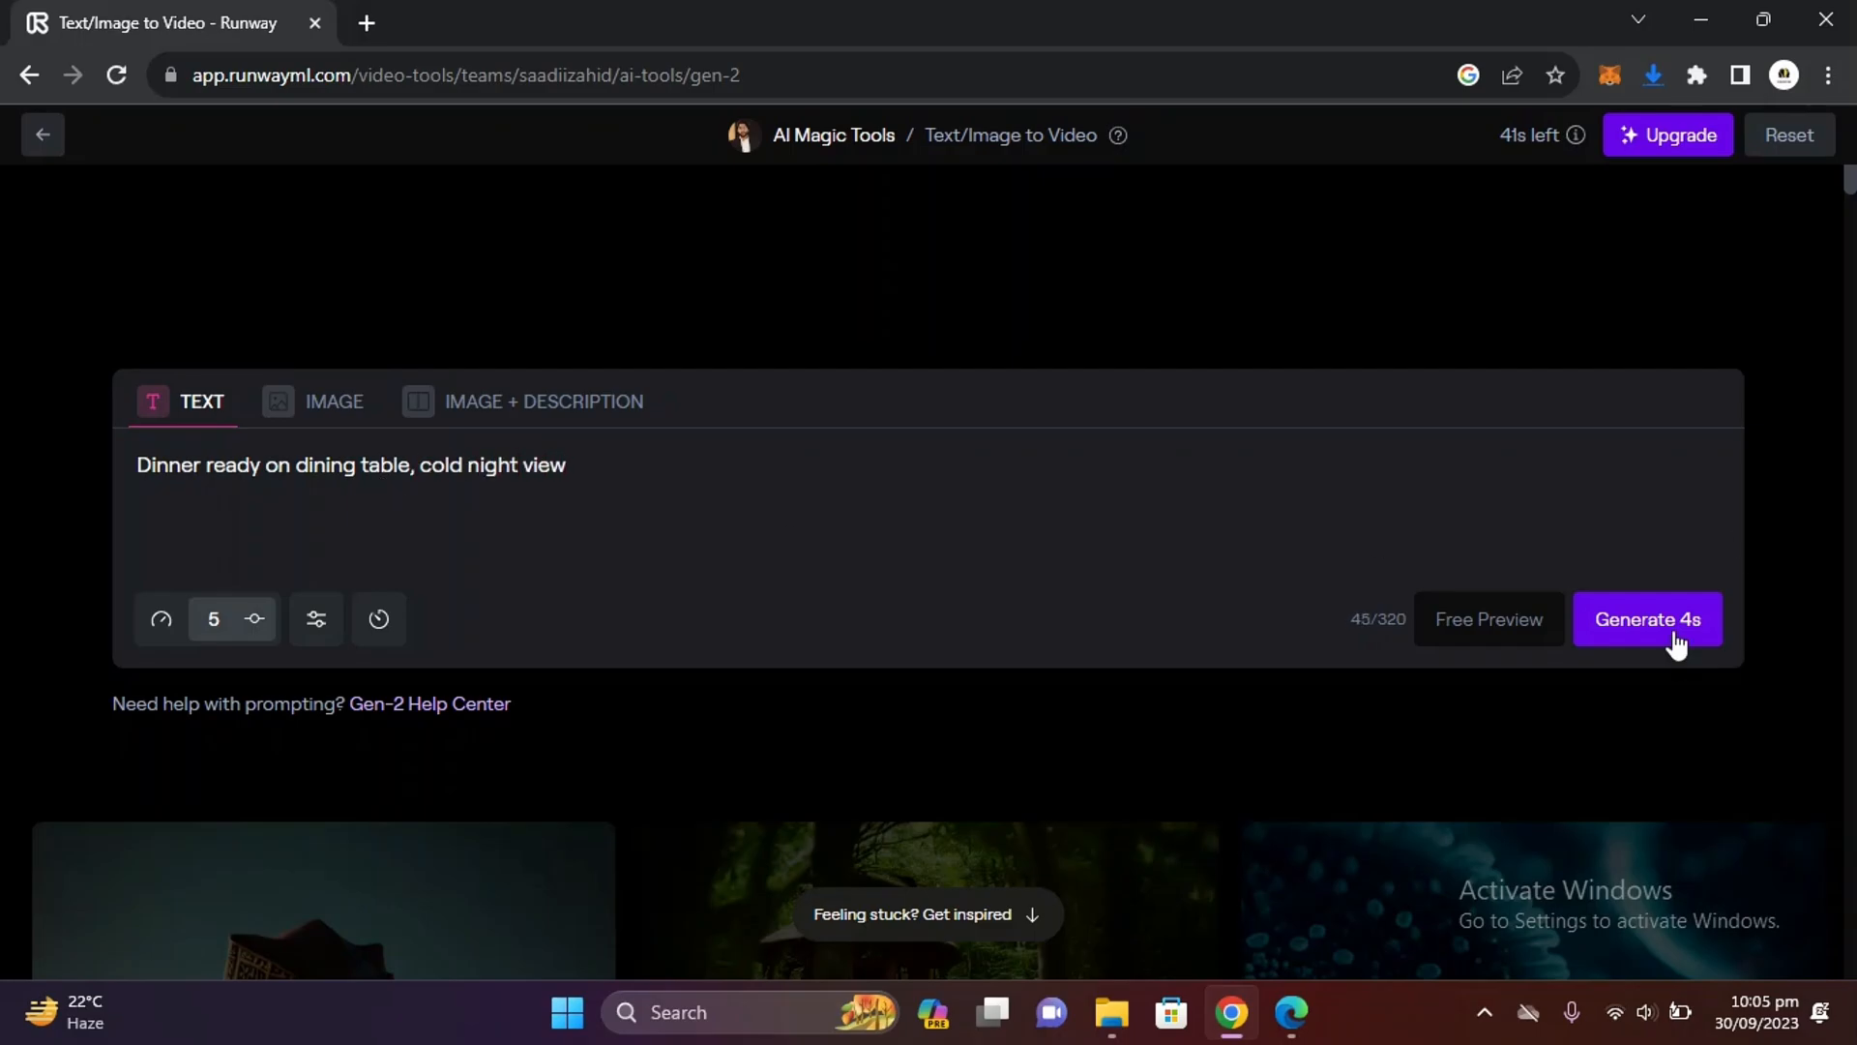
pyautogui.click(1645, 618)
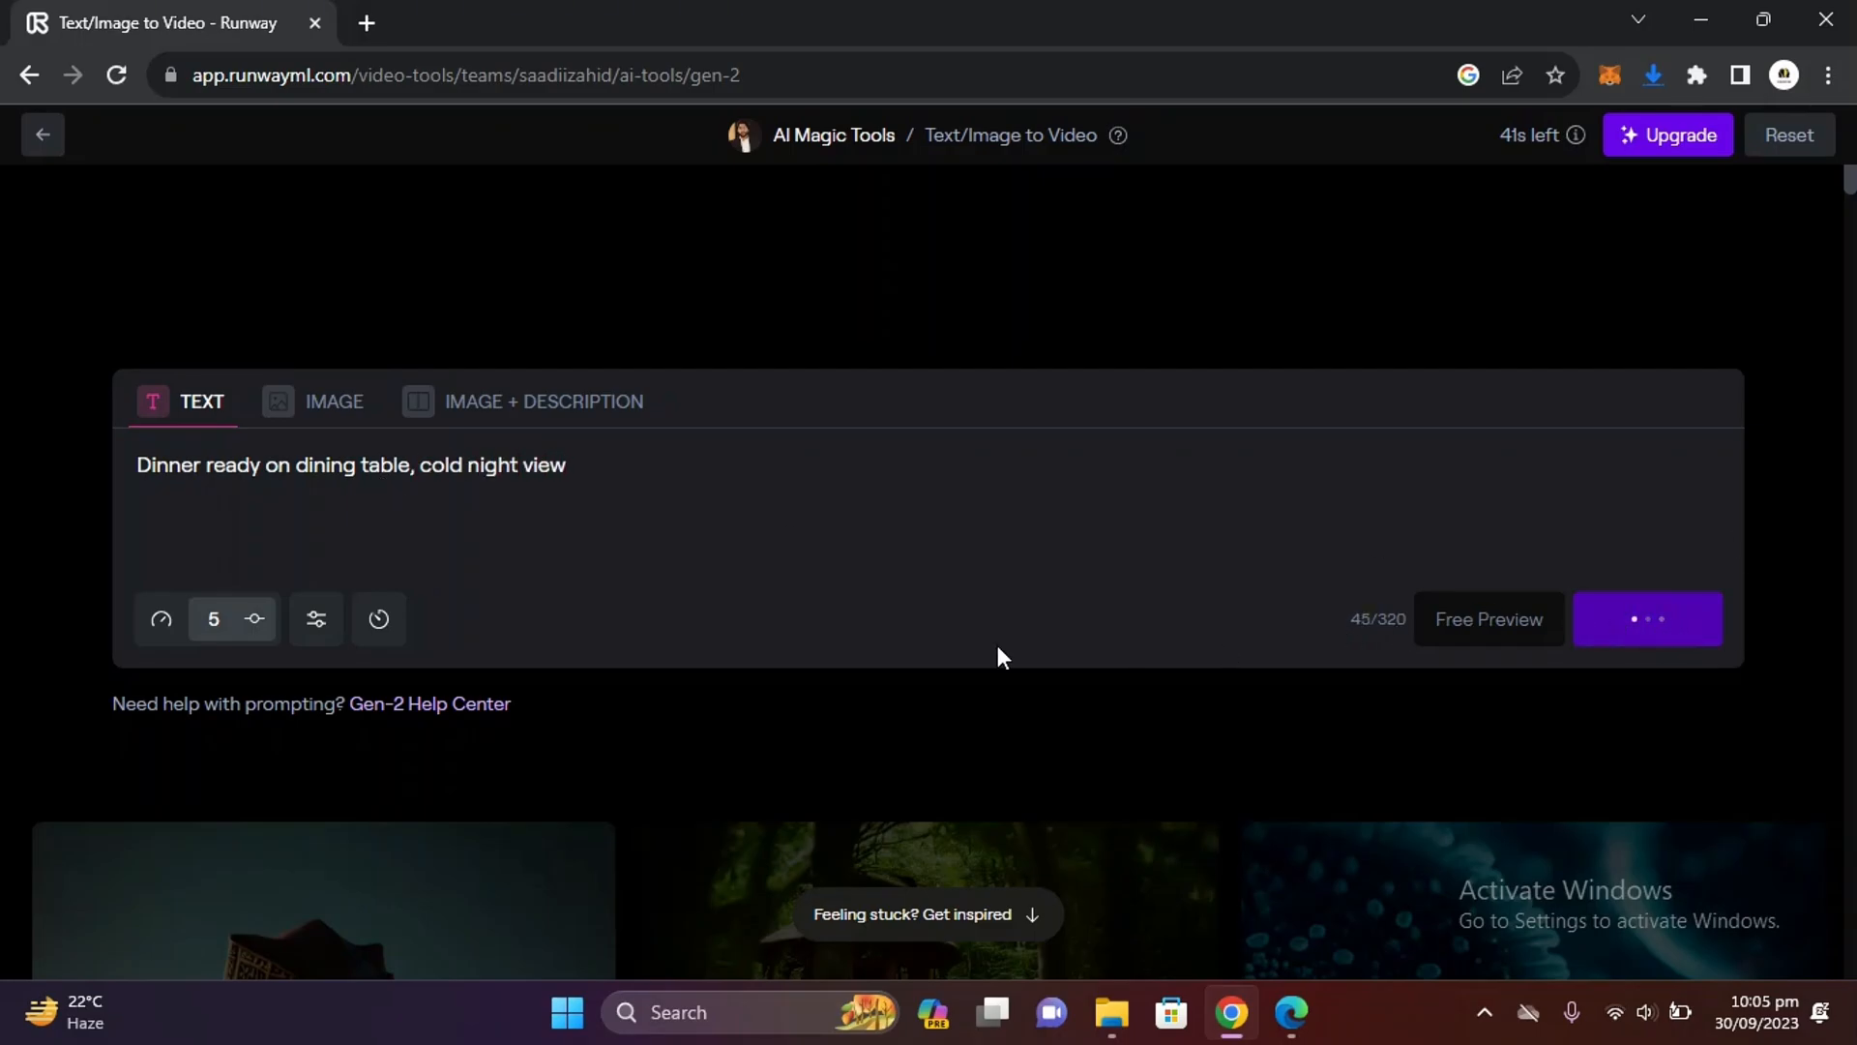
pyautogui.click(1646, 618)
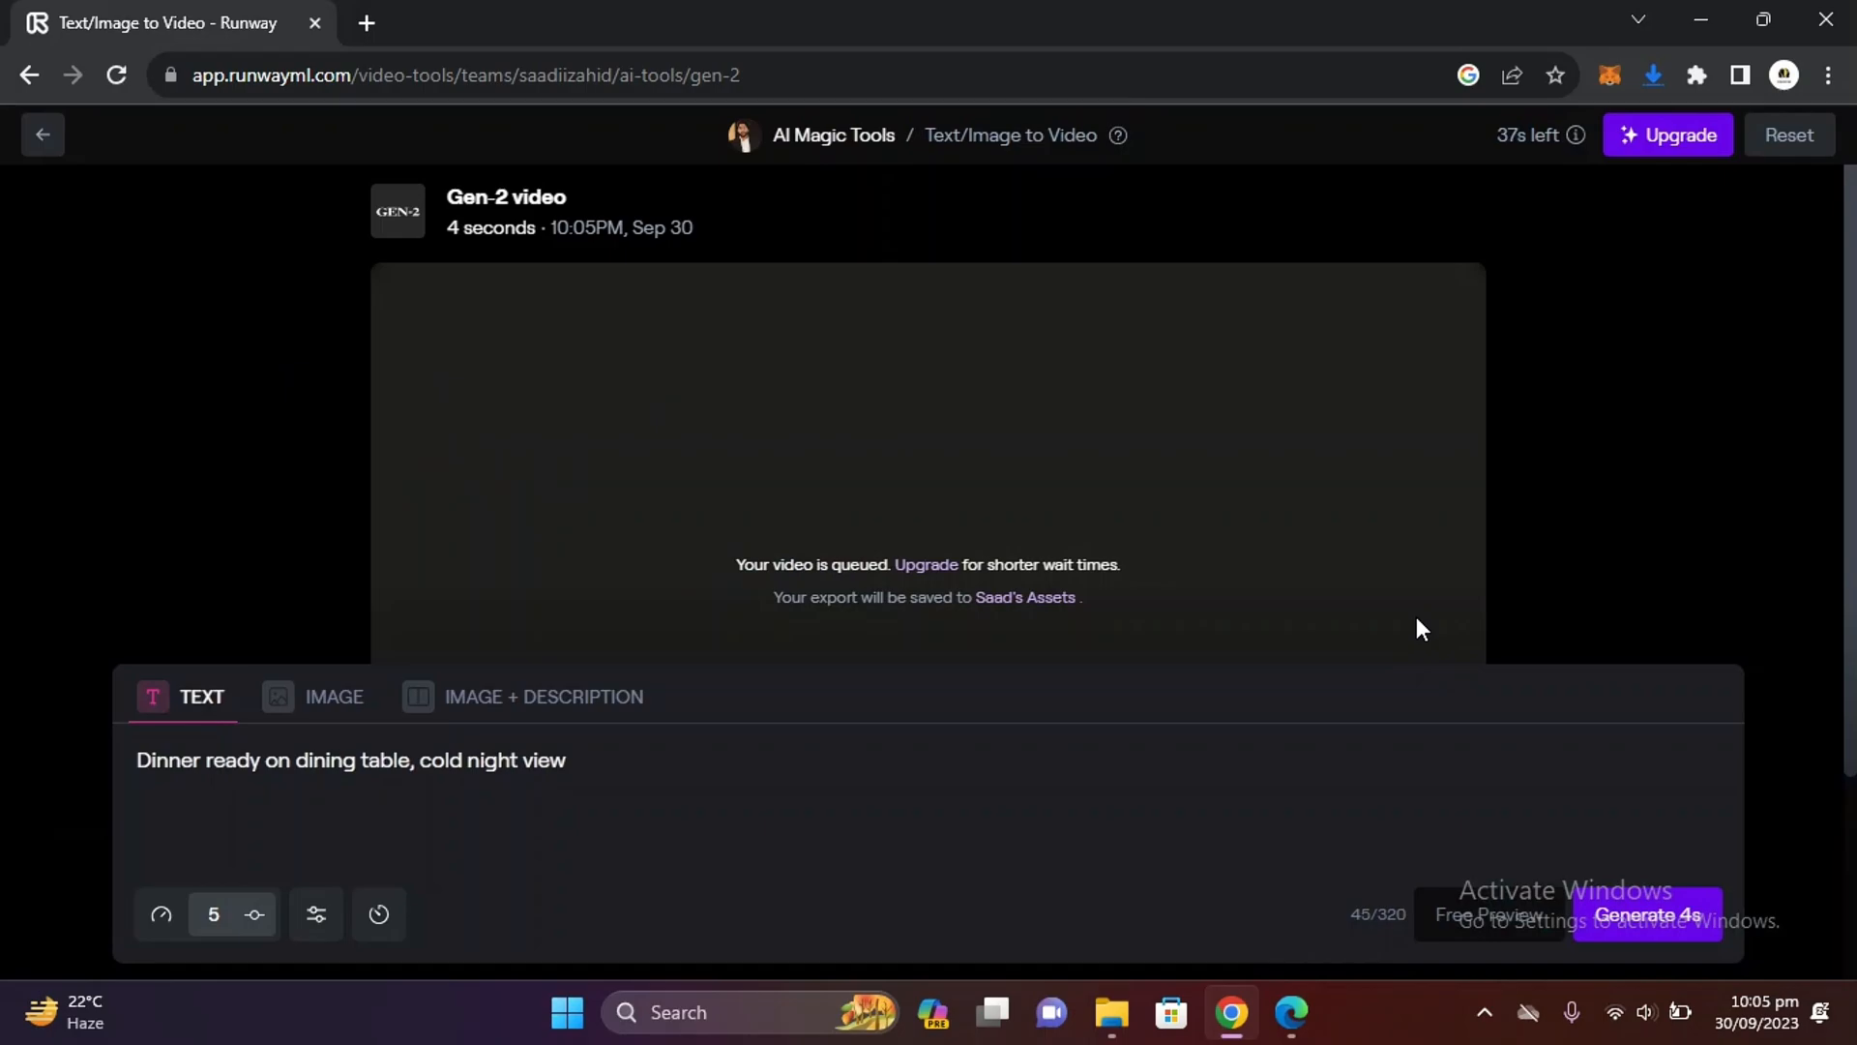
pyautogui.click(1647, 914)
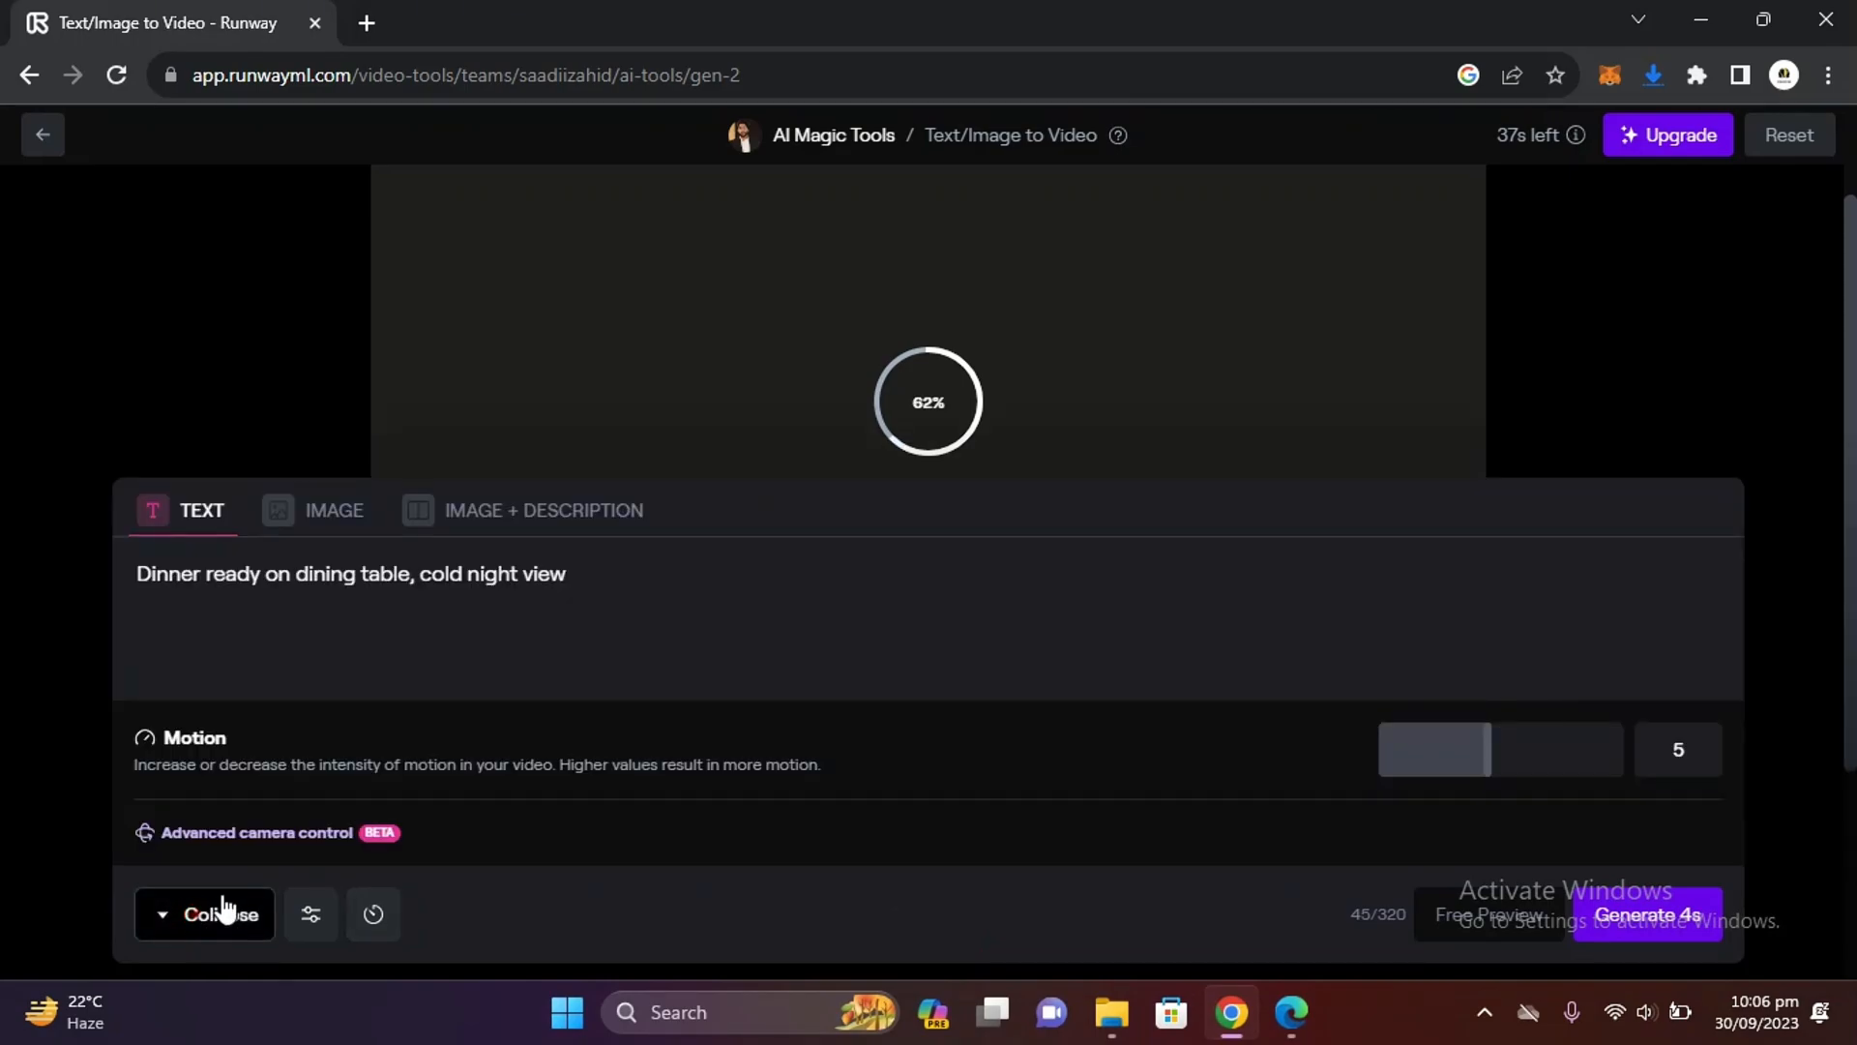
pyautogui.moveTo(403, 786)
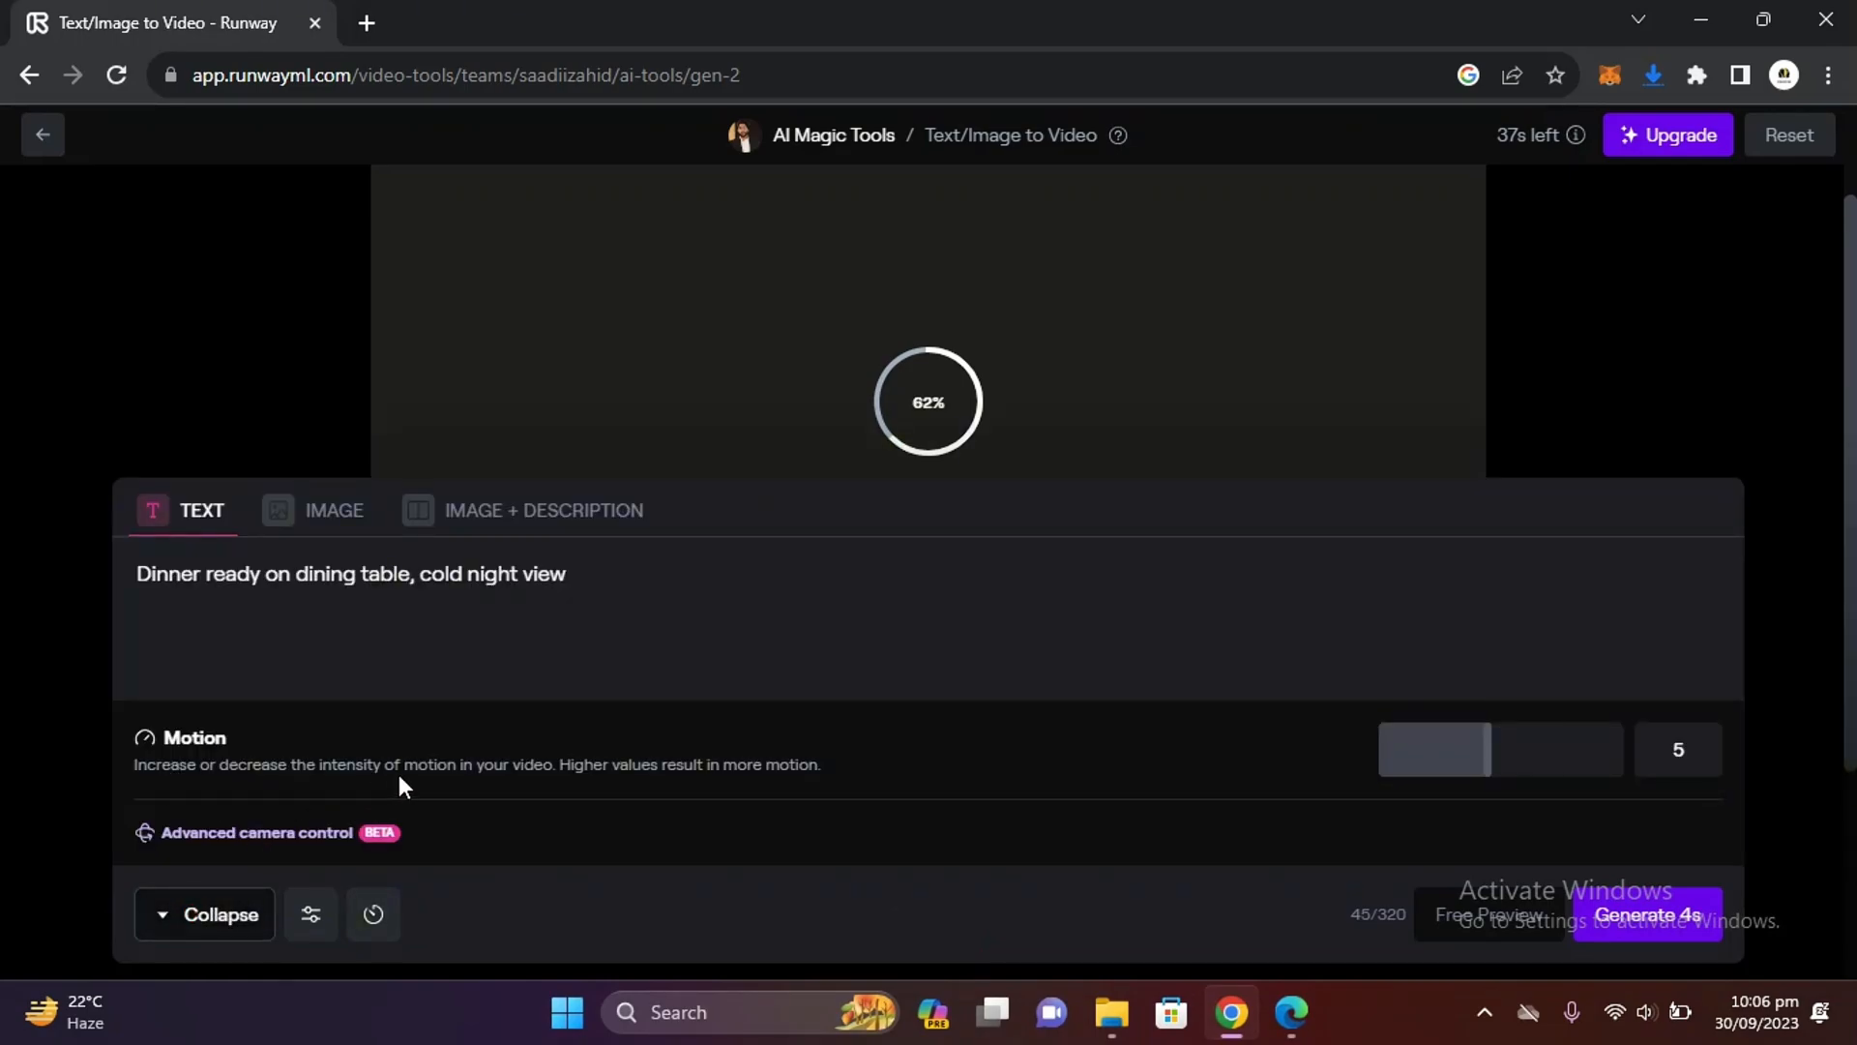
pyautogui.moveTo(1220, 782)
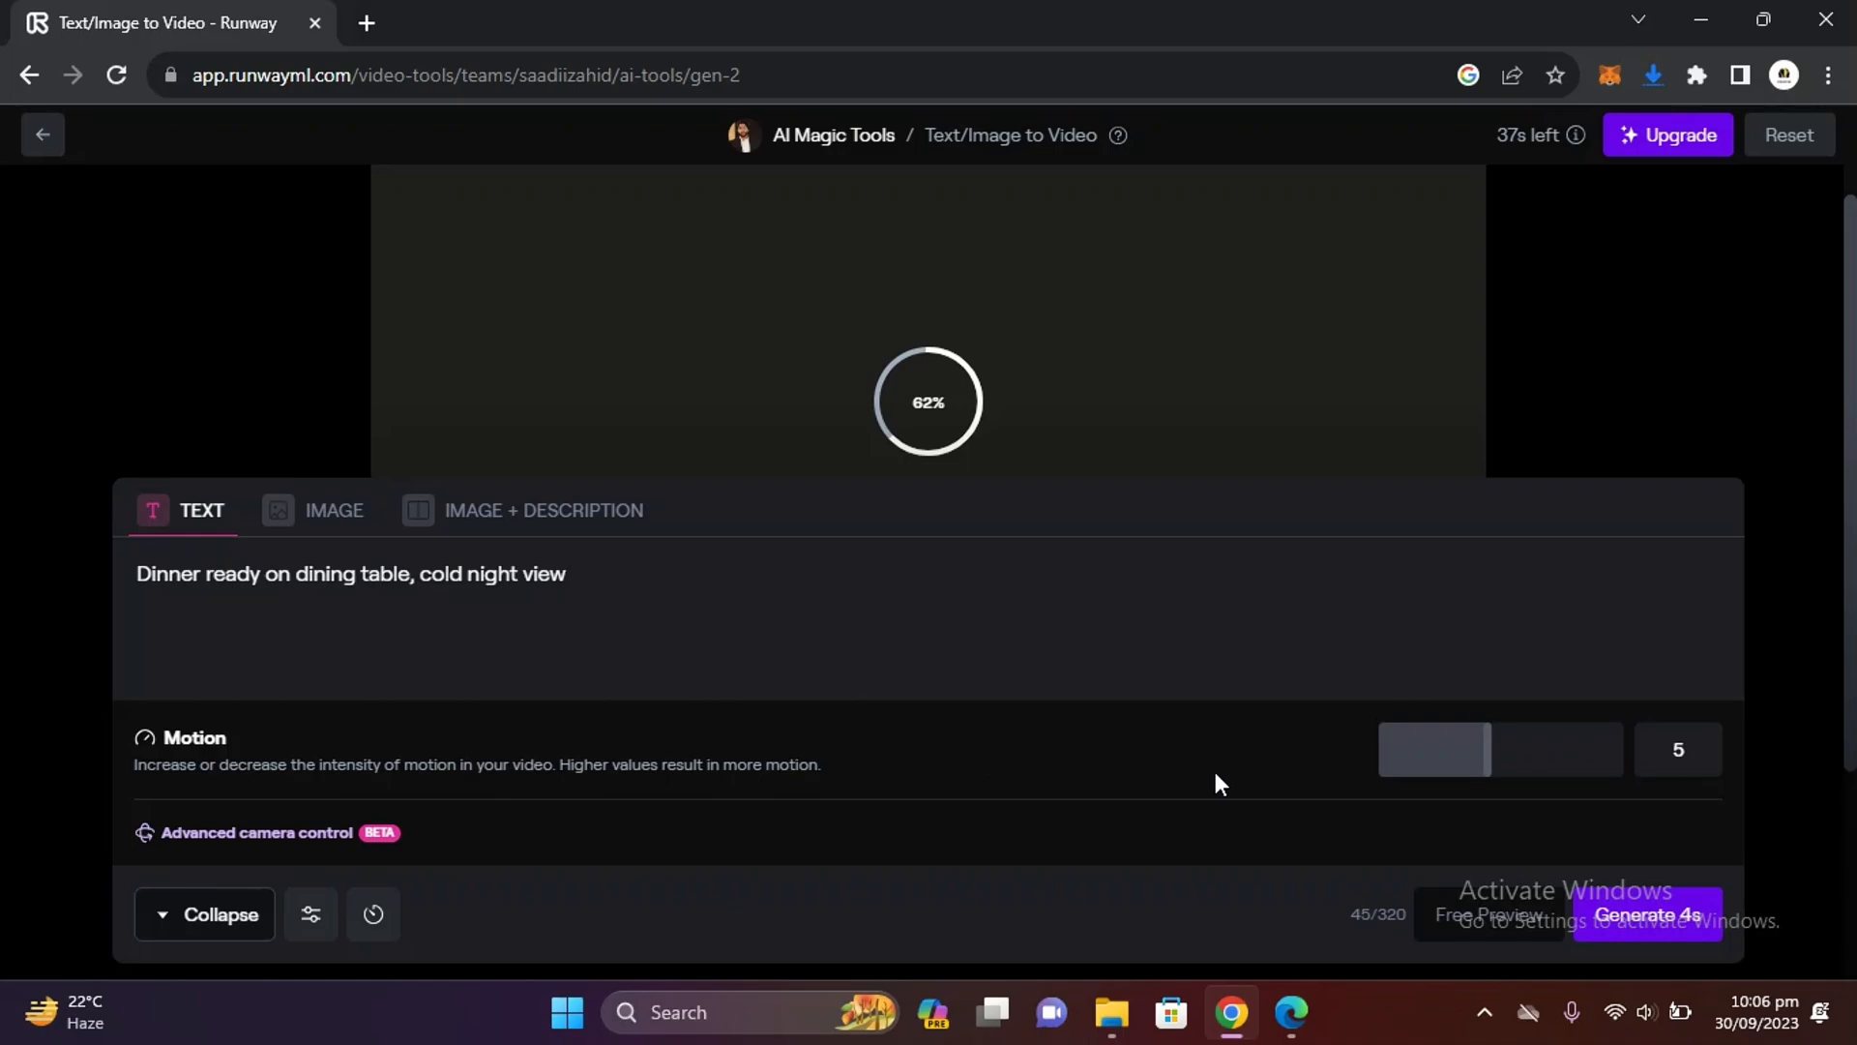
pyautogui.moveTo(497, 887)
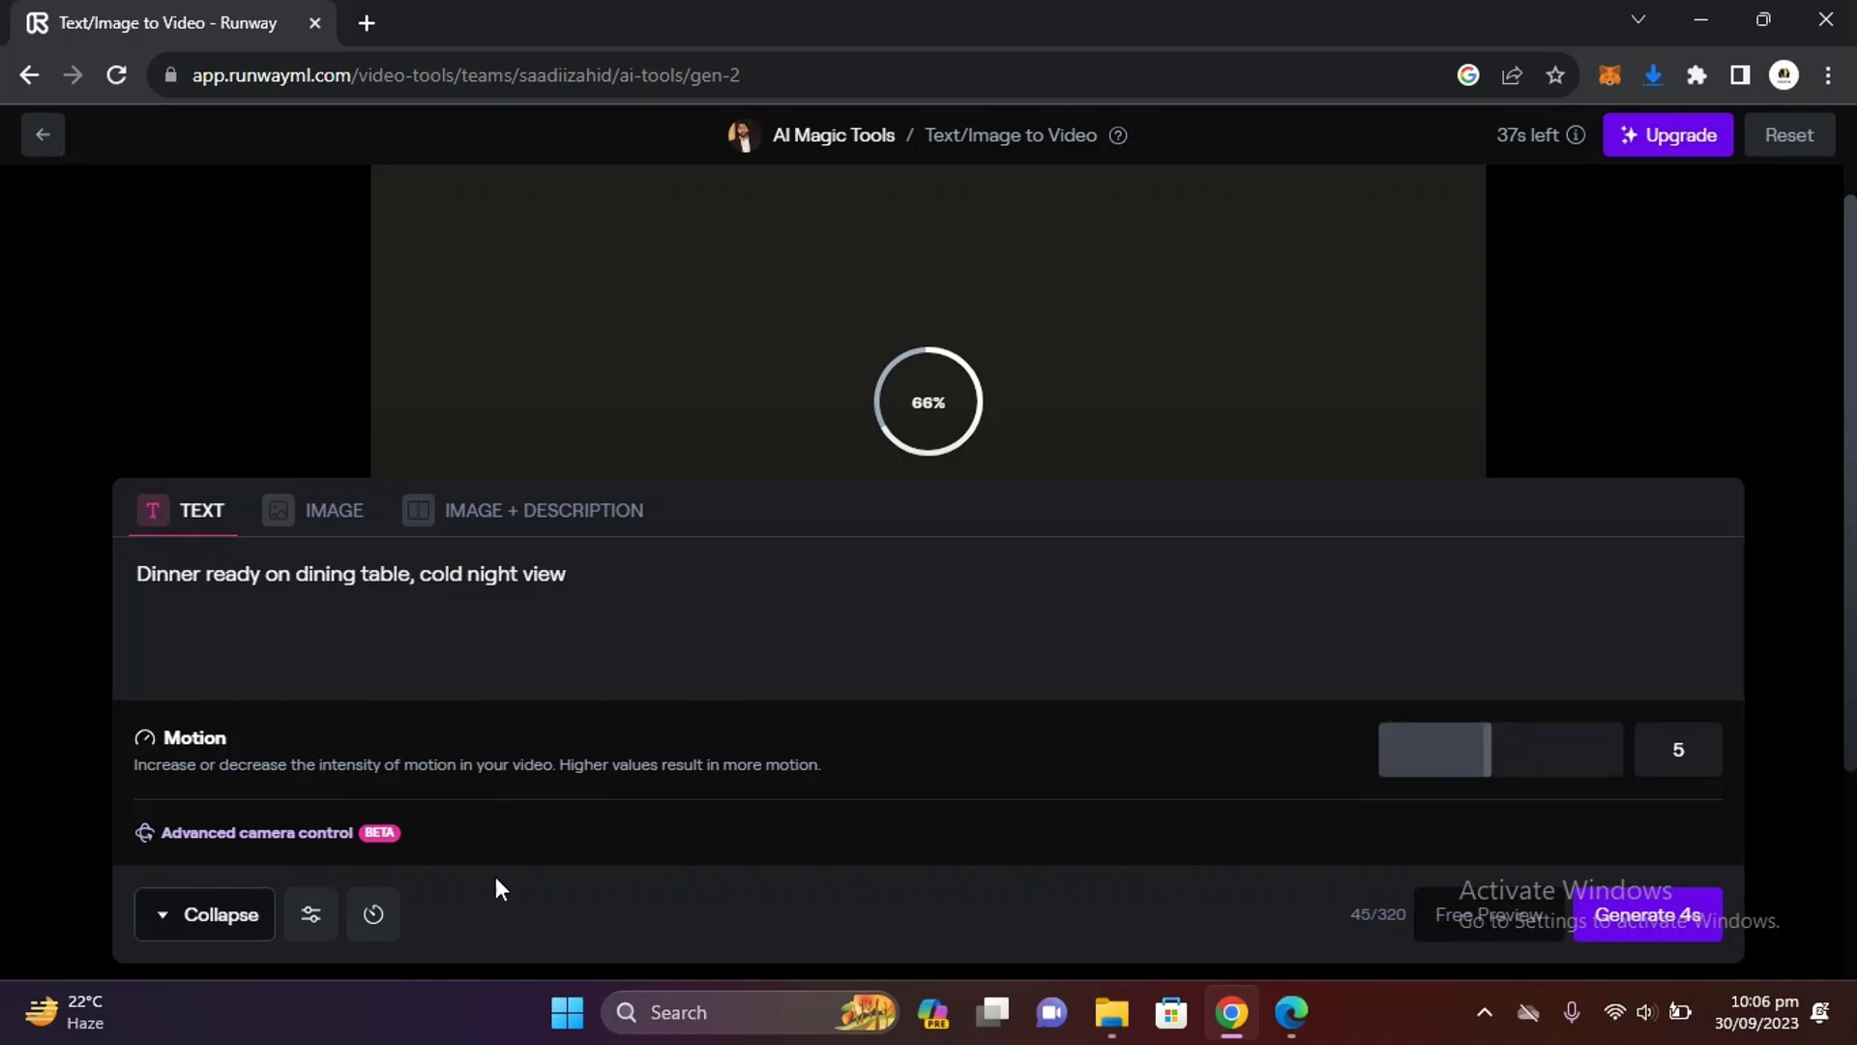
pyautogui.click(216, 913)
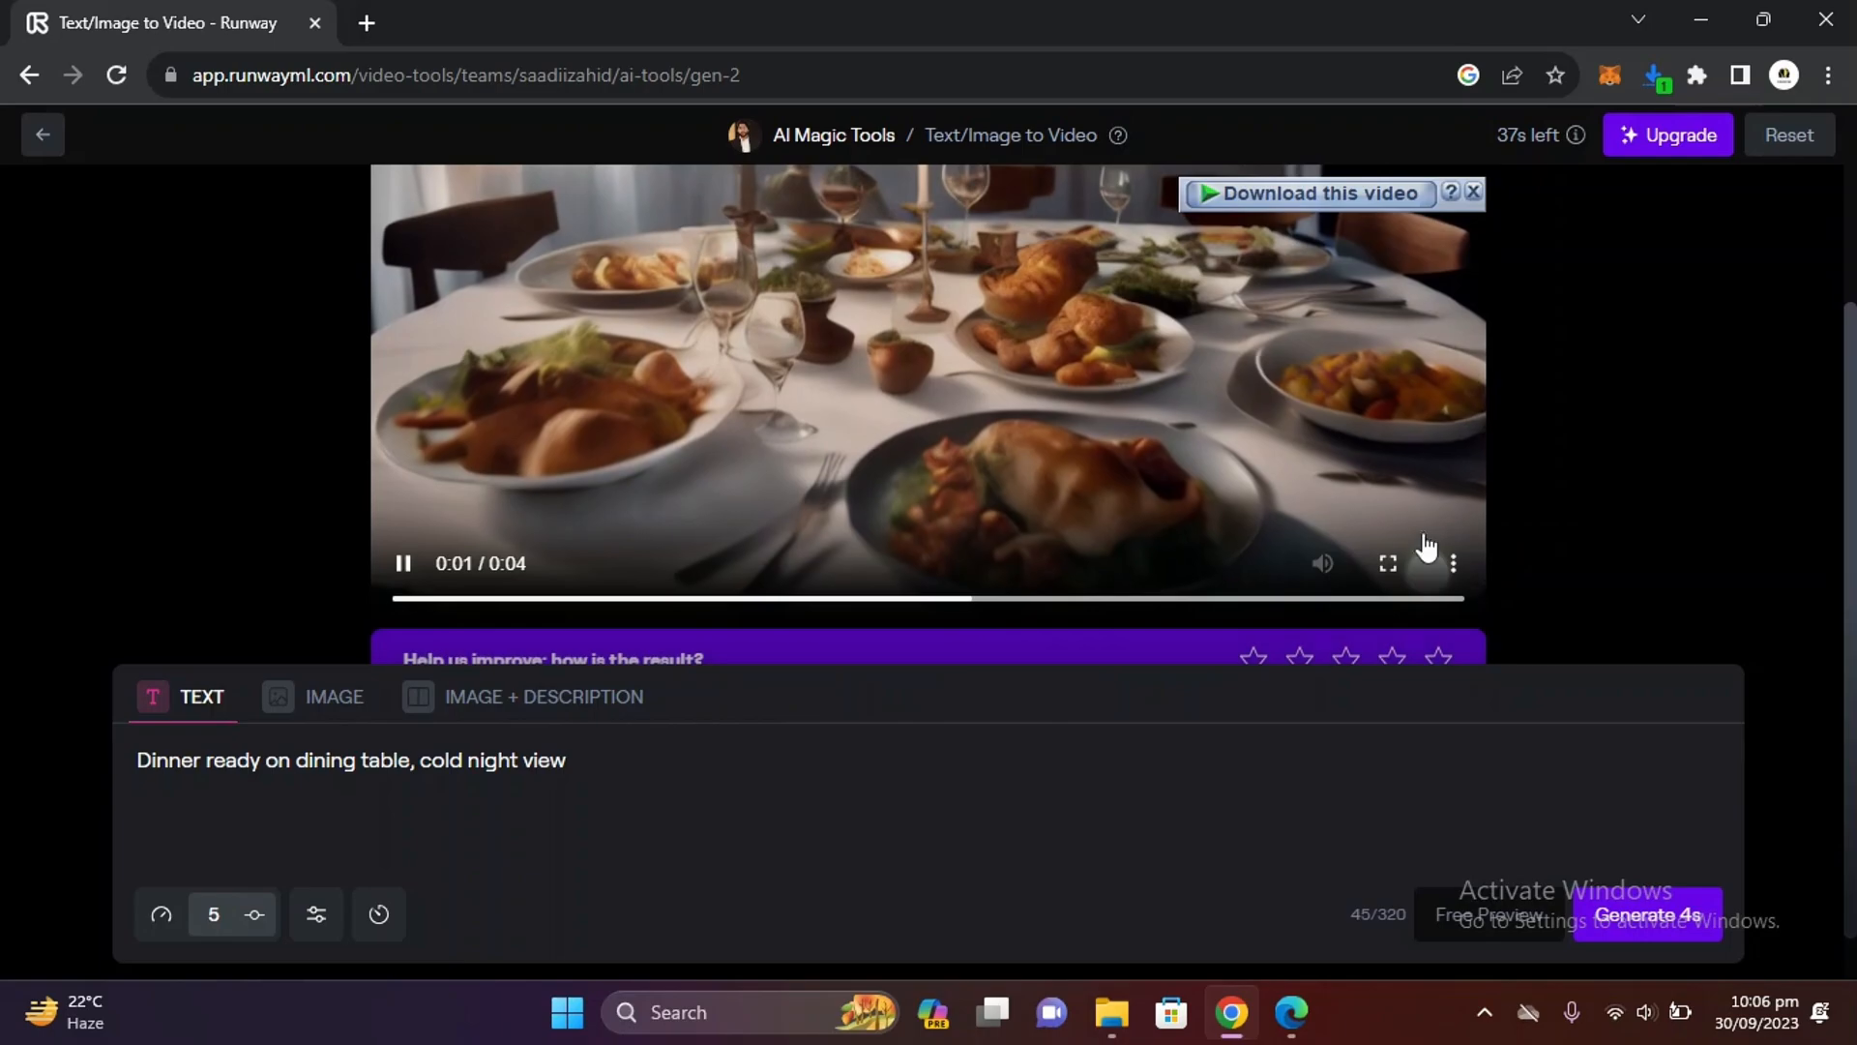
# Select the old dinner prompt in the text box to replace it
pyautogui.click(1387, 563)
pyautogui.write('SPo')
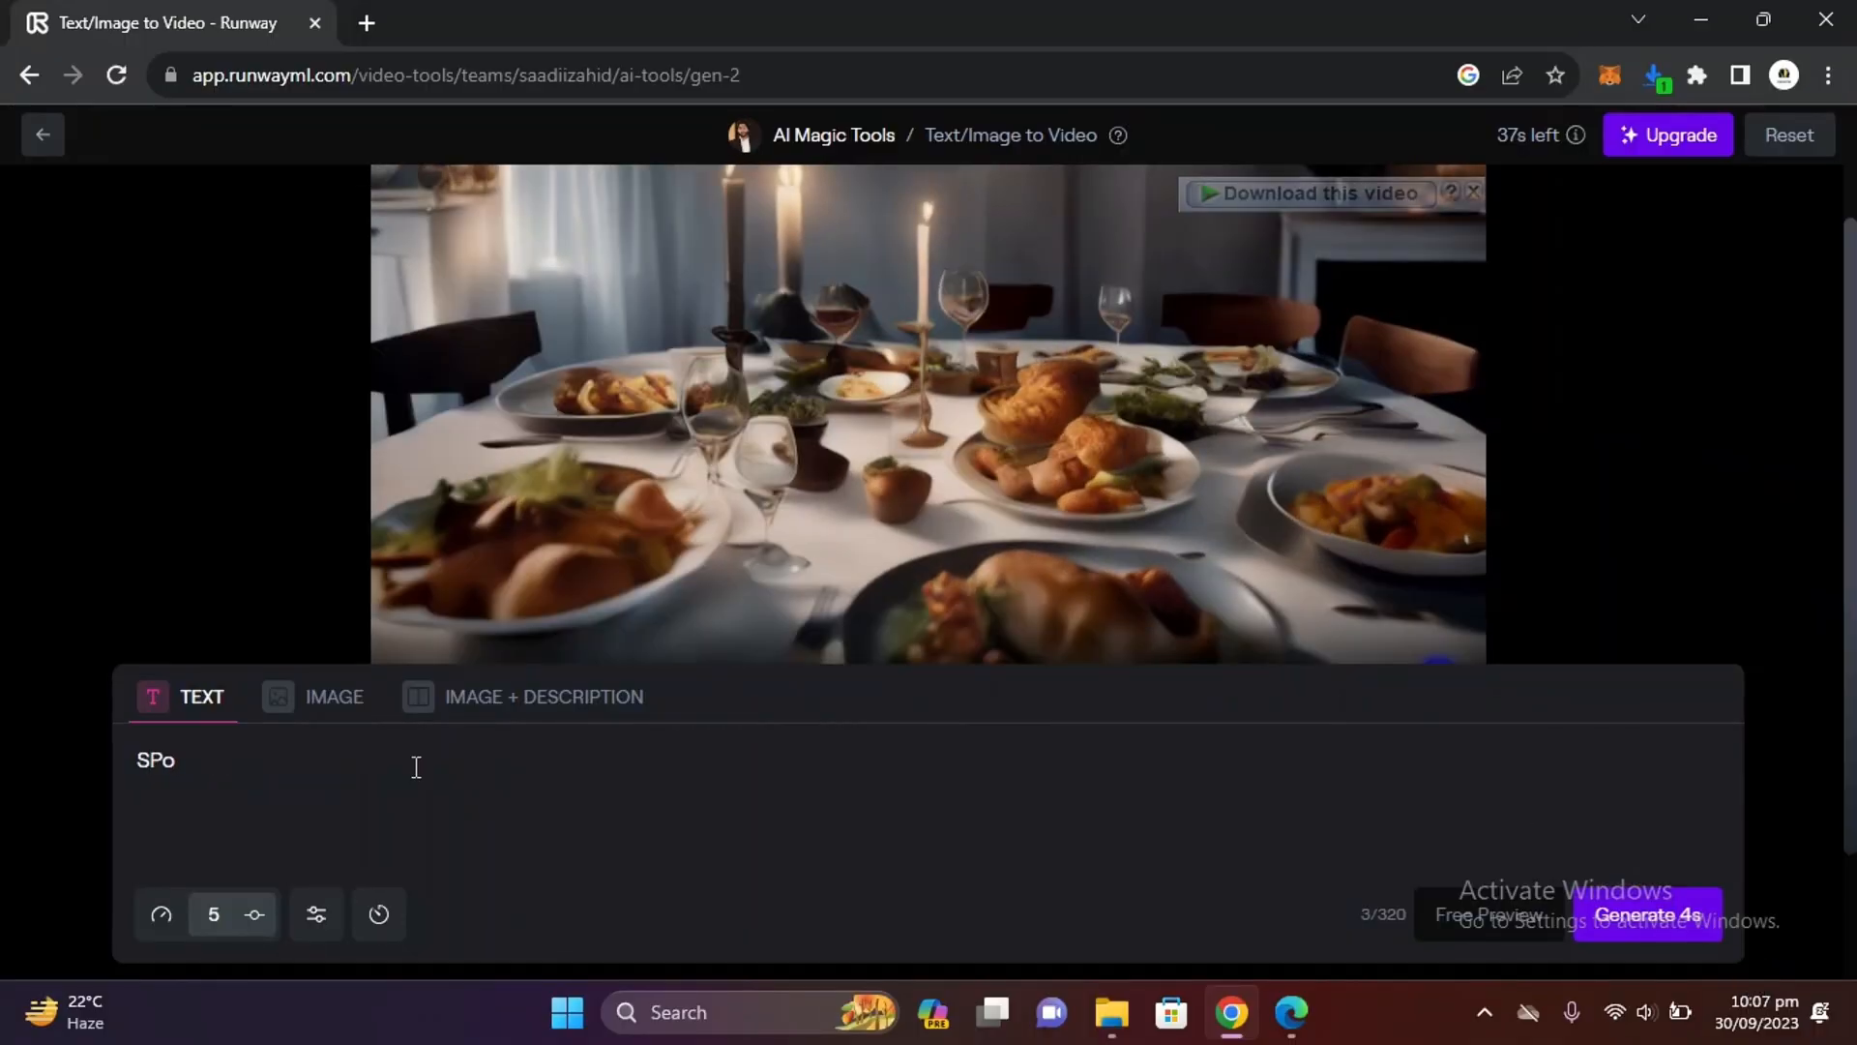
# Generate a clip of 'Sports Car parked on the street of Punk City' and play it full screen
pyautogui.write('Sports Car parked on the s')
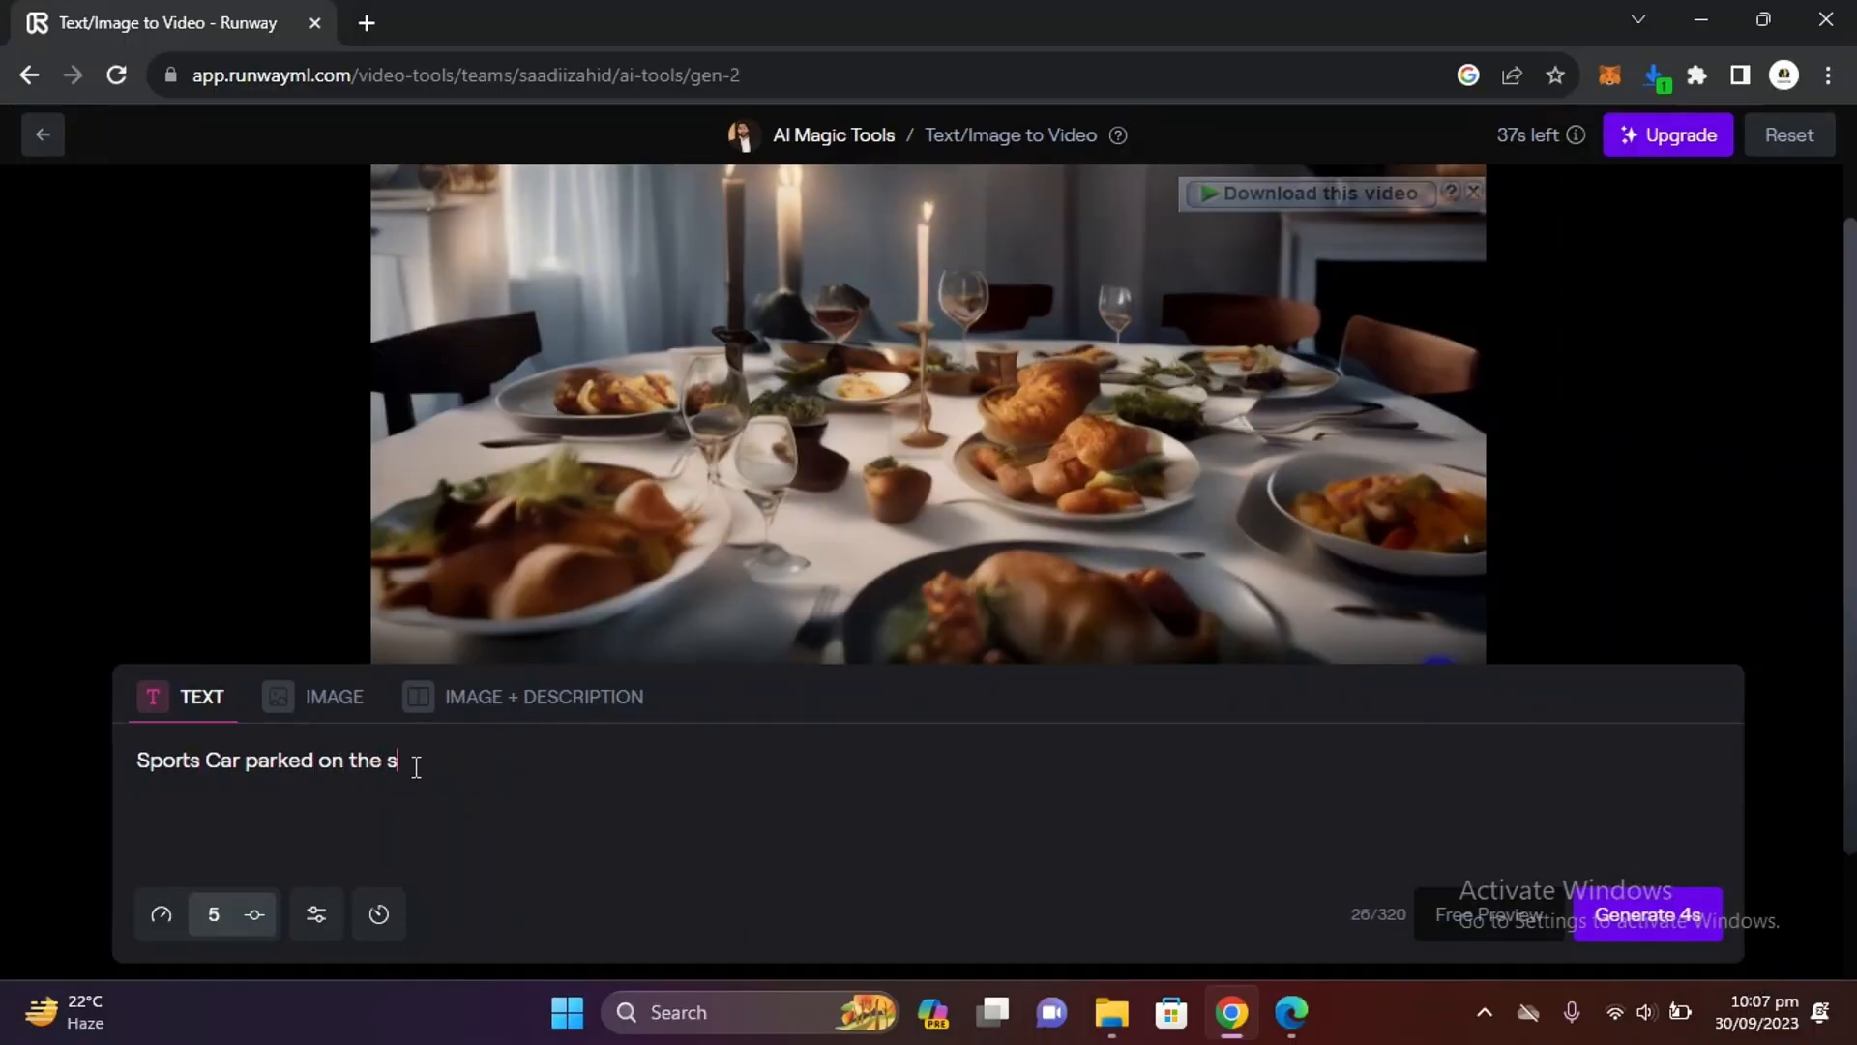
pyautogui.write('treet of Punk City')
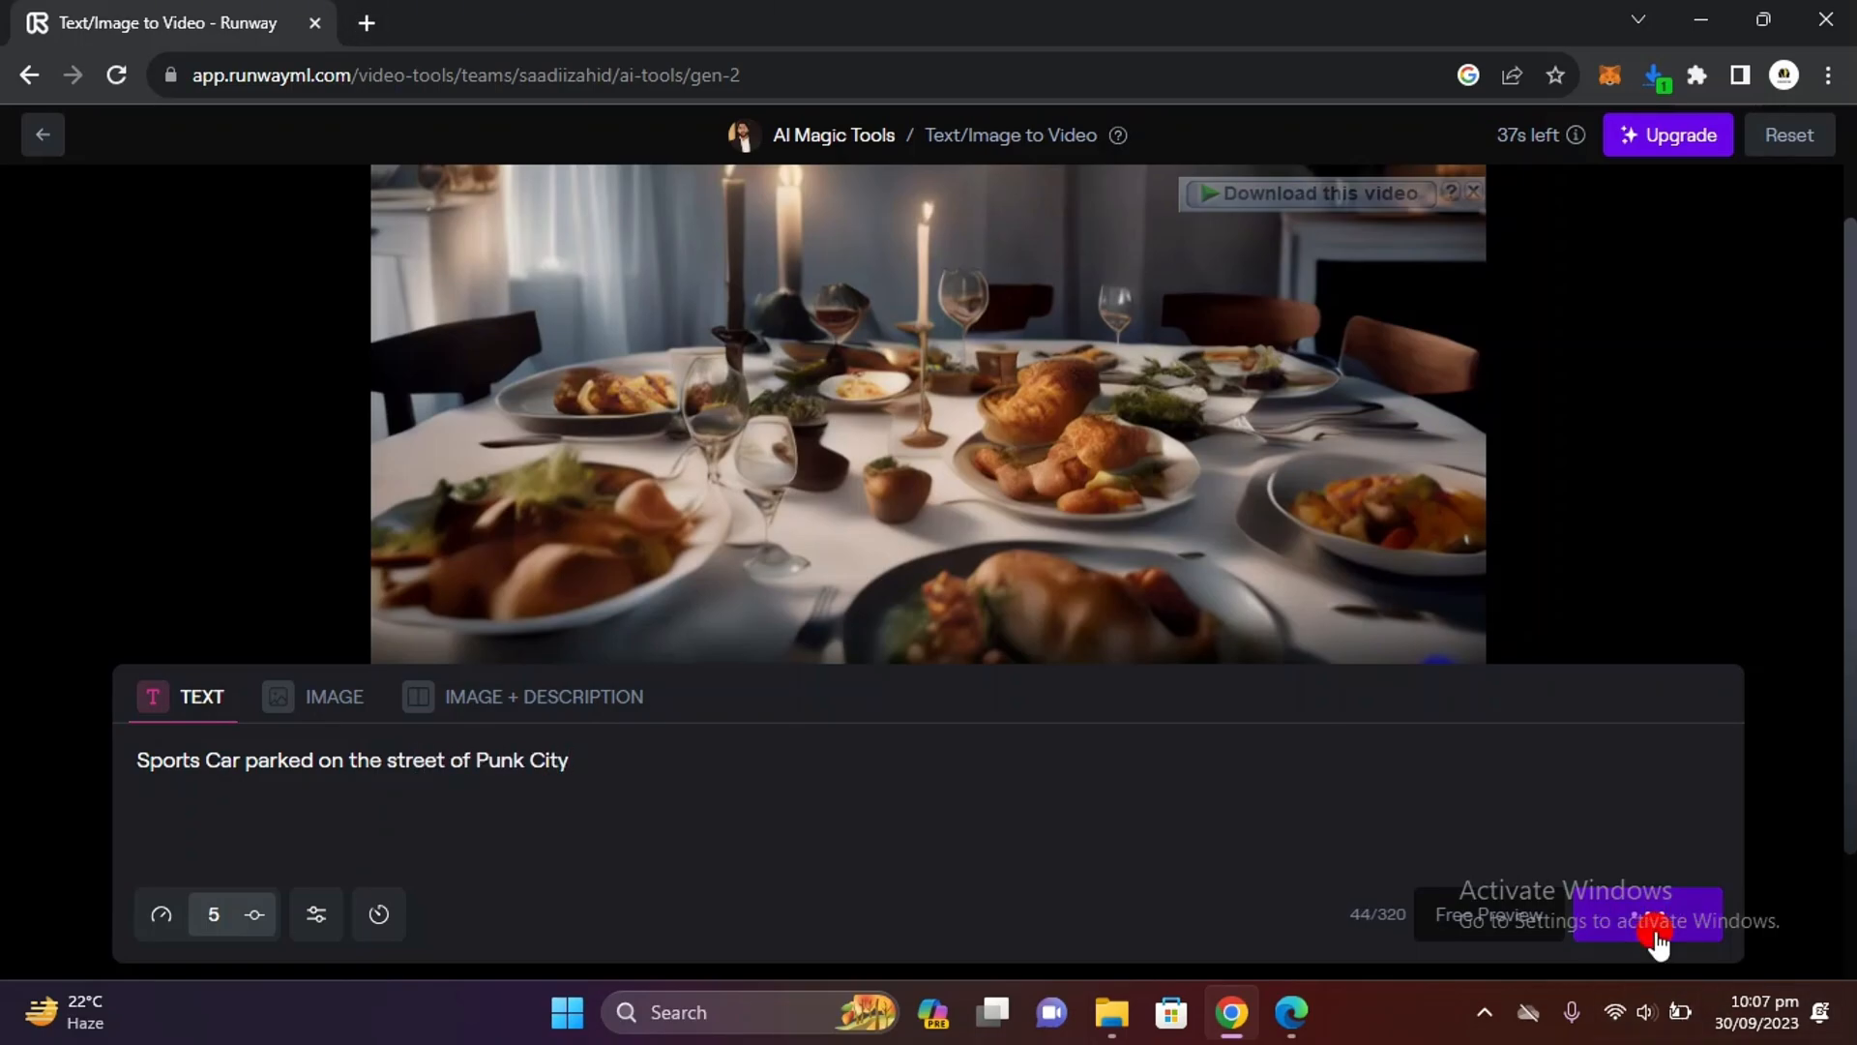
pyautogui.click(1648, 914)
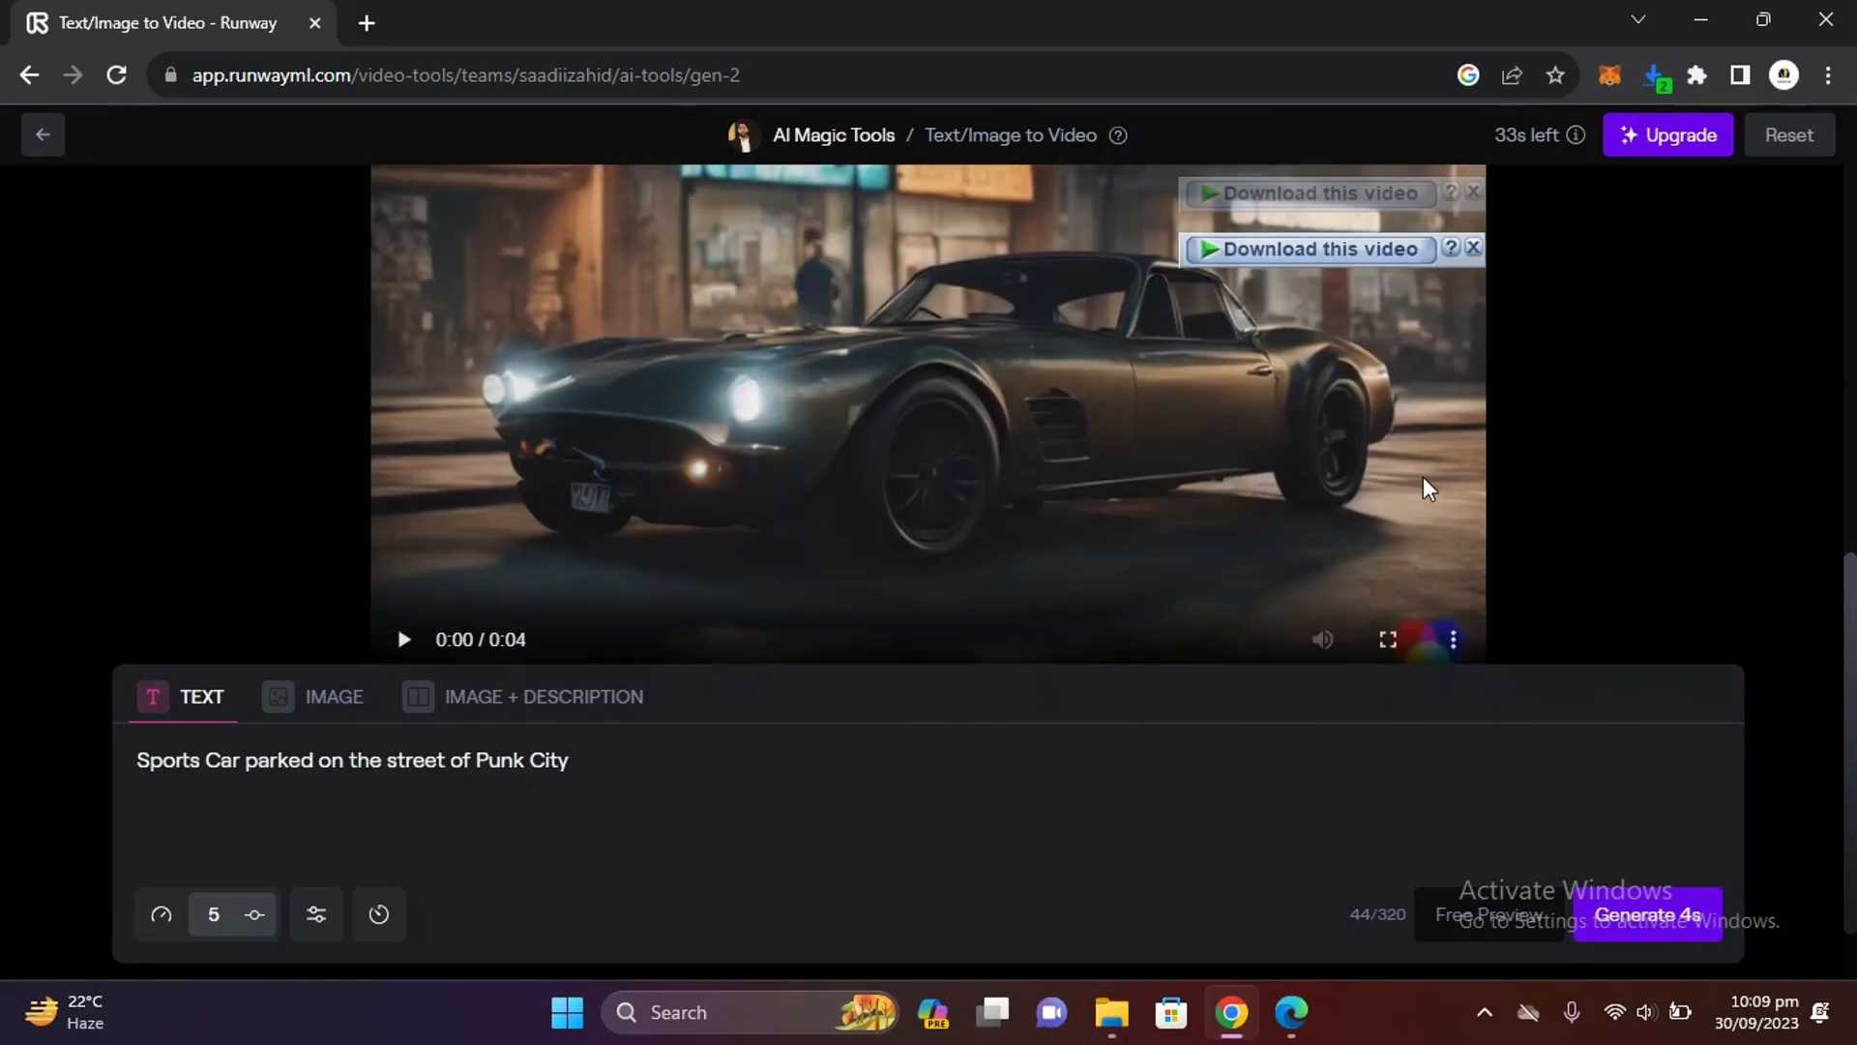
pyautogui.click(1387, 639)
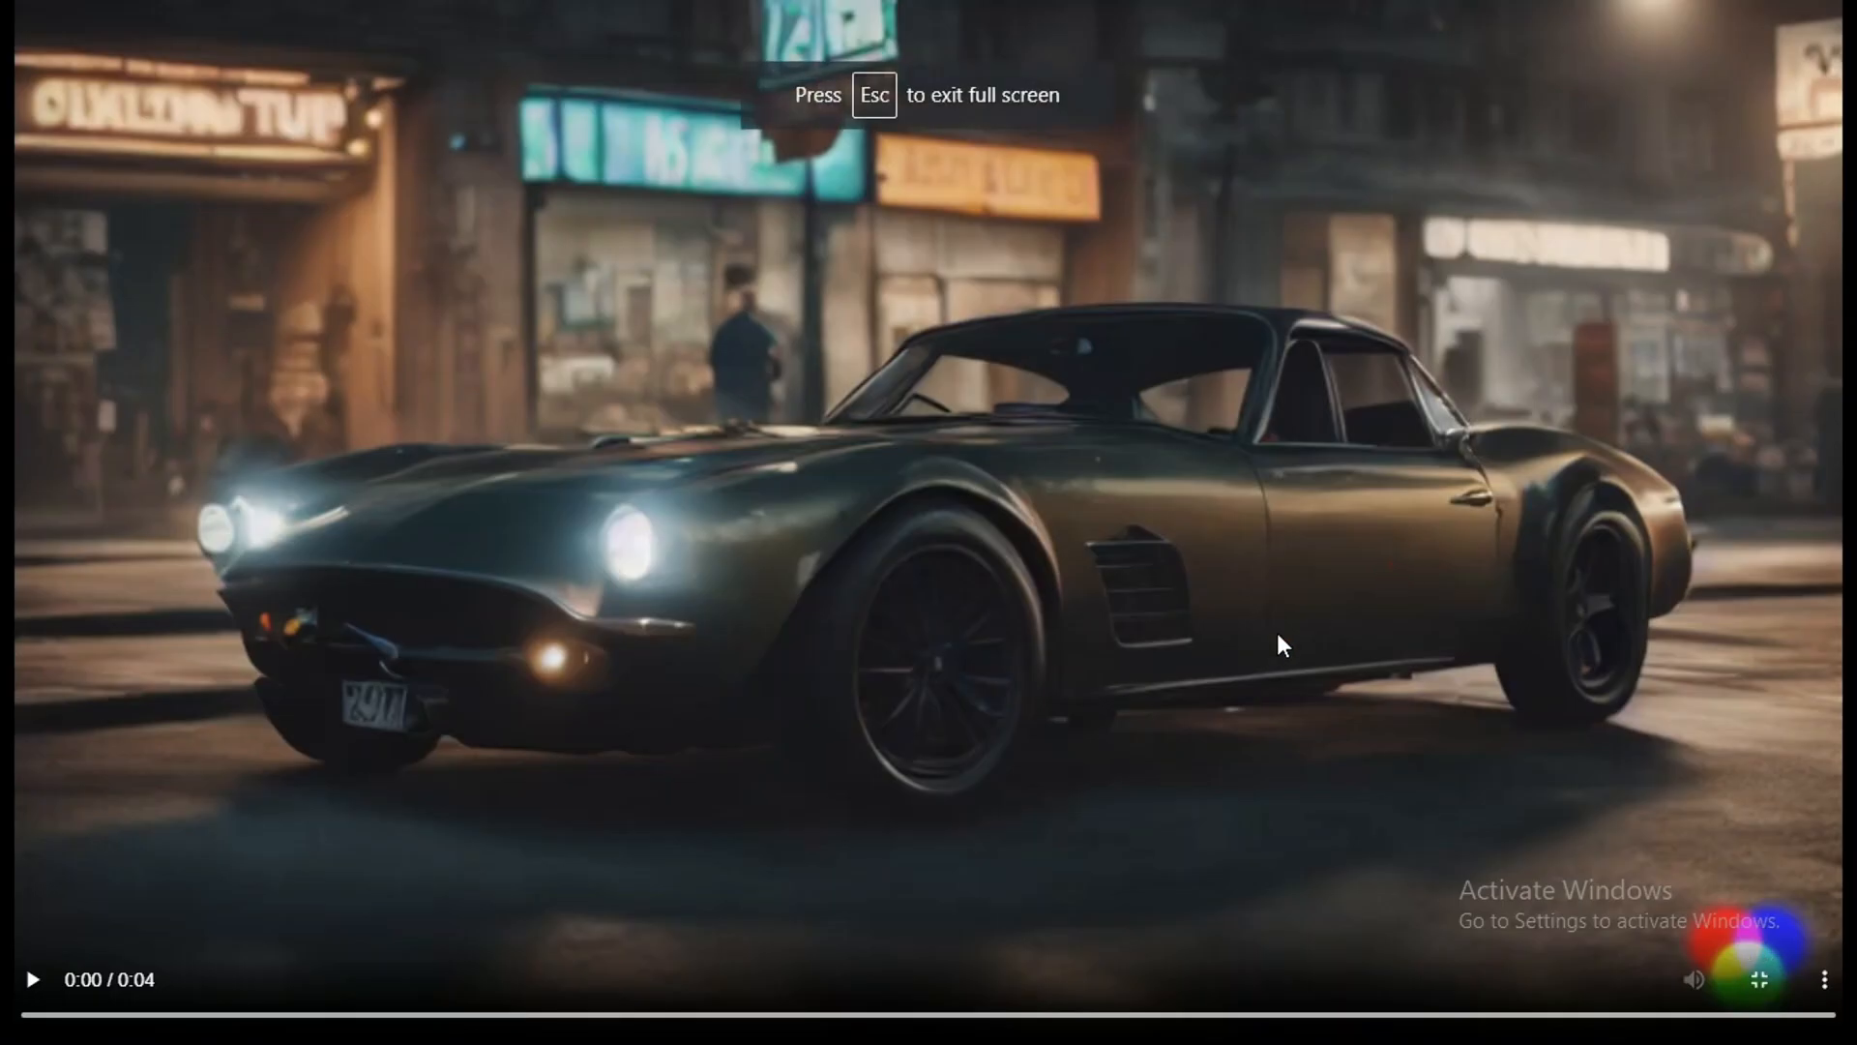
pyautogui.click(32, 980)
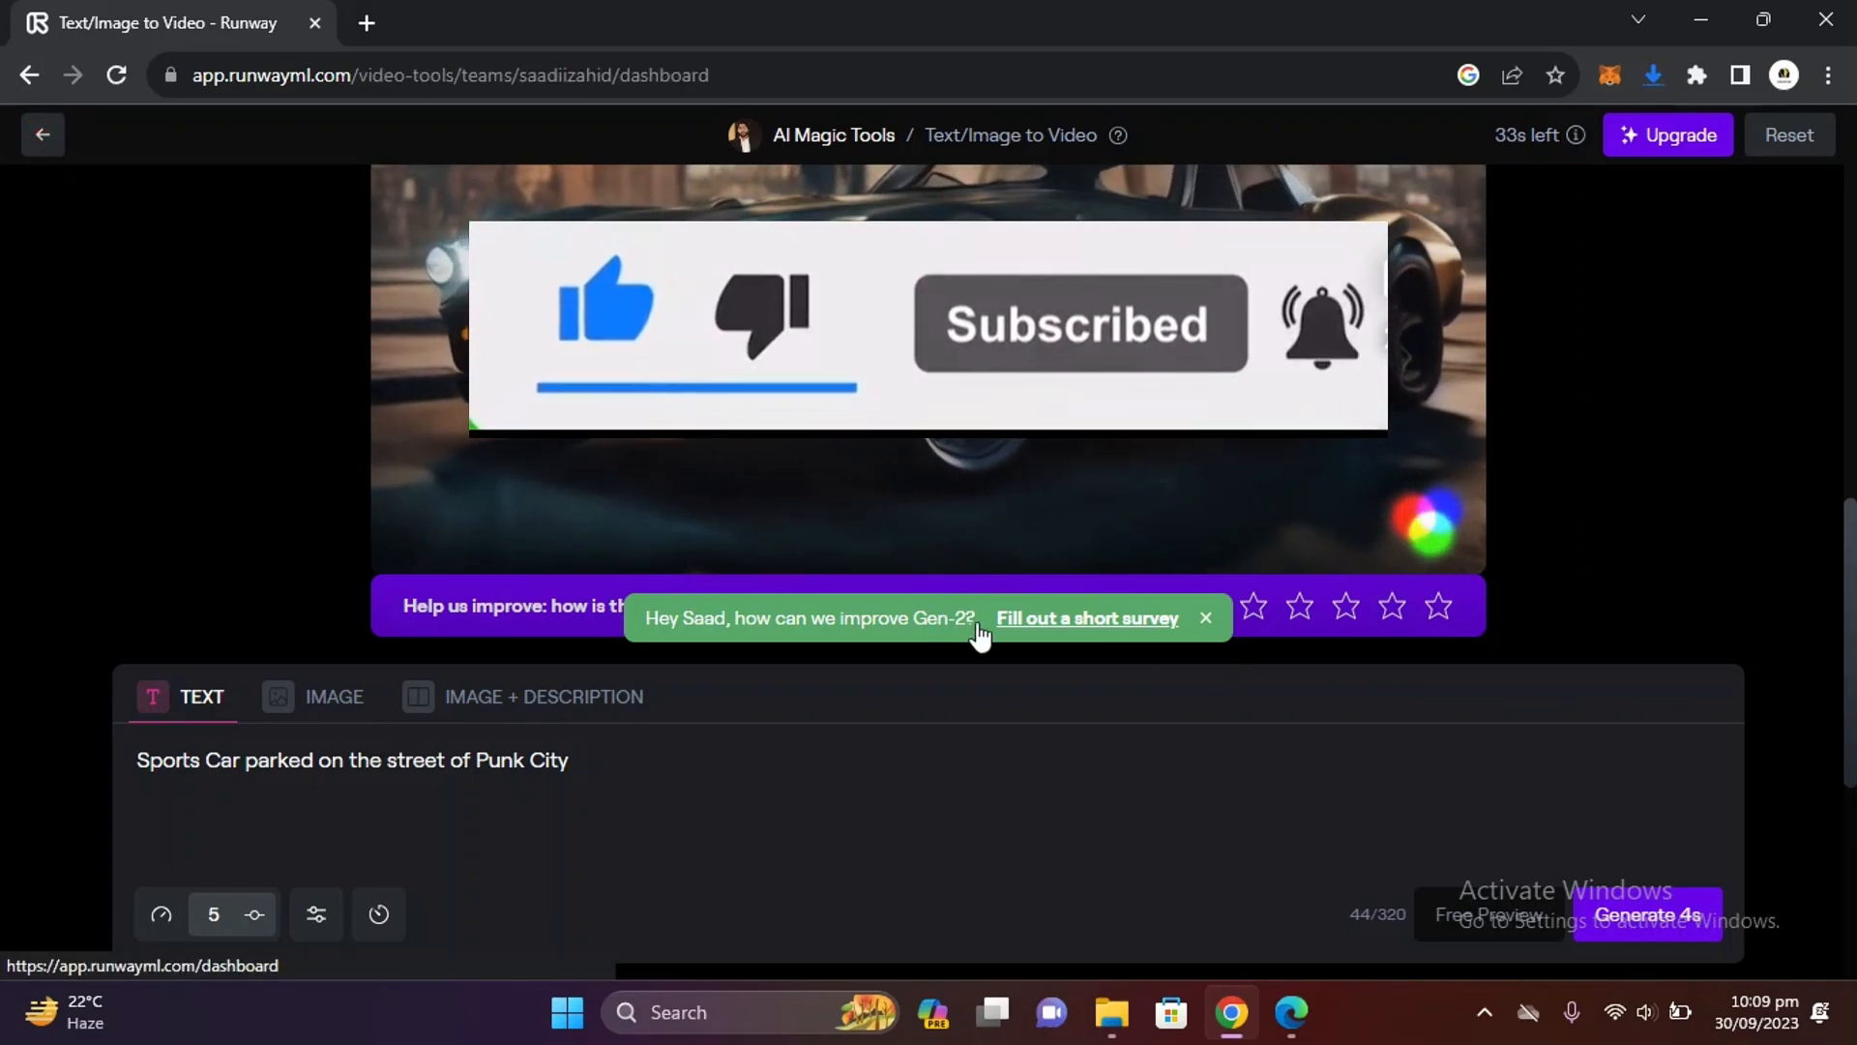
# Reload the Gen-2 tool page and scroll through the 'Get inspired' example gallery
pyautogui.click(43, 134)
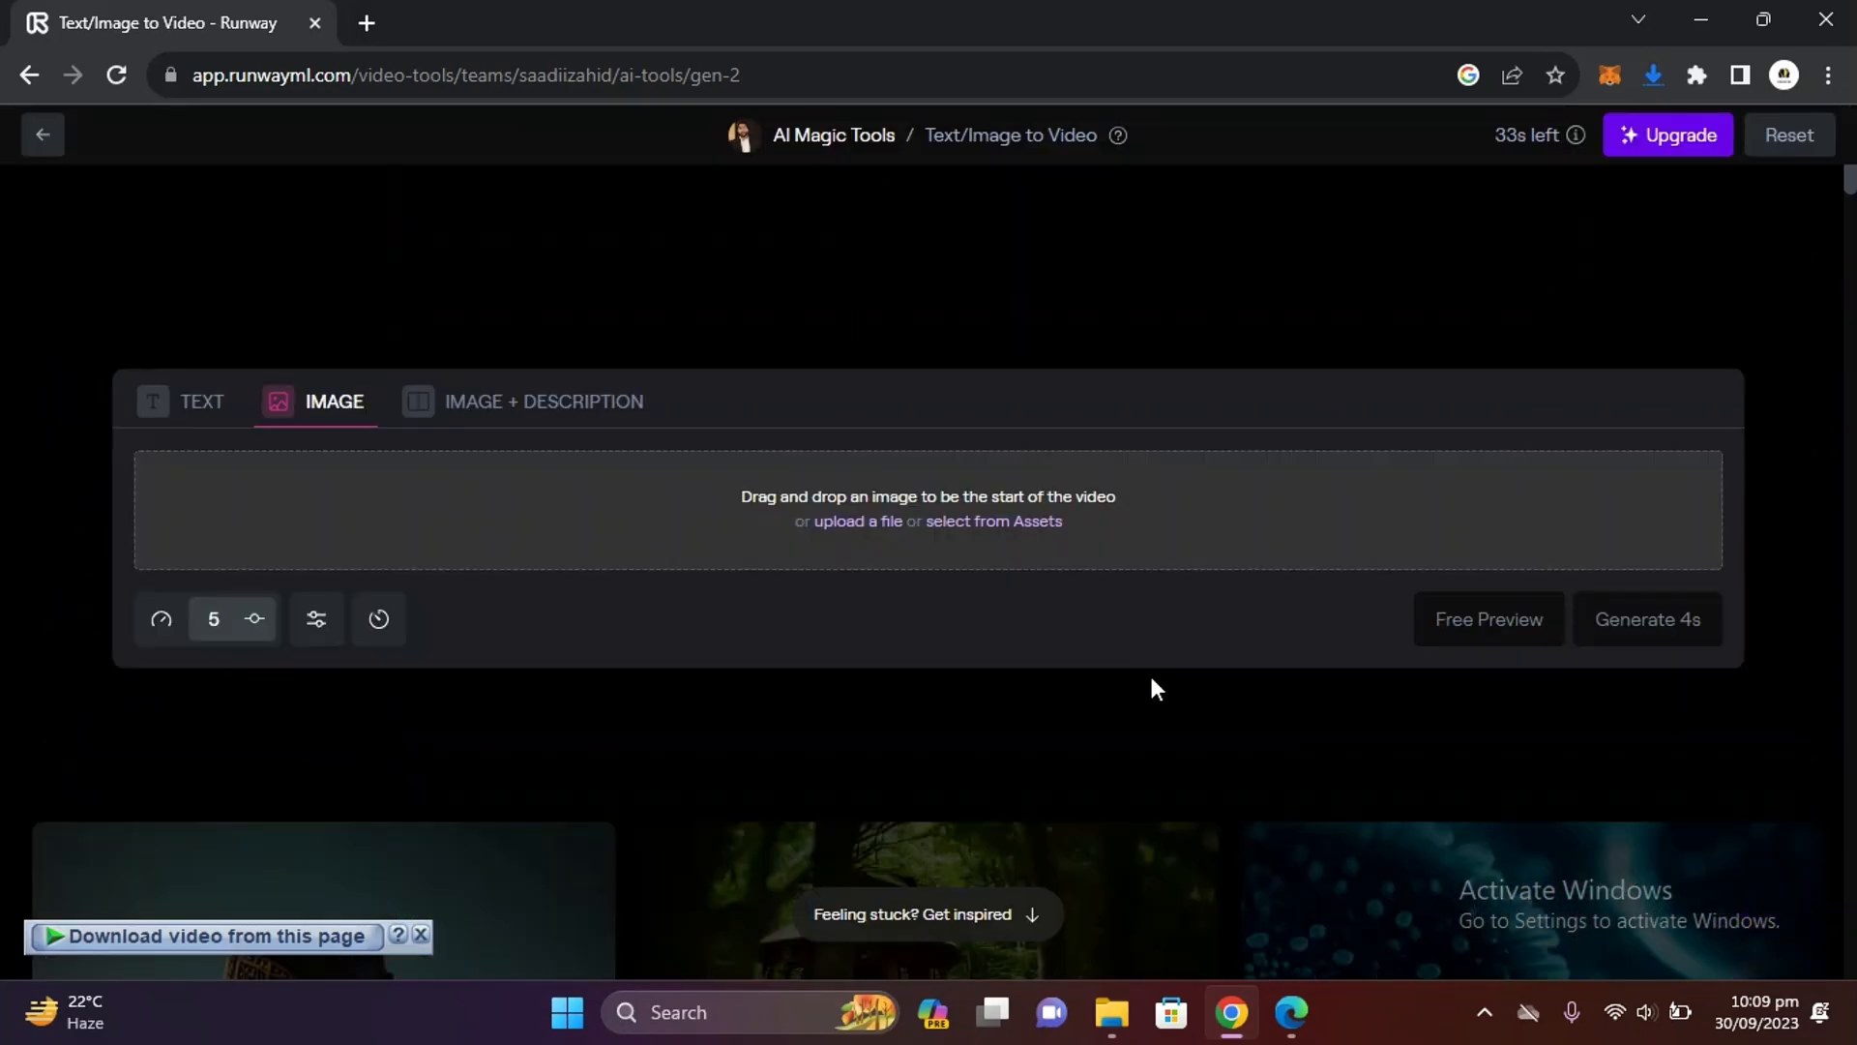
pyautogui.scroll(-3)
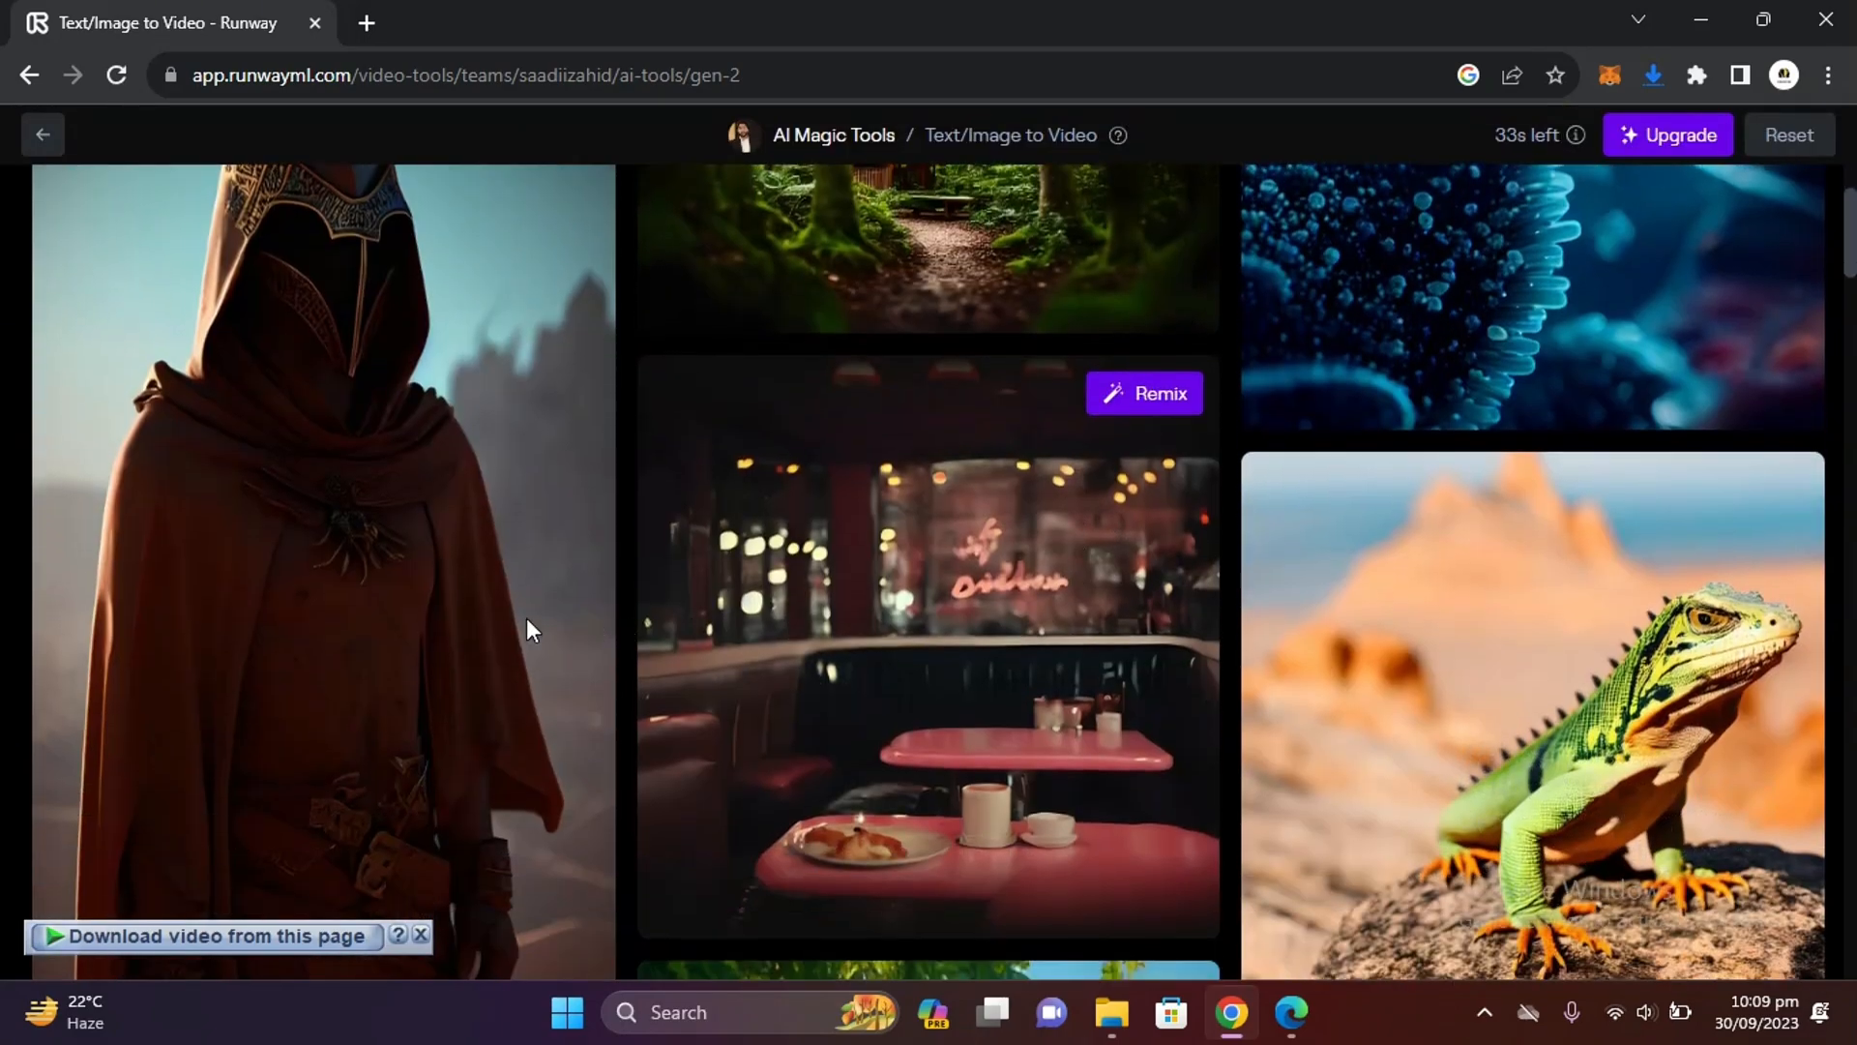
pyautogui.scroll(-3)
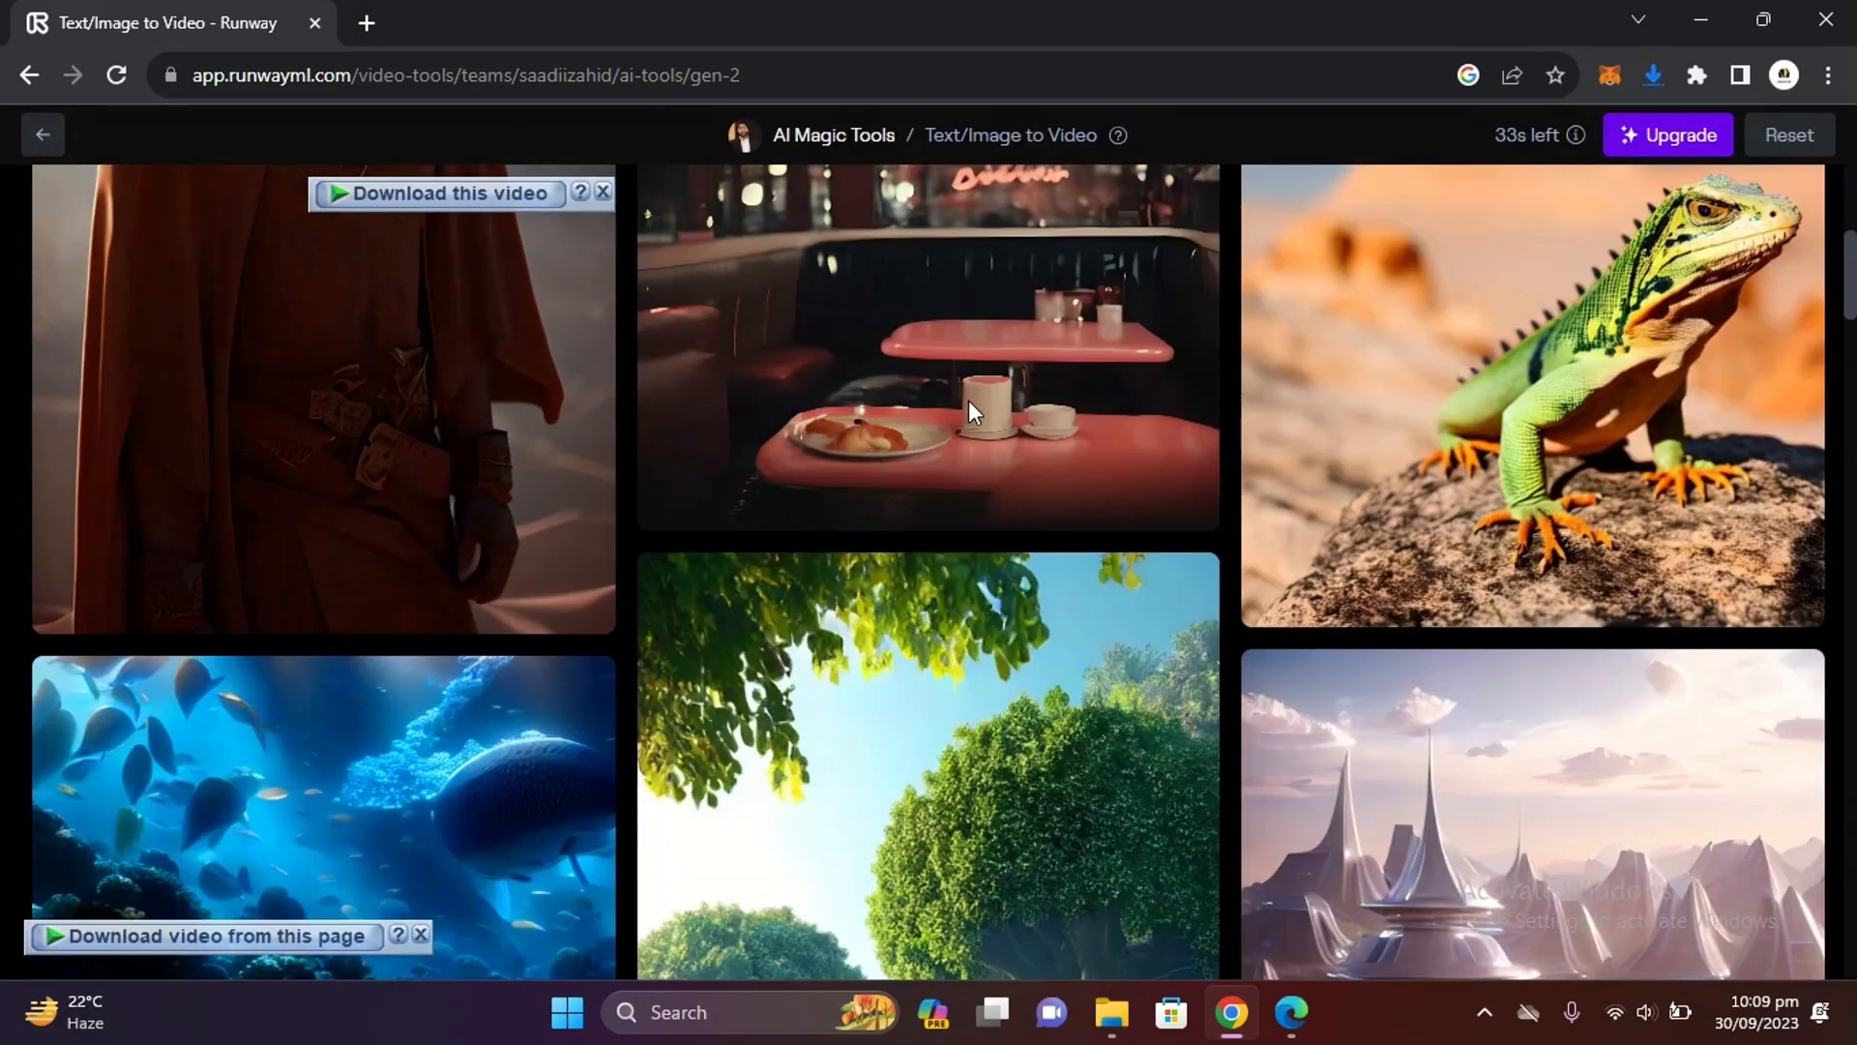